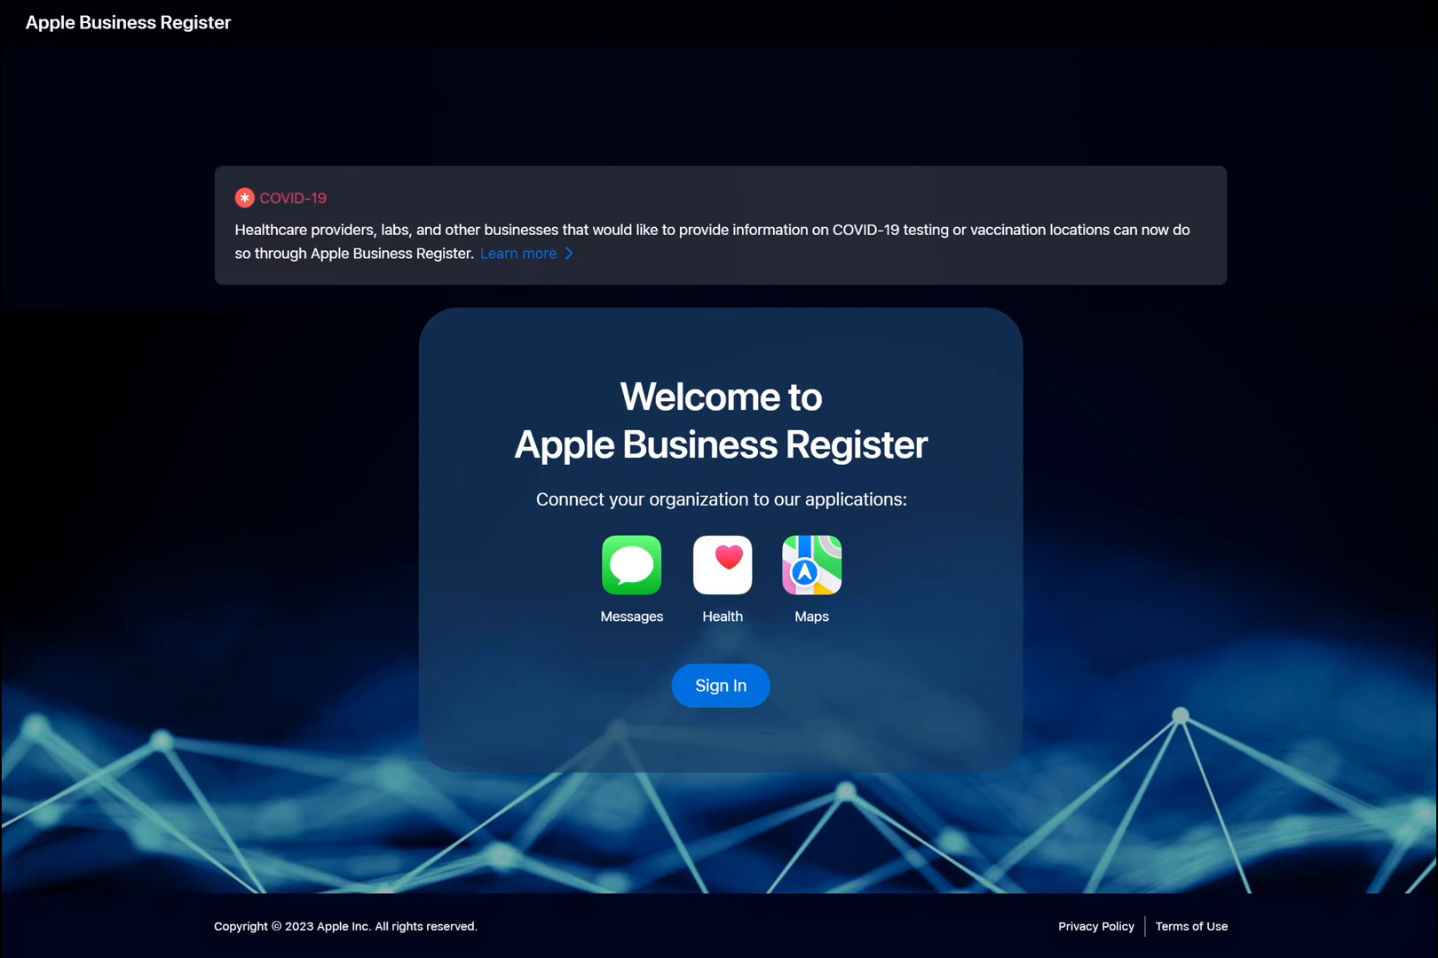
- Sign in to Apple Business Register with the Apple ID password to reach the organization page
{"action": "left_click", "coordinate": [720, 685]}
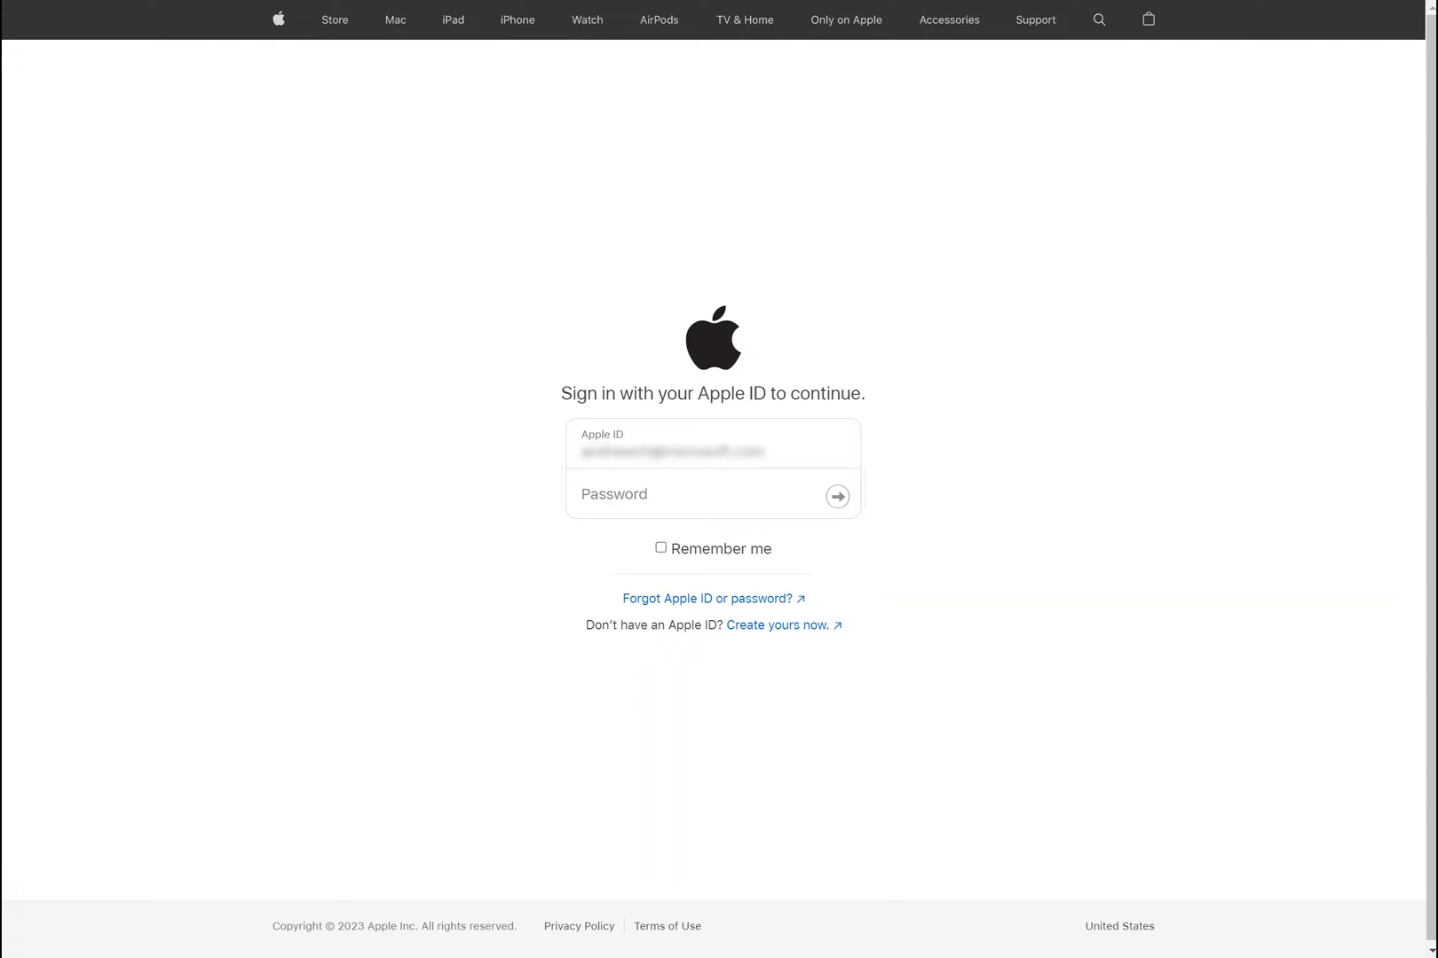
{"action": "type", "text": "password"}
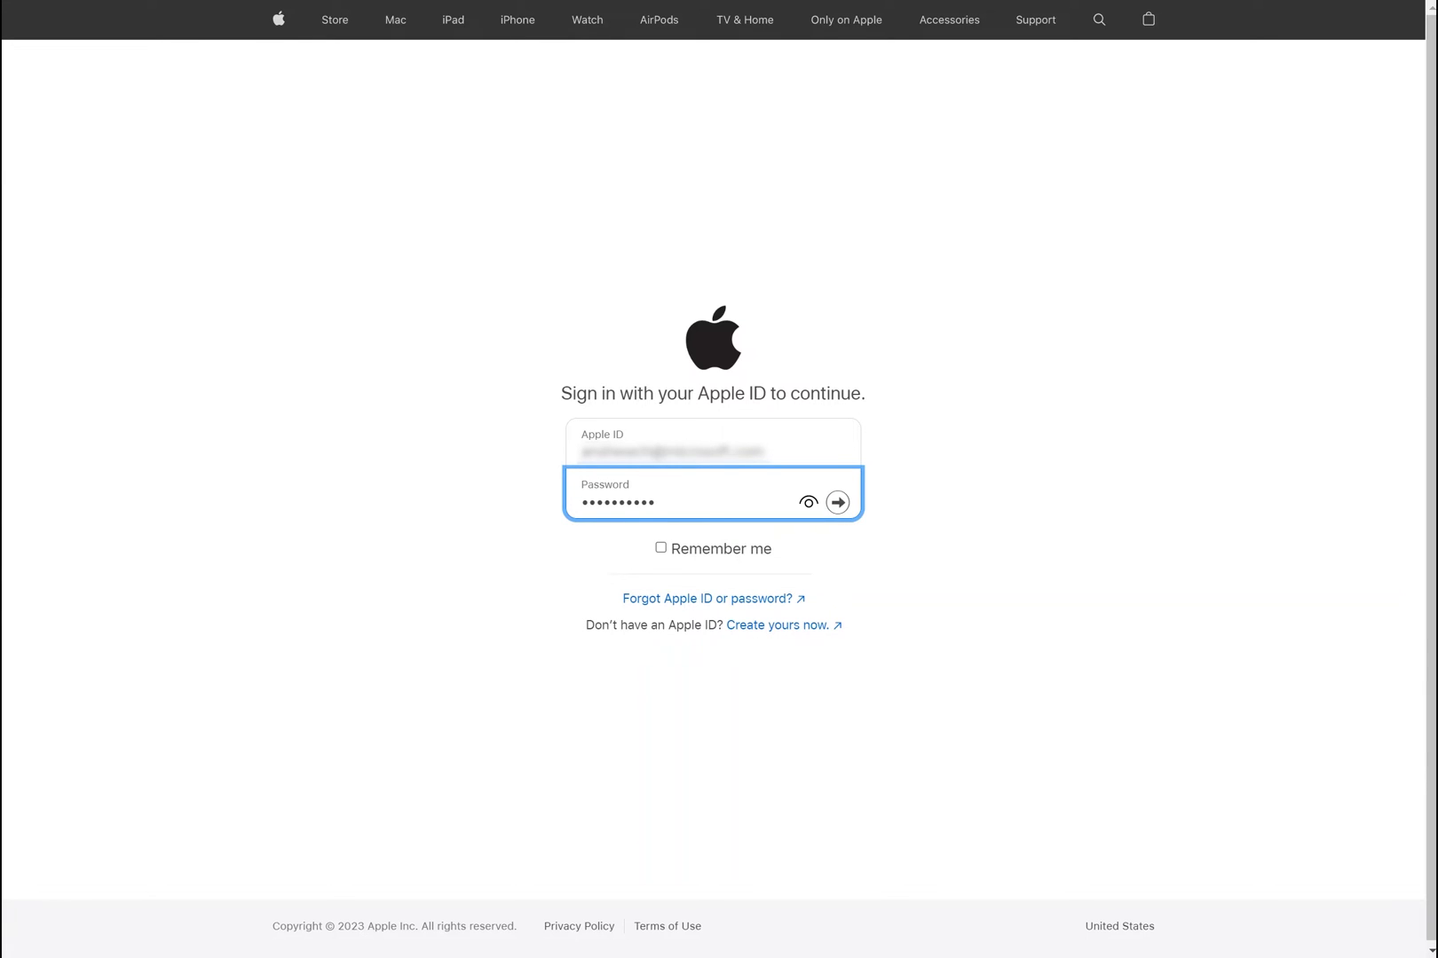
{"action": "left_click", "coordinate": [836, 502]}
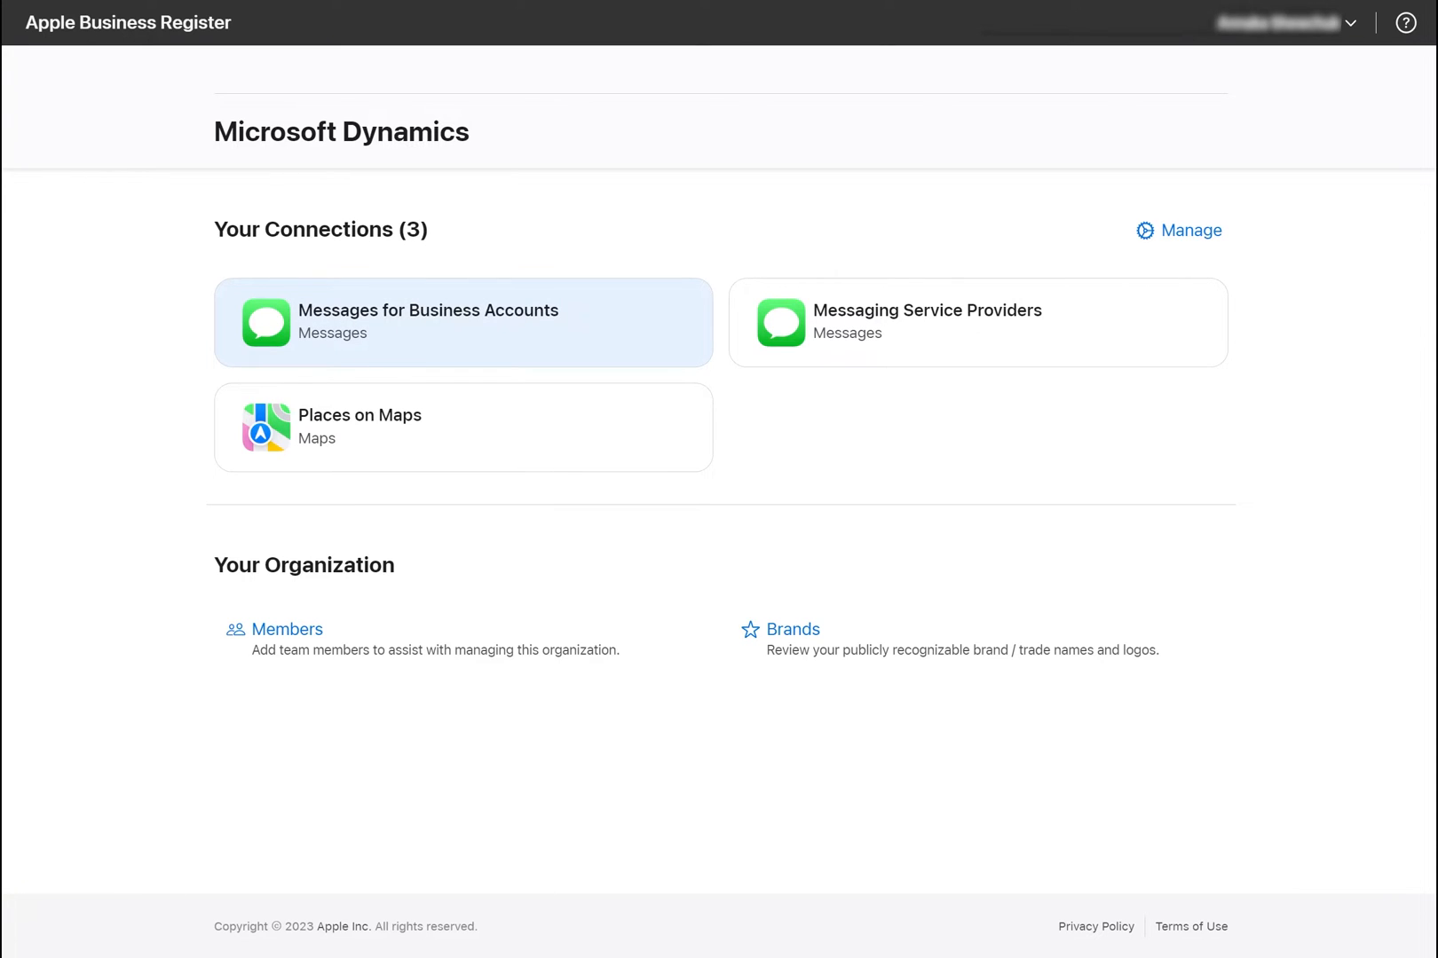
- Start a new Messages for Business account from the Accounts list
{"action": "left_click", "coordinate": [427, 321]}
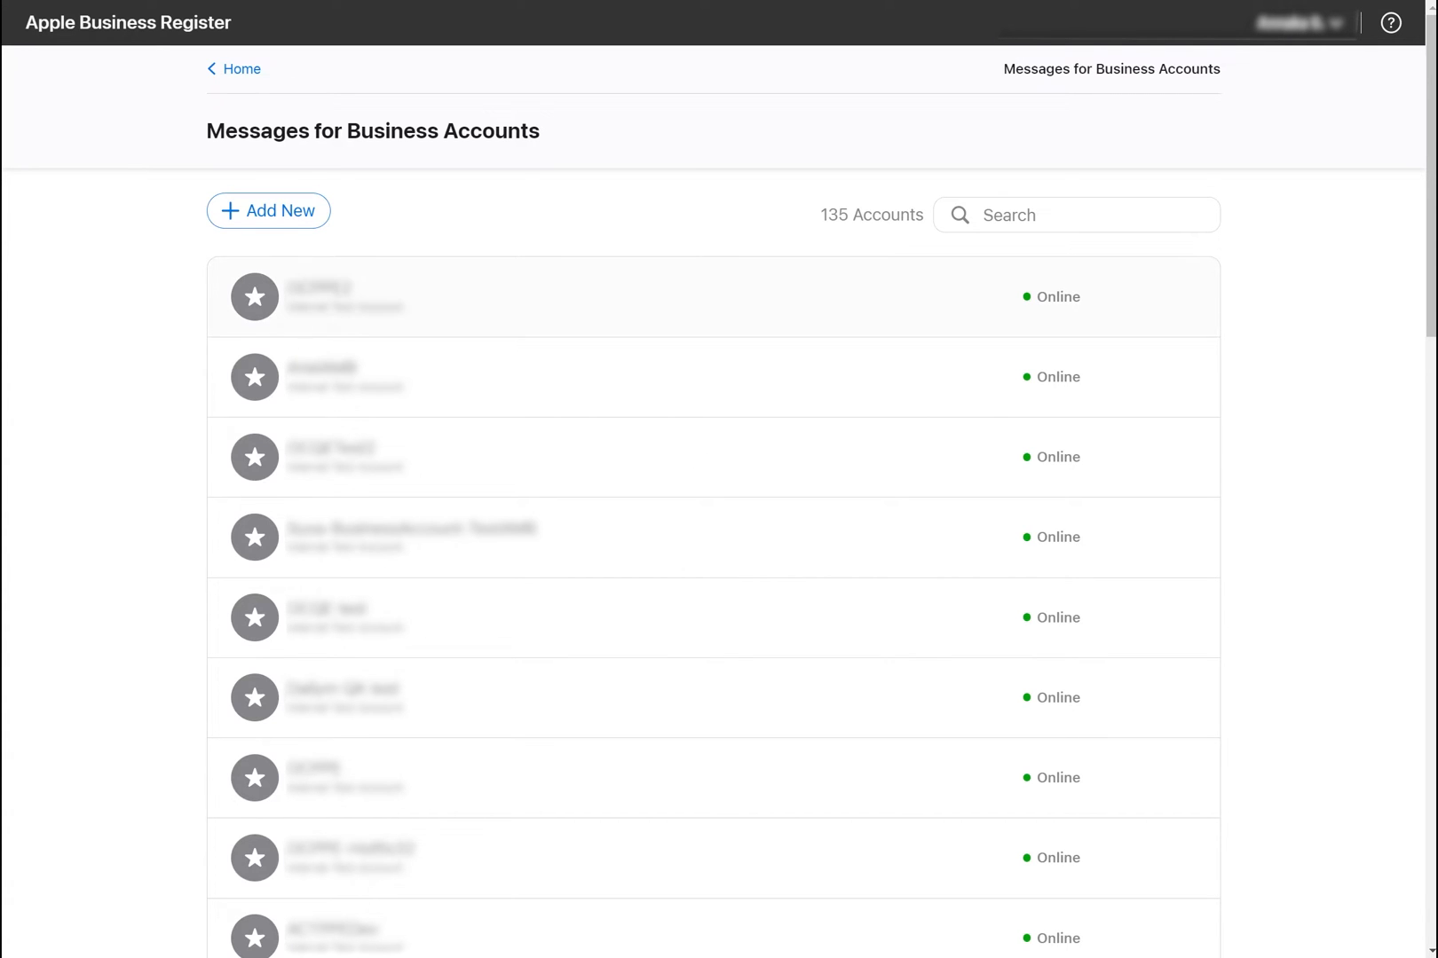
{"action": "left_click", "coordinate": [268, 211]}
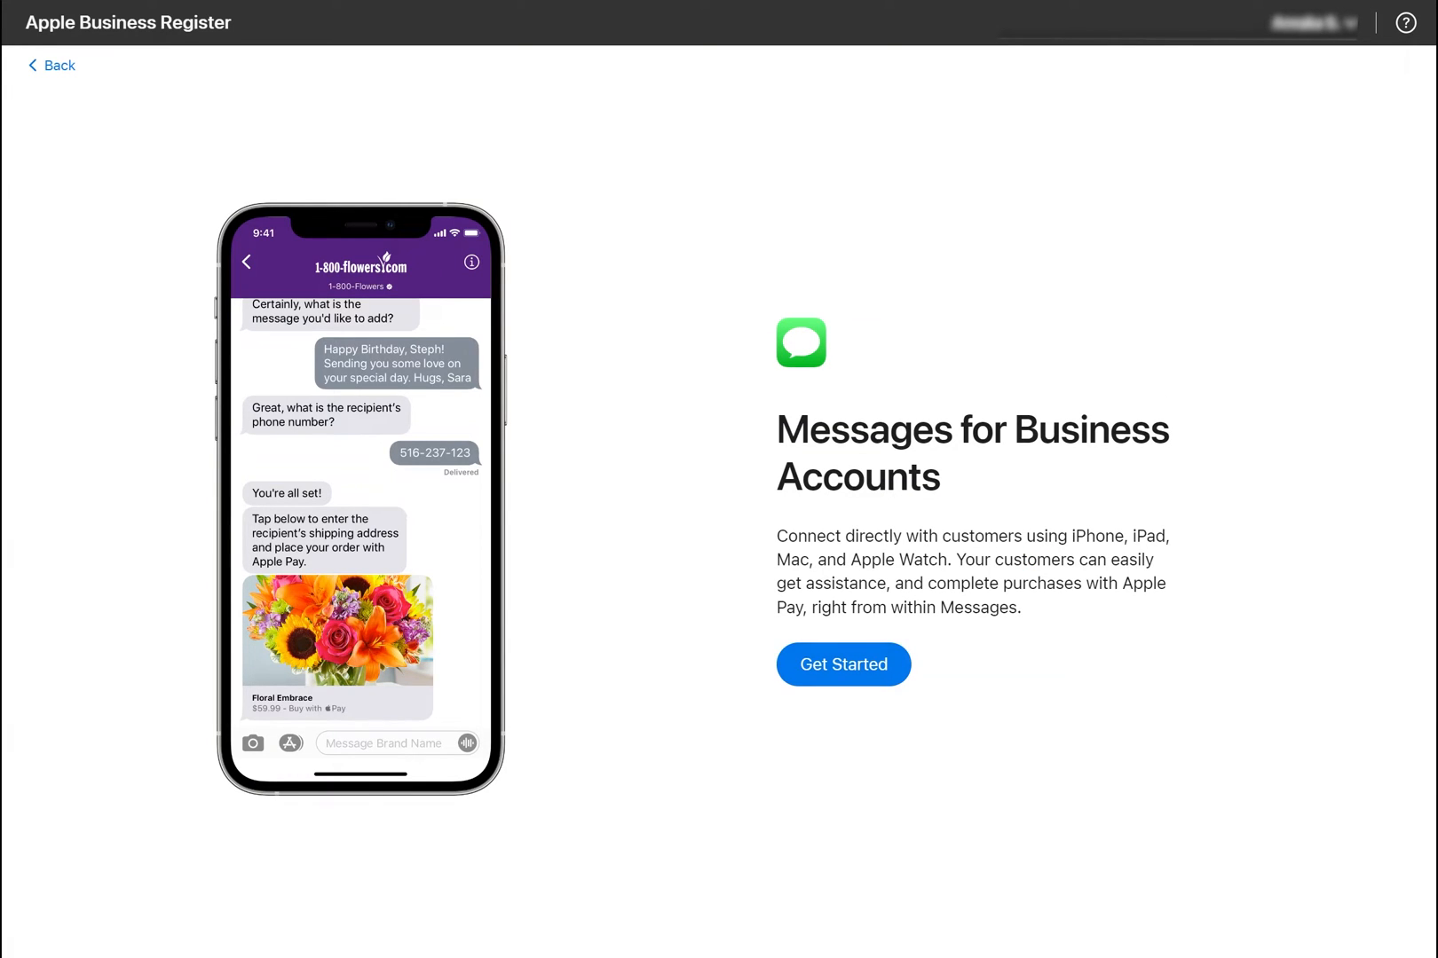
{"action": "left_click", "coordinate": [841, 664]}
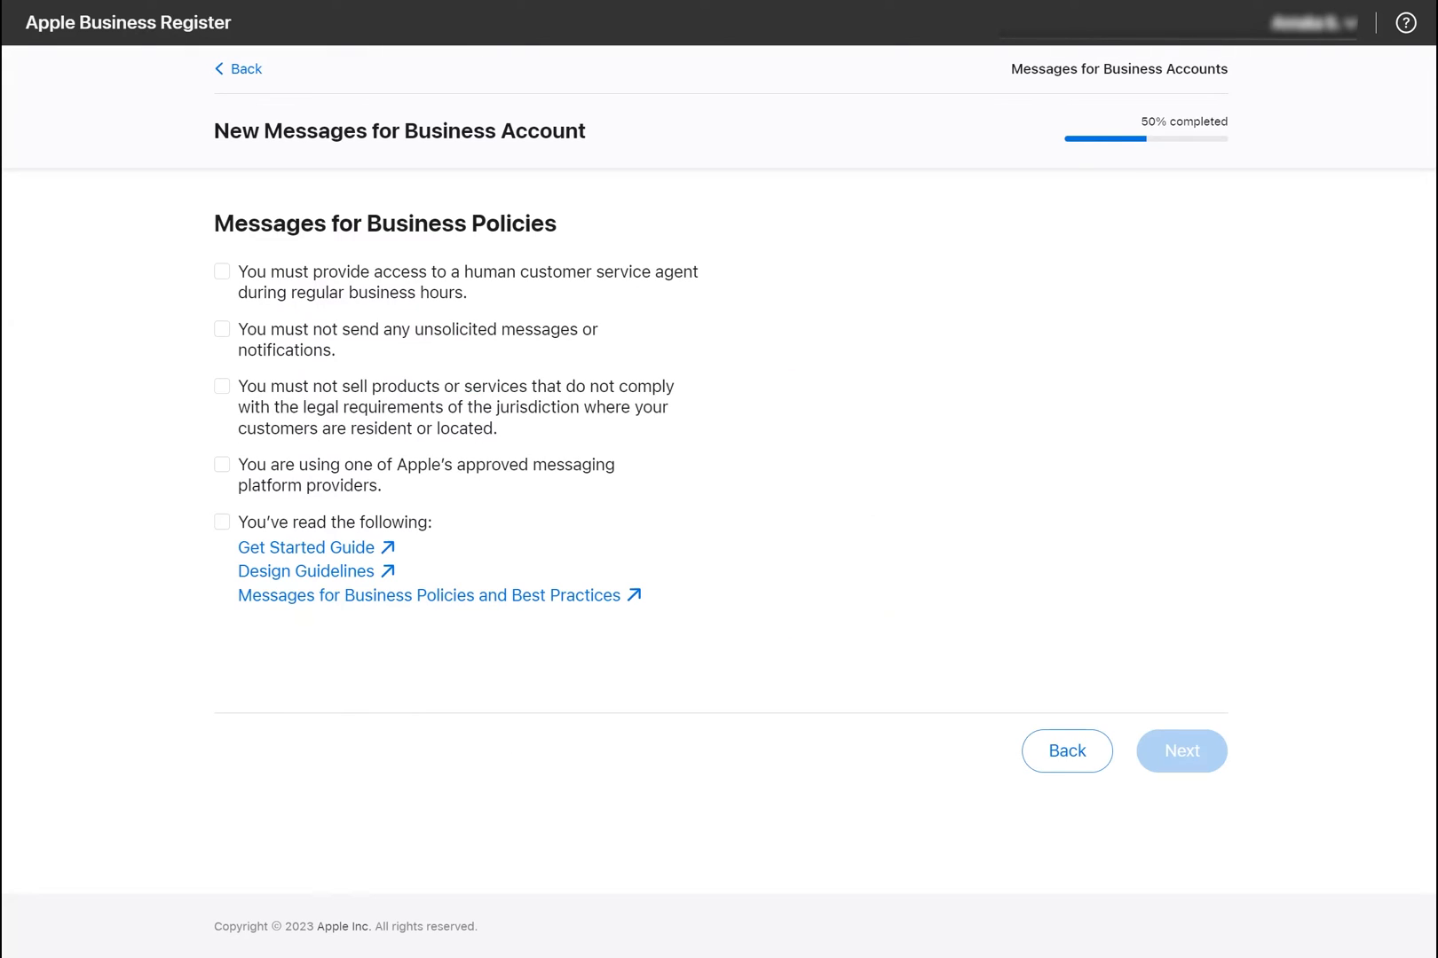
- Agree to all the business messaging policies and continue to the overview
{"action": "left_click", "coordinate": [220, 271]}
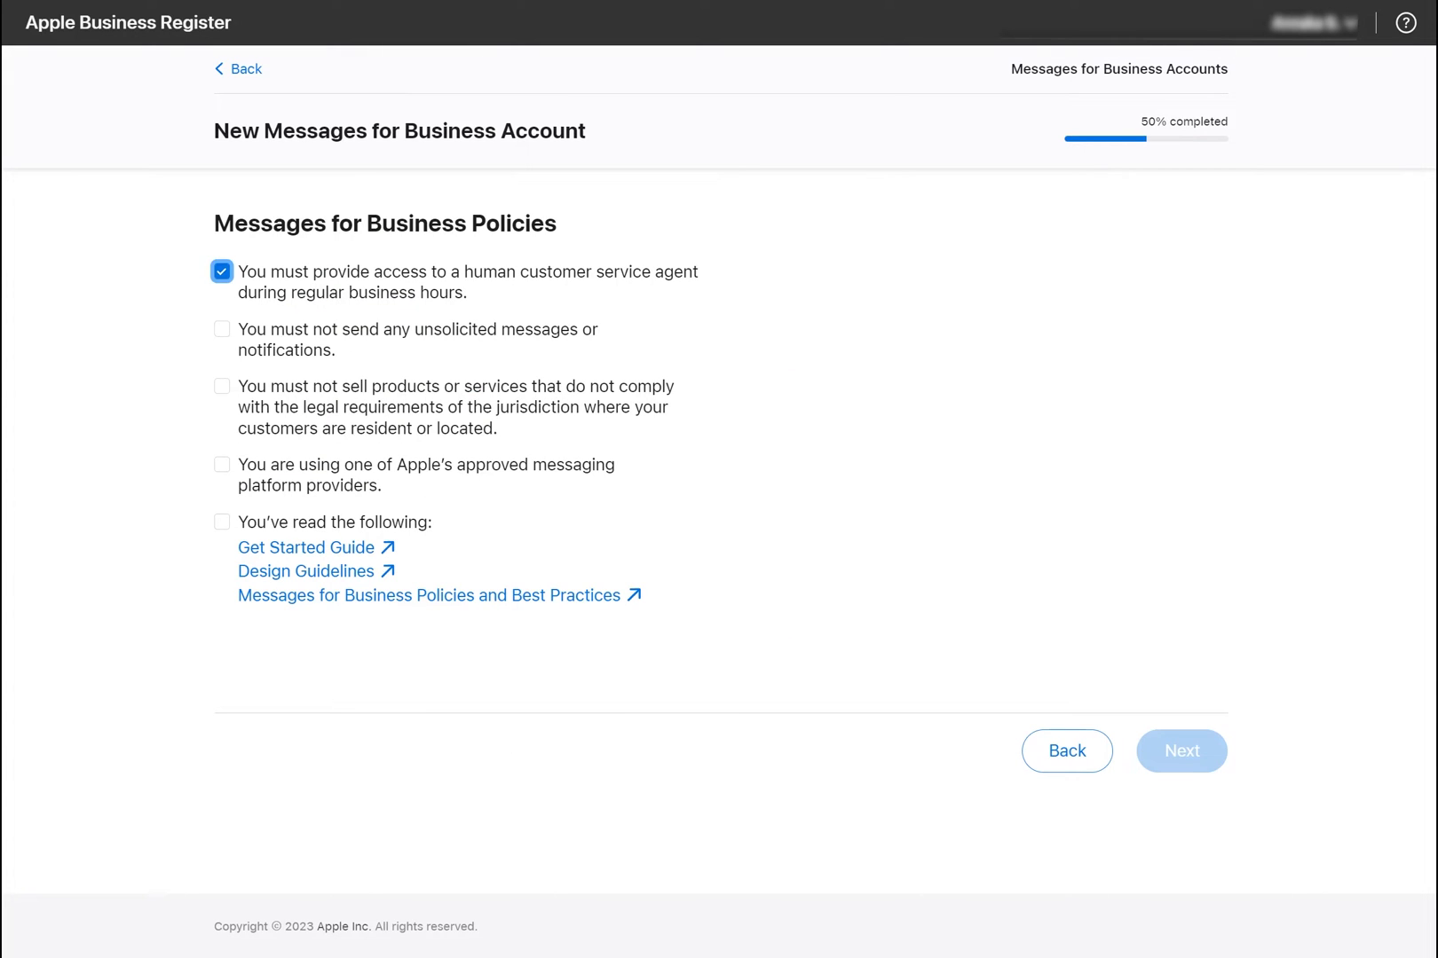
{"action": "left_click", "coordinate": [222, 387]}
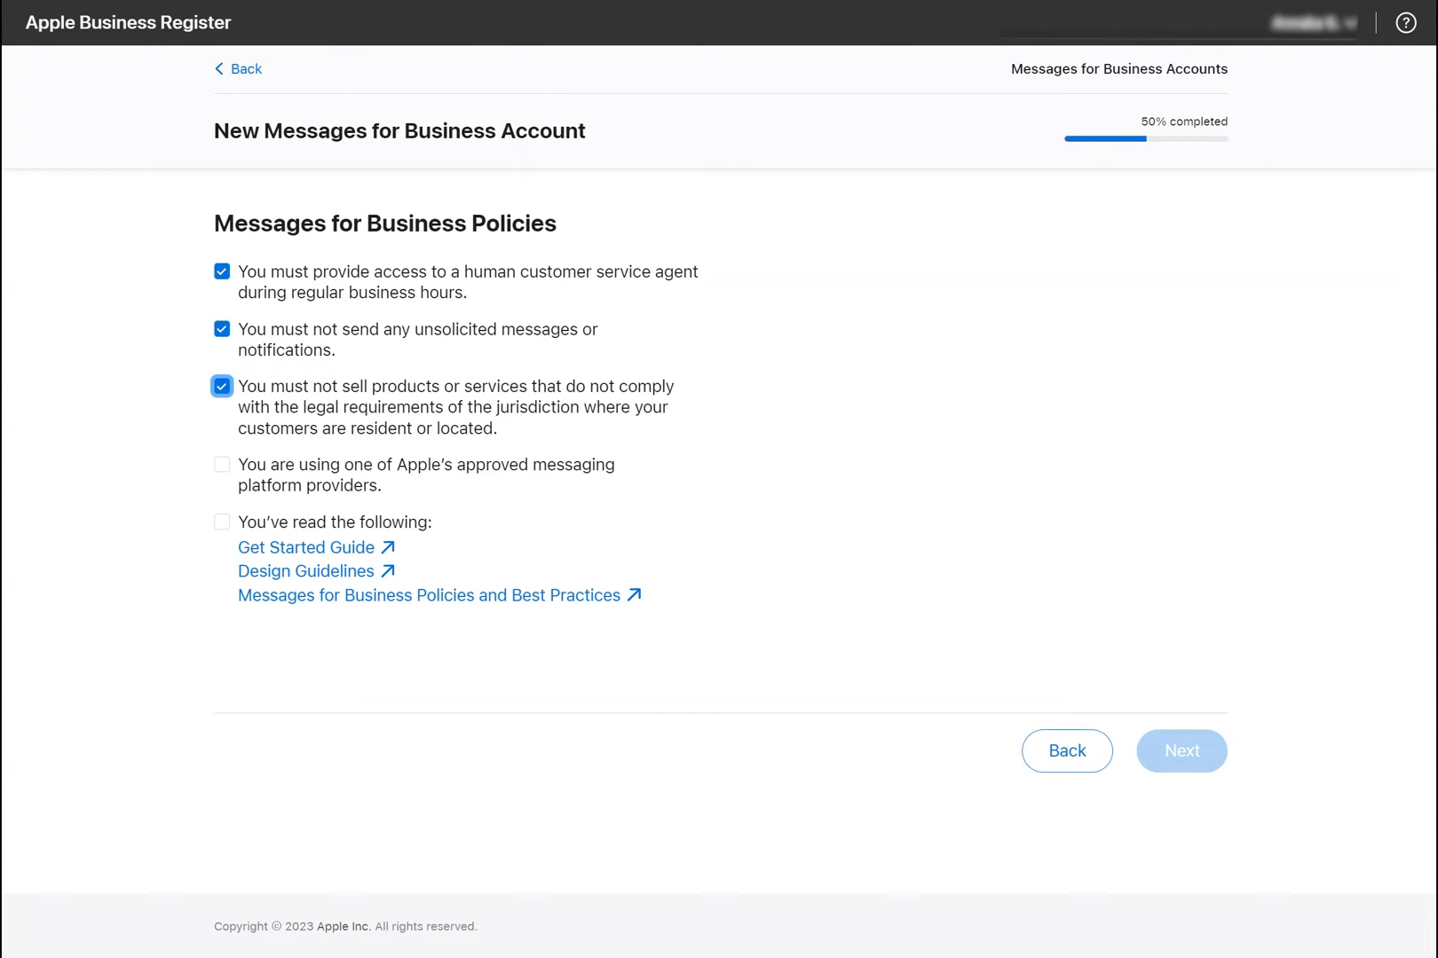
{"action": "left_click", "coordinate": [220, 522]}
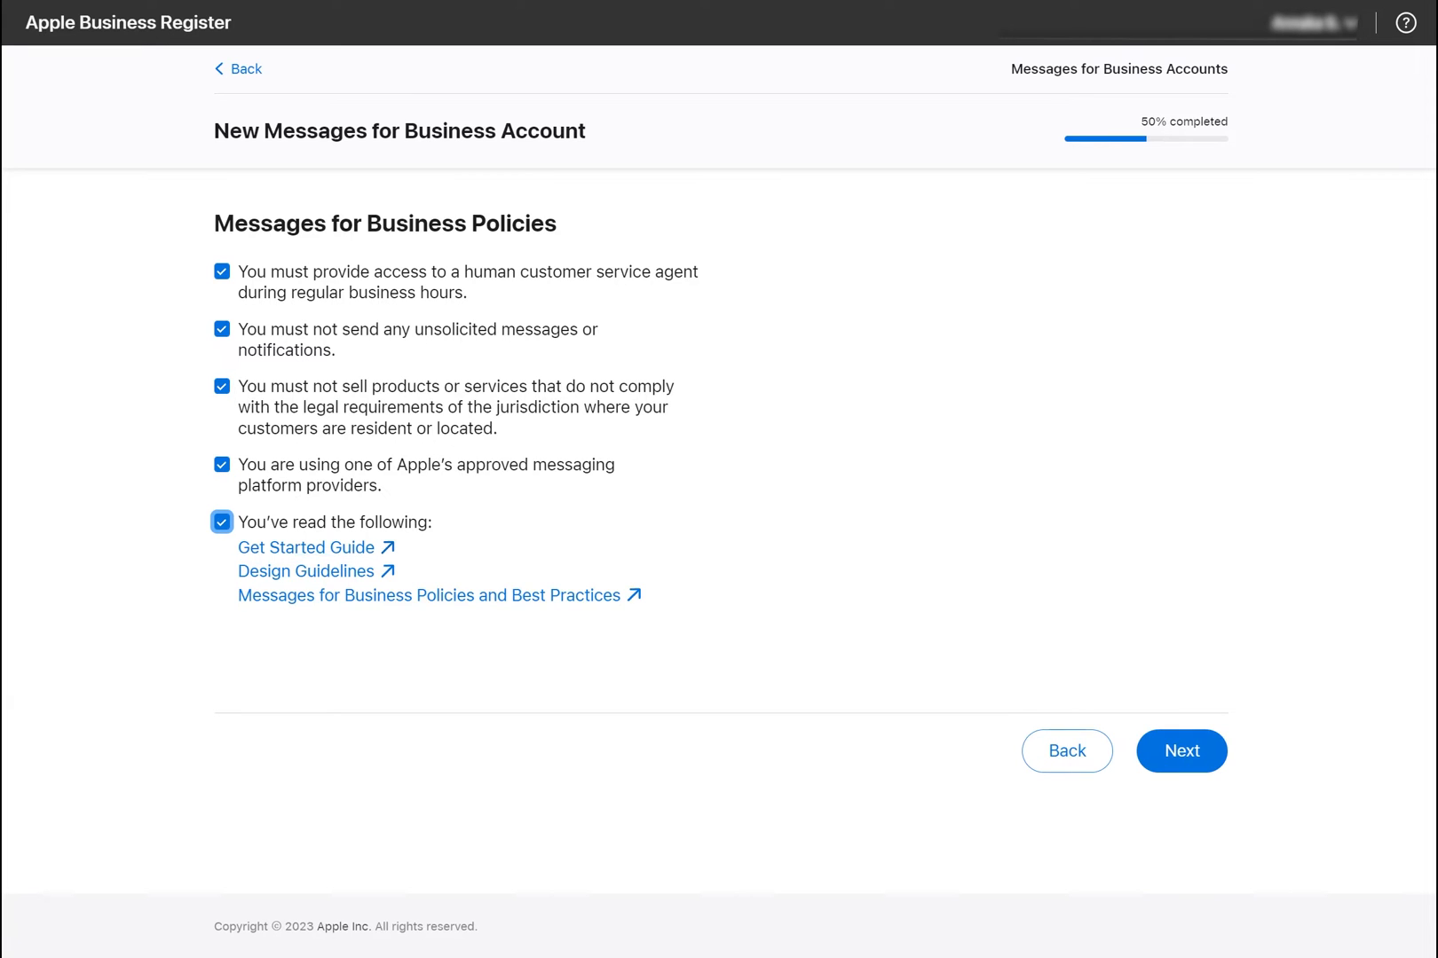
{"action": "left_click", "coordinate": [1180, 751]}
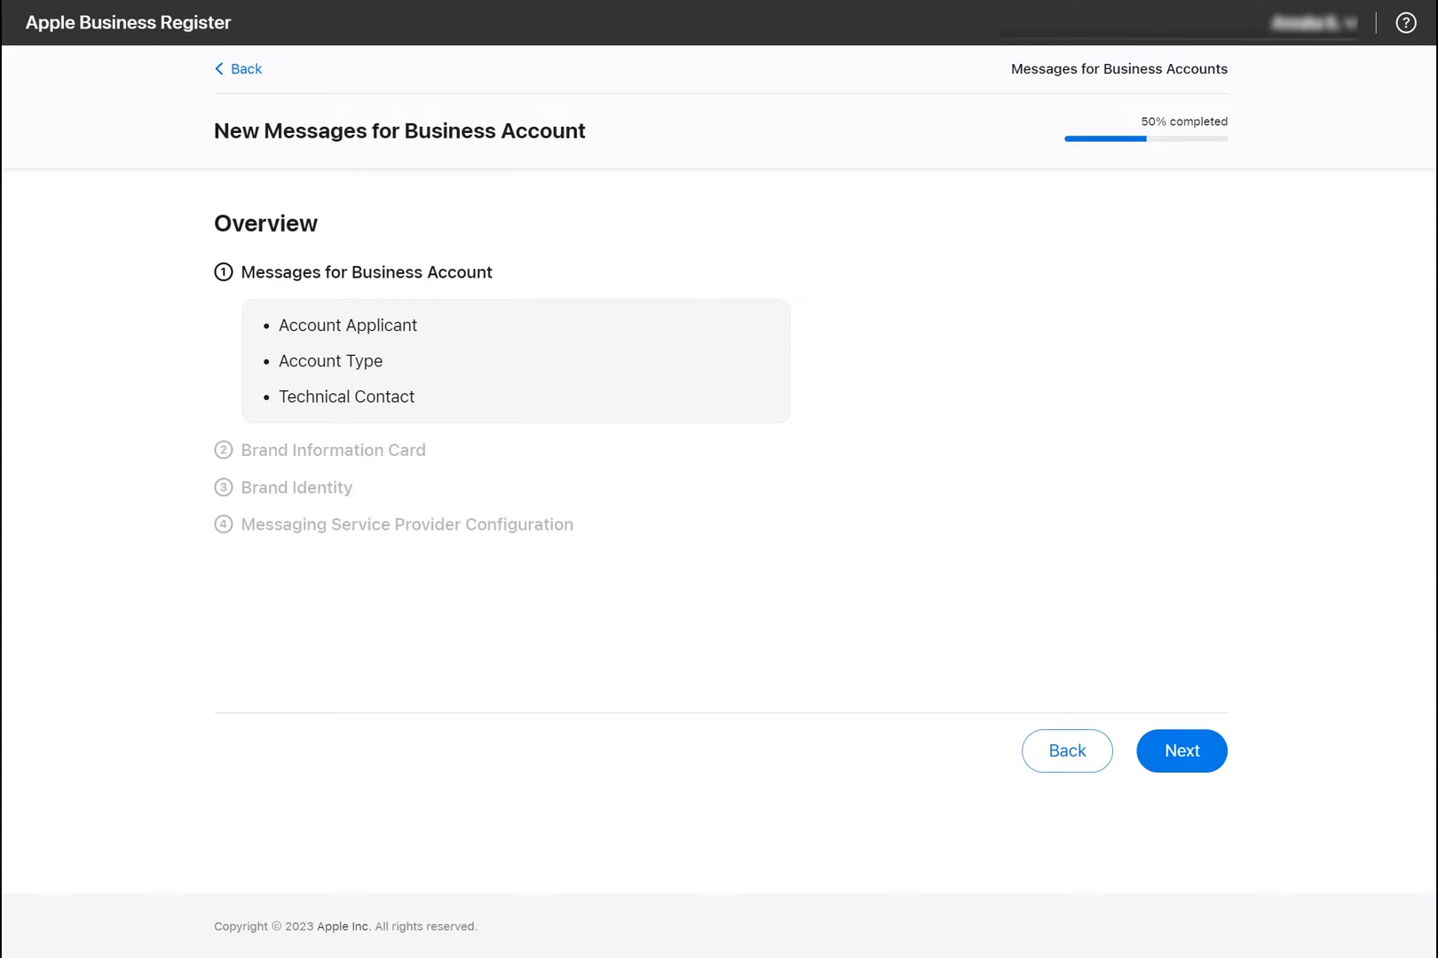
- Accept the account applicant and organization details as shown
{"action": "left_click", "coordinate": [1180, 751]}
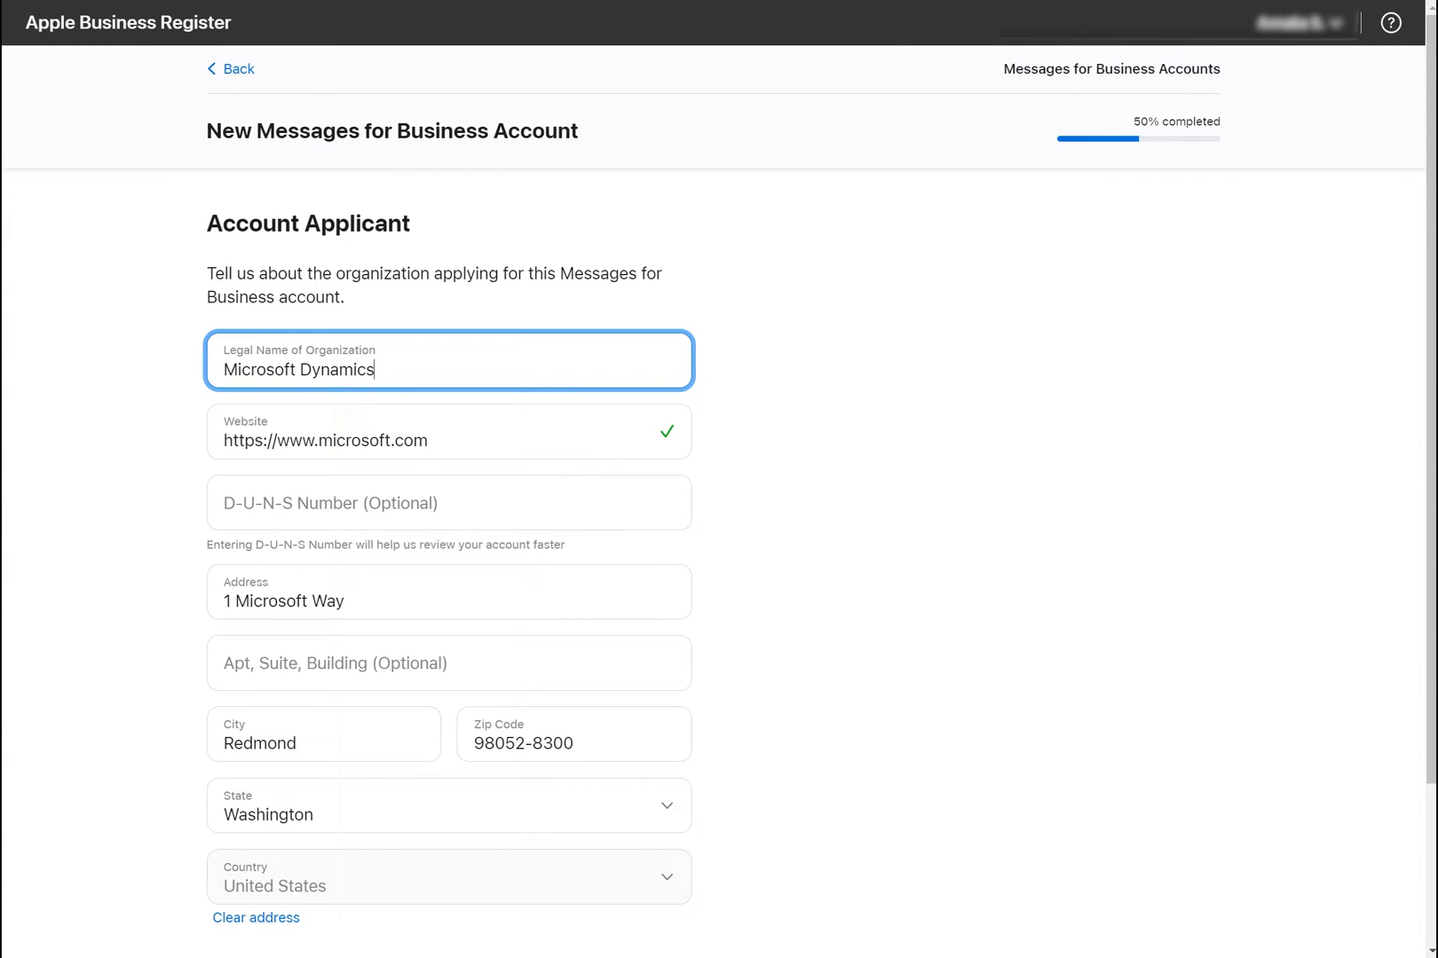
{"action": "scroll", "scroll_direction": "down", "scroll_amount": 3}
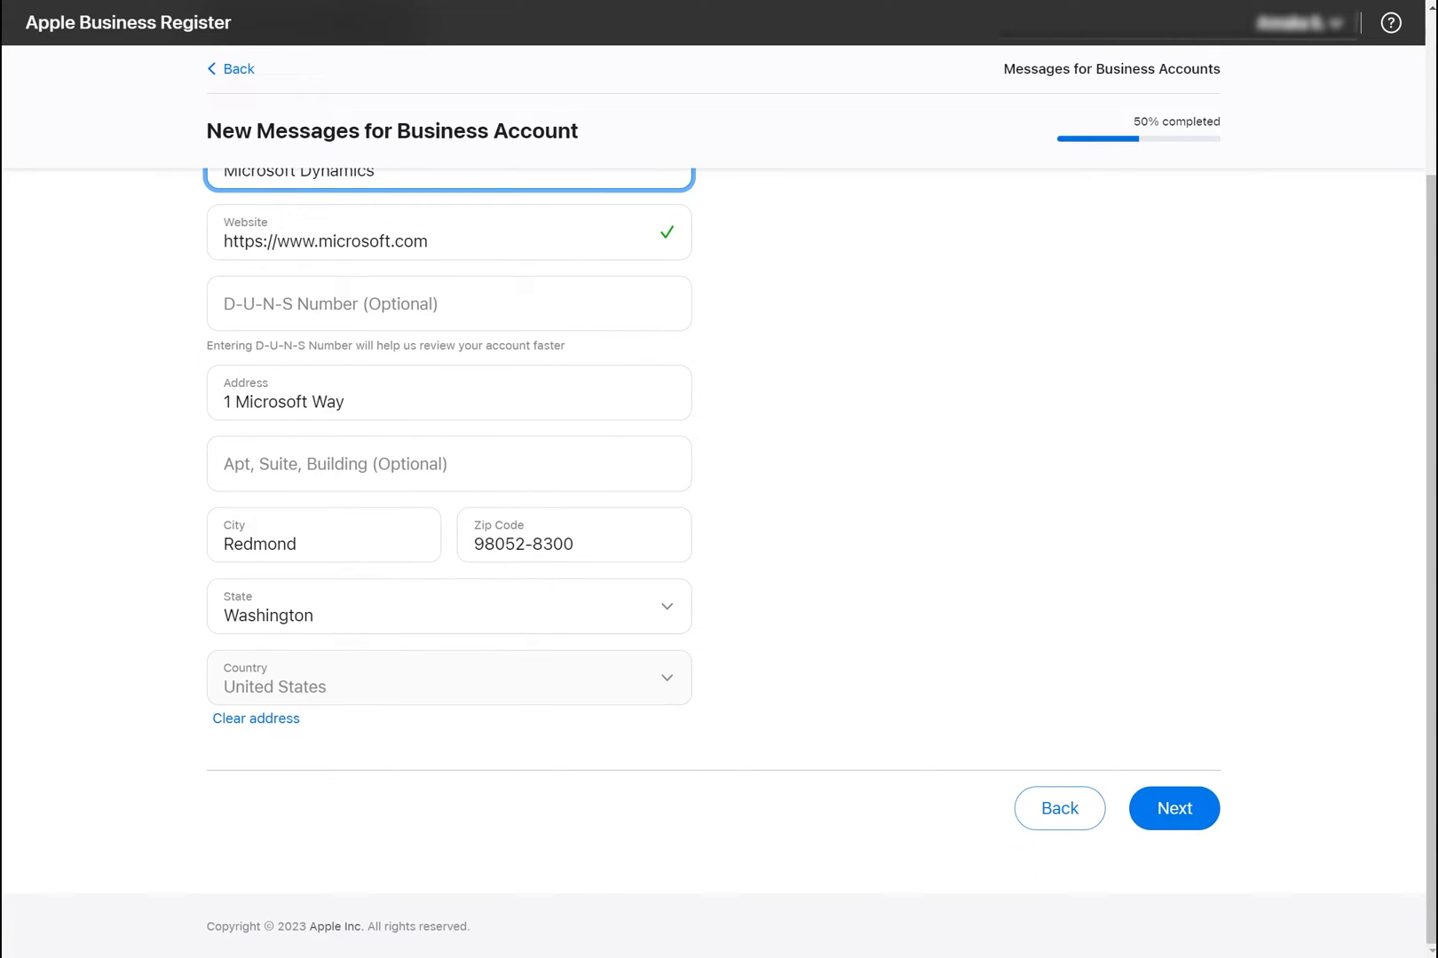
{"action": "left_click", "coordinate": [1175, 808]}
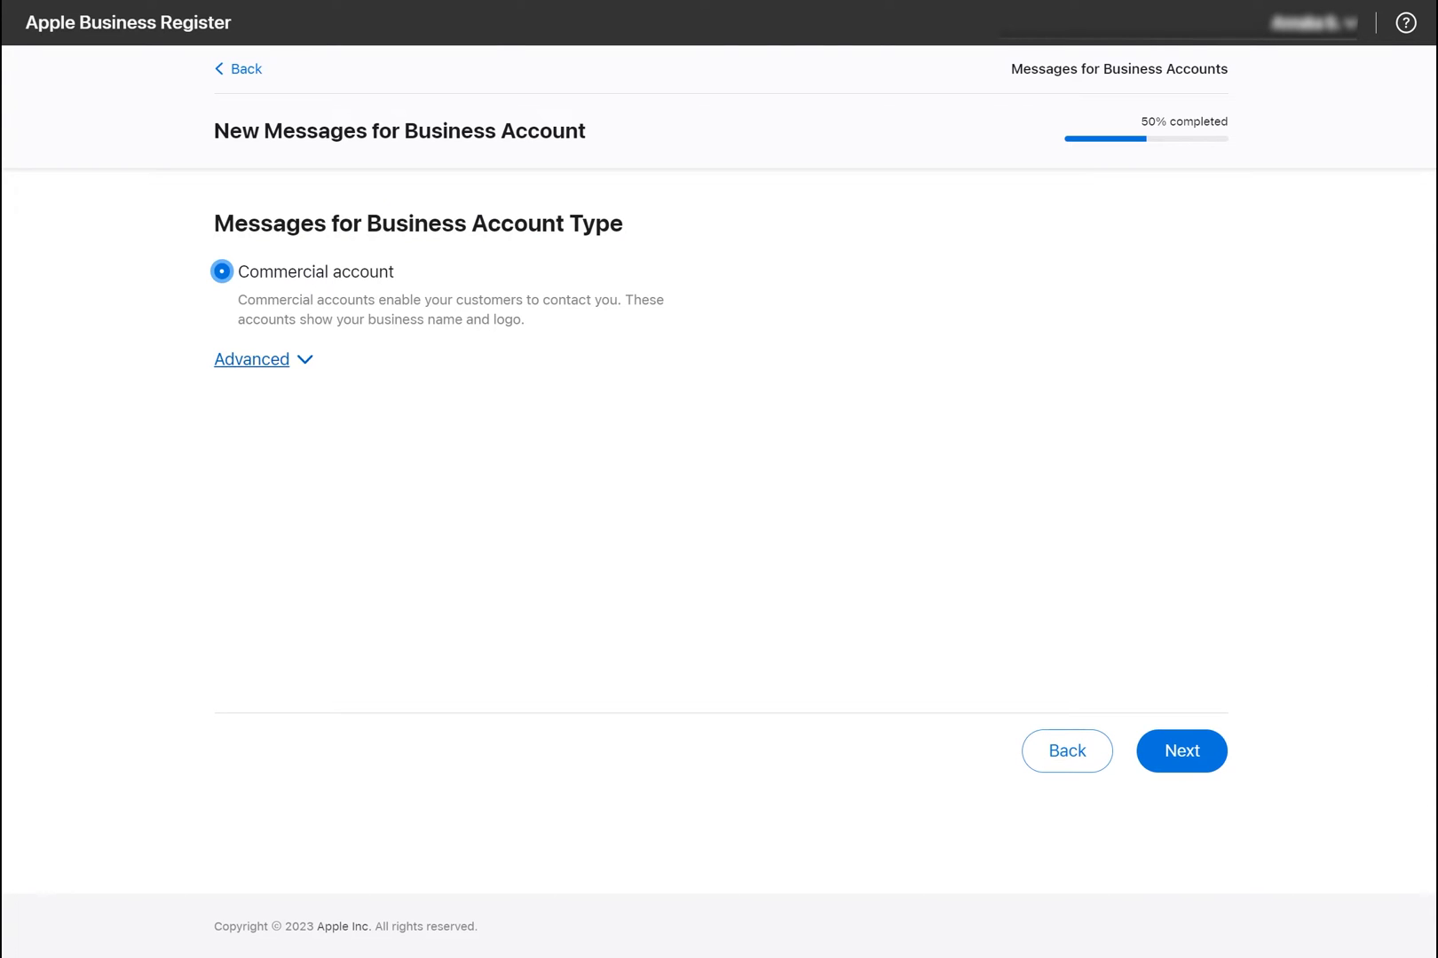
- Under Advanced, make it an internal test account named Contoso Coffee and submit
{"action": "left_click", "coordinate": [263, 359]}
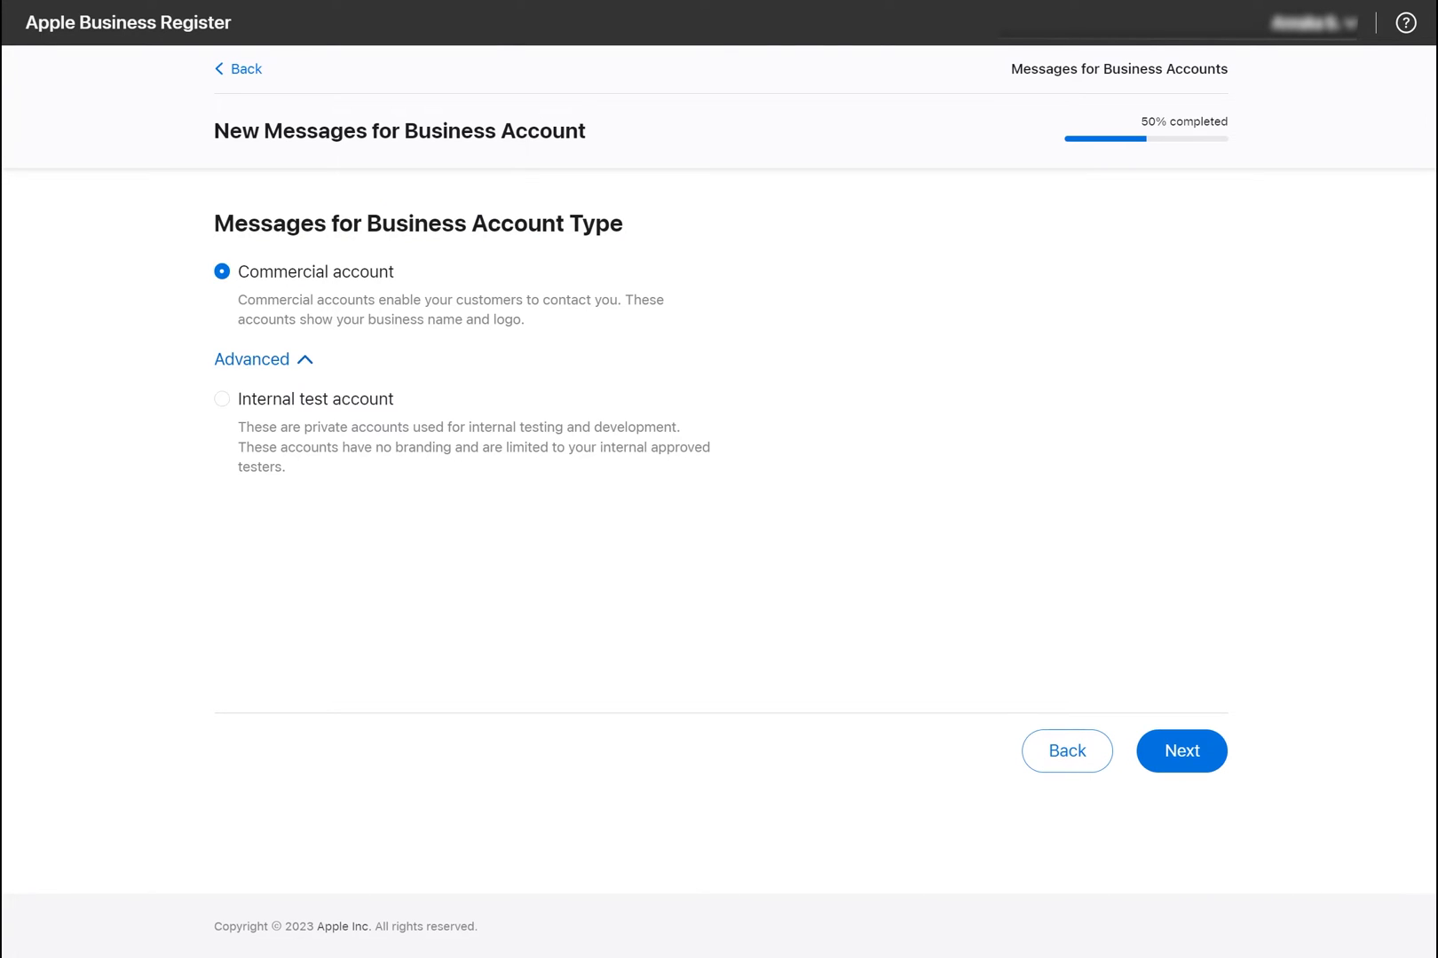
{"action": "left_click", "coordinate": [222, 399]}
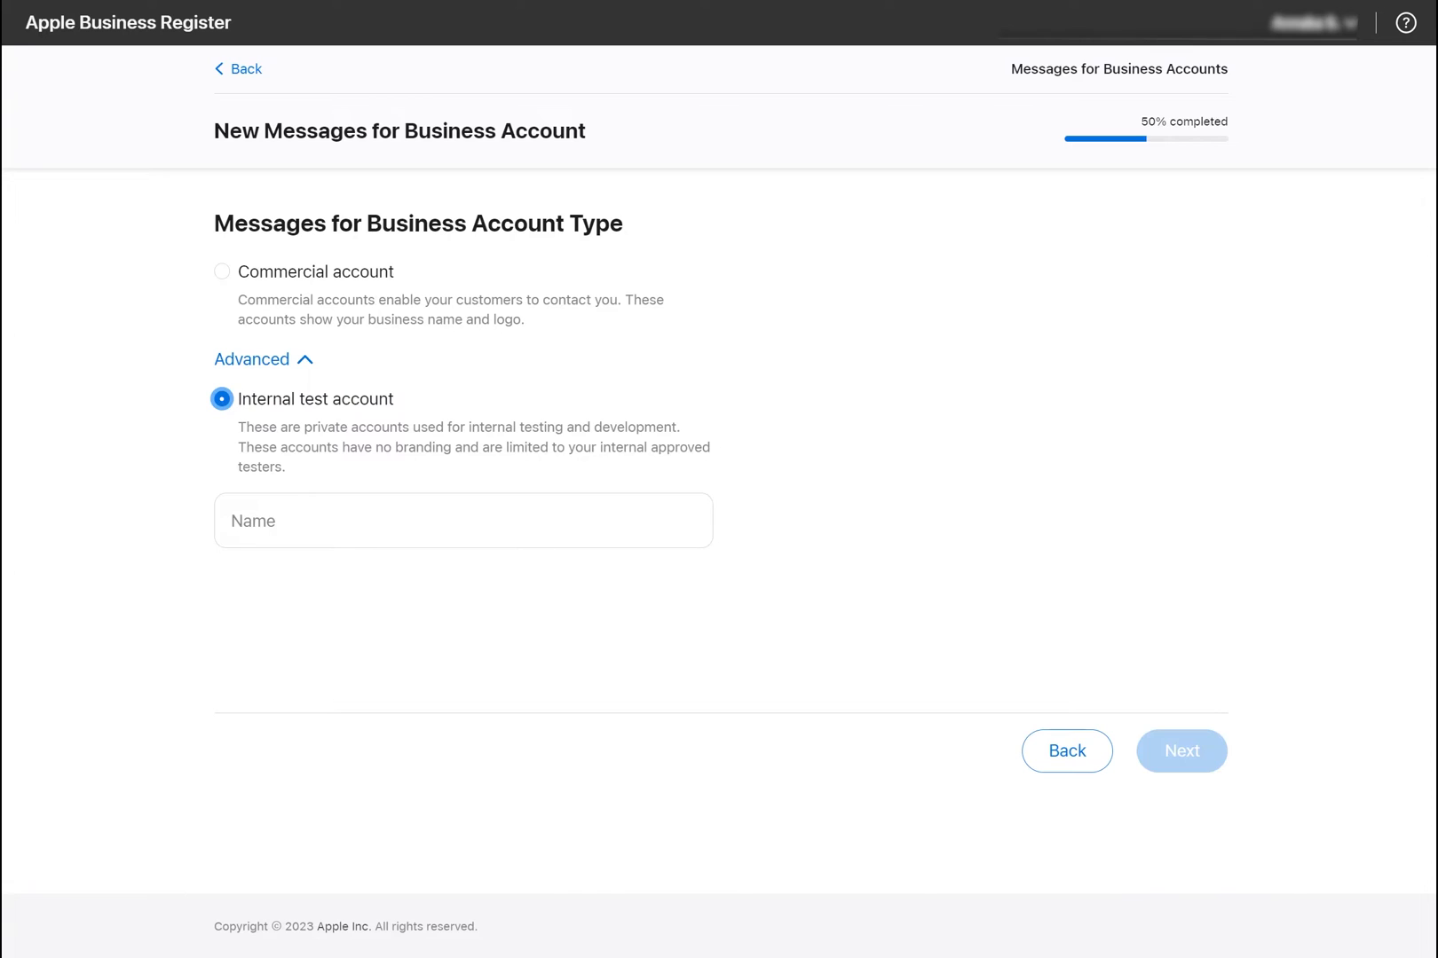
{"action": "left_click", "coordinate": [461, 522]}
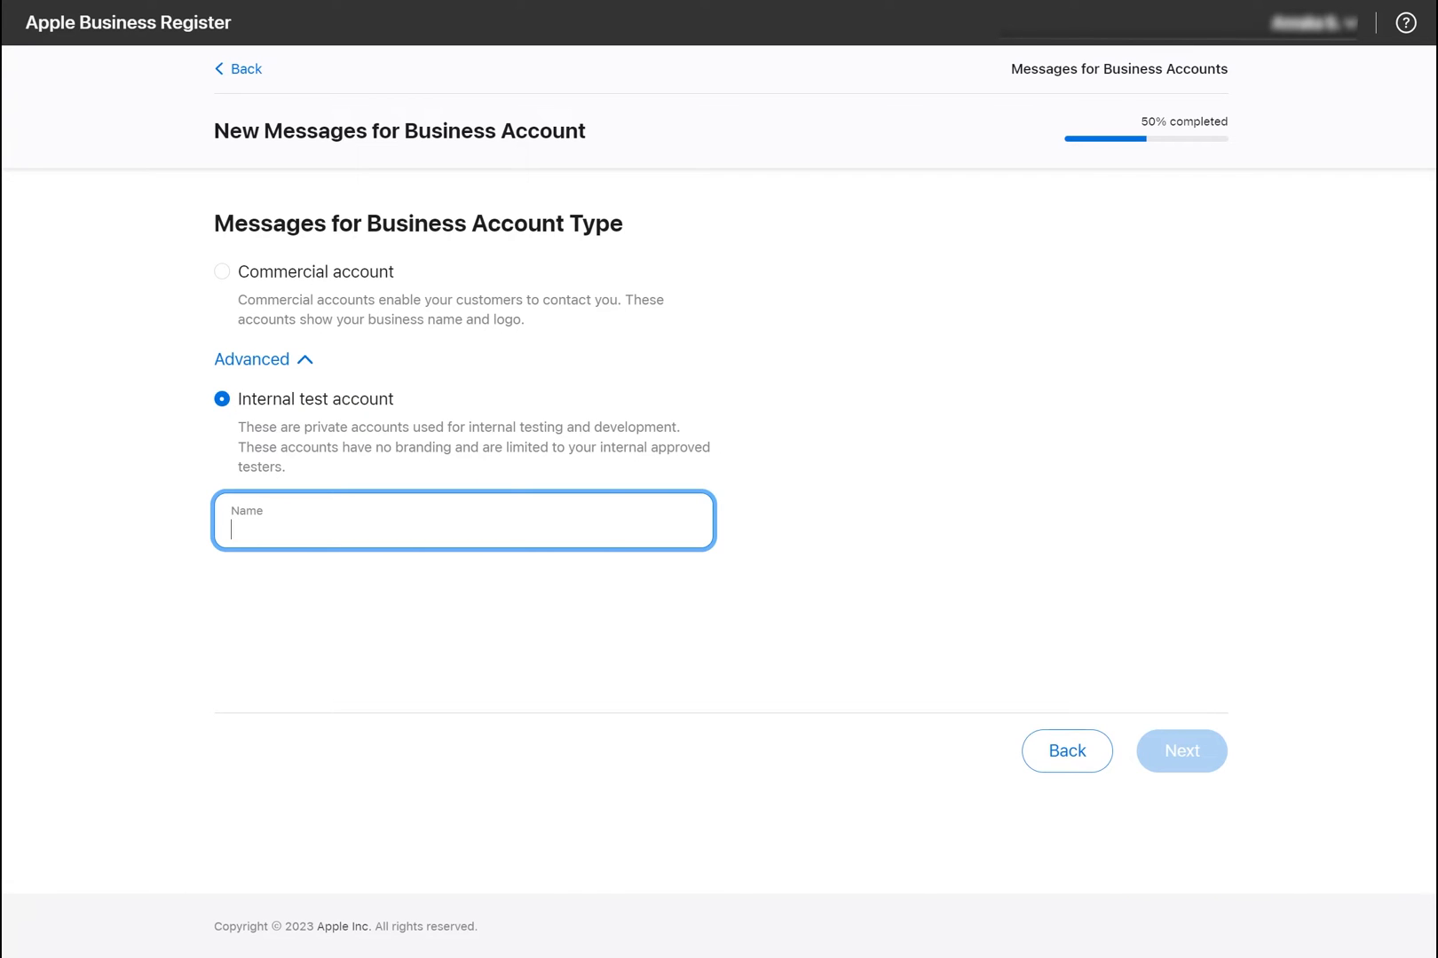
{"action": "type", "text": "Conto"}
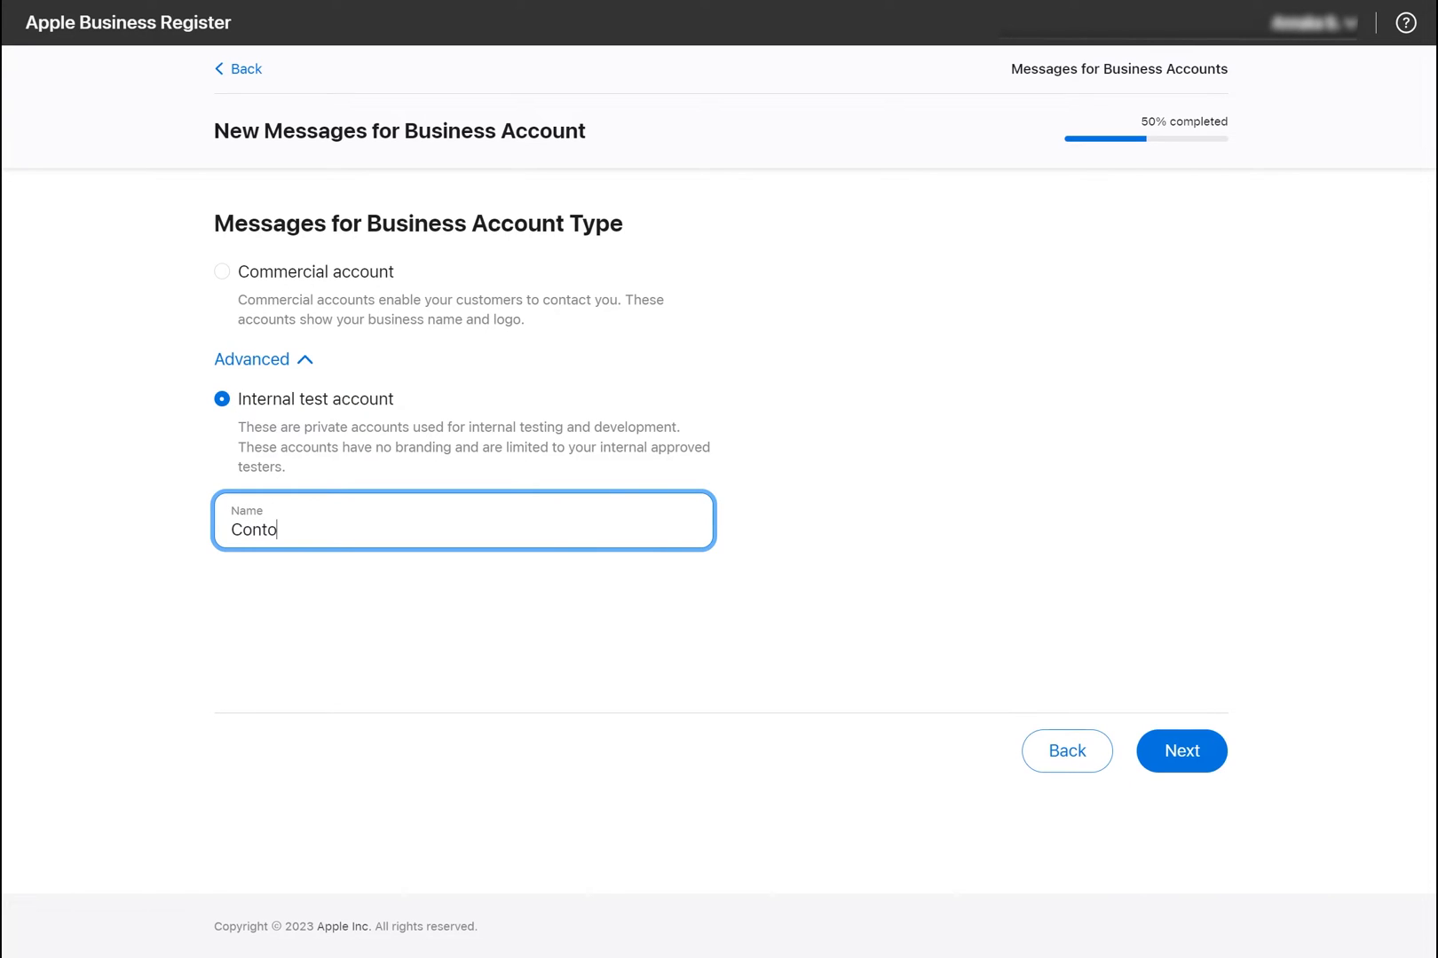
{"action": "type", "text": "so Coffee"}
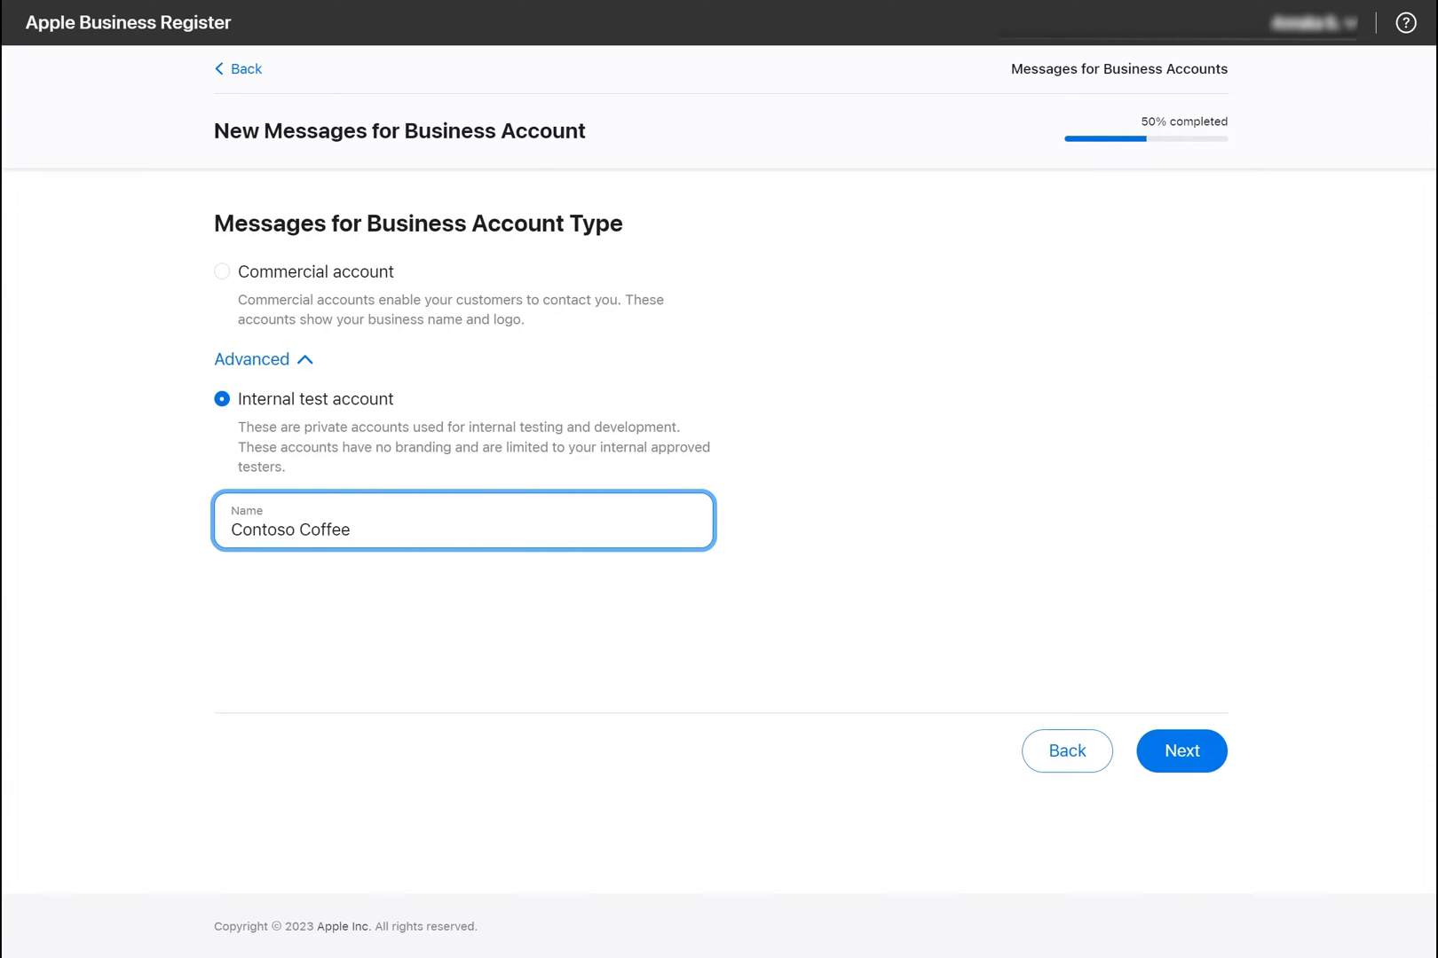
{"action": "left_click", "coordinate": [1180, 750]}
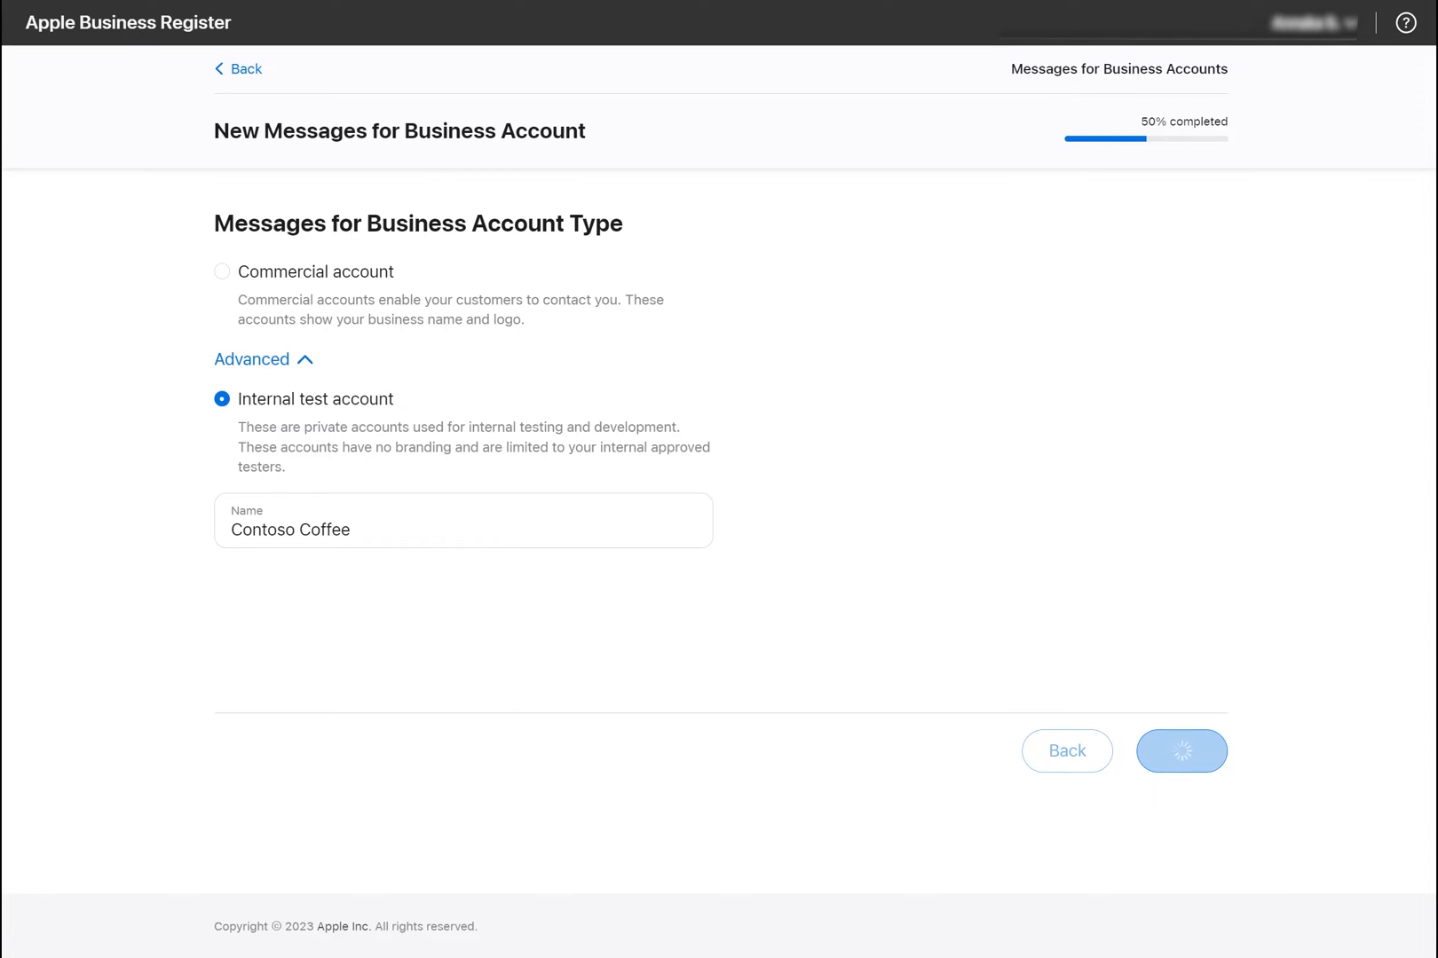
- Assign a technical contact to Contoso Coffee and continue to the overview
{"action": "left_click", "coordinate": [1180, 750]}
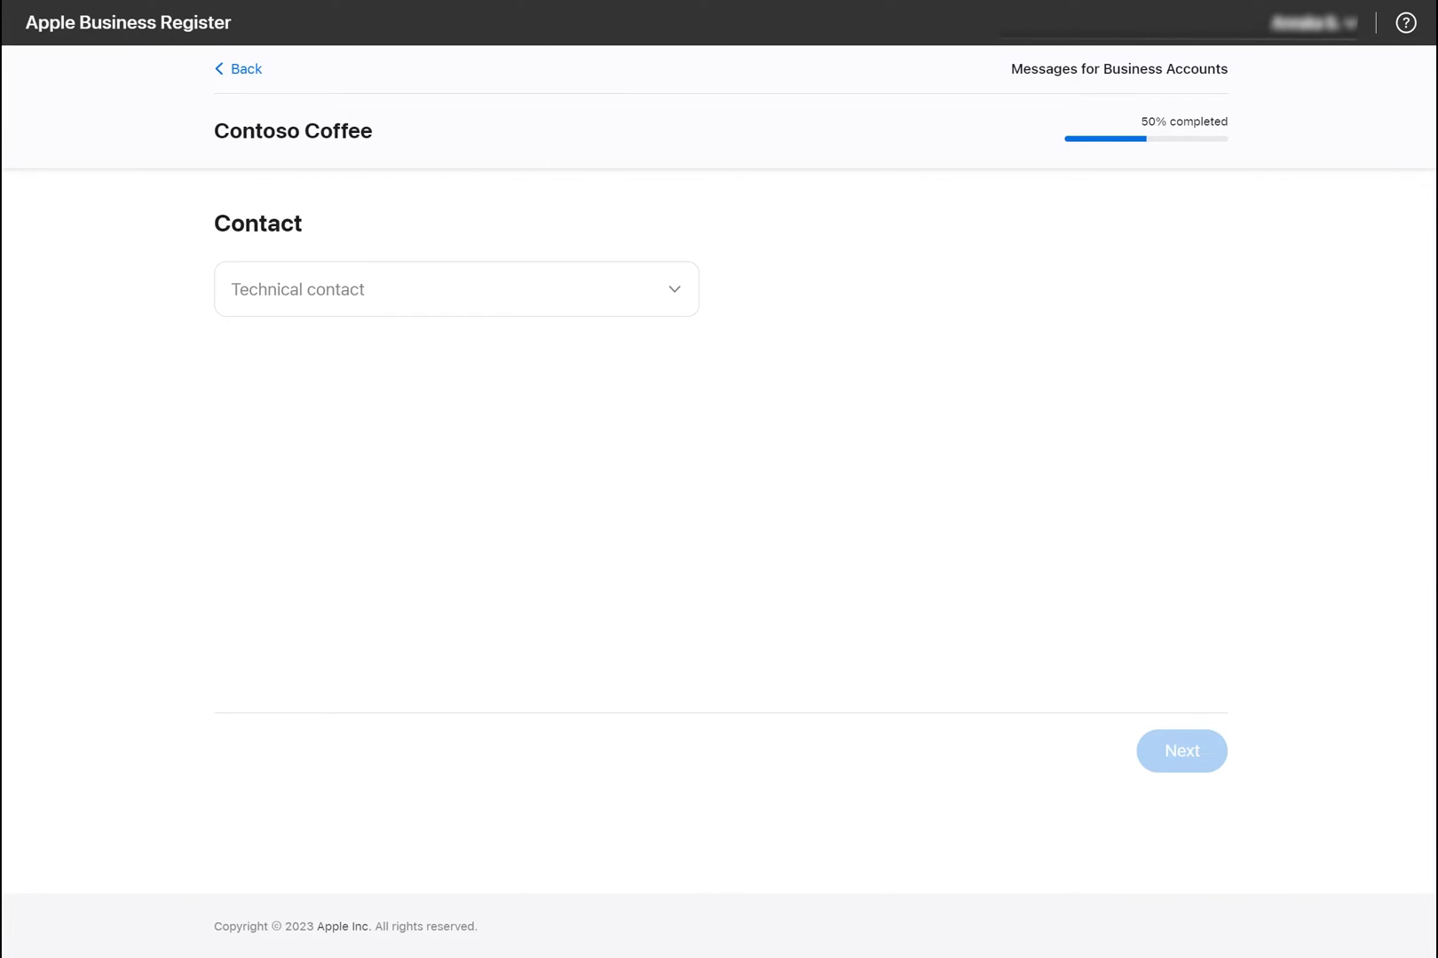
{"action": "left_click", "coordinate": [456, 289]}
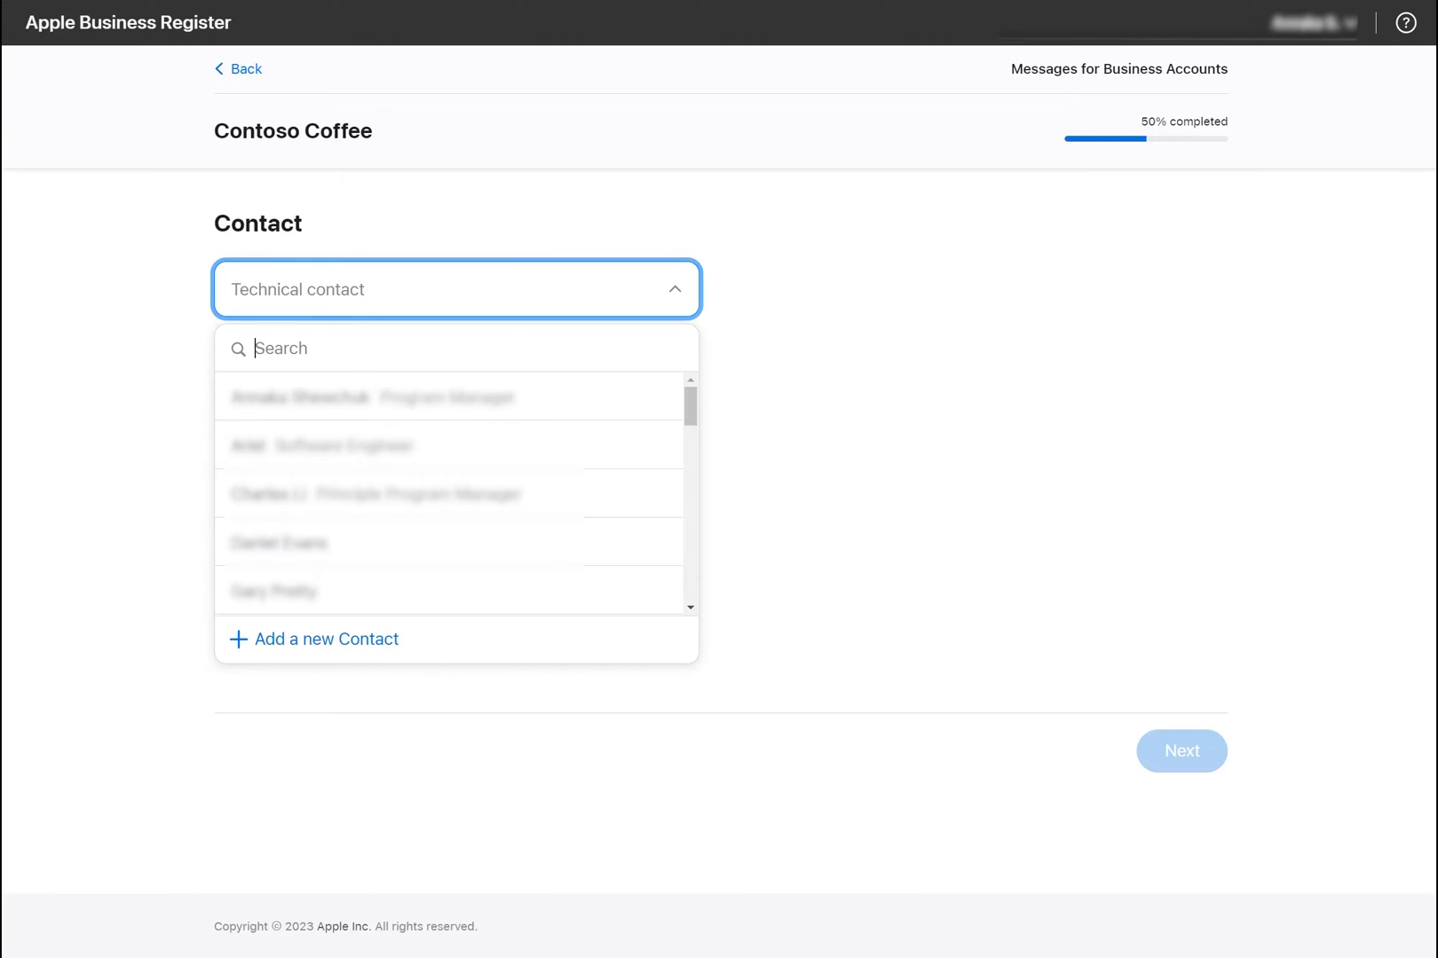
{"action": "left_click", "coordinate": [371, 397]}
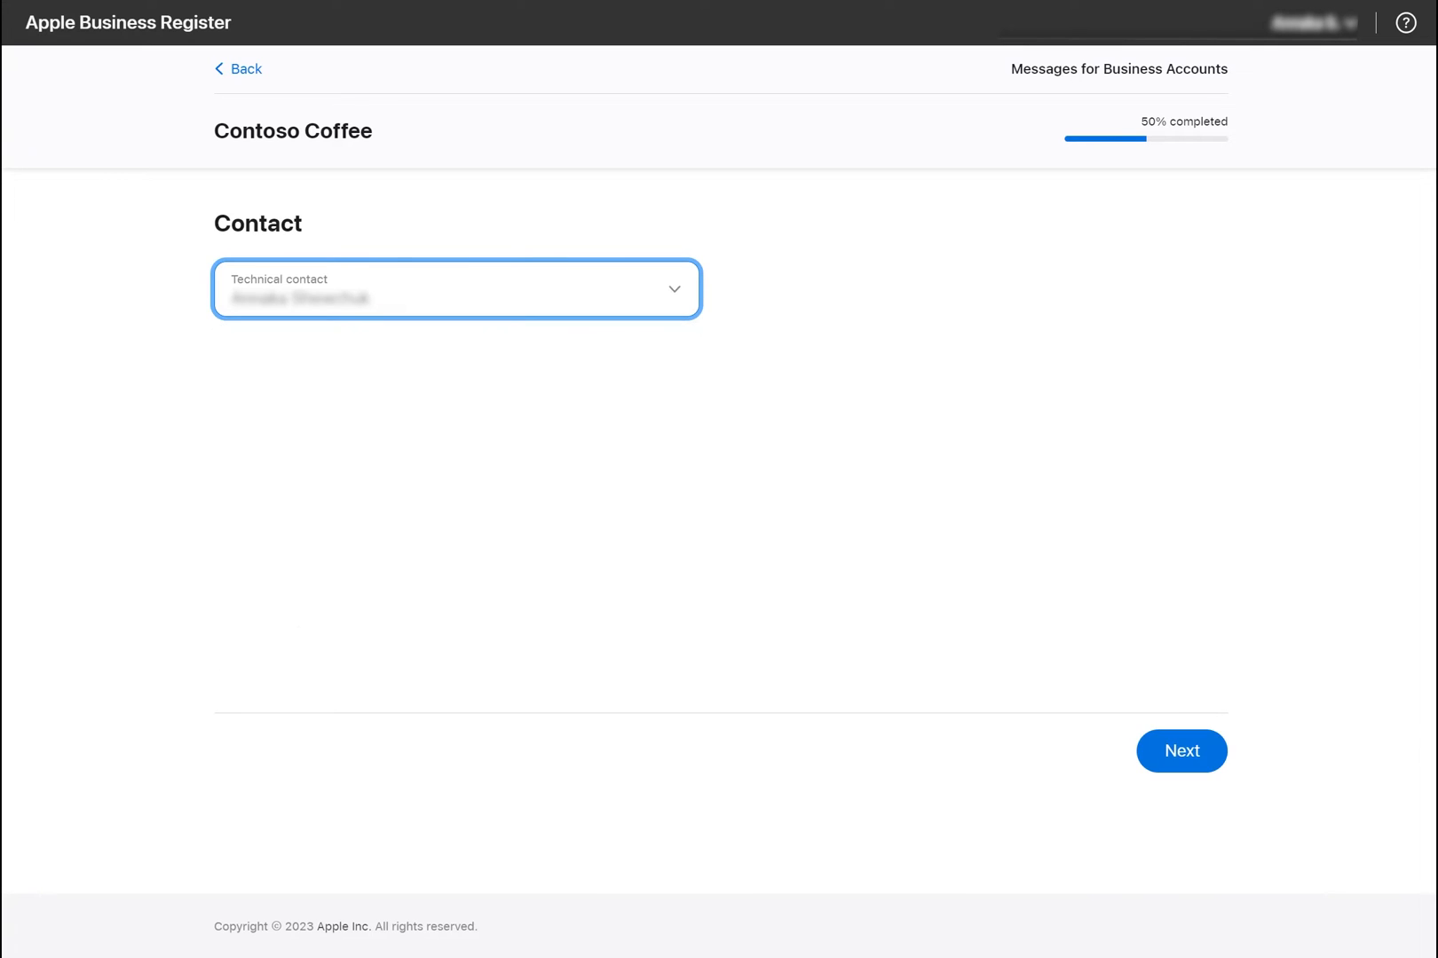
{"action": "left_click", "coordinate": [1181, 751]}
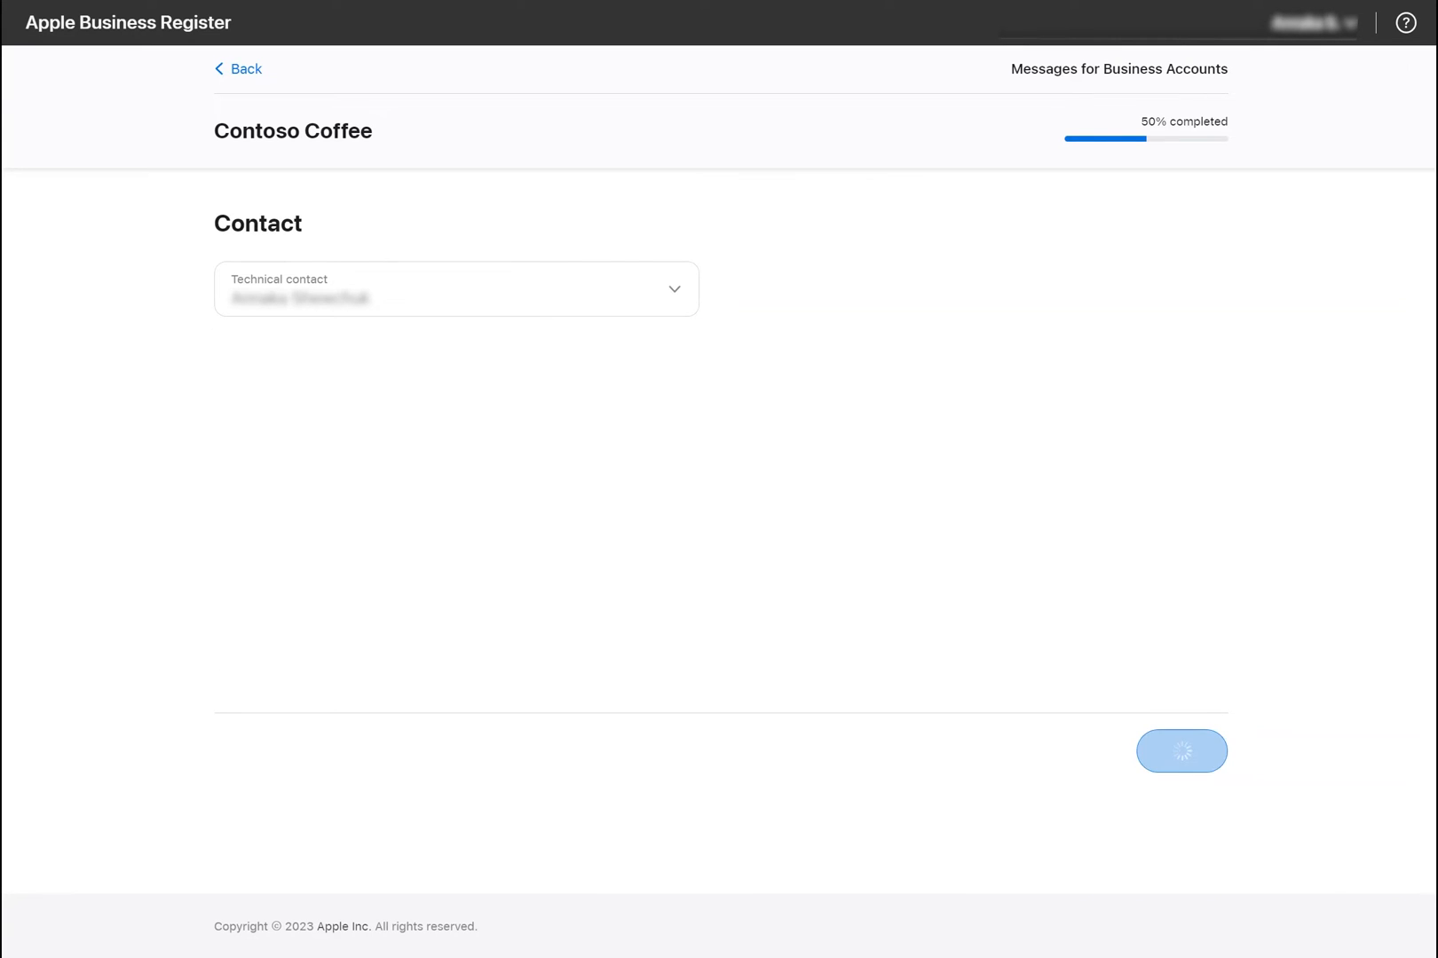
{"action": "left_click", "coordinate": [1180, 751]}
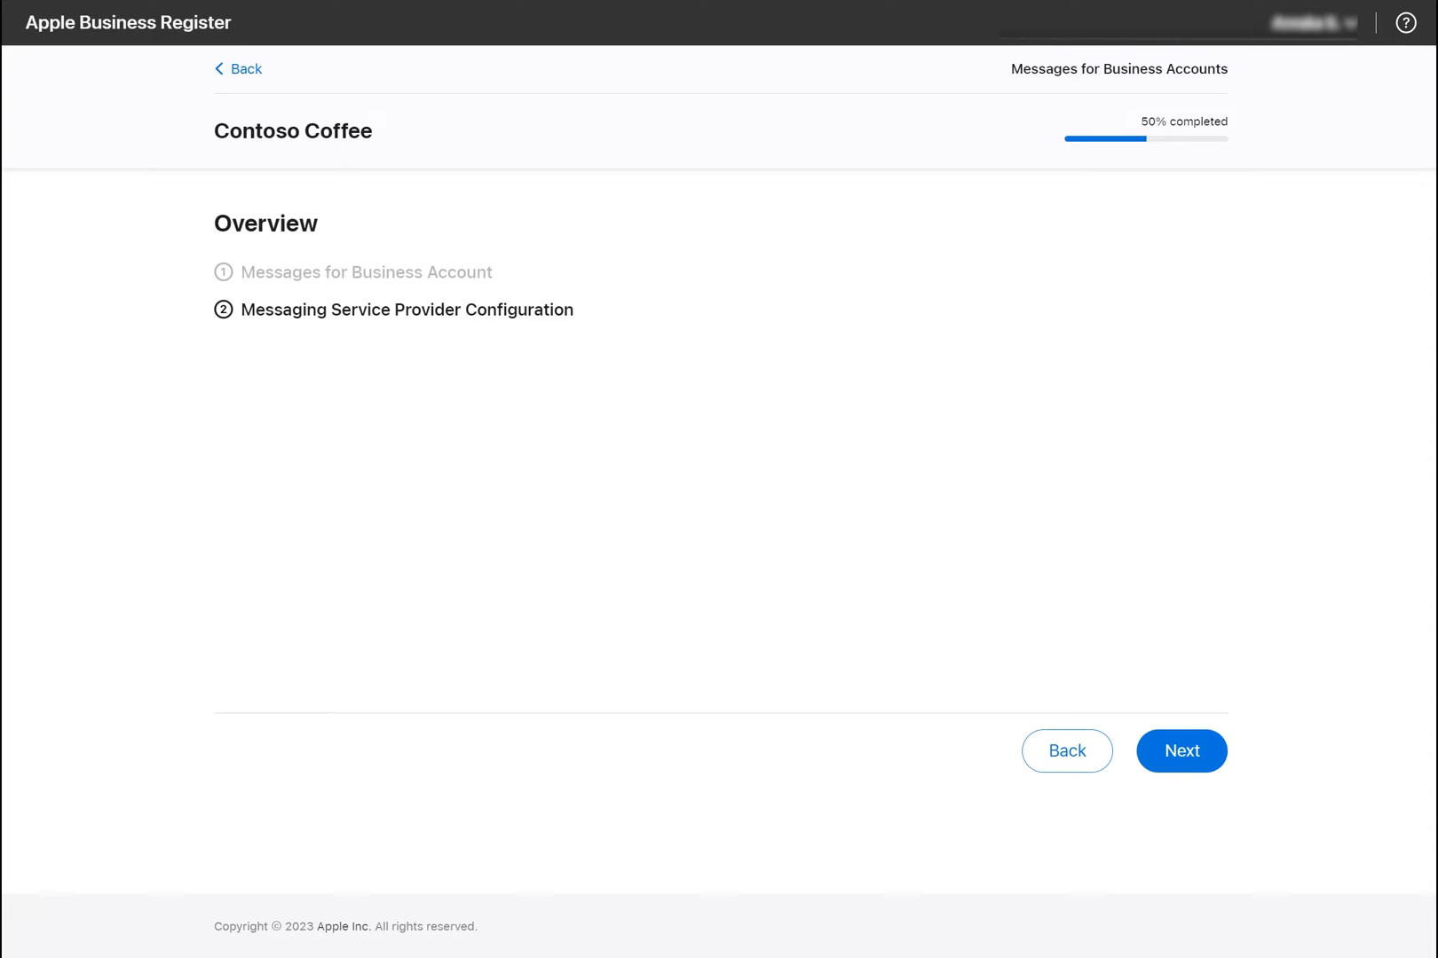
- Choose Microsoft Dynamics 365 Customer Service as the authorized messaging platform
{"action": "left_click", "coordinate": [1180, 751]}
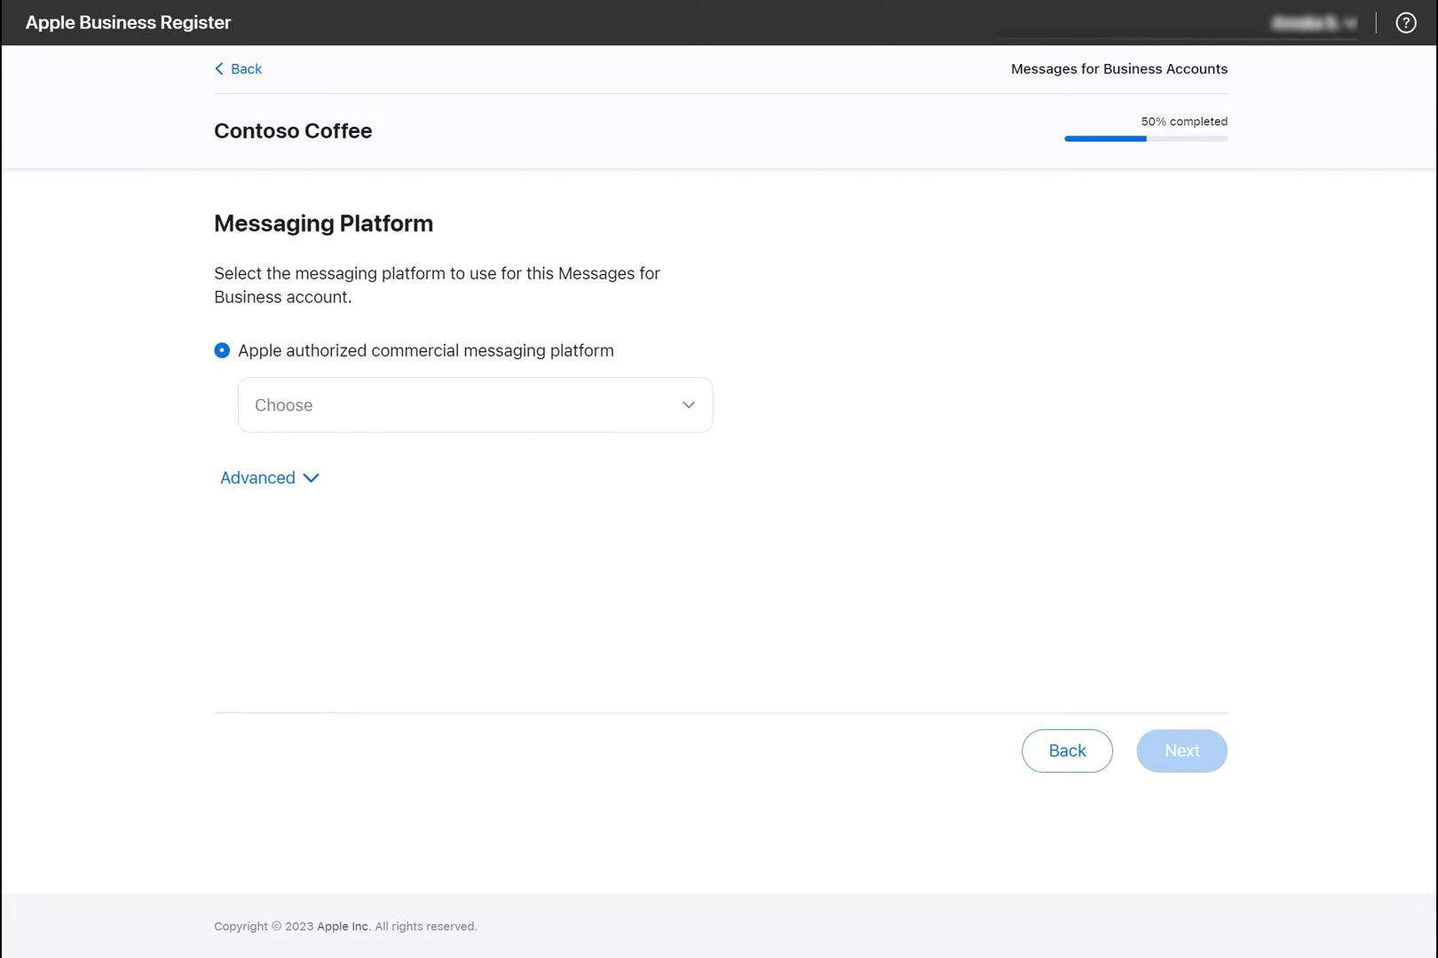
{"action": "left_click", "coordinate": [474, 405]}
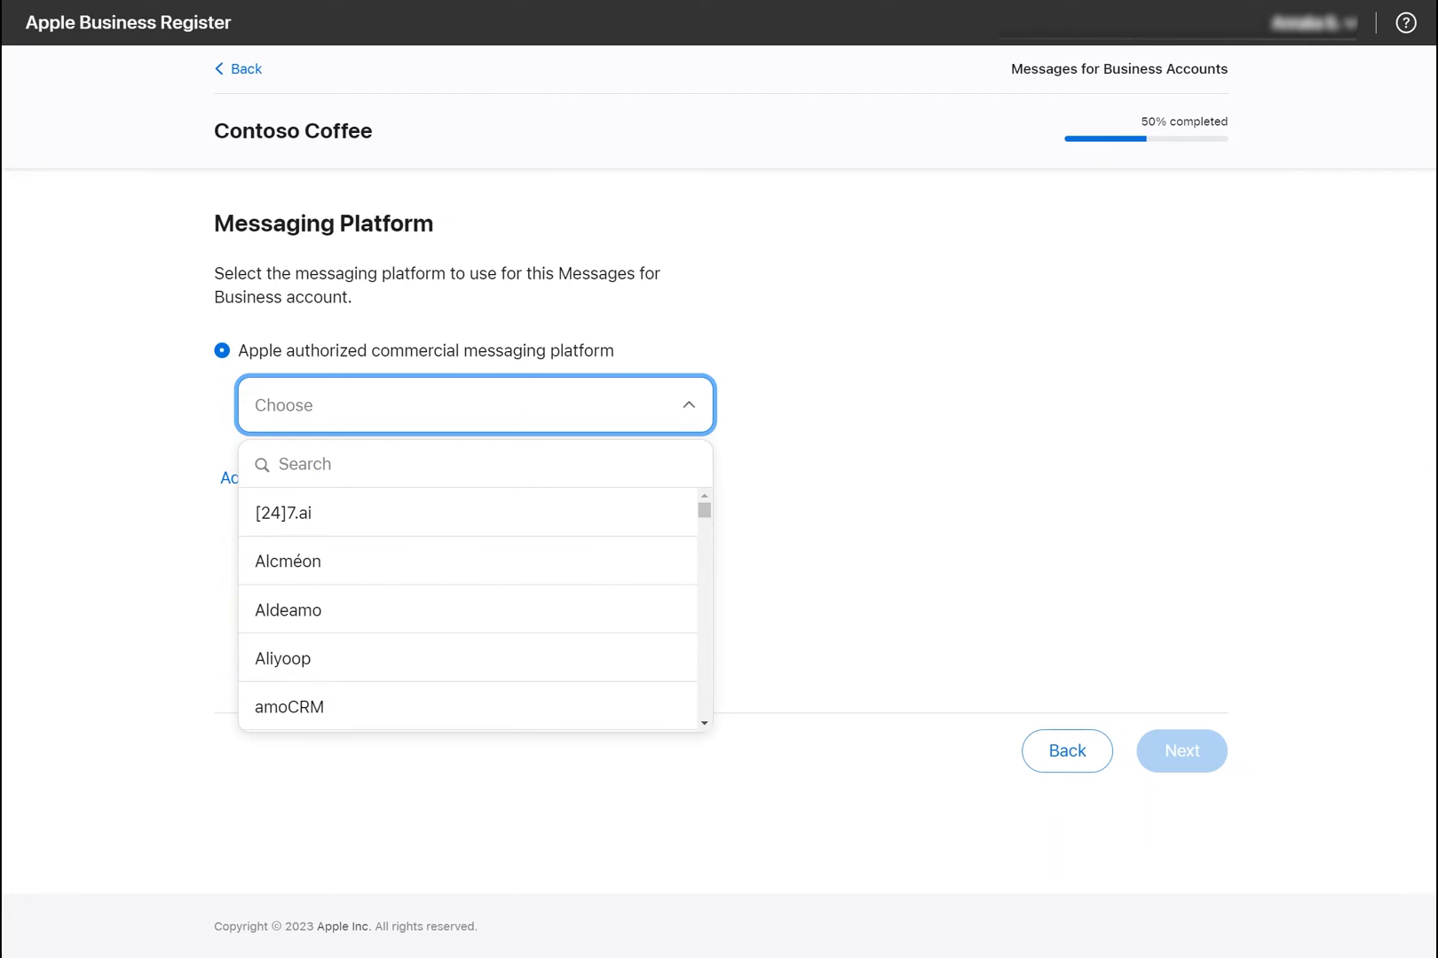
{"action": "type", "text": "mi"}
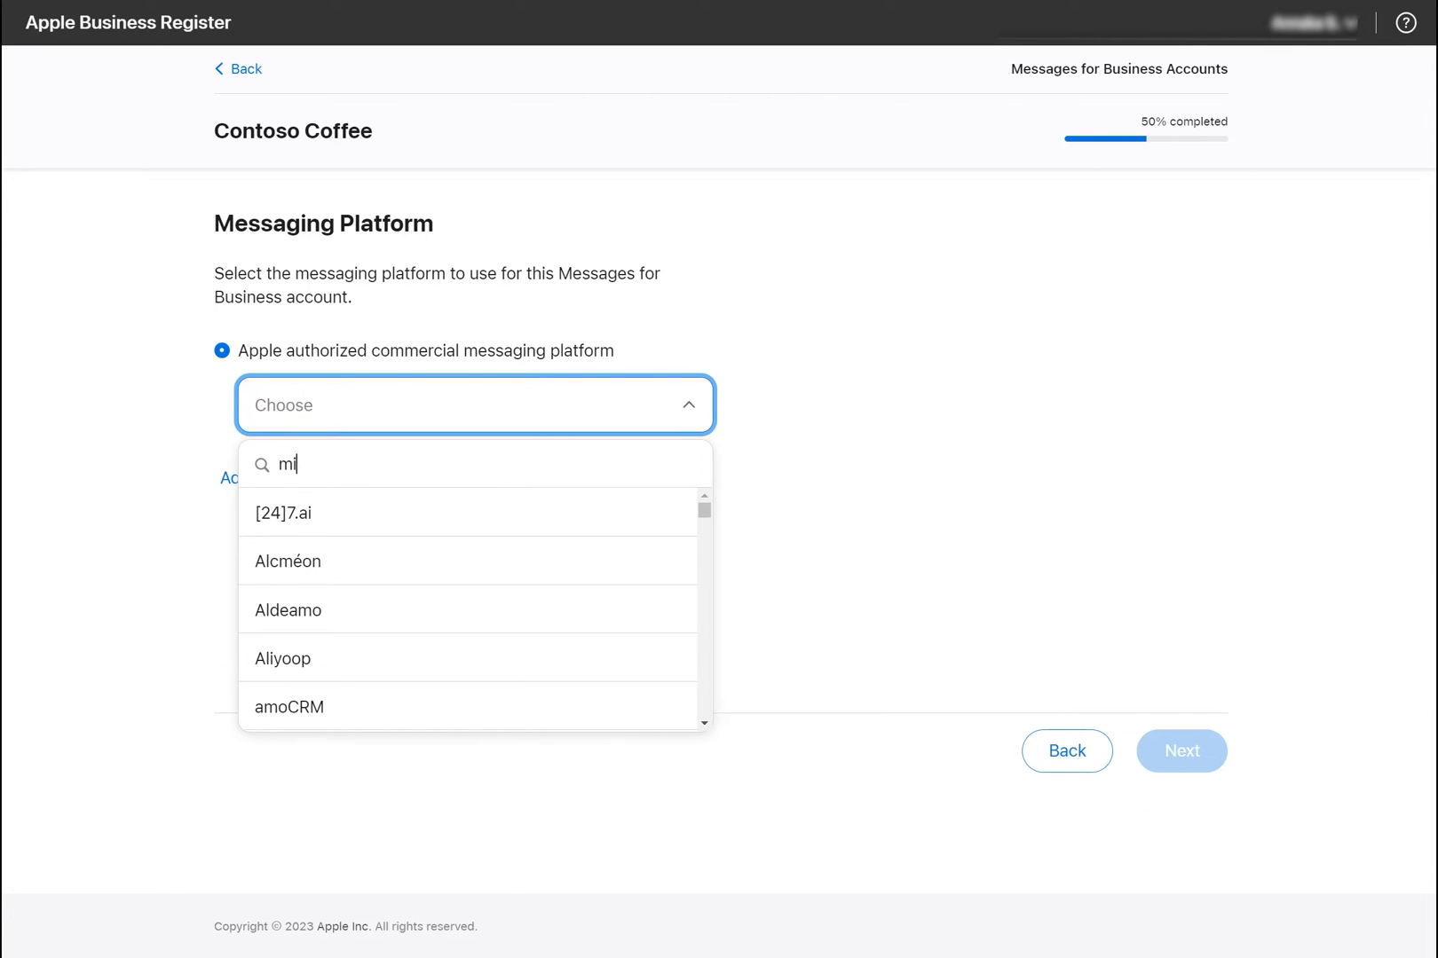
{"action": "type", "text": "mi"}
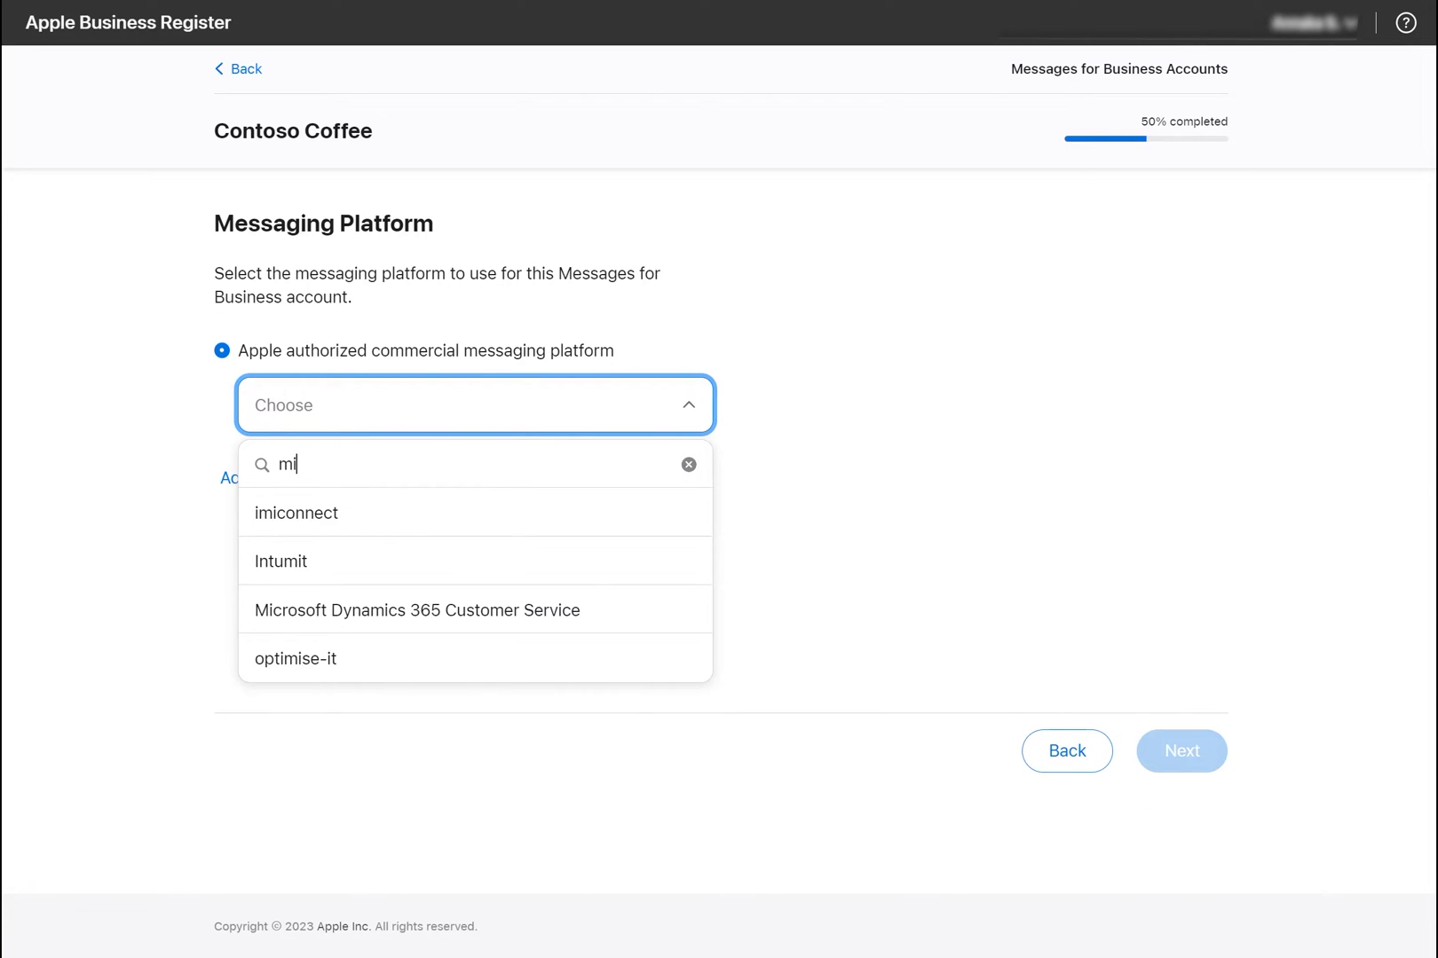
{"action": "left_click", "coordinate": [415, 611]}
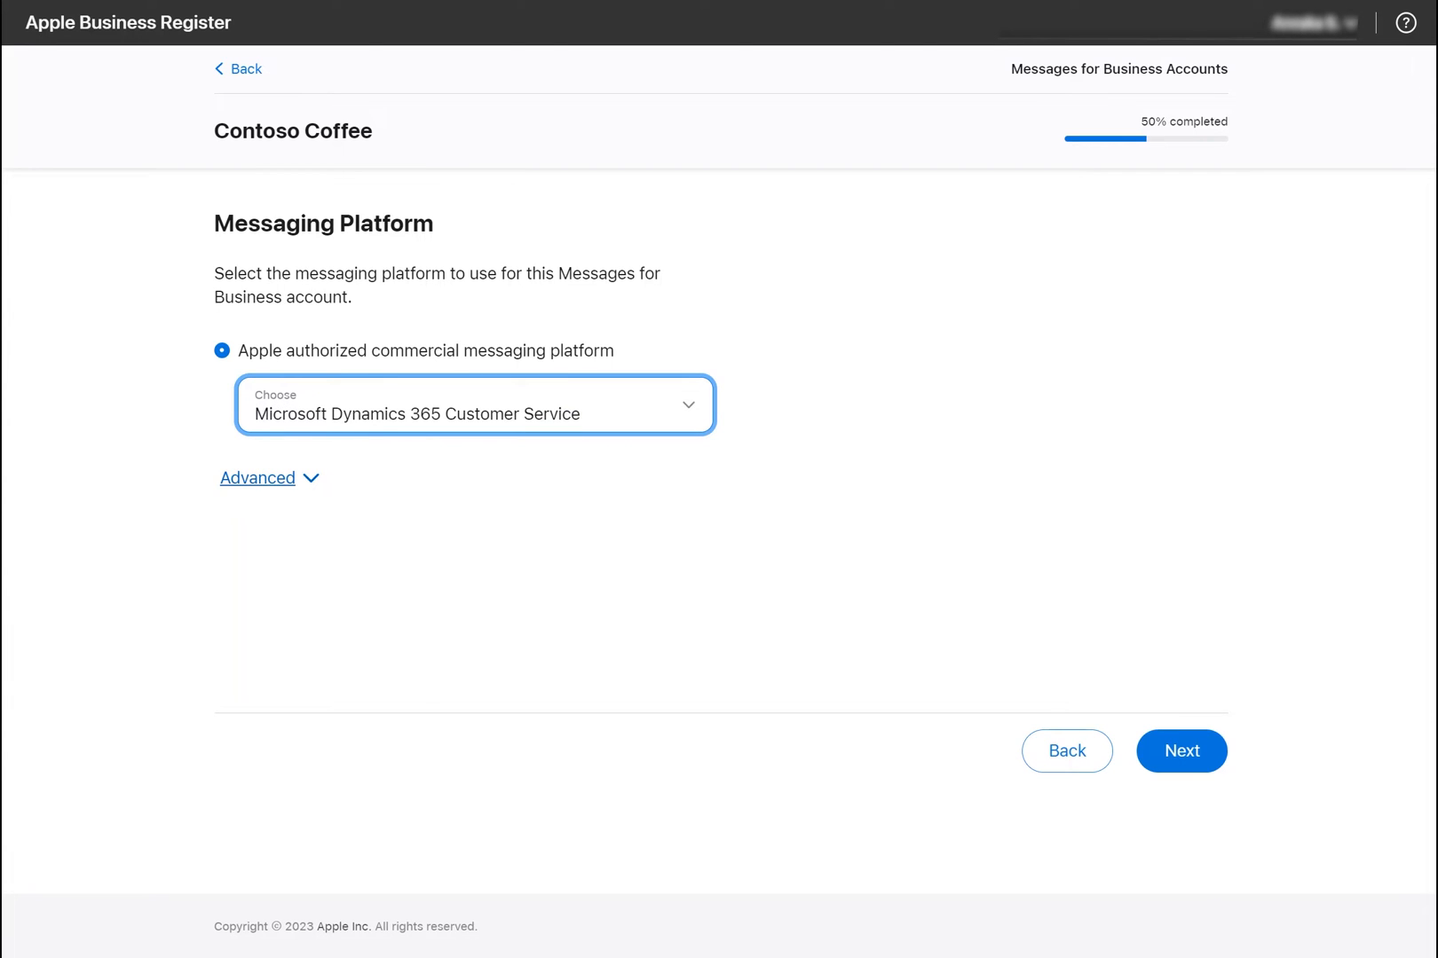
- Under Advanced, reselect Microsoft Dynamics 365 Customer Service, collapse it and continue to Tester Apple IDs
{"action": "left_click", "coordinate": [257, 477]}
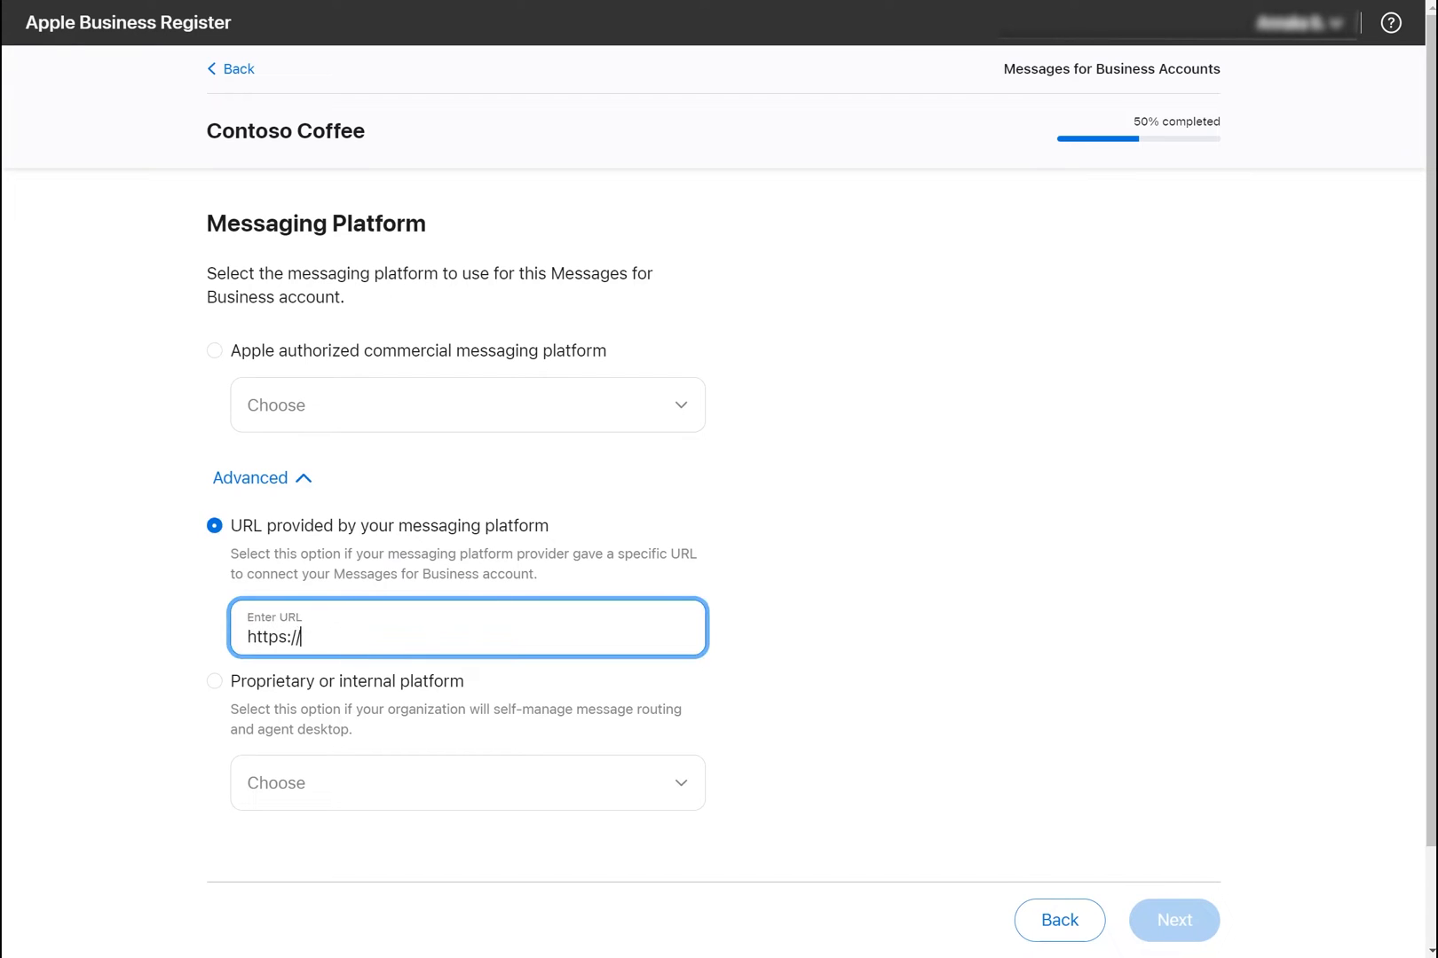
{"action": "left_click", "coordinate": [215, 352]}
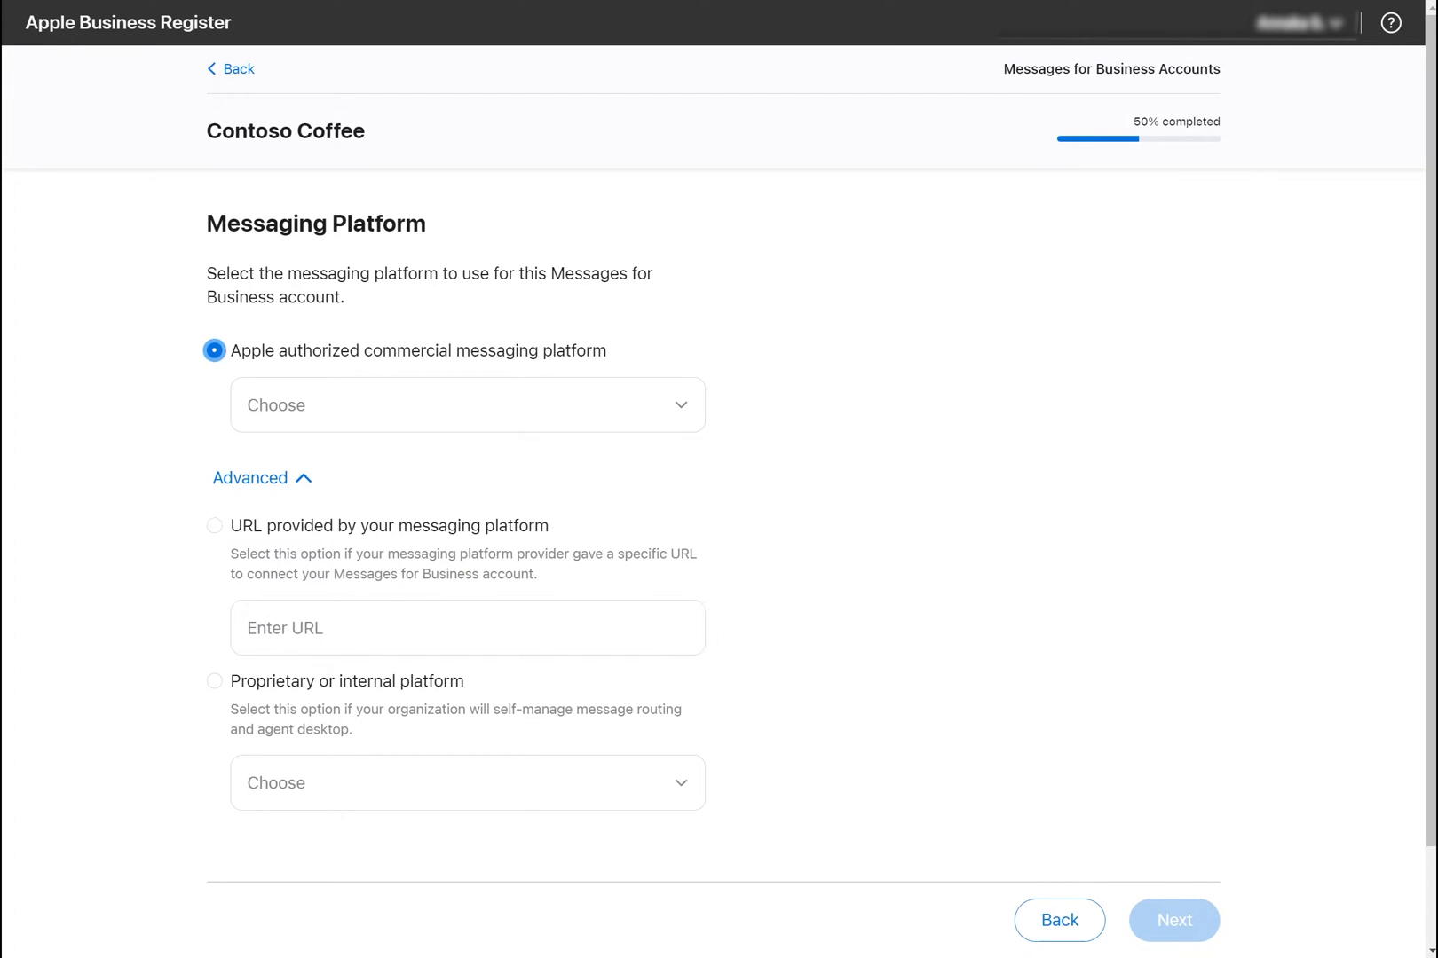
{"action": "left_click", "coordinate": [464, 405]}
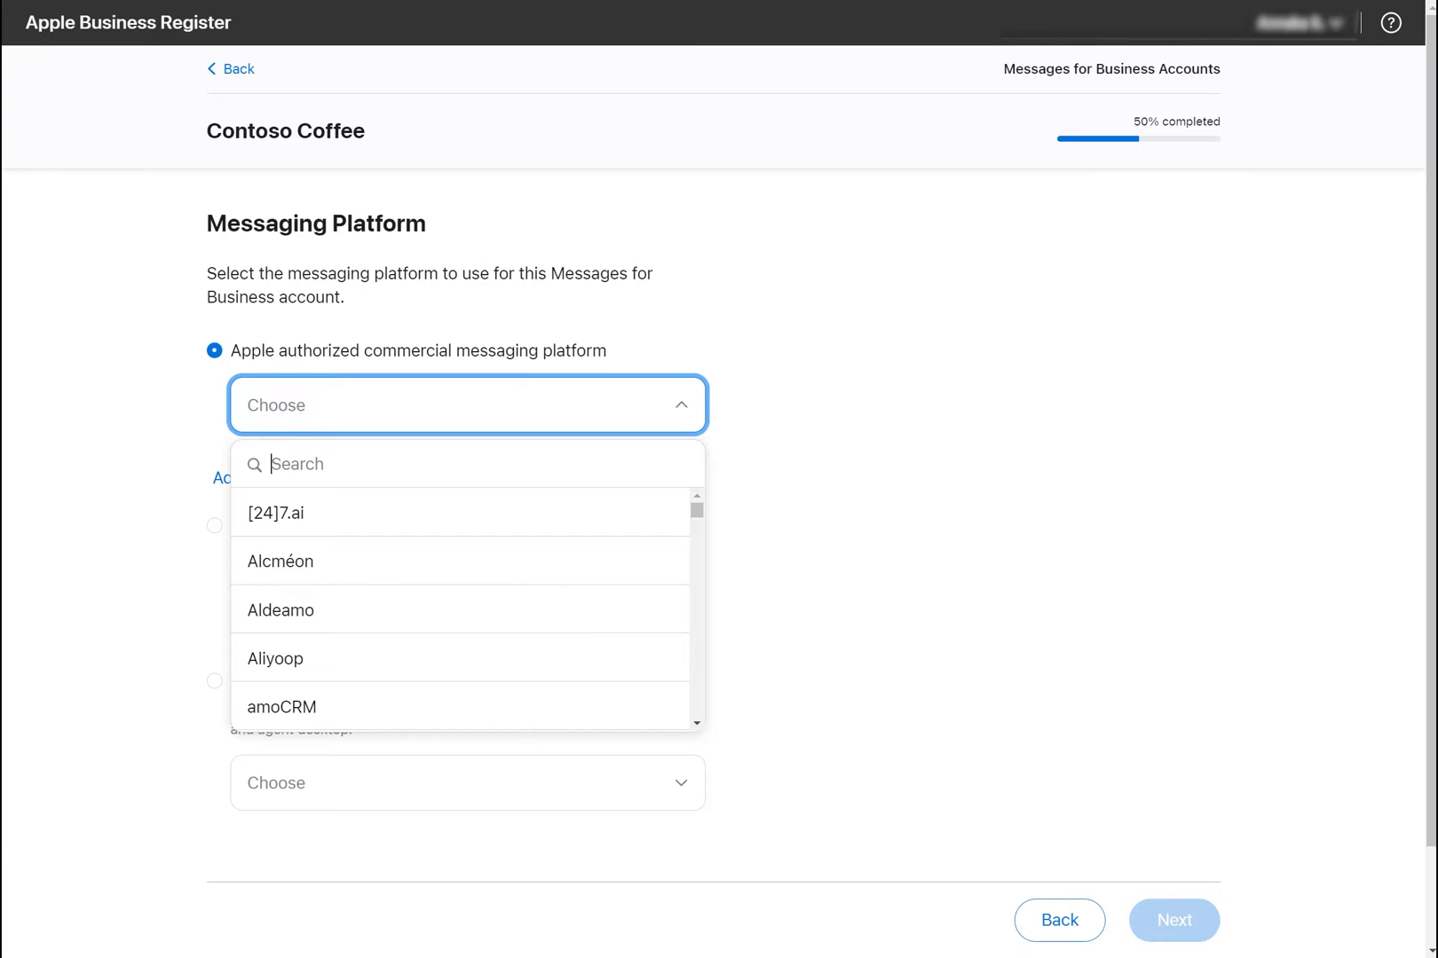
{"action": "type", "text": "mic"}
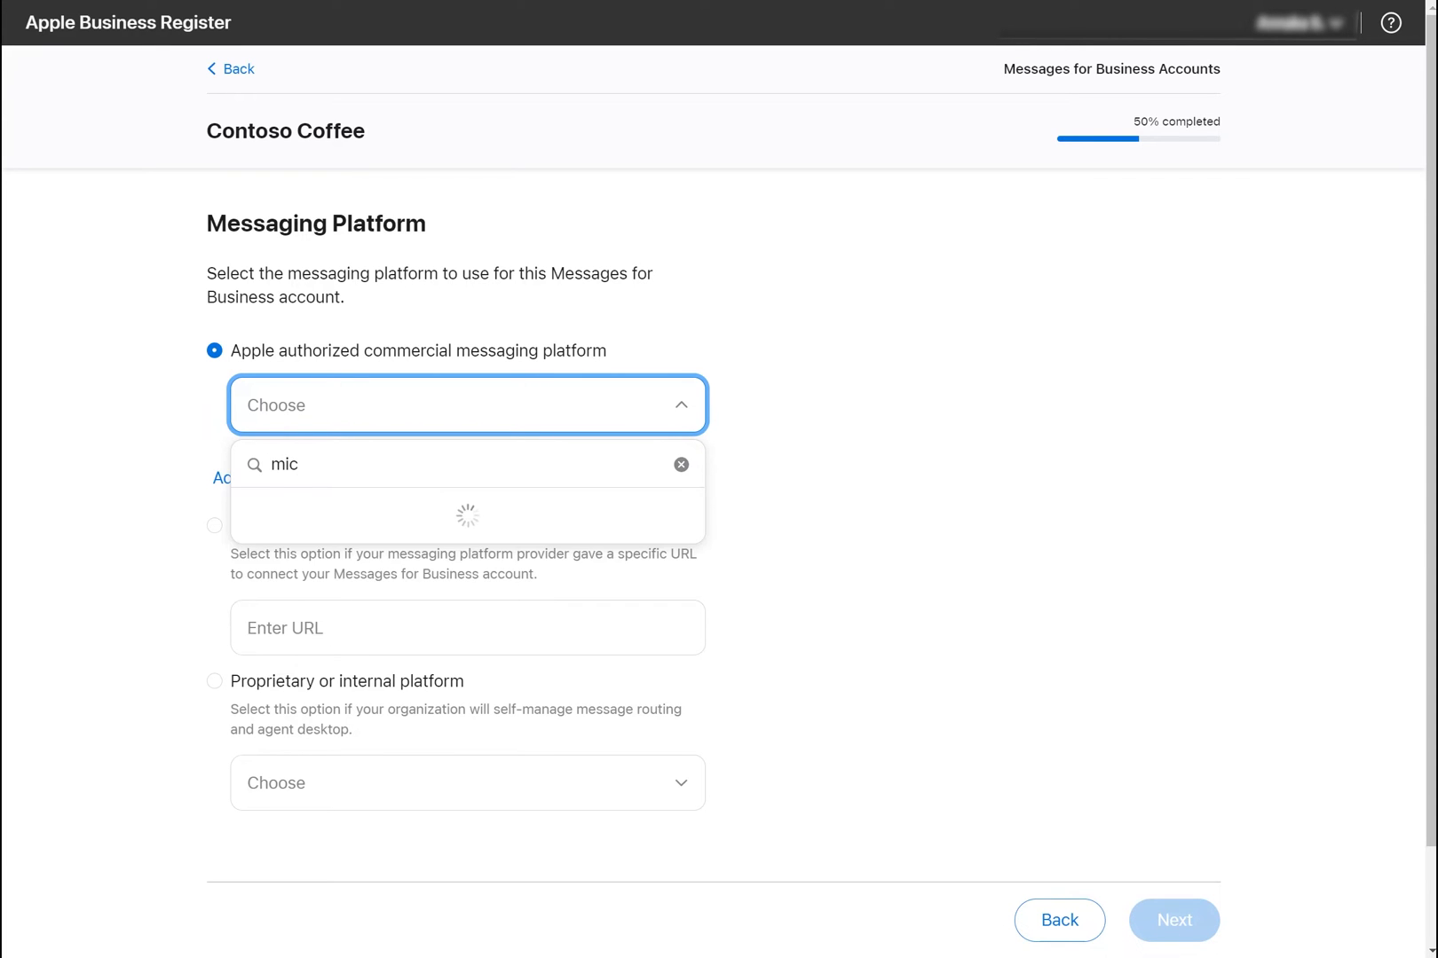
{"action": "left_click", "coordinate": [466, 512]}
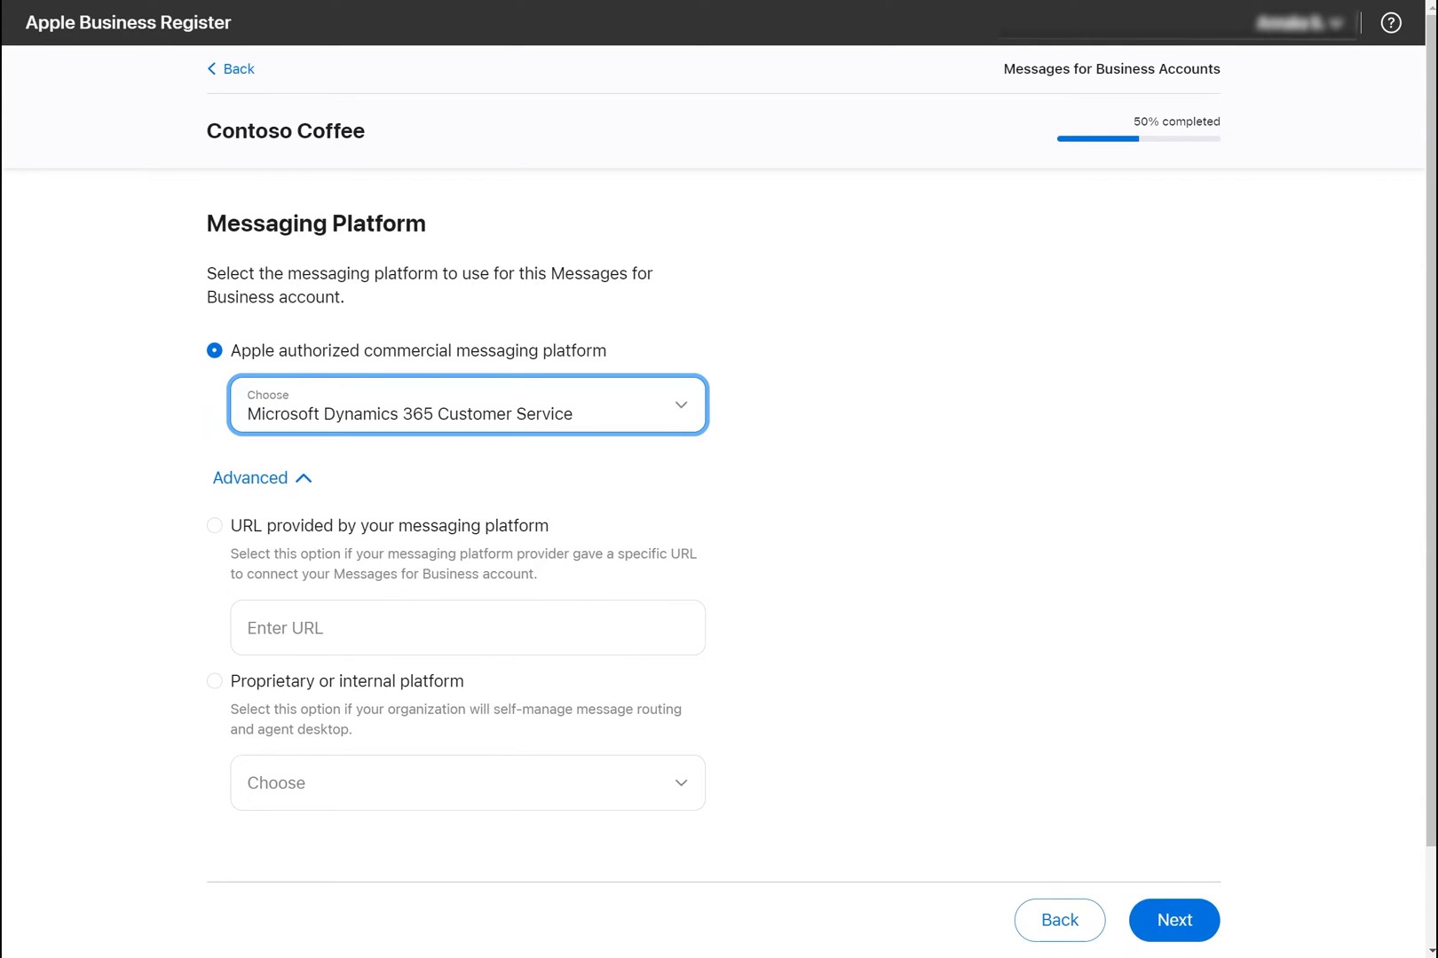
{"action": "left_click", "coordinate": [261, 478]}
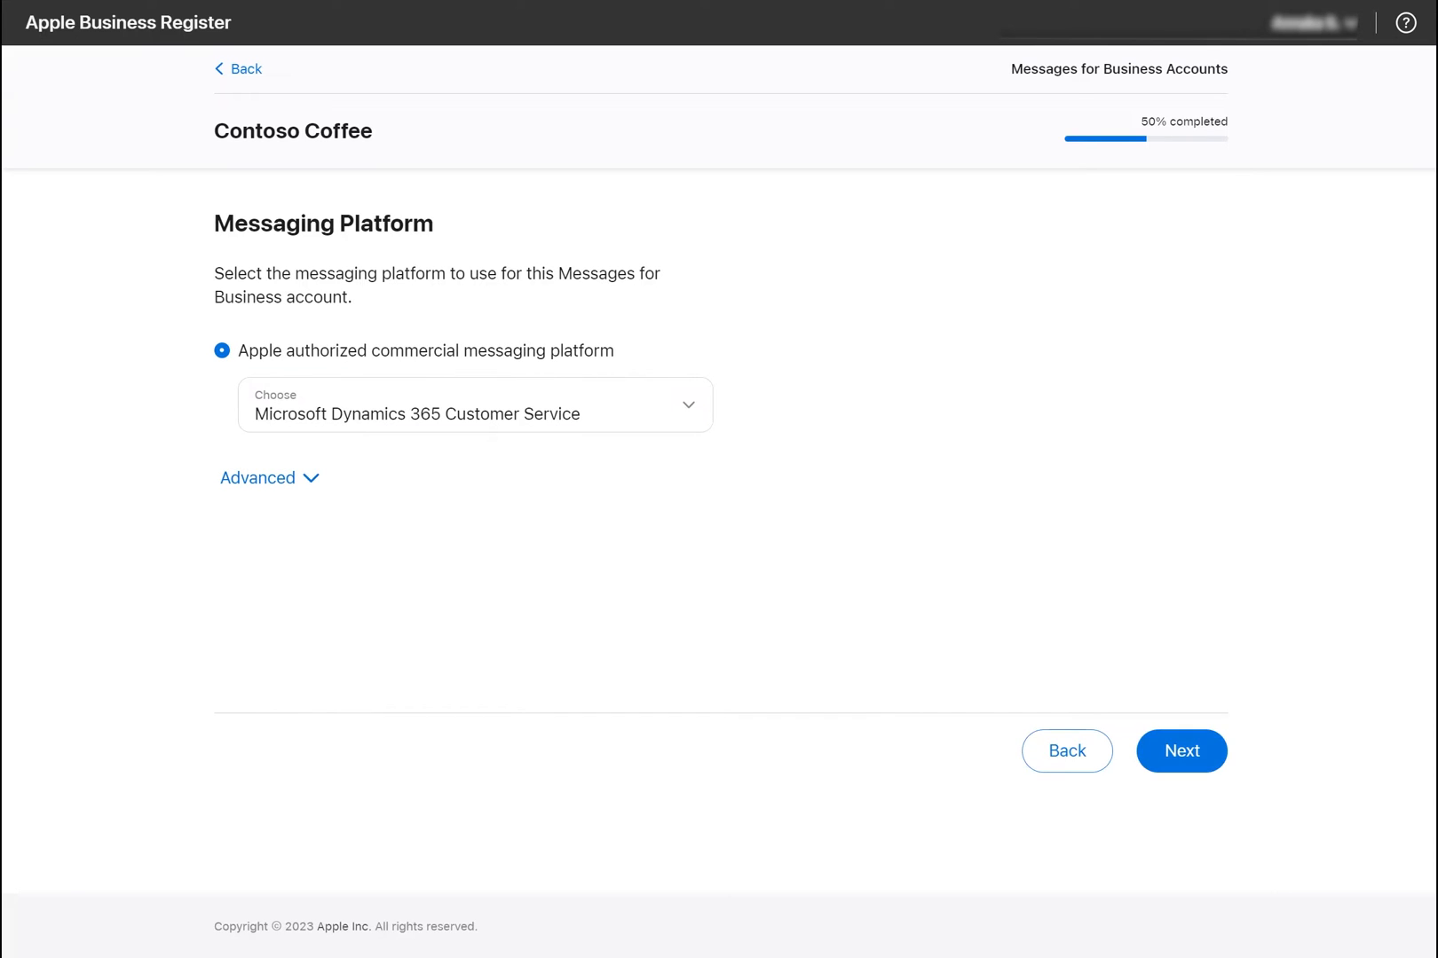
{"action": "left_click", "coordinate": [1180, 751]}
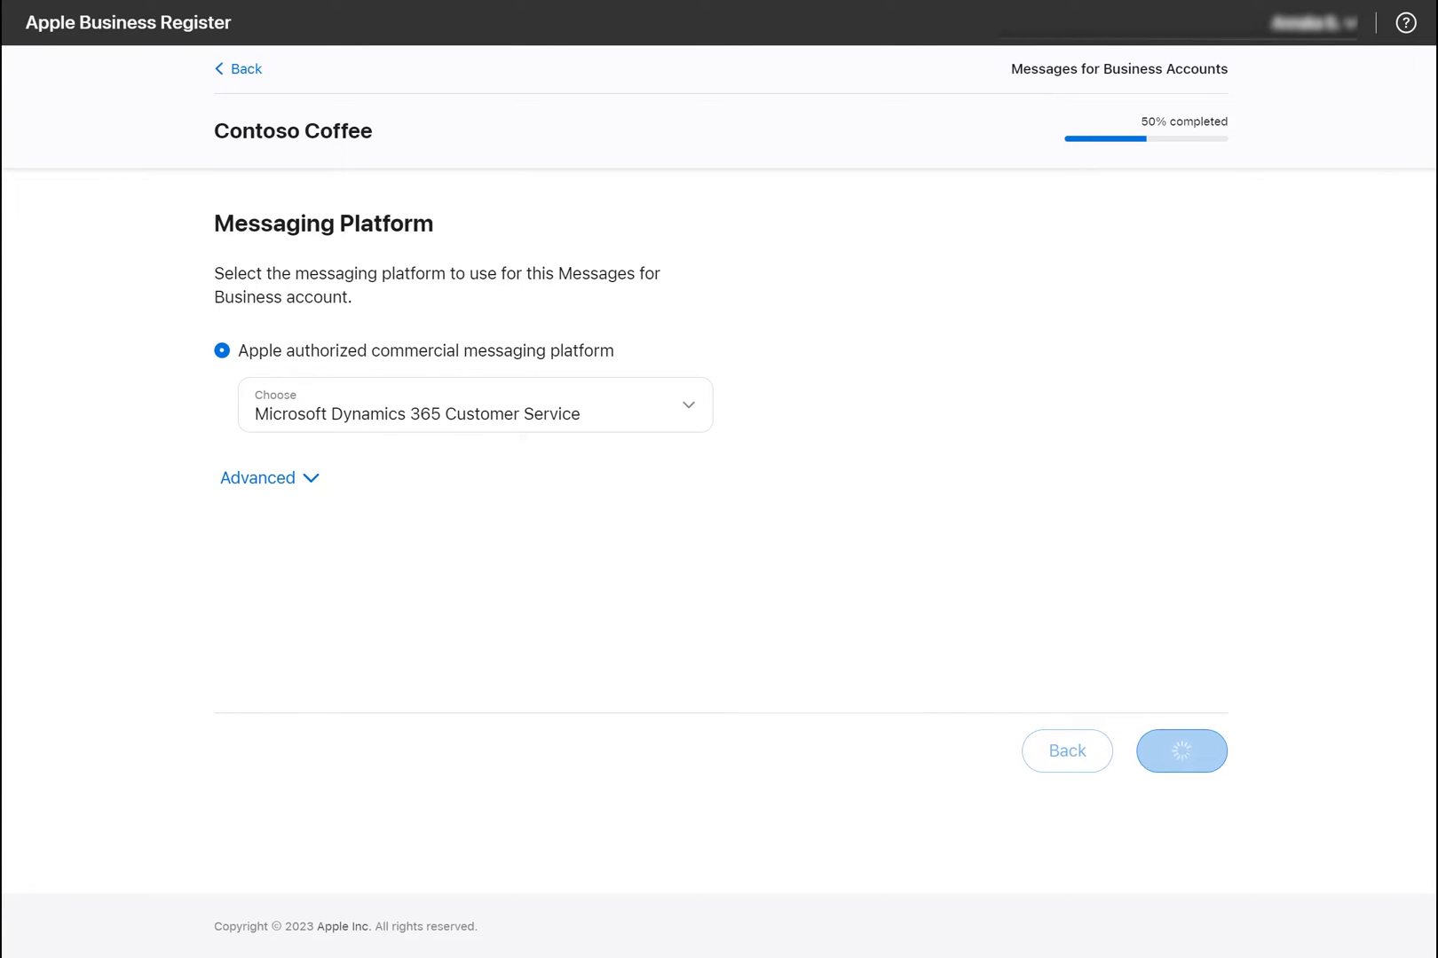
{"action": "left_click", "coordinate": [1180, 750]}
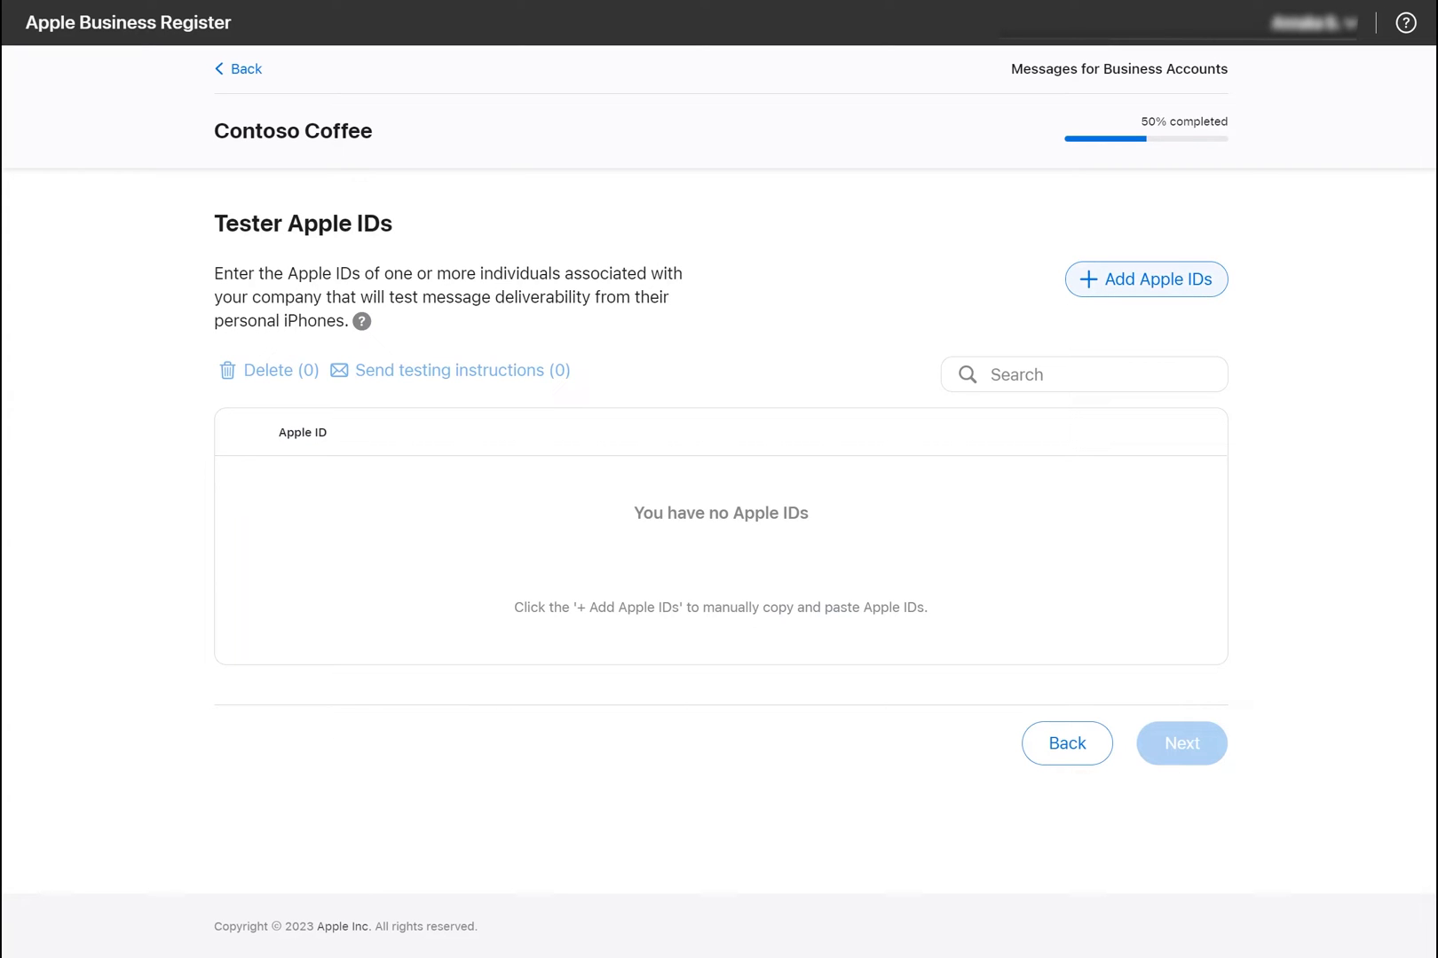
- Add the pasted tester Apple ID, send the testing instructions now, and continue
{"action": "left_click", "coordinate": [1145, 279]}
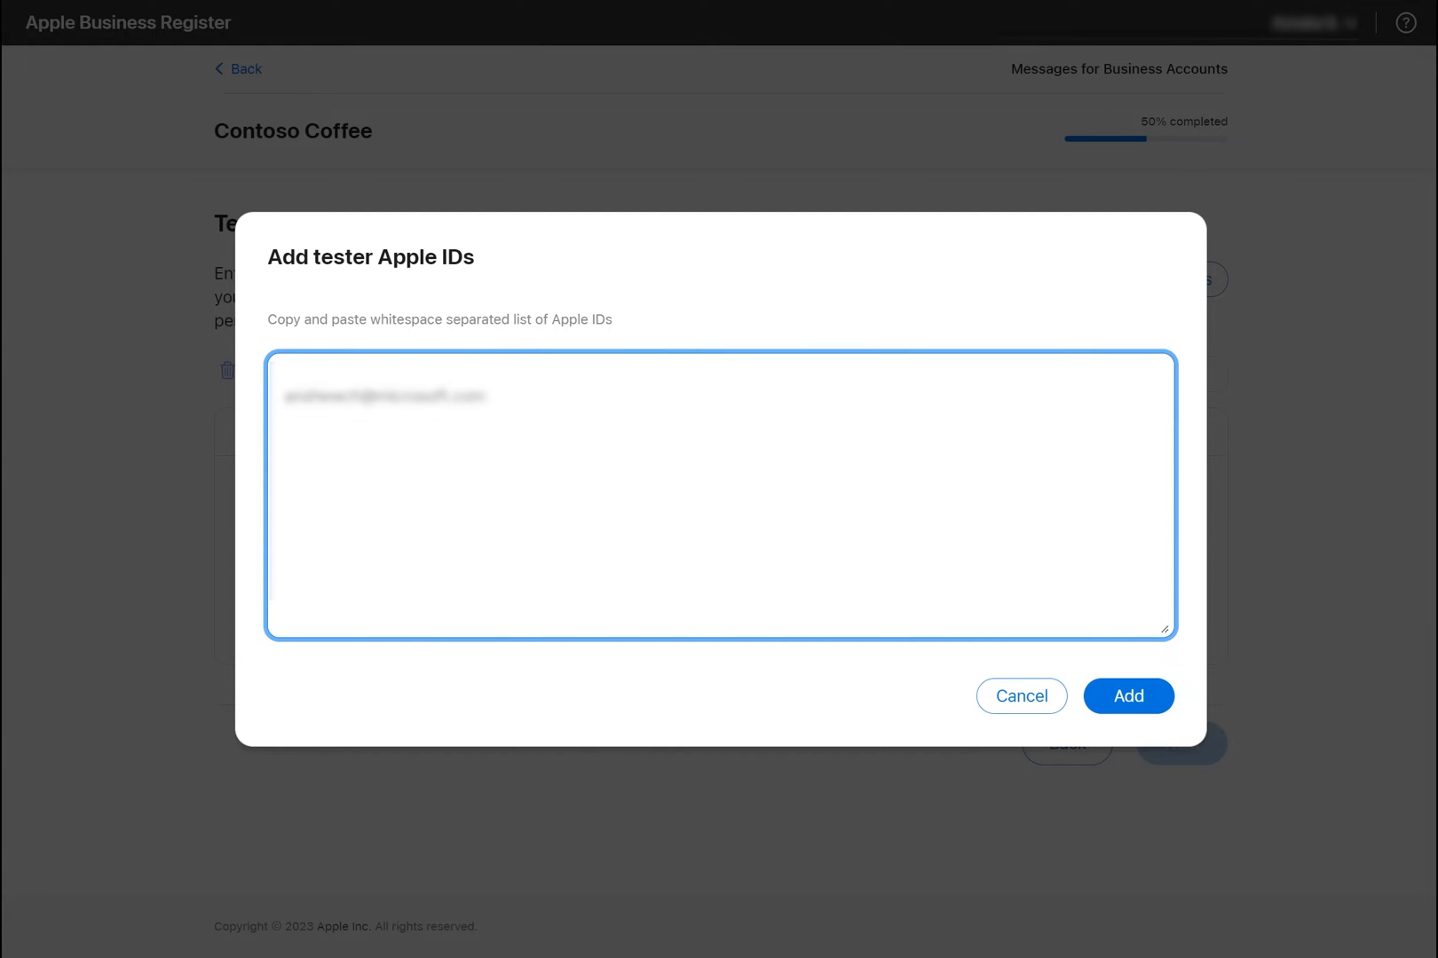
{"action": "left_click", "coordinate": [1127, 696]}
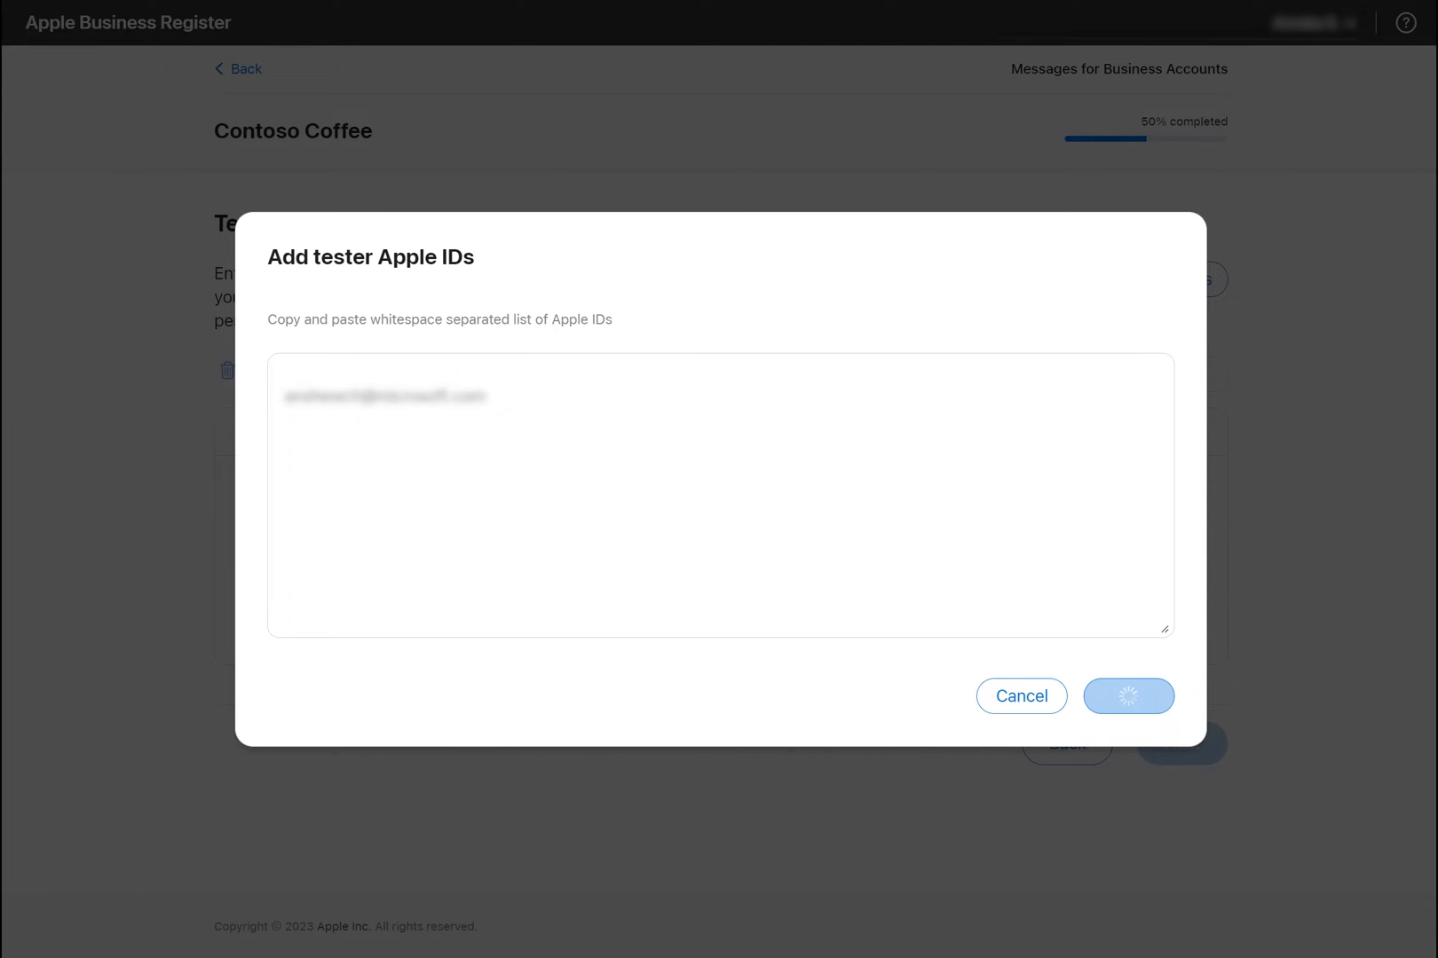
{"action": "left_click", "coordinate": [1126, 695]}
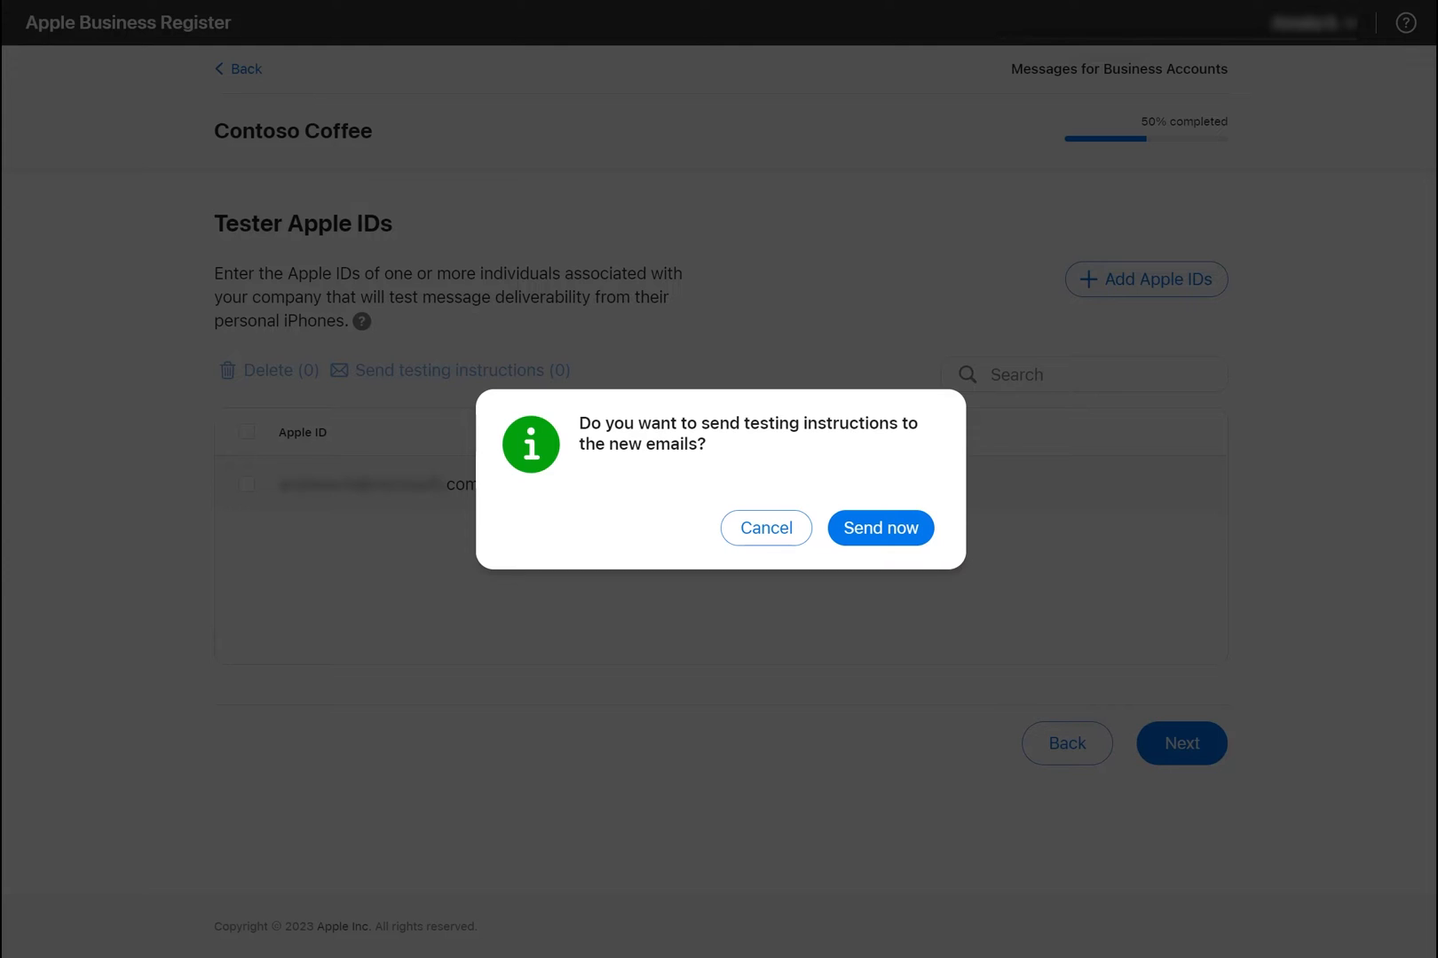
{"action": "left_click", "coordinate": [879, 527]}
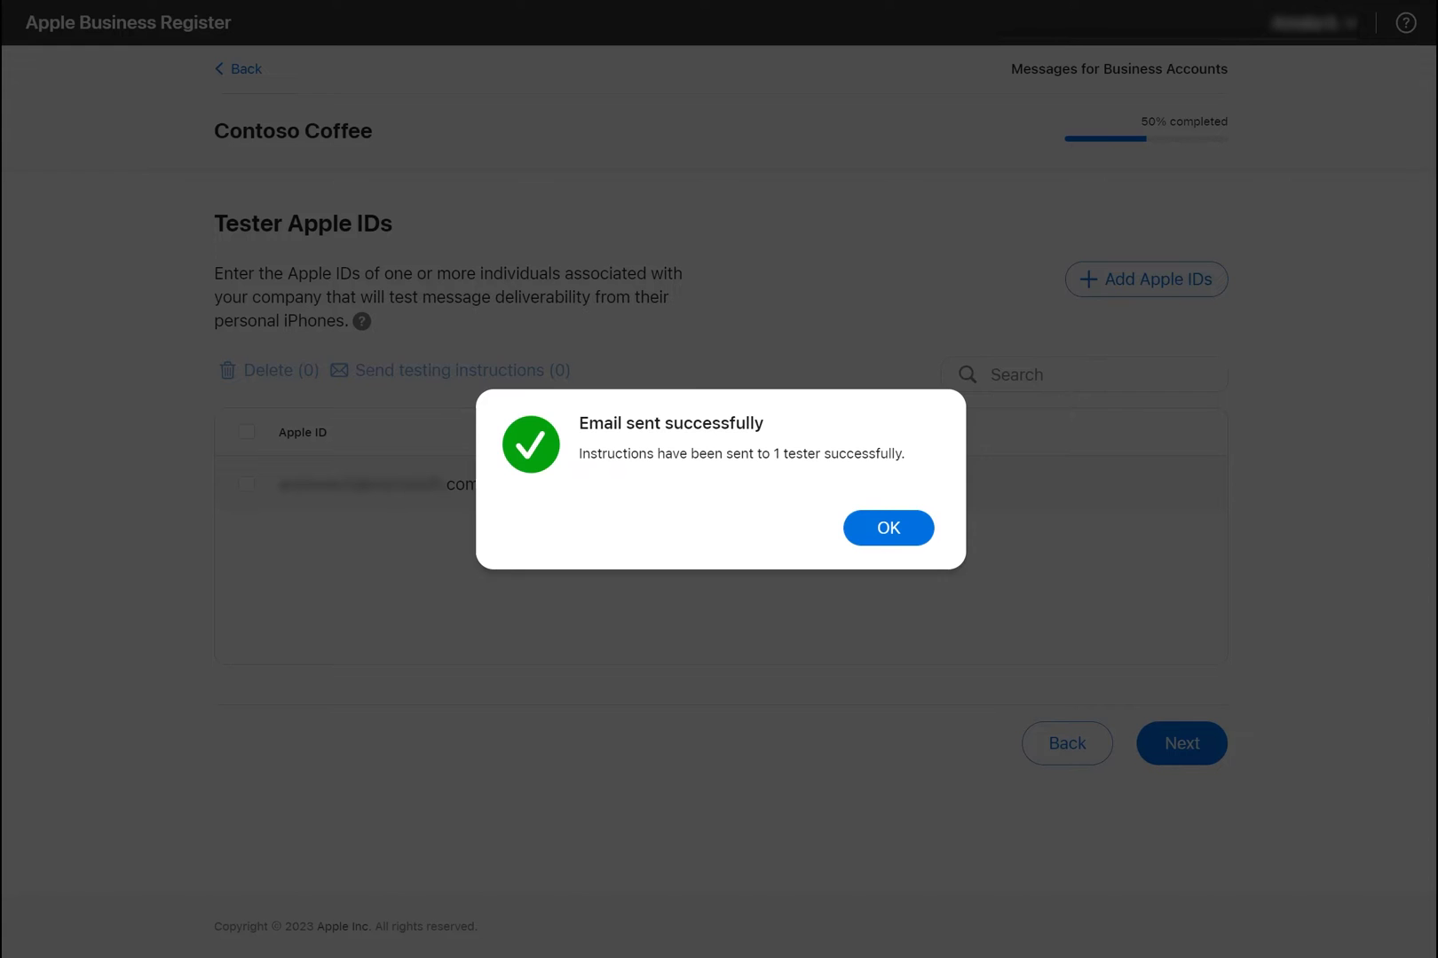
{"action": "left_click", "coordinate": [886, 529]}
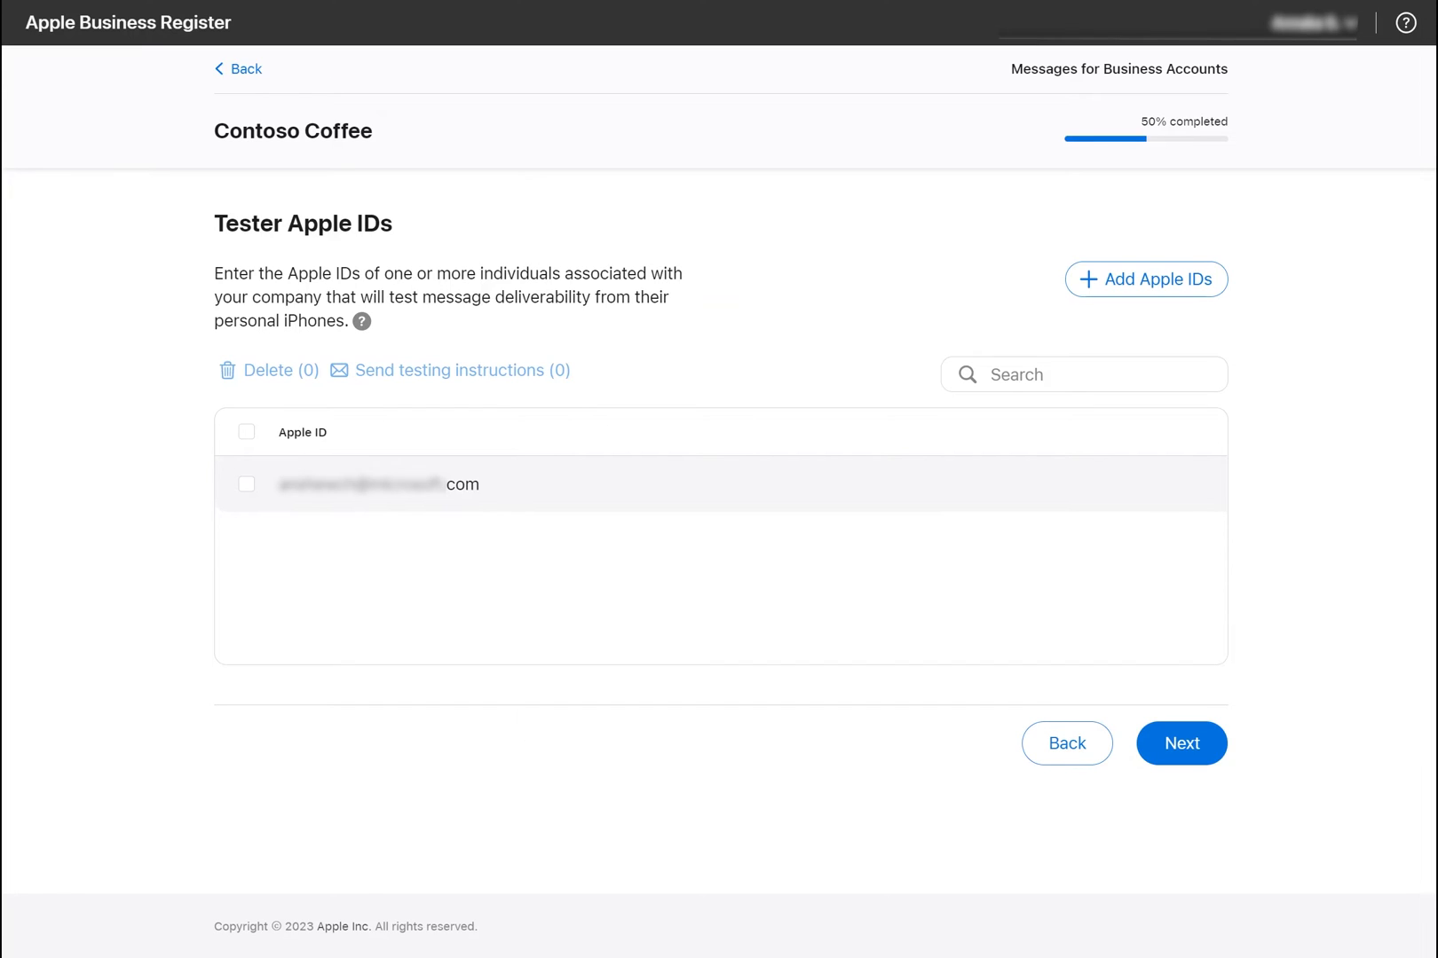
{"action": "left_click", "coordinate": [1180, 744]}
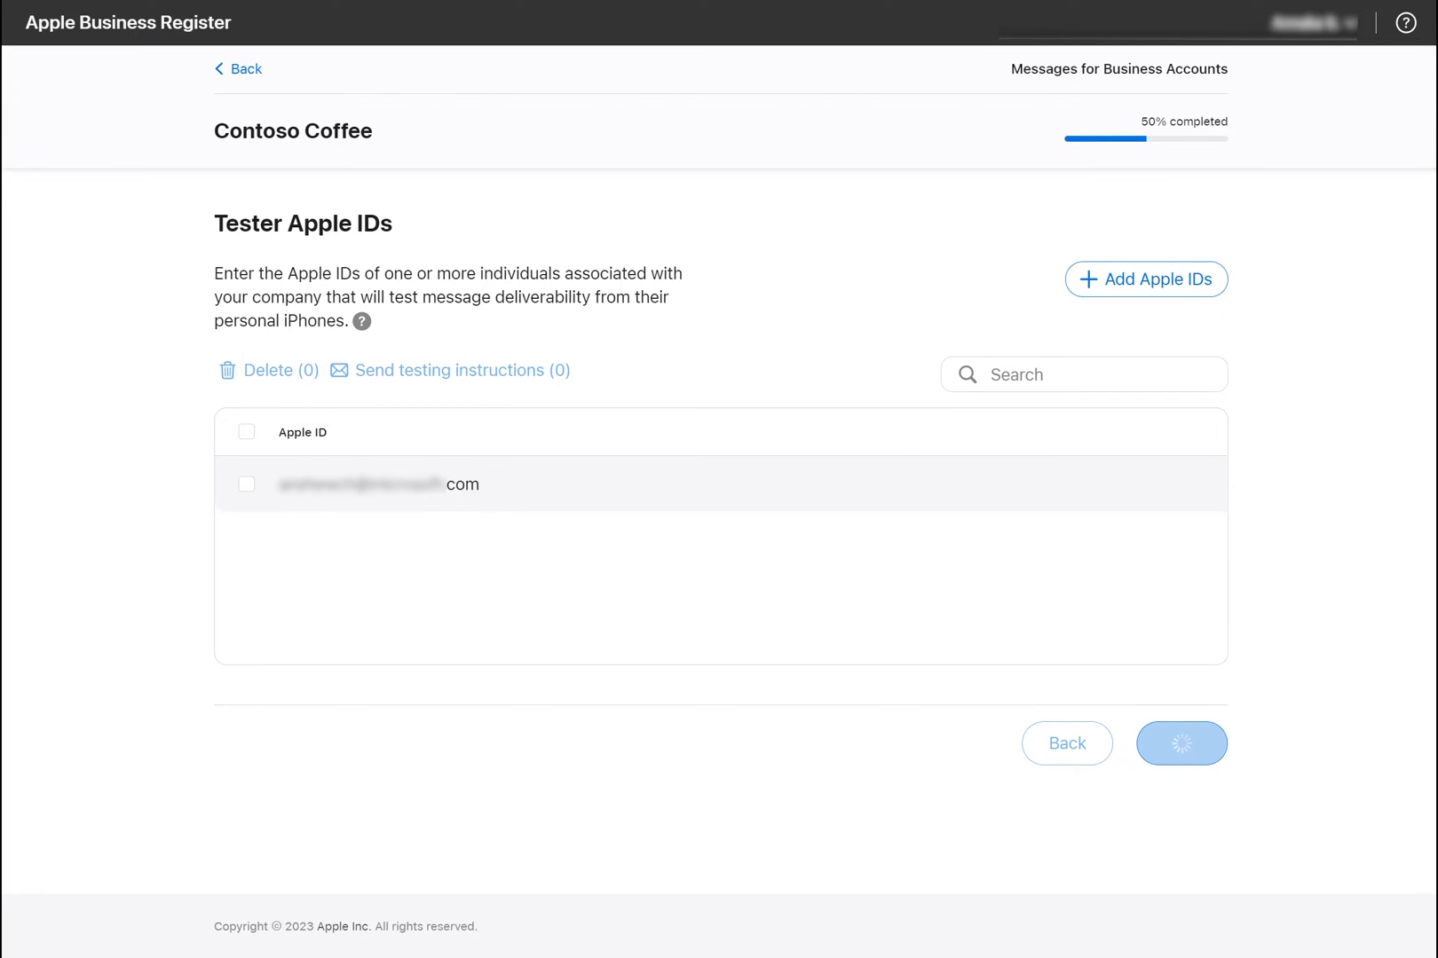
- Submit the registration, then review the Apple Pay and Integrated OAuth2 settings without changing them
{"action": "left_click", "coordinate": [1182, 743]}
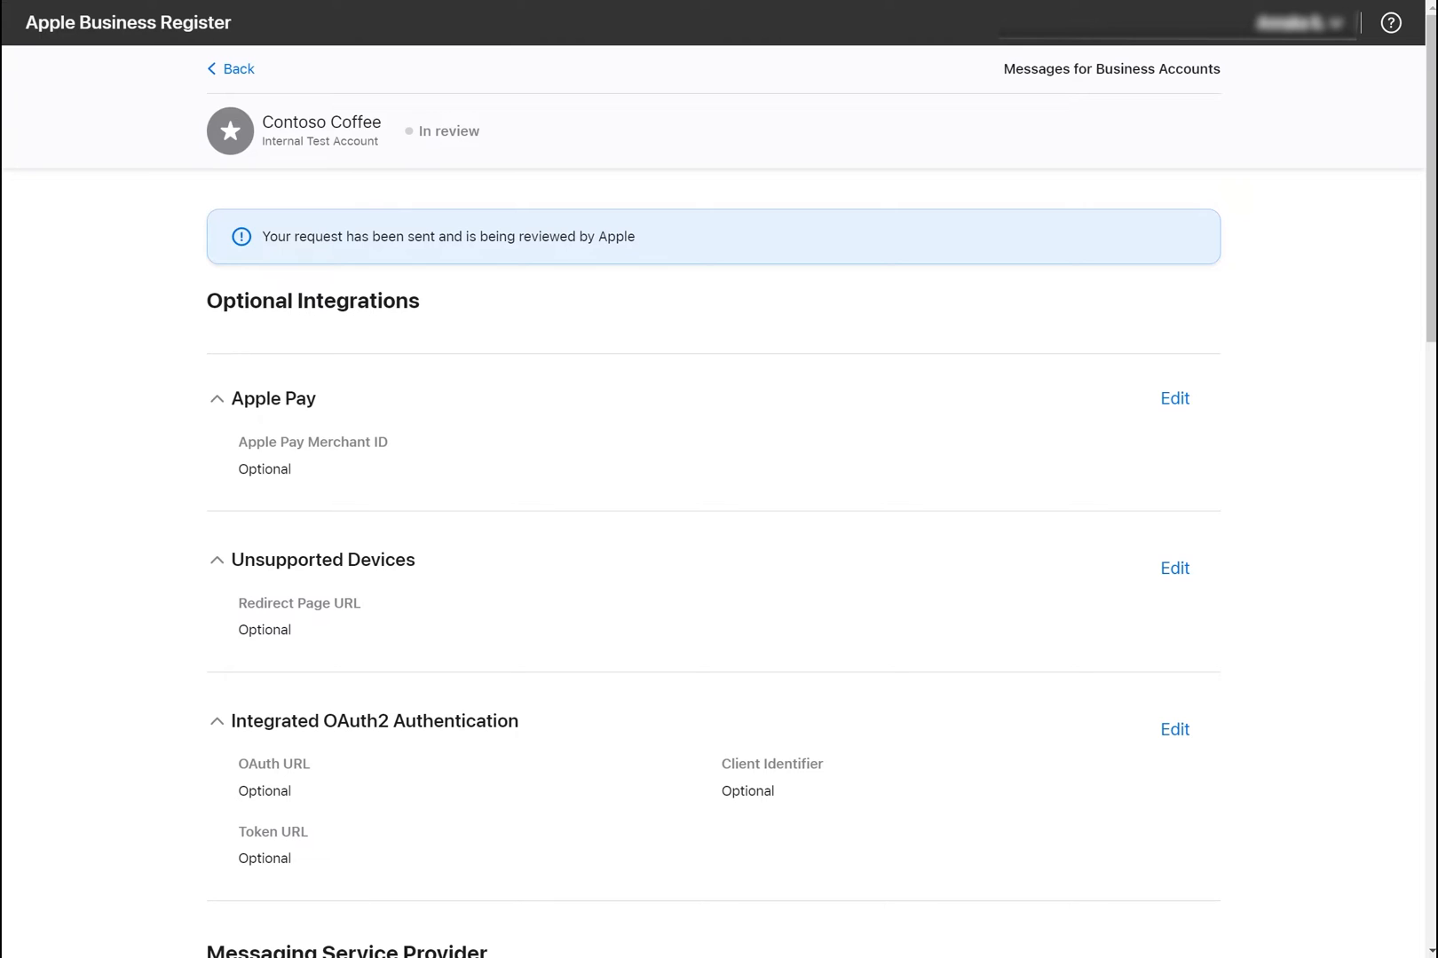
{"action": "scroll", "scroll_direction": "down", "scroll_amount": 3}
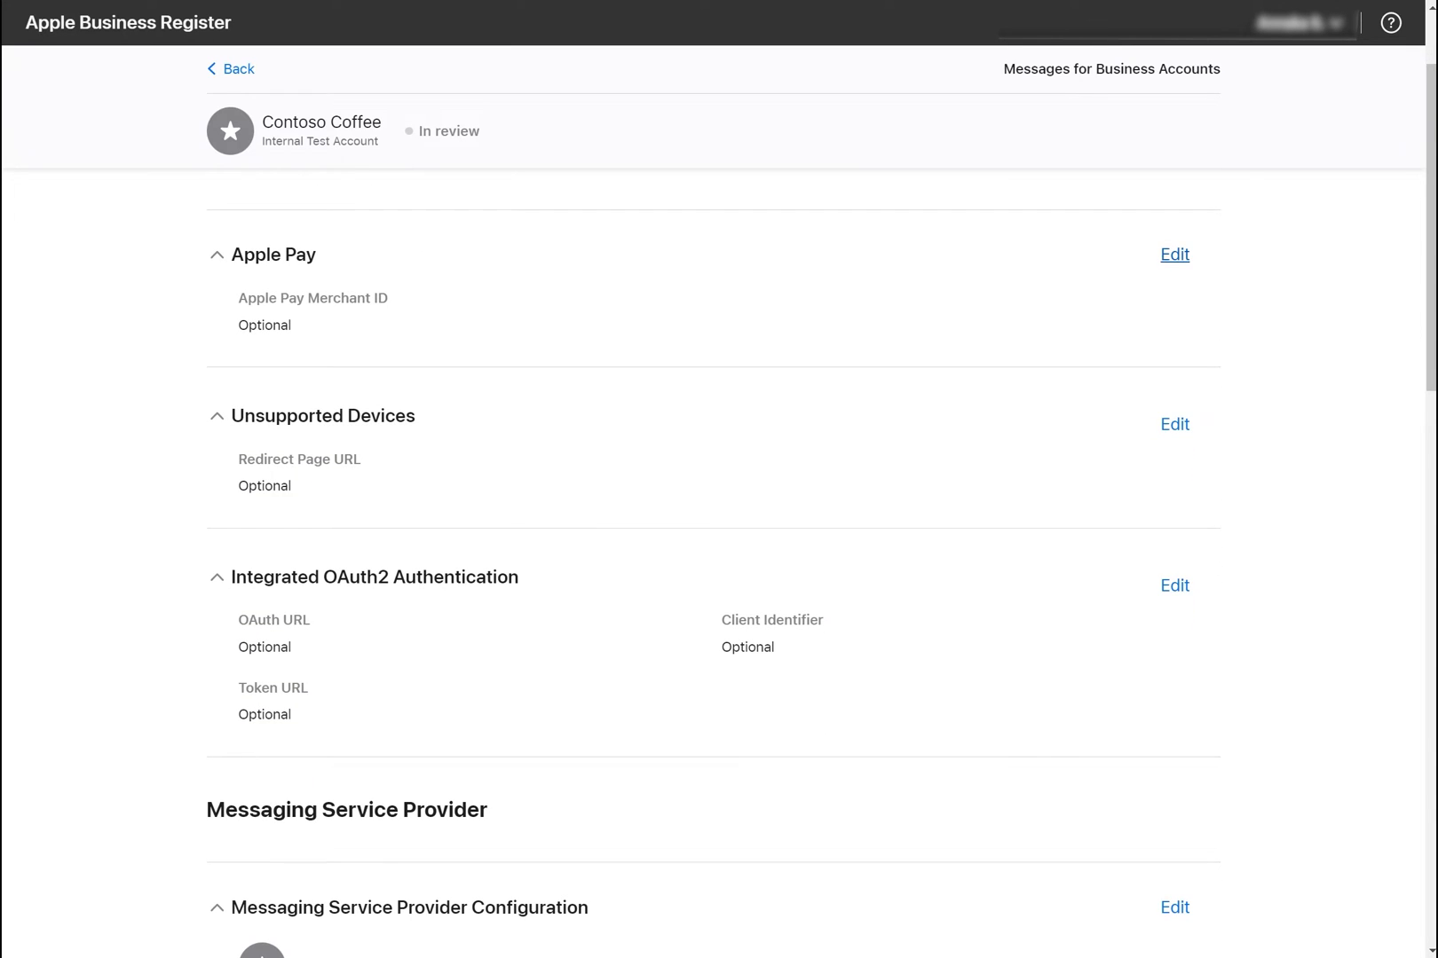
{"action": "left_click", "coordinate": [1173, 254]}
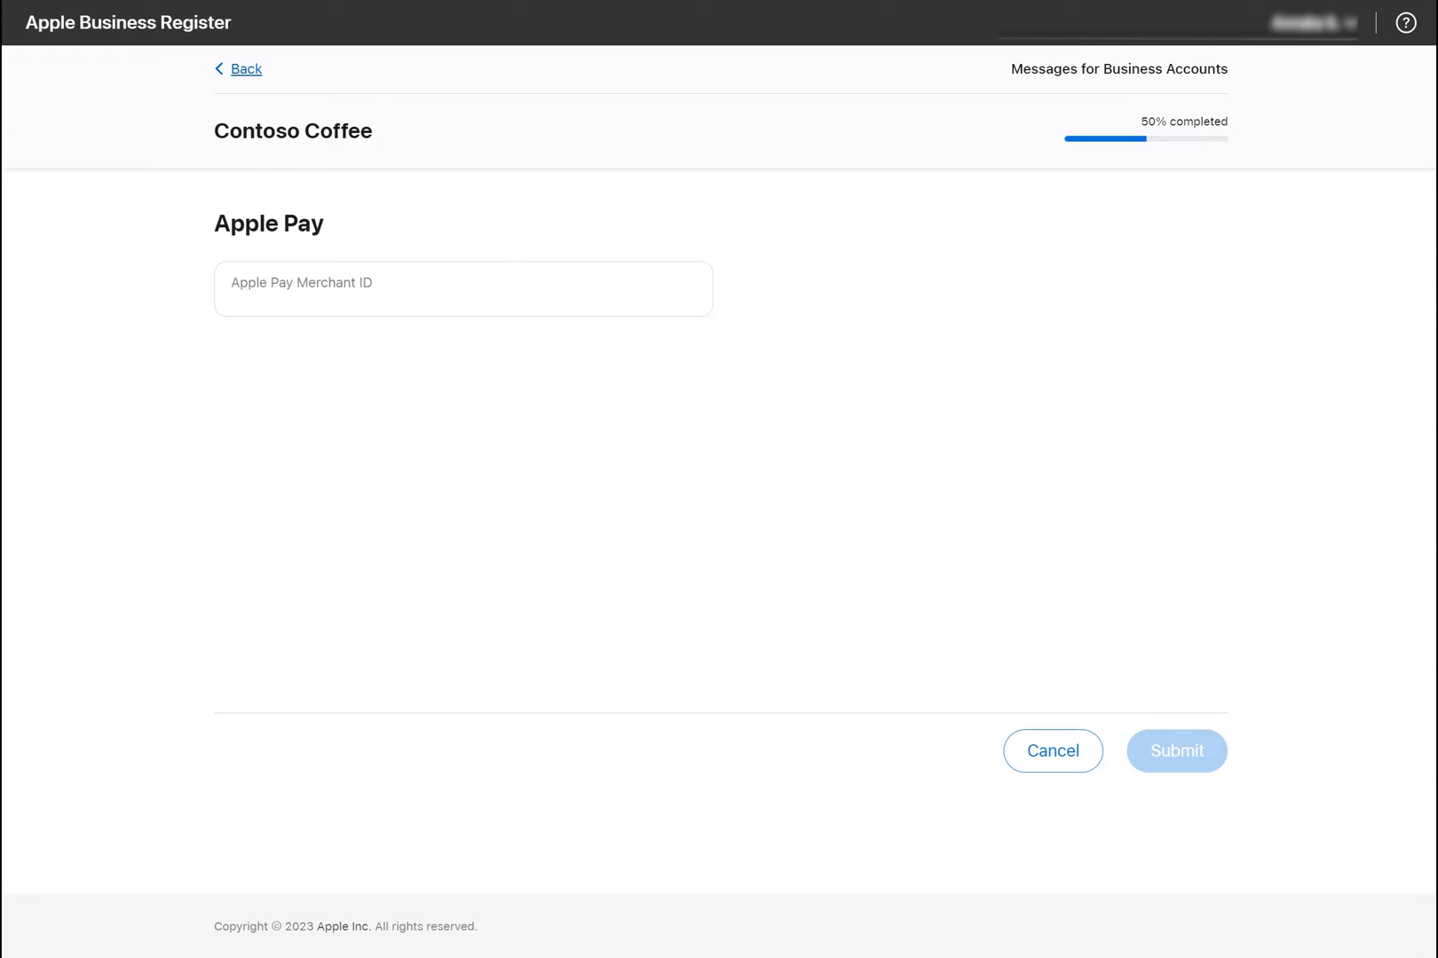
{"action": "left_click", "coordinate": [1177, 751]}
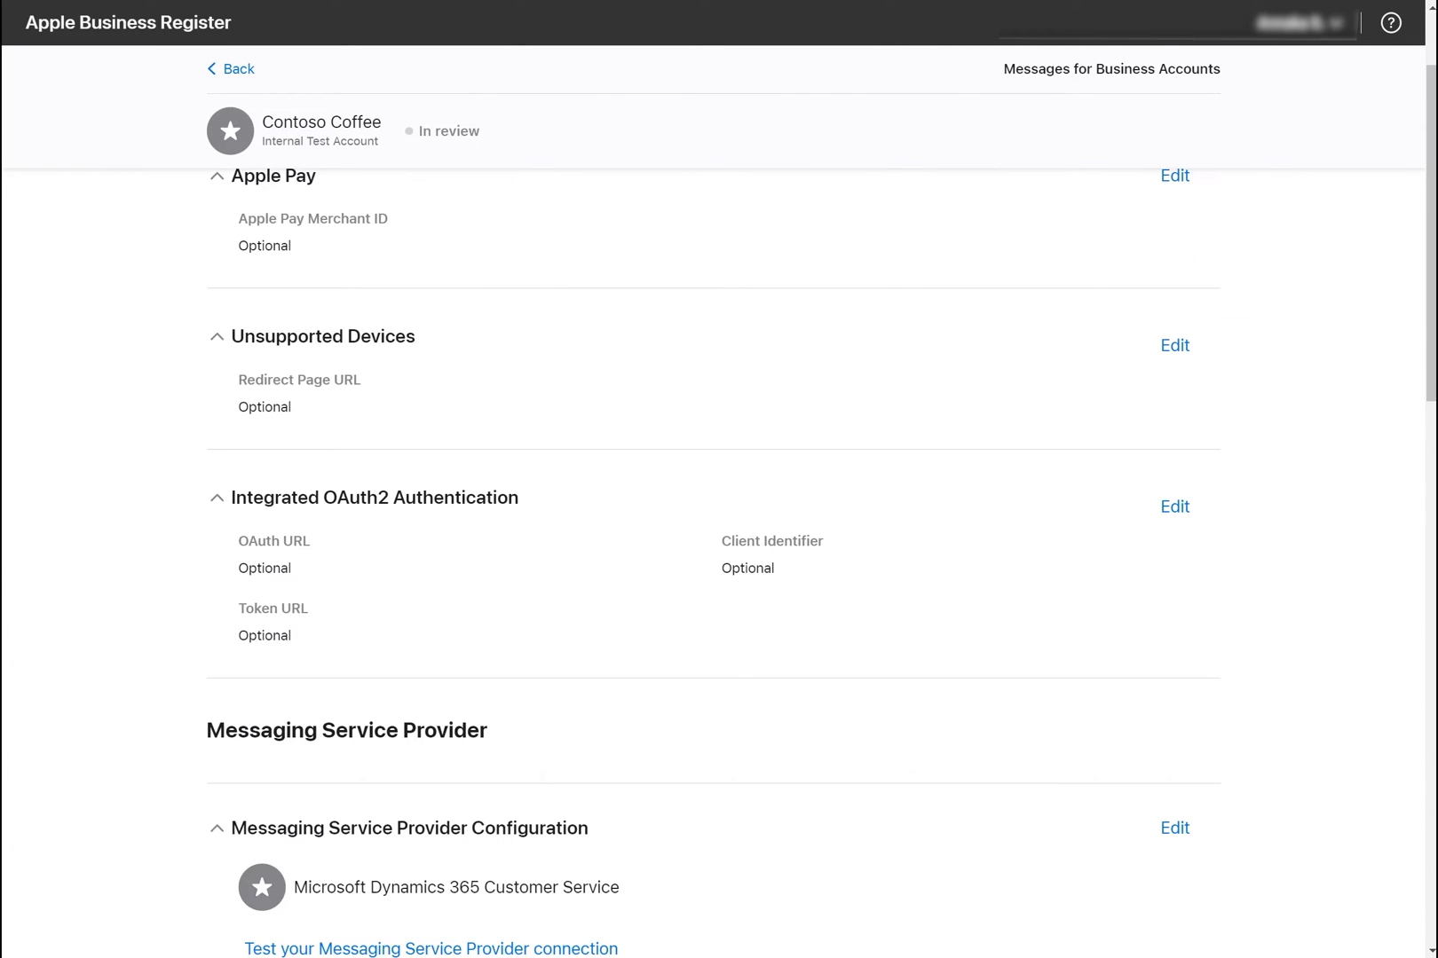
{"action": "left_click", "coordinate": [1173, 505]}
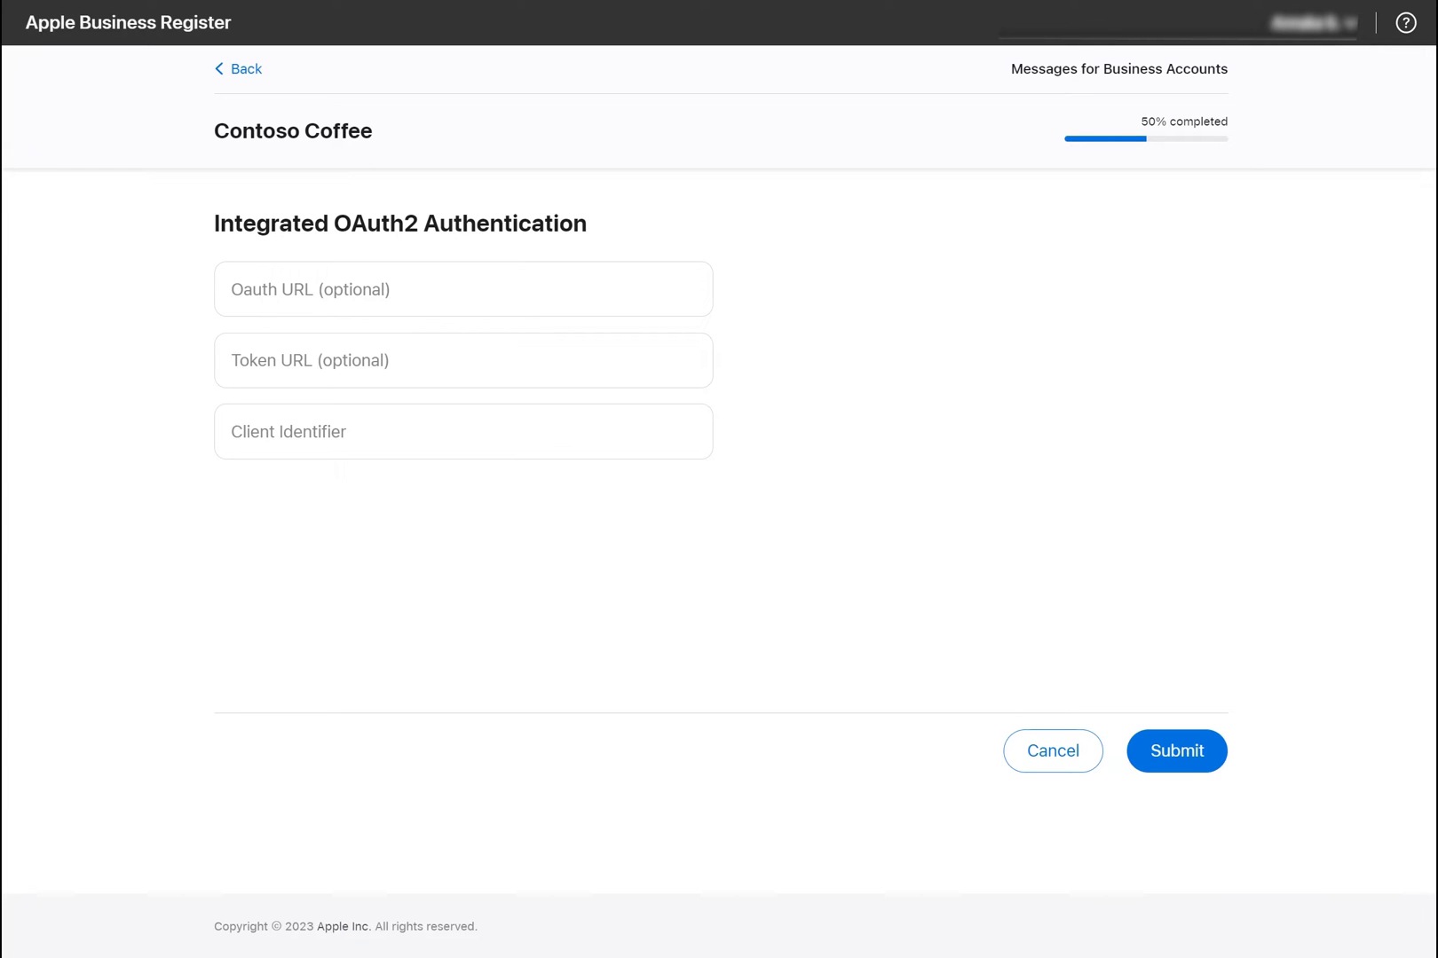
{"action": "left_click", "coordinate": [1177, 751]}
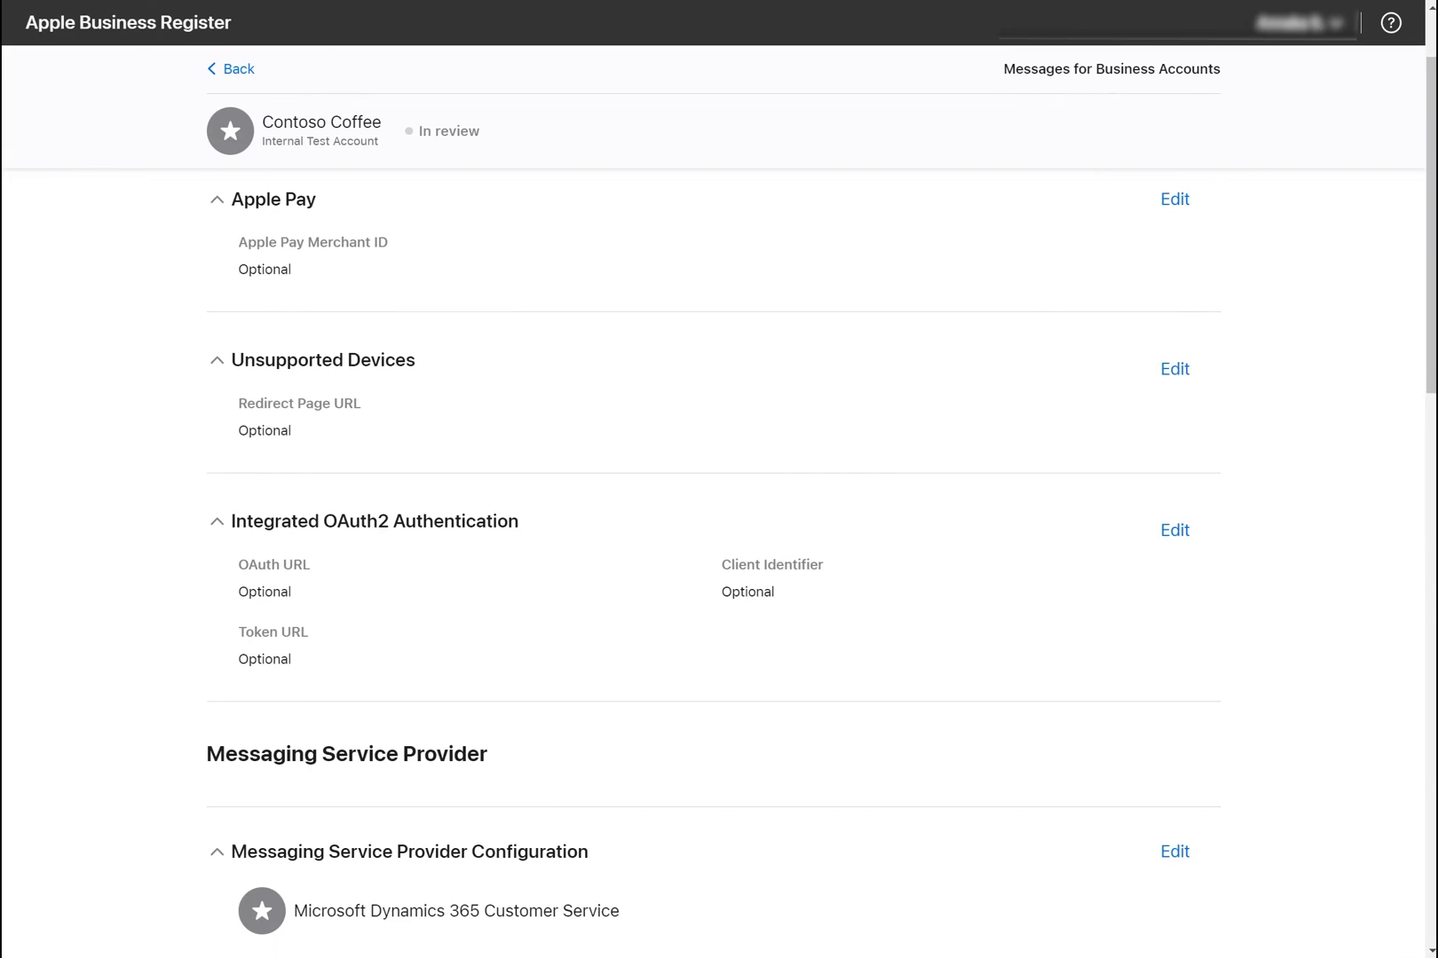
{"action": "scroll", "scroll_direction": "down", "scroll_amount": 3}
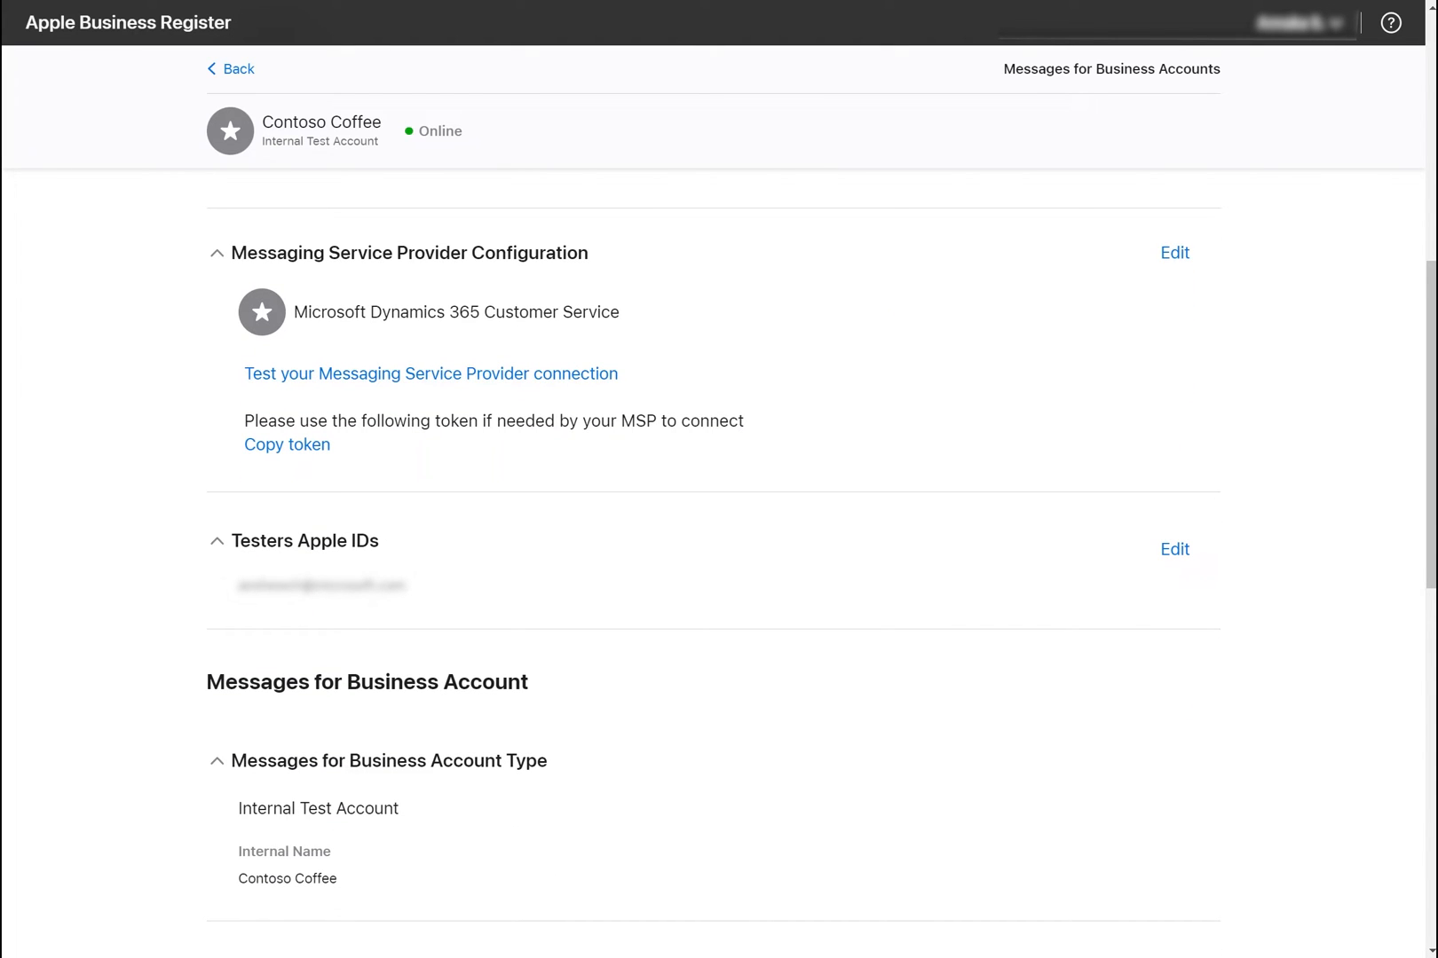
{"action": "mouse_move", "coordinate": [429, 373]}
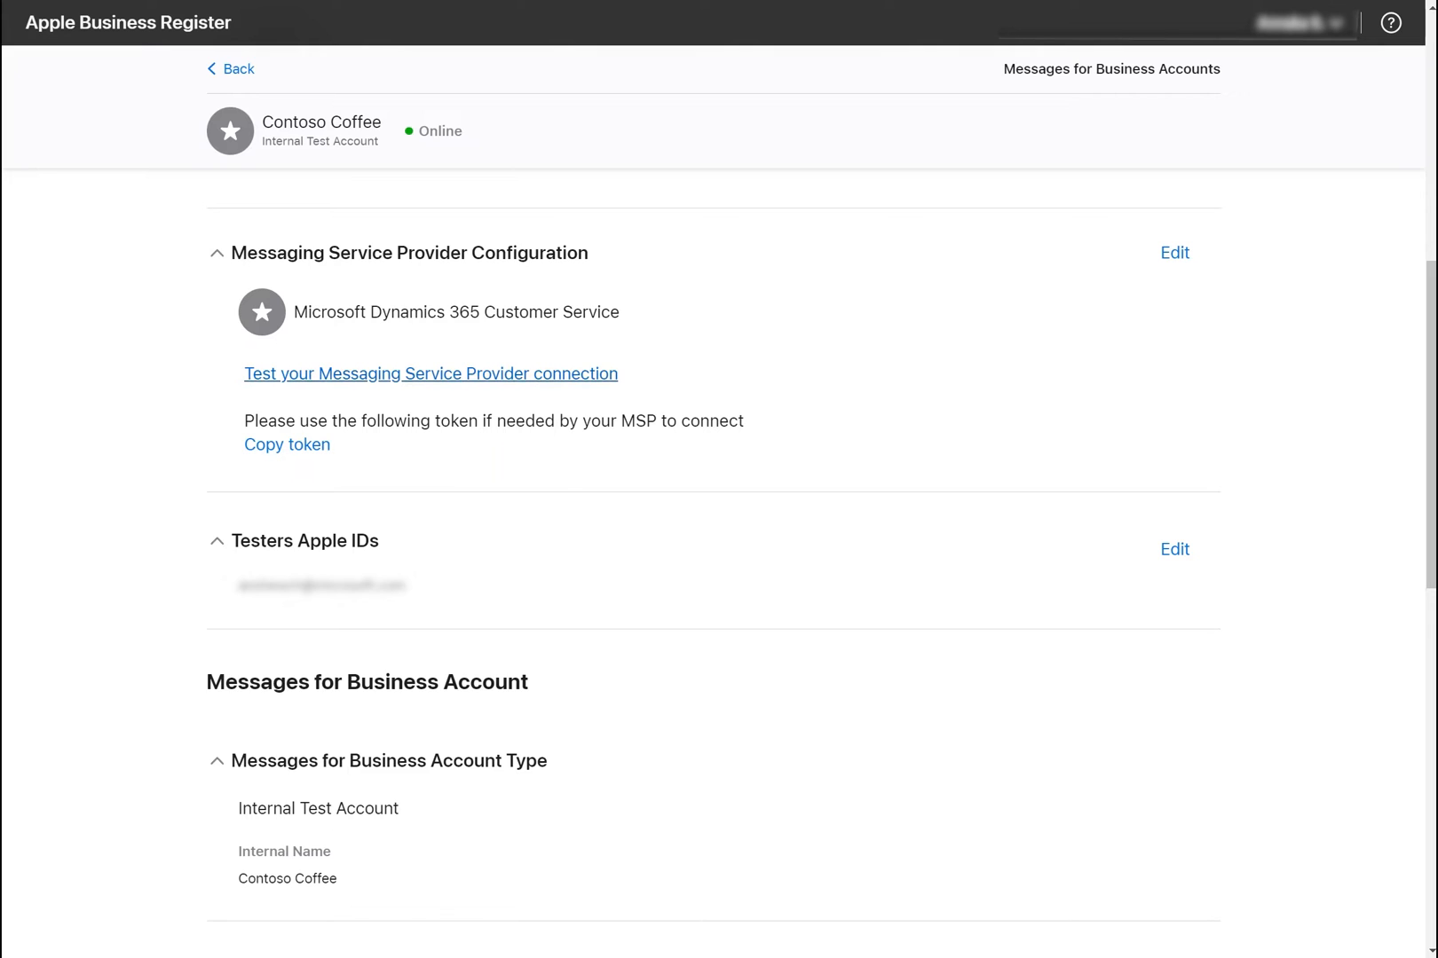
{"action": "left_click", "coordinate": [1173, 252]}
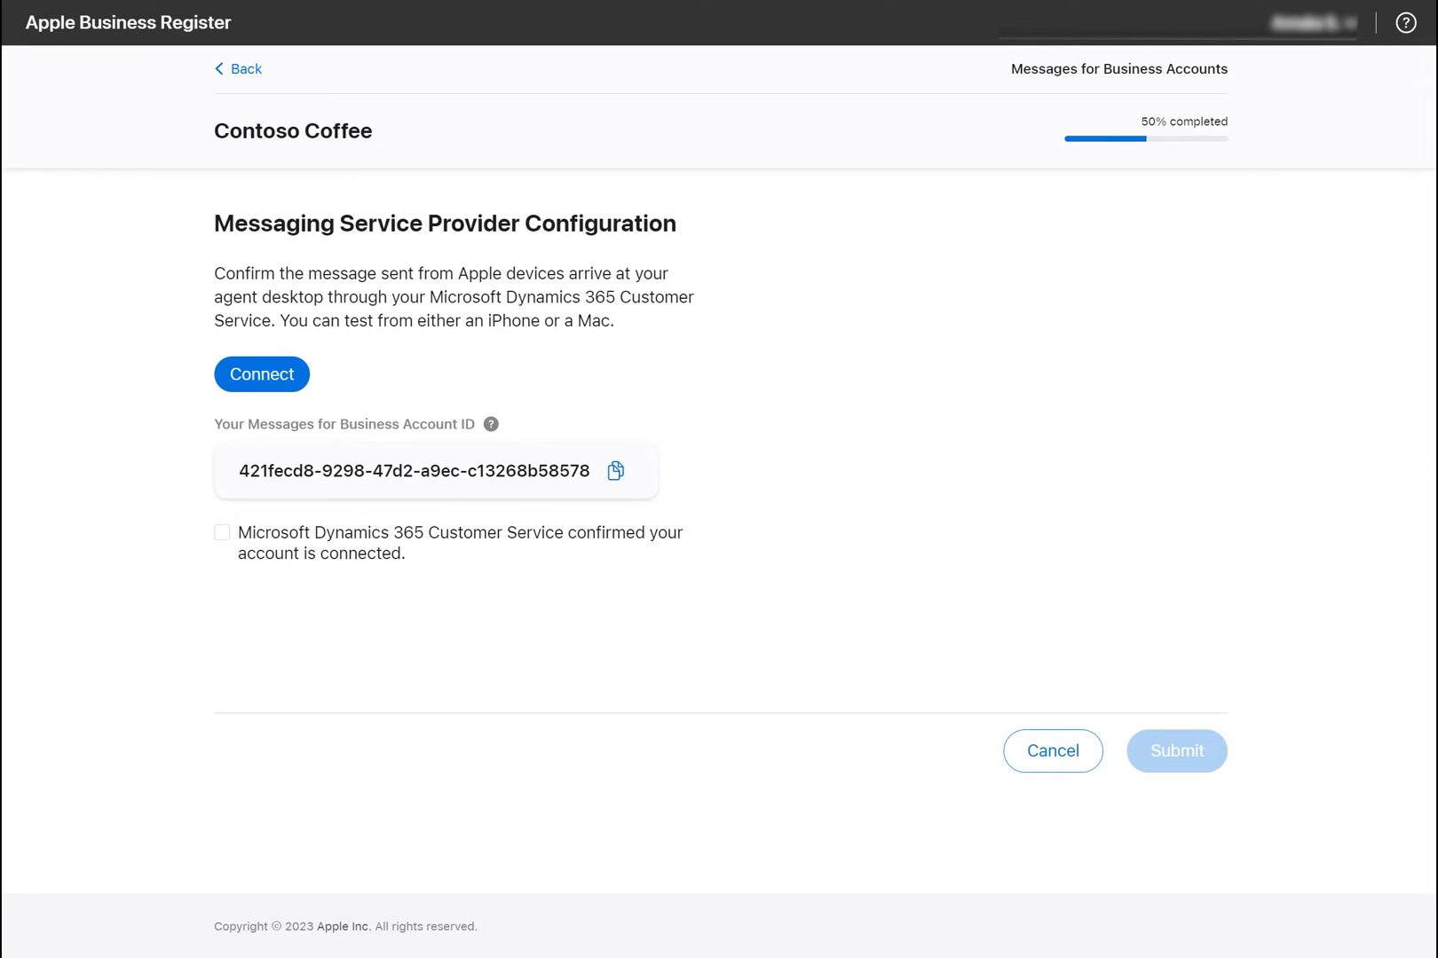
{"action": "left_click", "coordinate": [616, 471]}
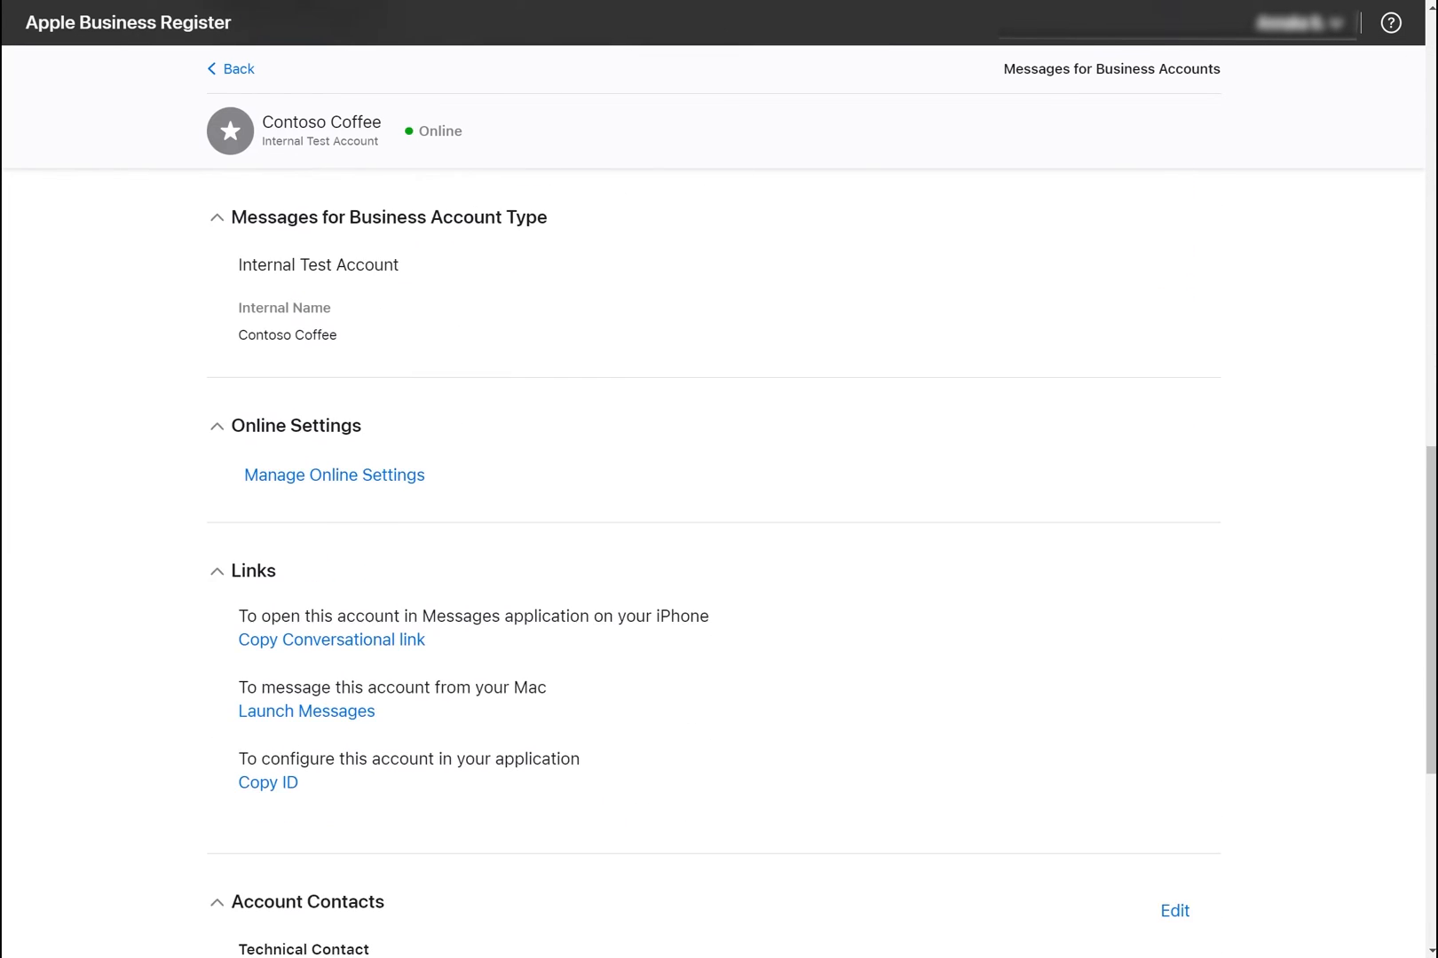
{"action": "scroll", "scroll_direction": "down", "scroll_amount": 3}
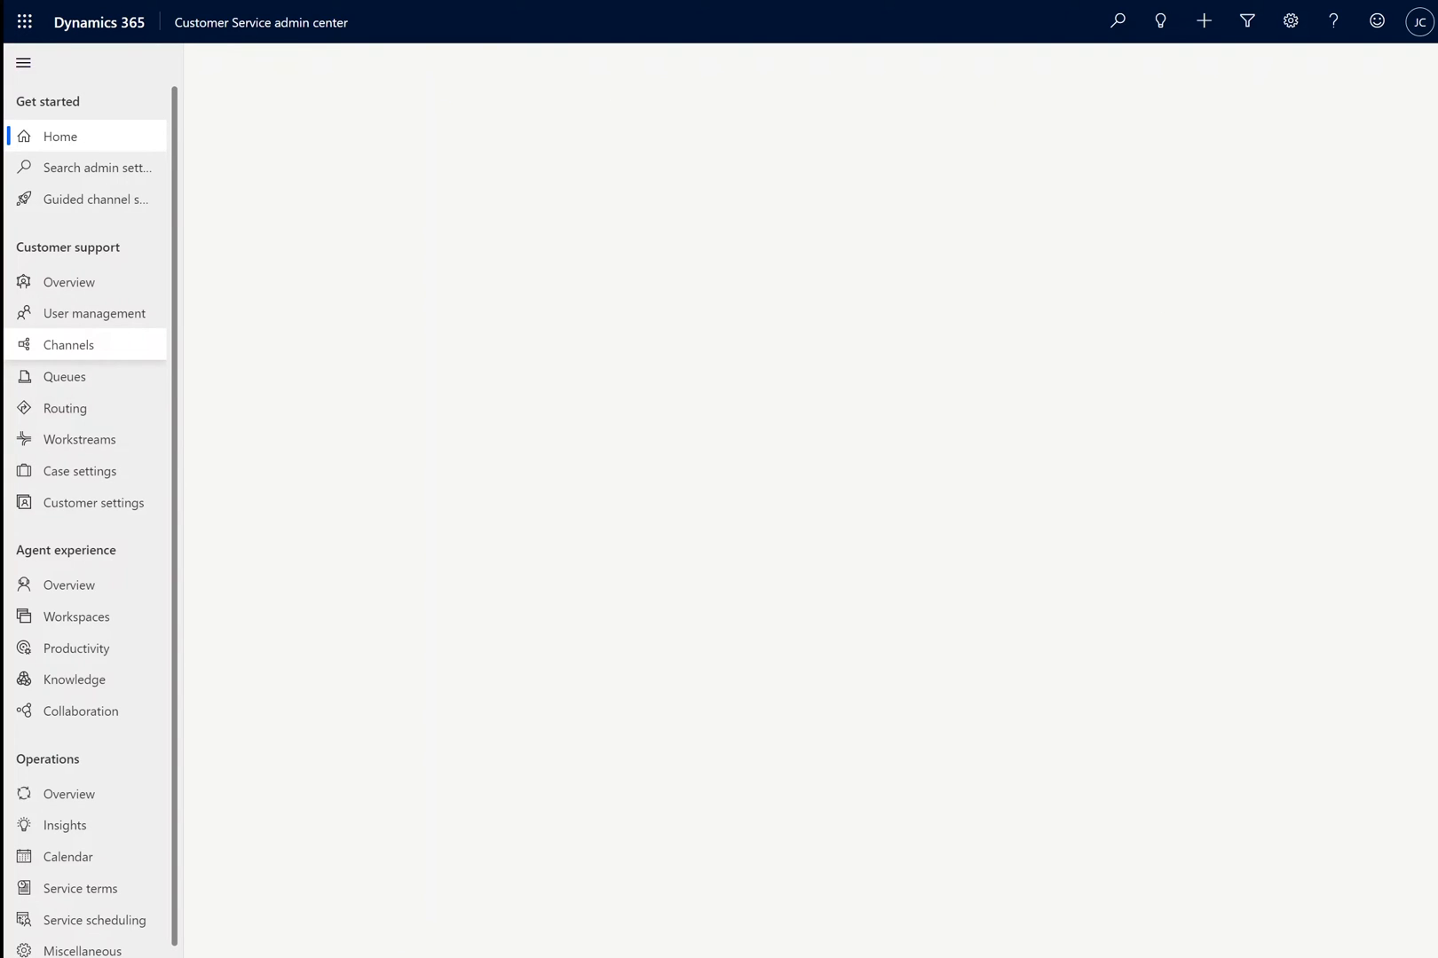
- Go to Channels under Customer support and manage the empty Accounts list
{"action": "left_click", "coordinate": [68, 344]}
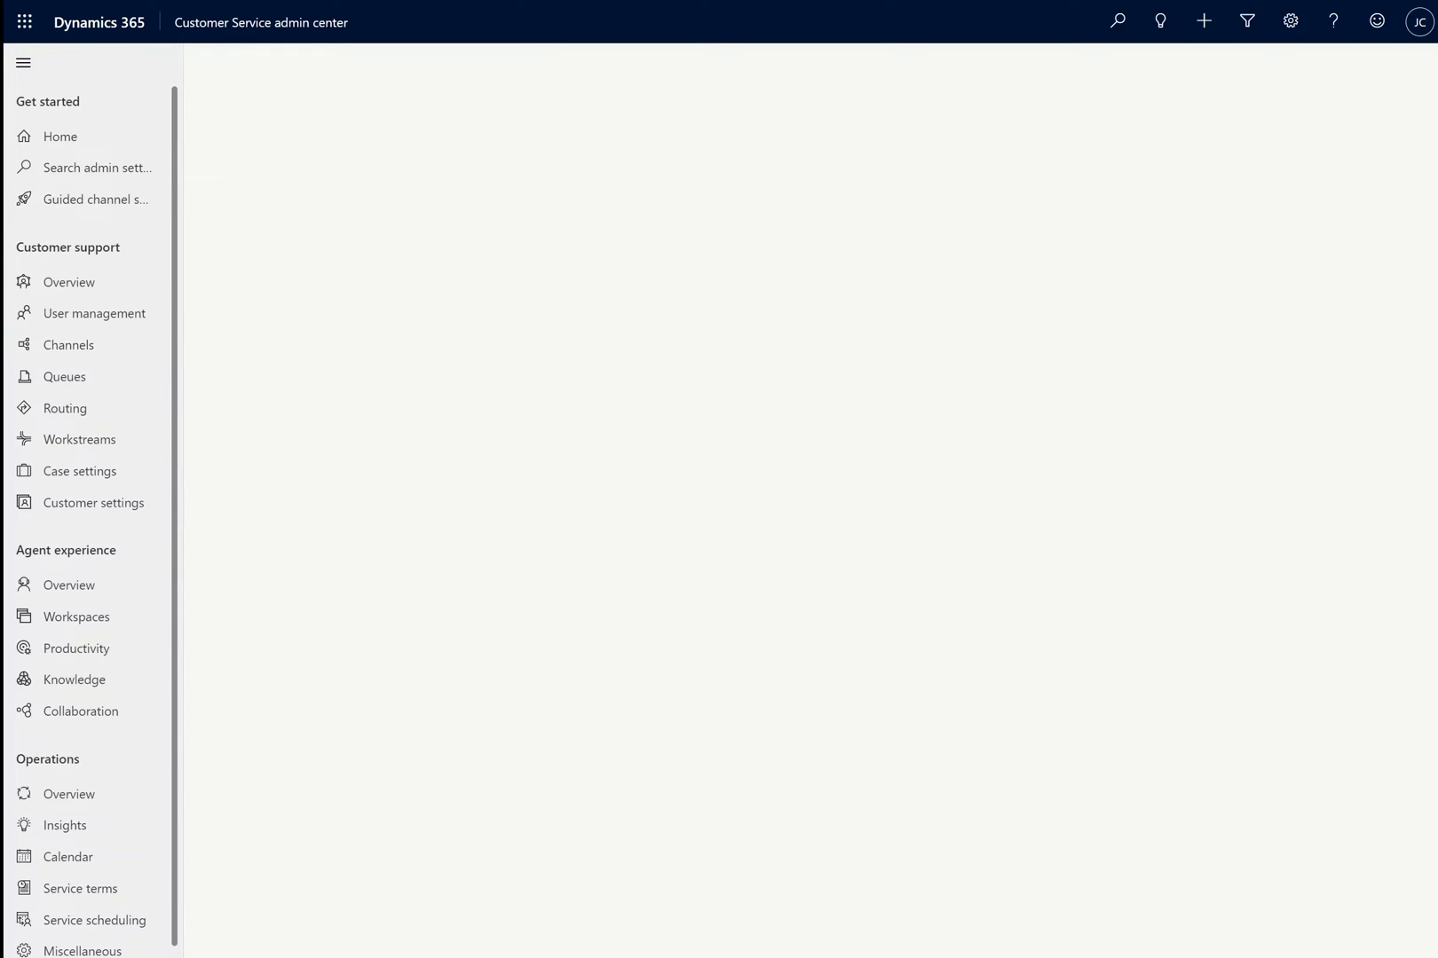
{"action": "left_click", "coordinate": [67, 345]}
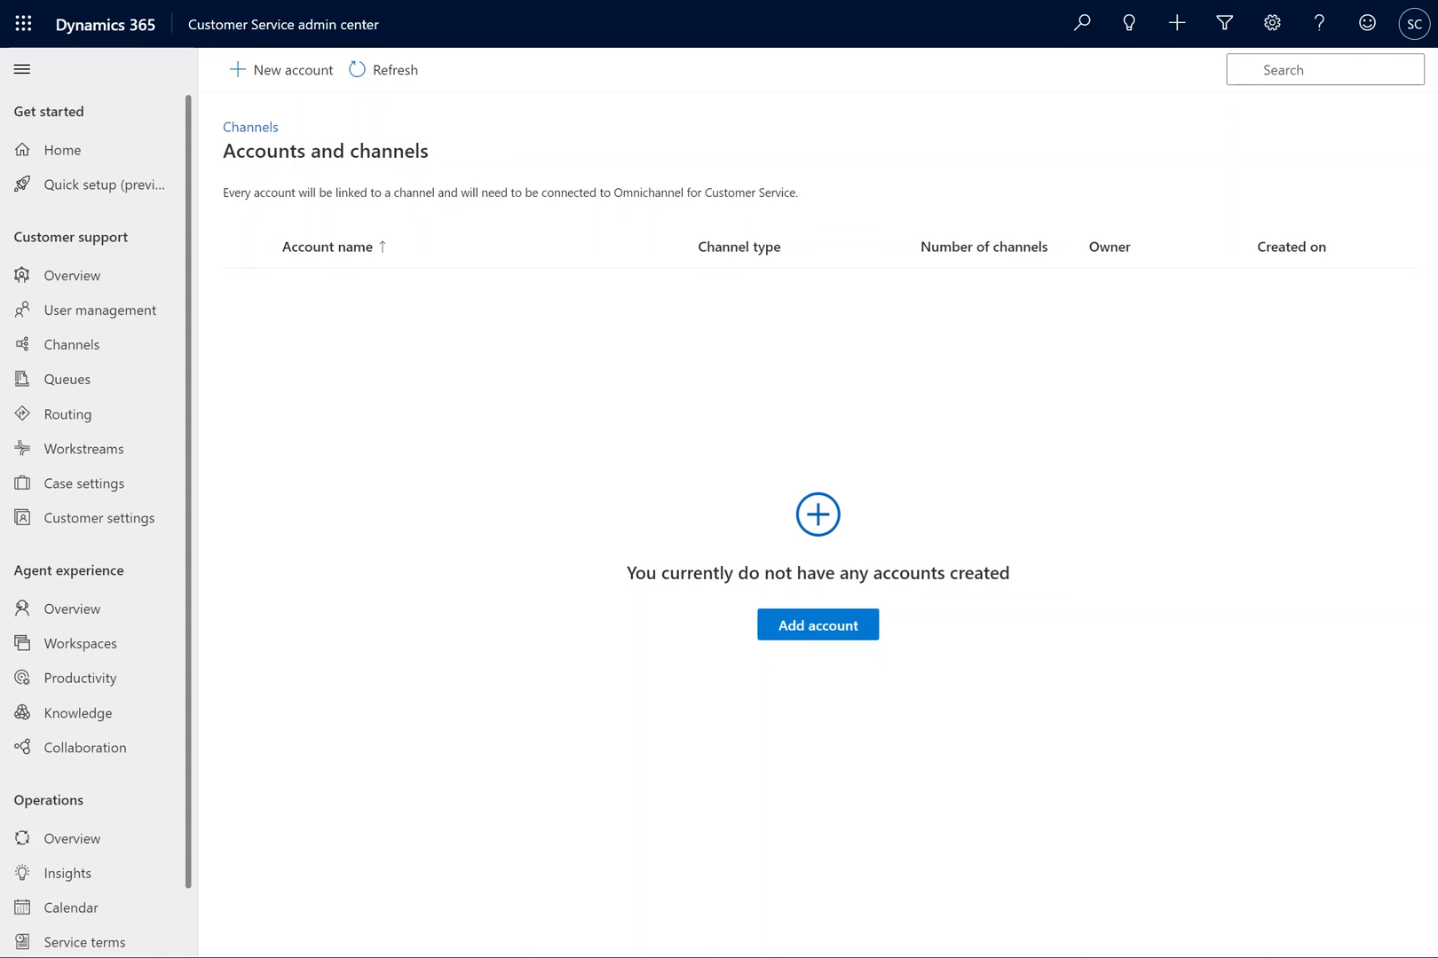
- Add an Apple Messages for Business account and consent to third-party data sharing
{"action": "left_click", "coordinate": [816, 624]}
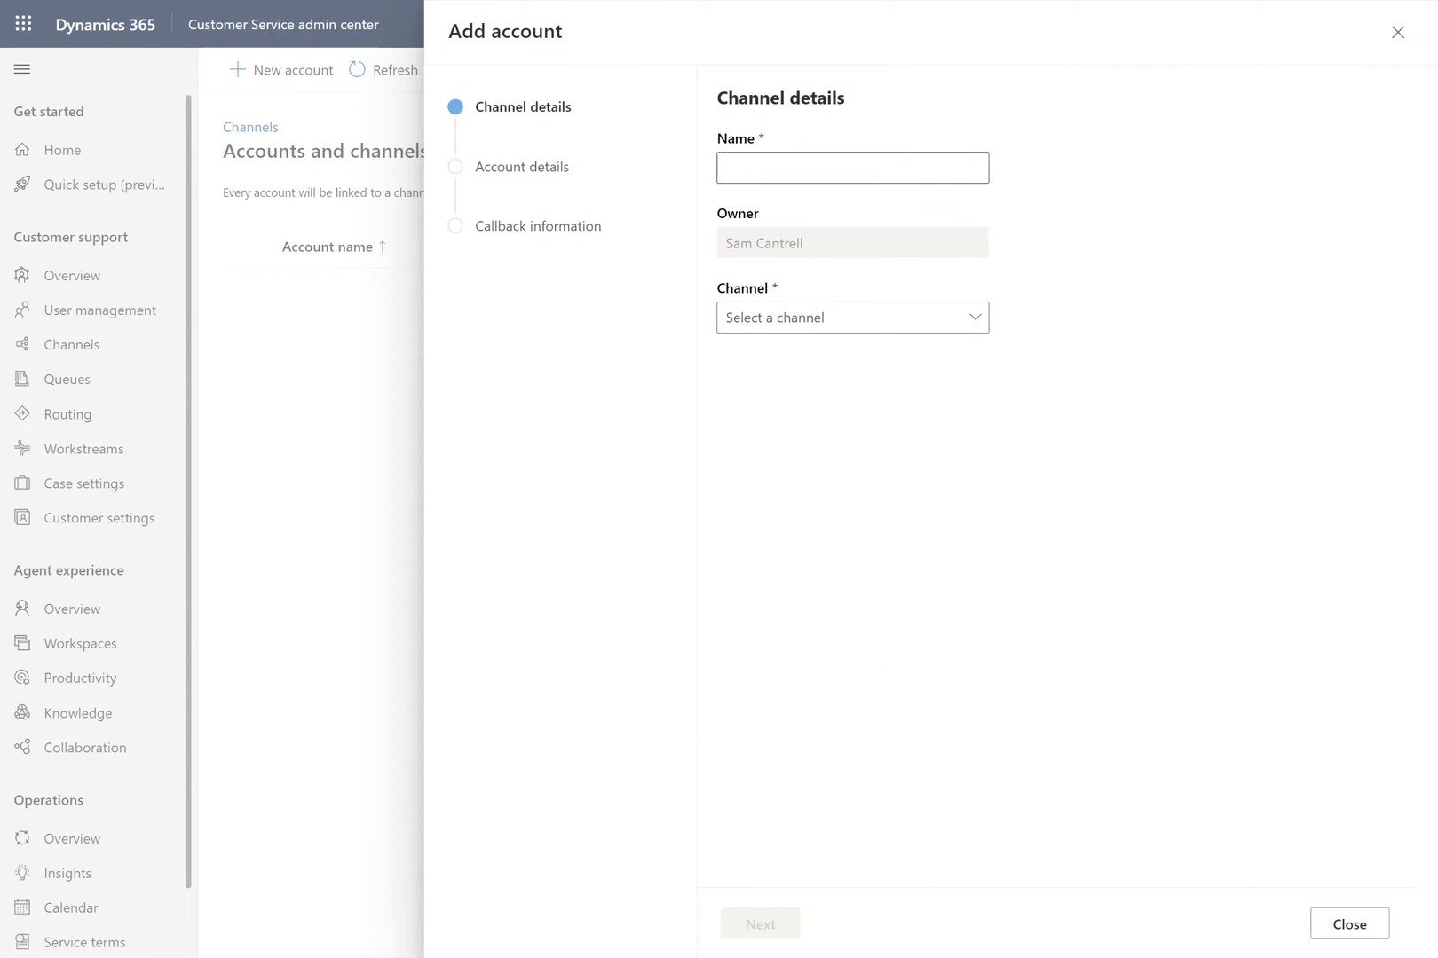
{"action": "type", "text": "Apple Messages"}
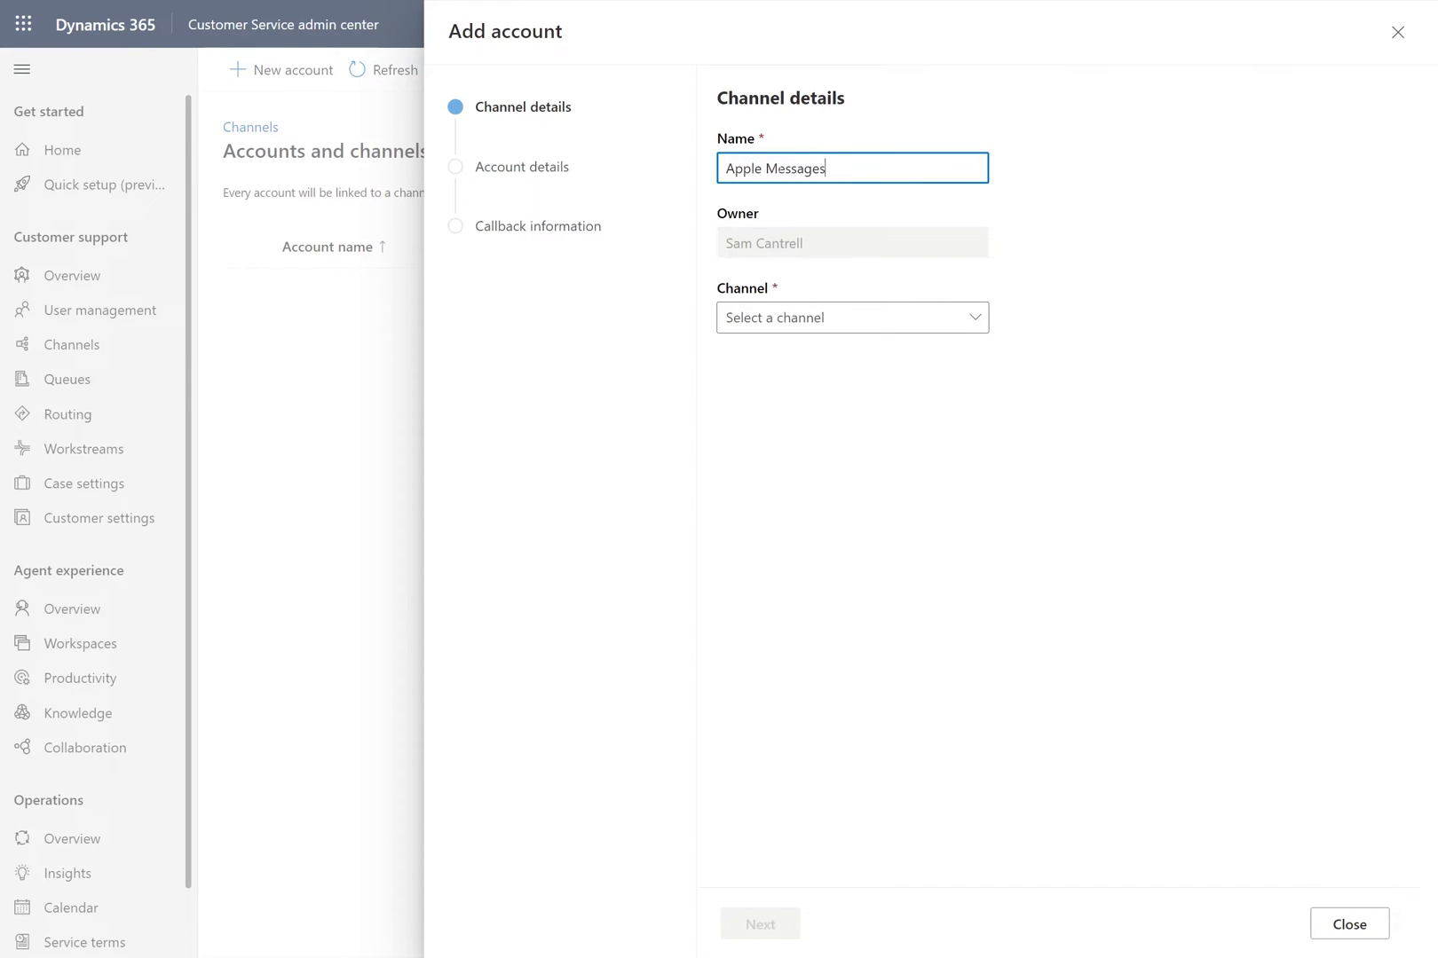
{"action": "type", "text": "for Busin"}
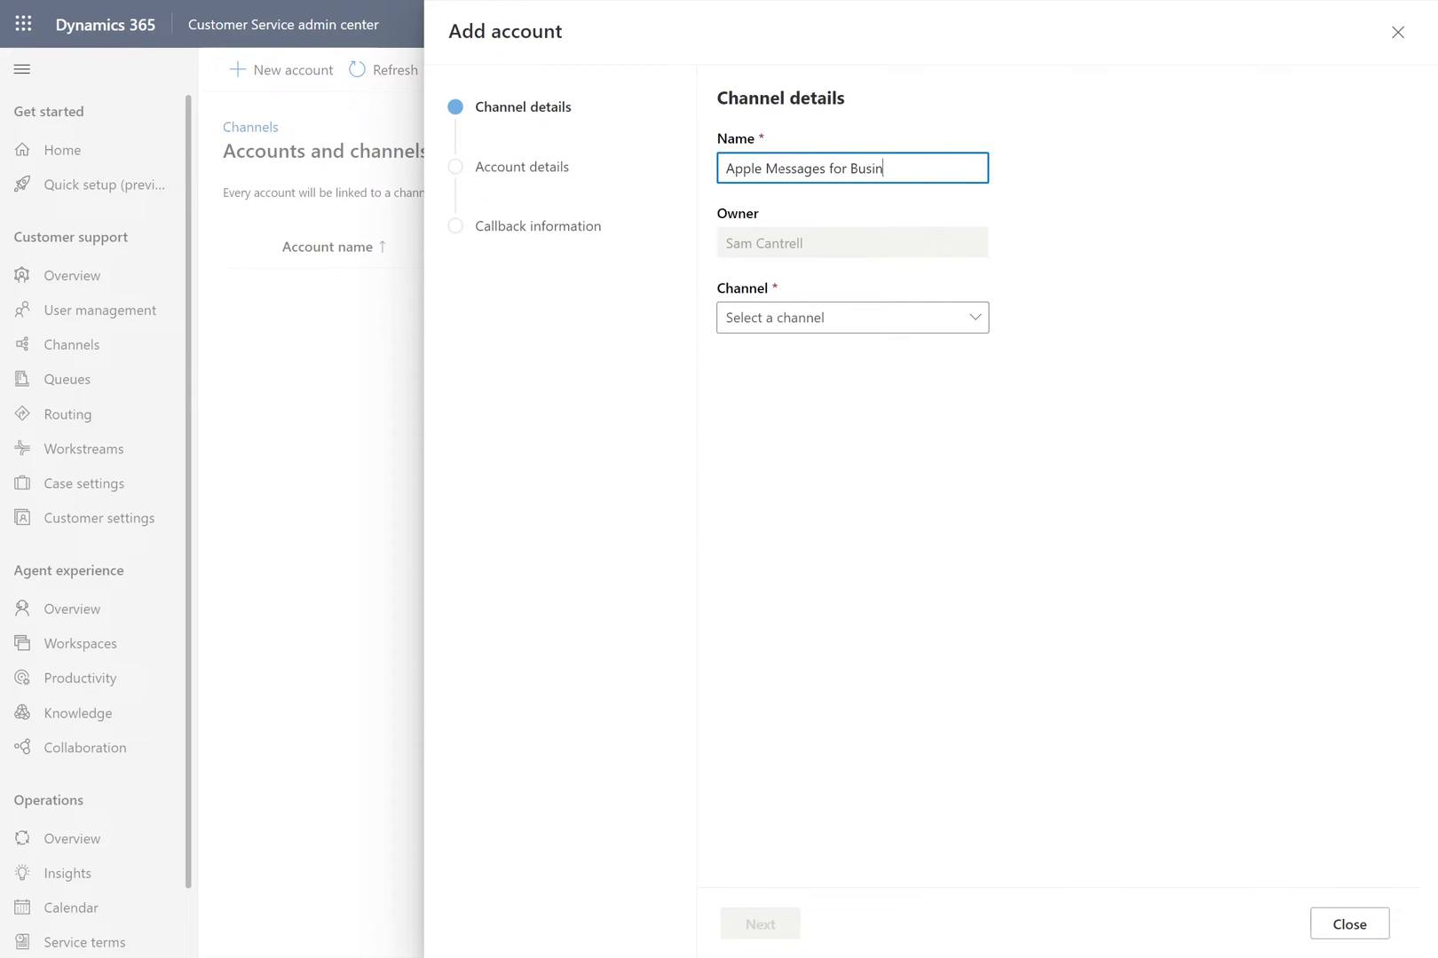
{"action": "type", "text": "ess"}
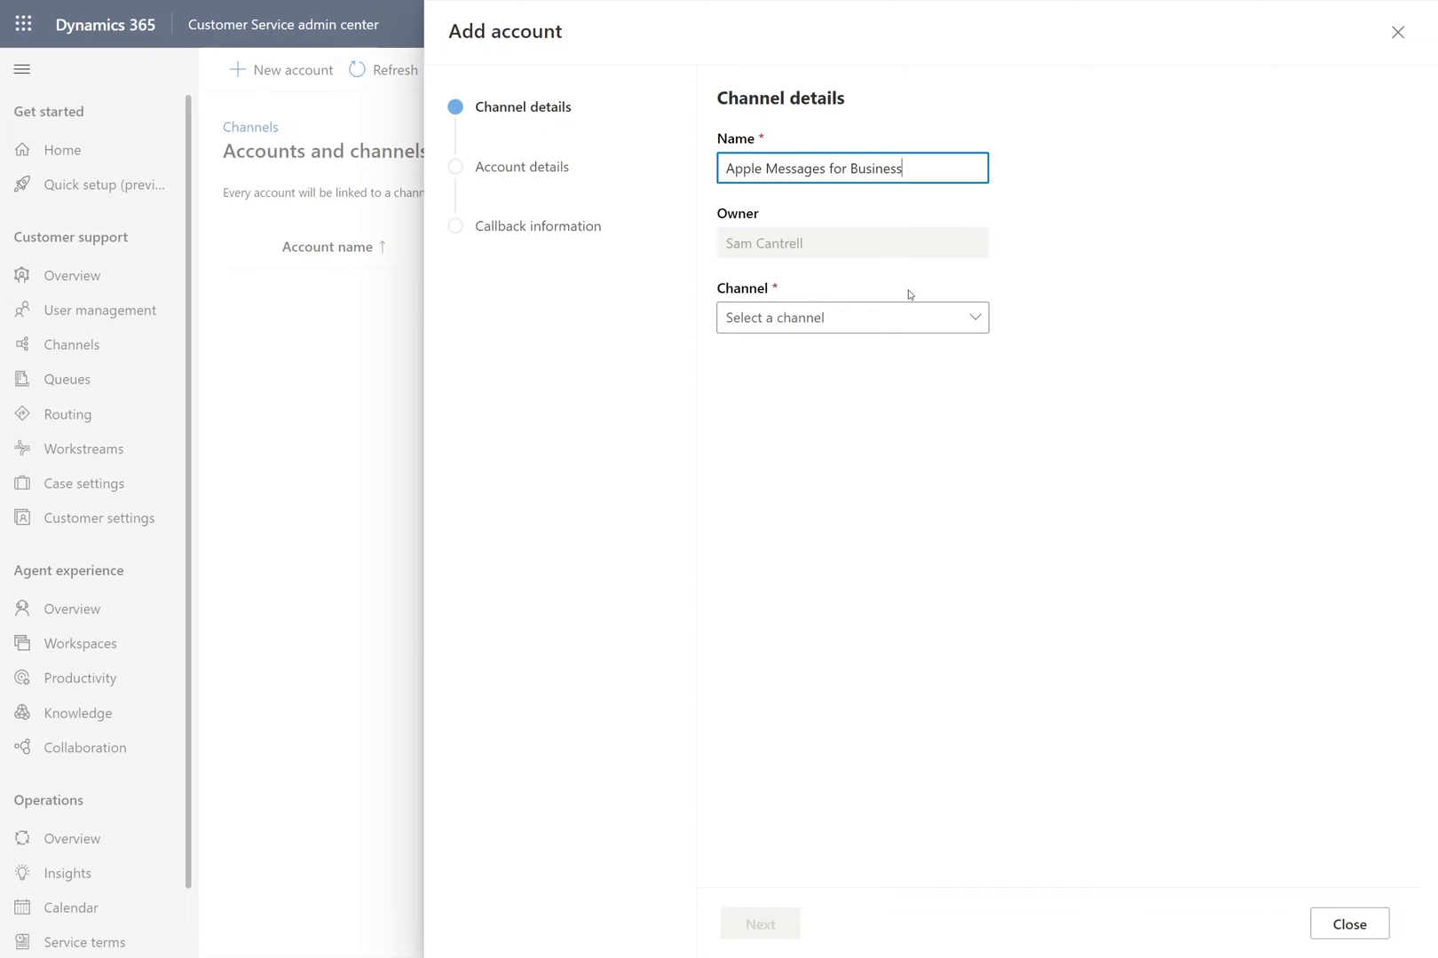
{"action": "left_click", "coordinate": [850, 318]}
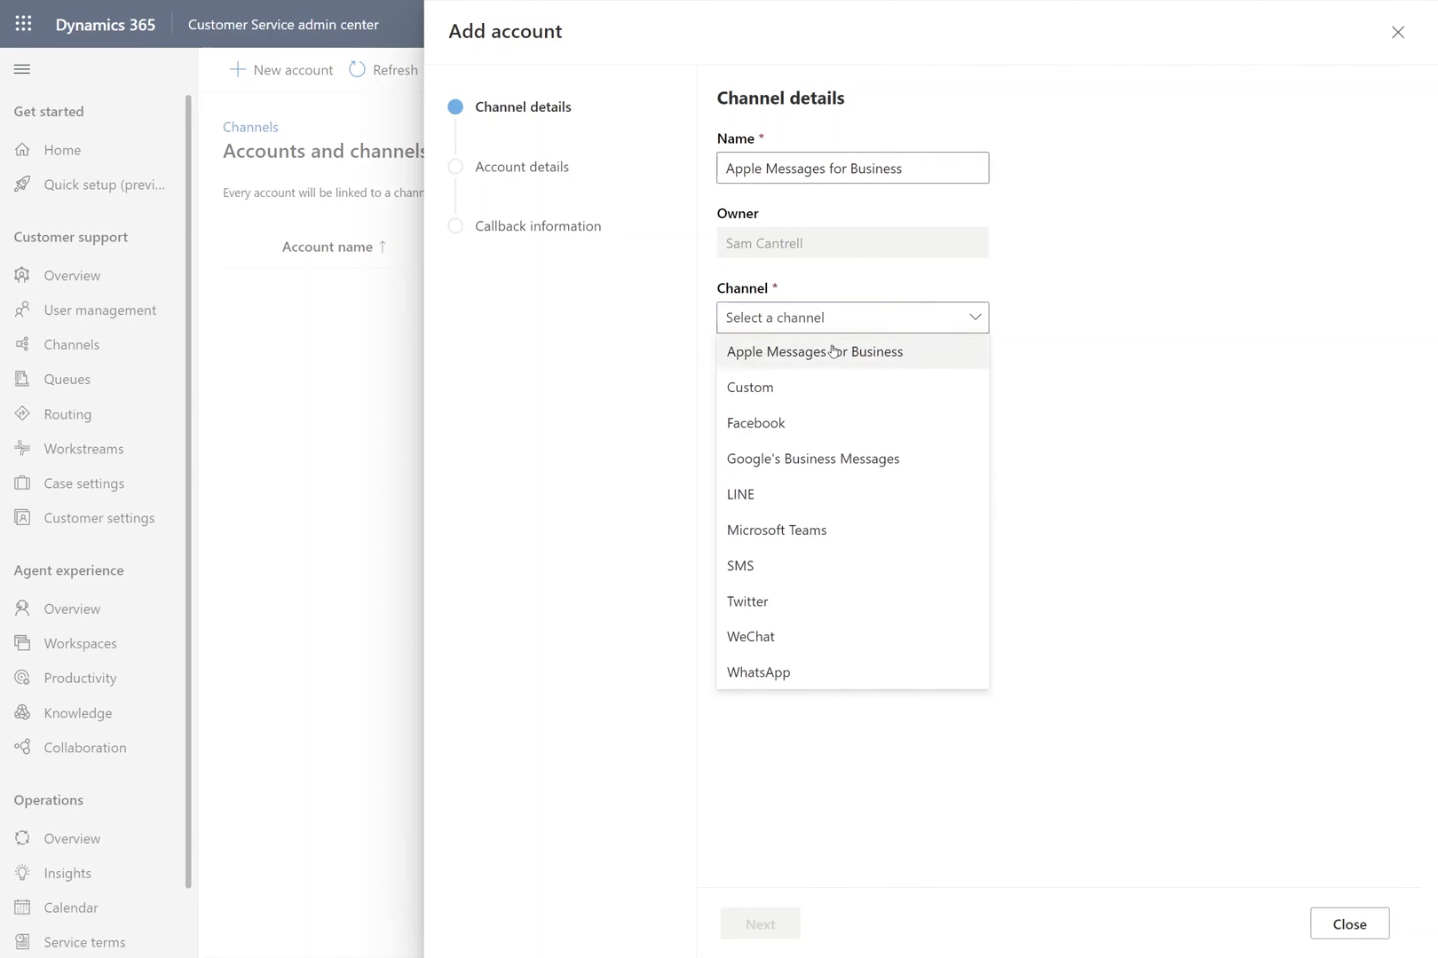
{"action": "left_click", "coordinate": [815, 352]}
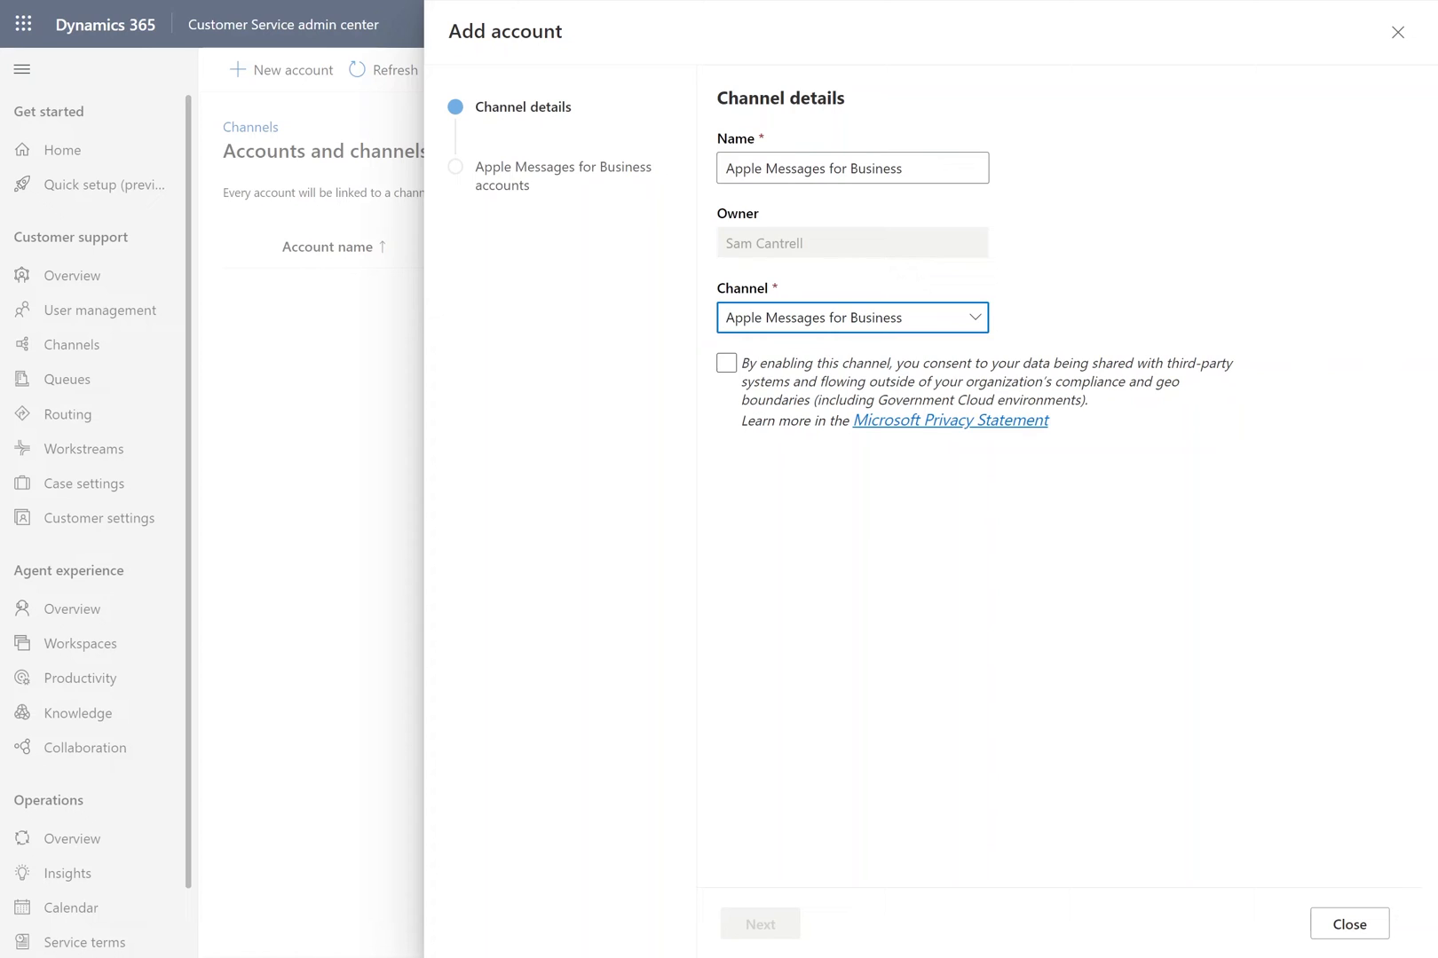
{"action": "left_click", "coordinate": [725, 363]}
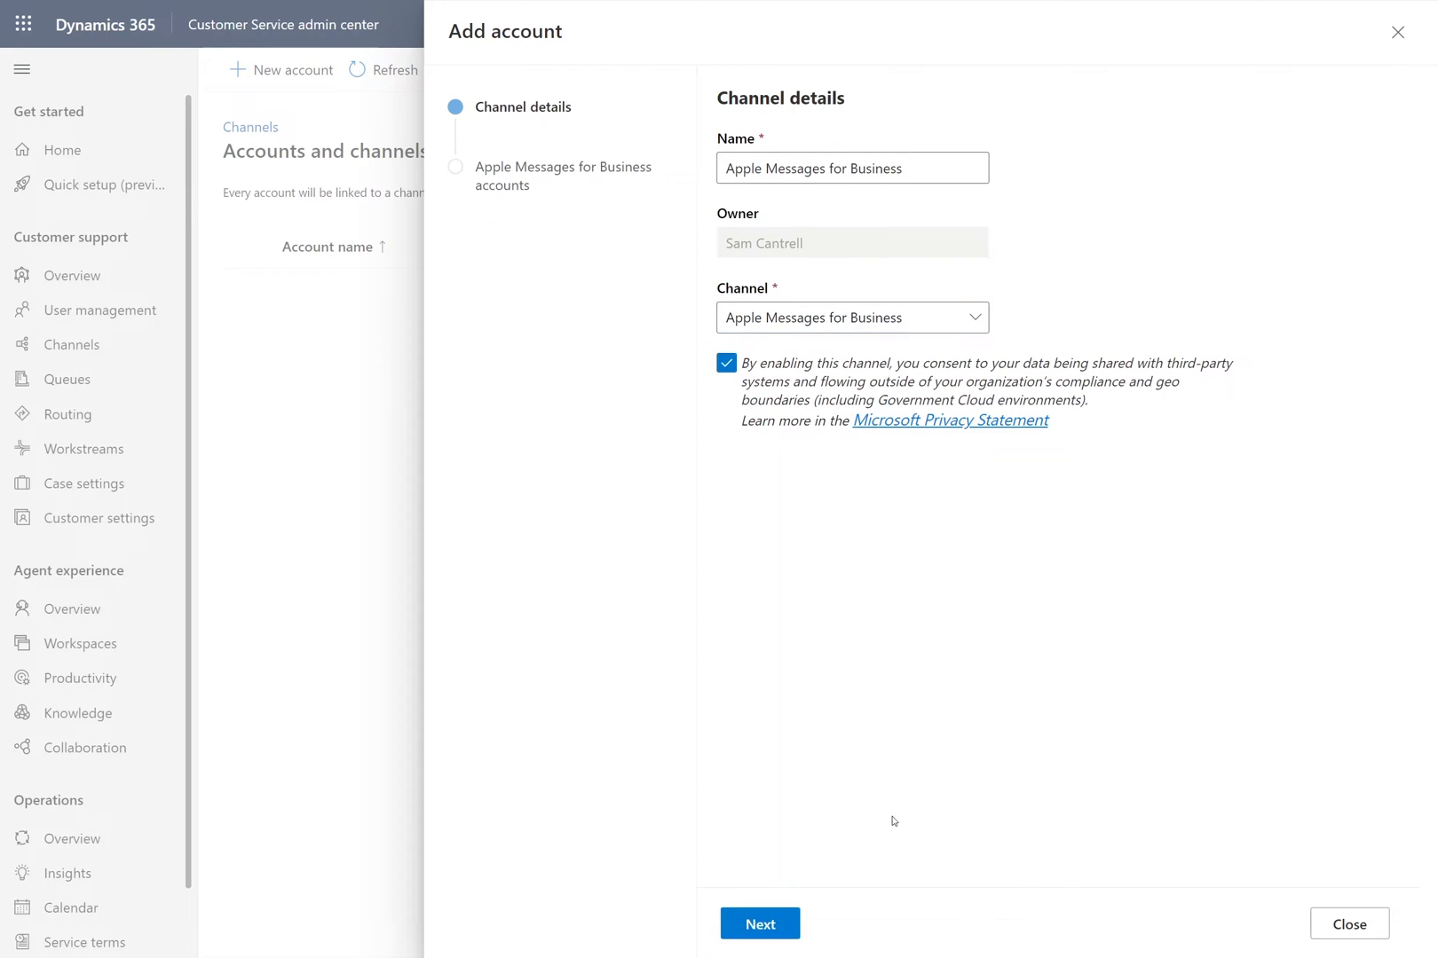
- Enter the business account ID, save the account and return to Channels
{"action": "left_click", "coordinate": [759, 923]}
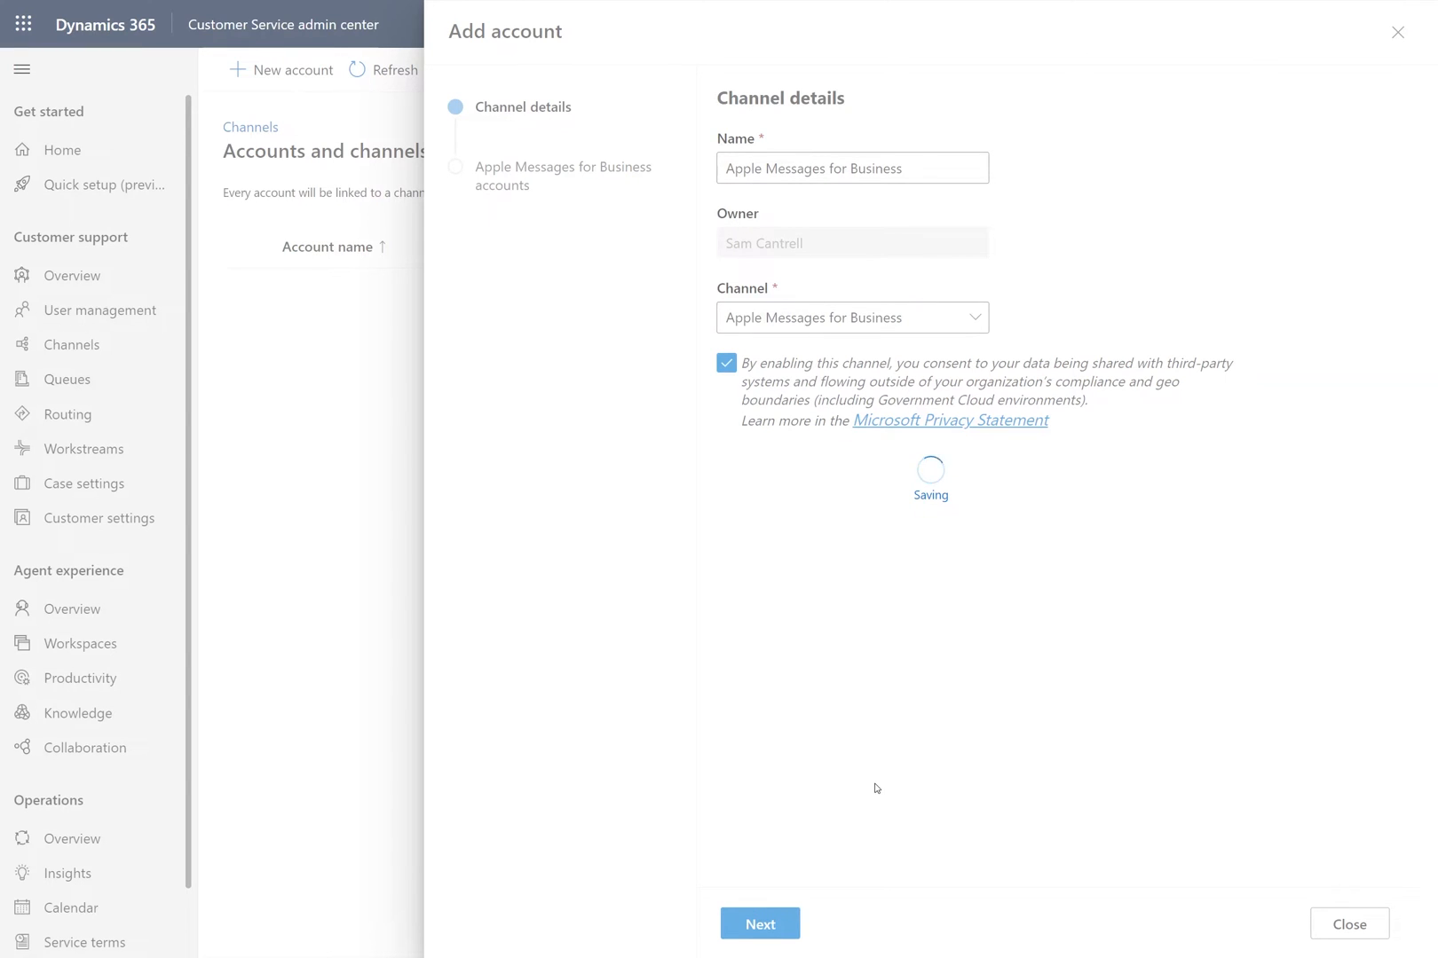
{"action": "left_click", "coordinate": [757, 923]}
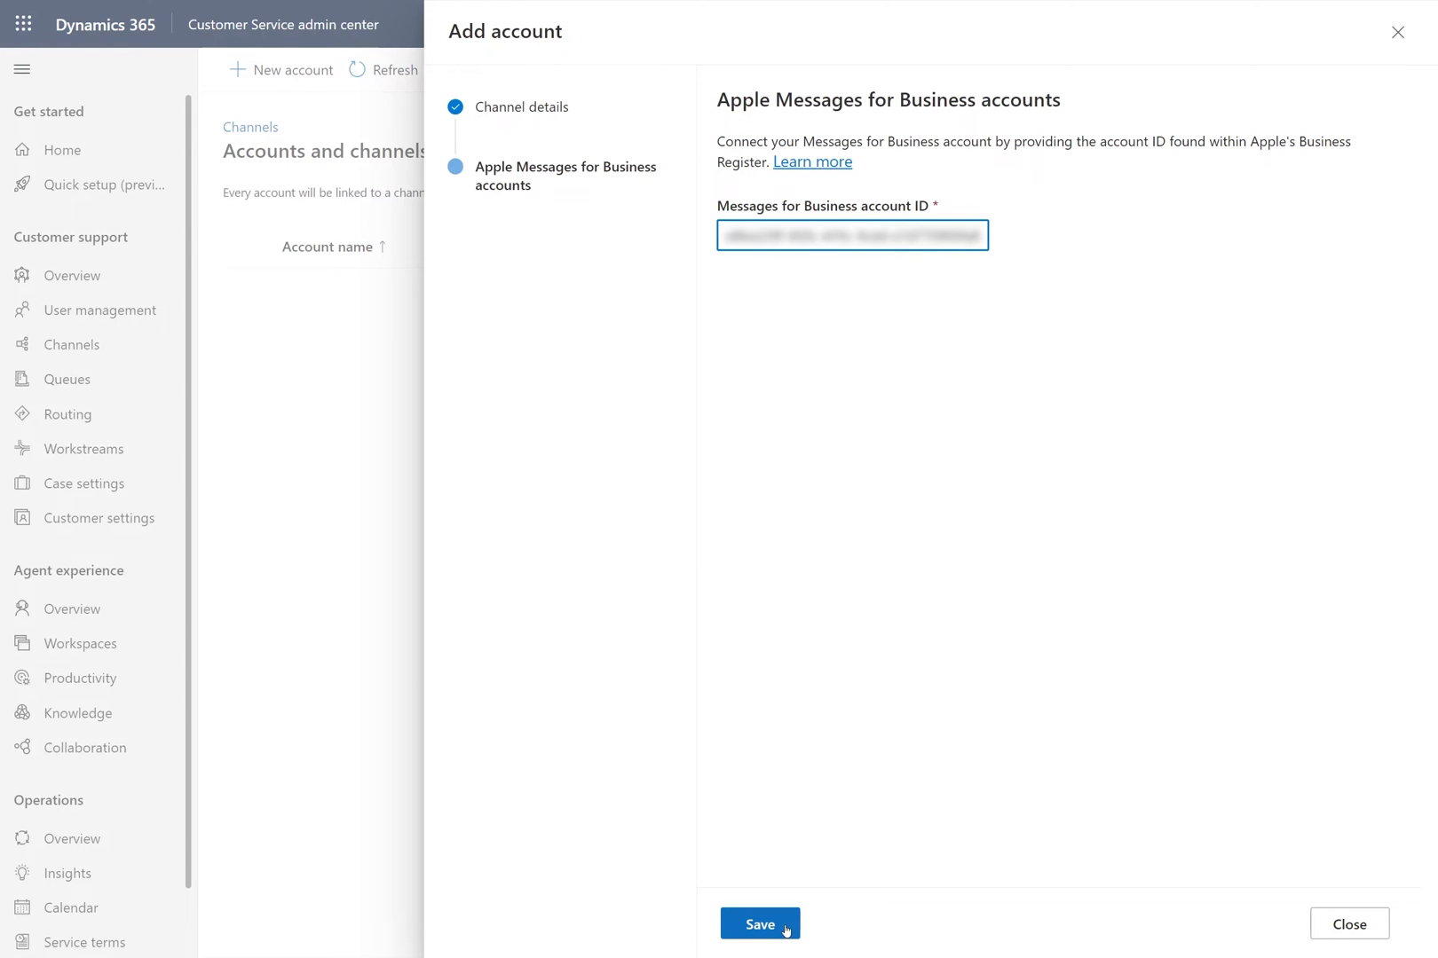
{"action": "left_click", "coordinate": [759, 923]}
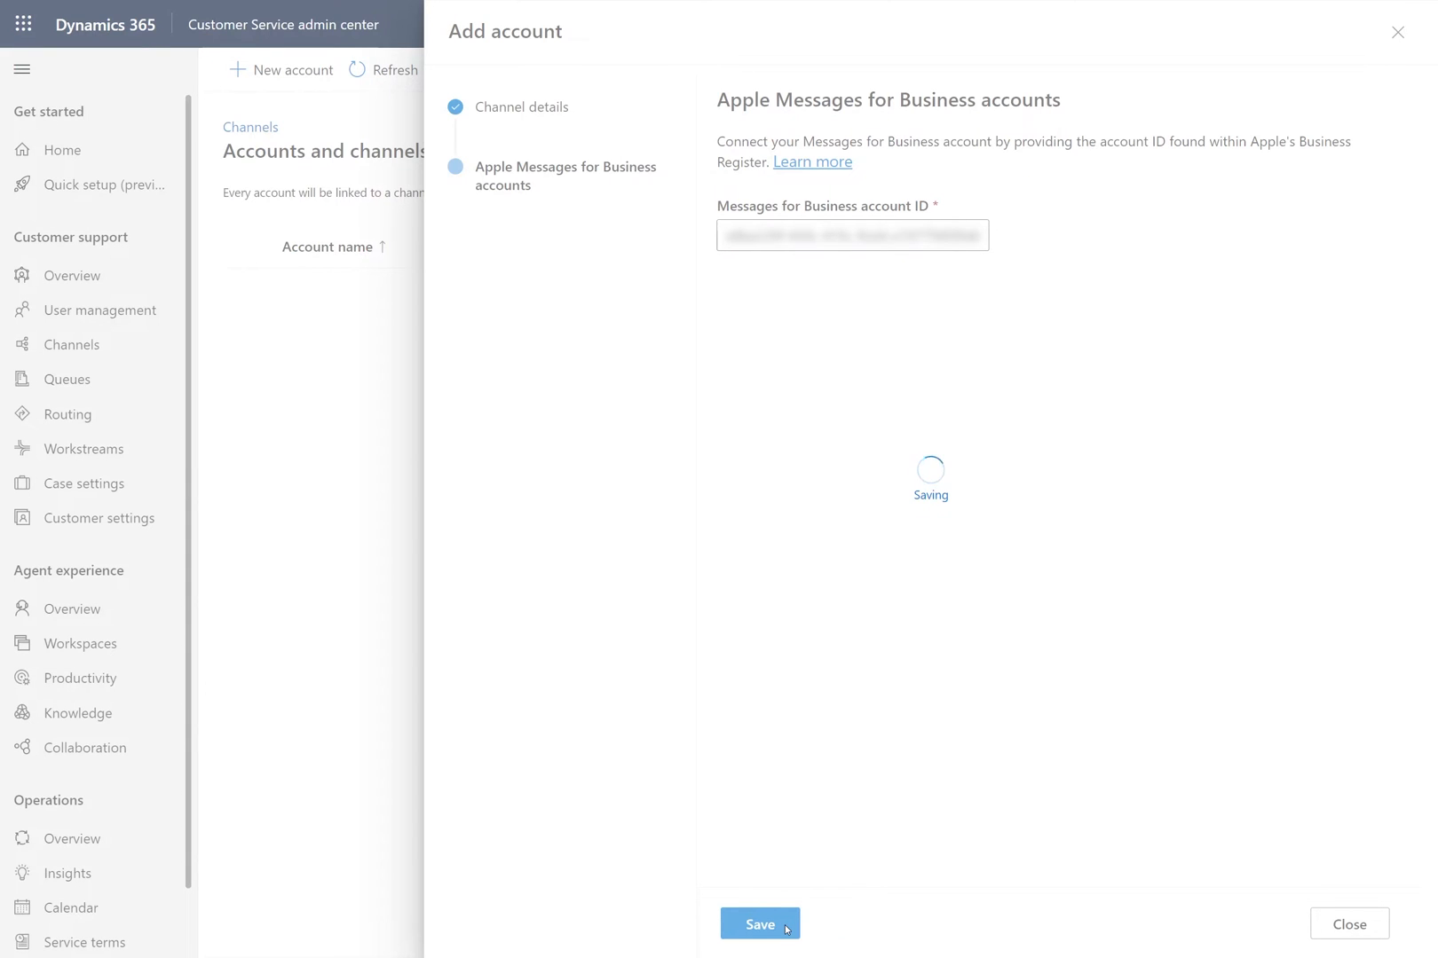
{"action": "left_click", "coordinate": [760, 923]}
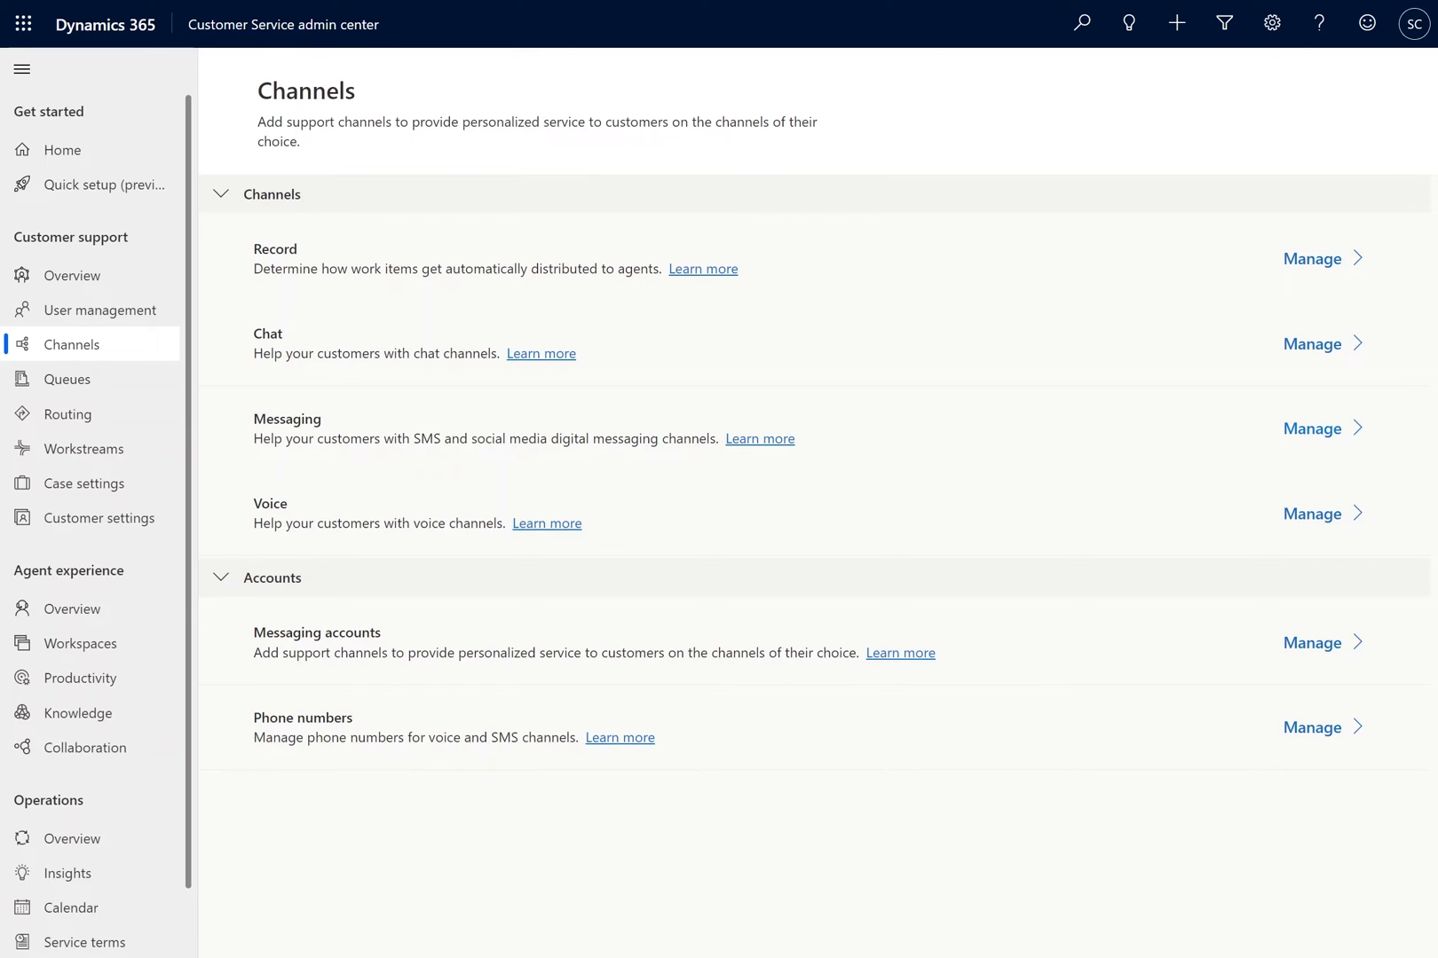
- Add a messaging channel named 'Apple Messages for Business Channel' of type Apple Messages for Business
{"action": "left_click", "coordinate": [1314, 428]}
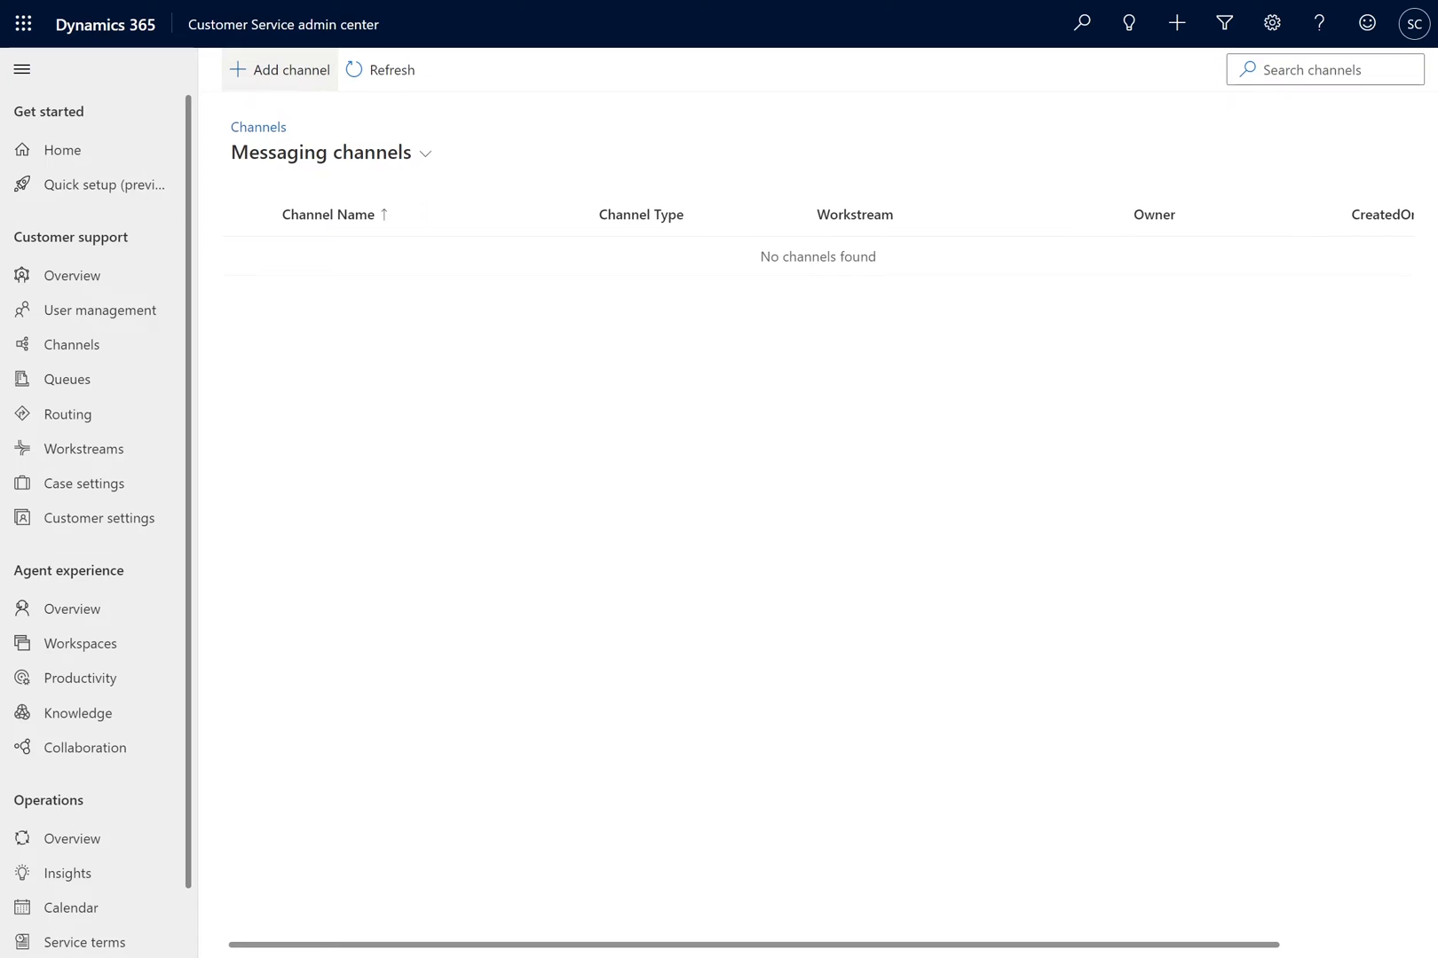
{"action": "left_click", "coordinate": [280, 69]}
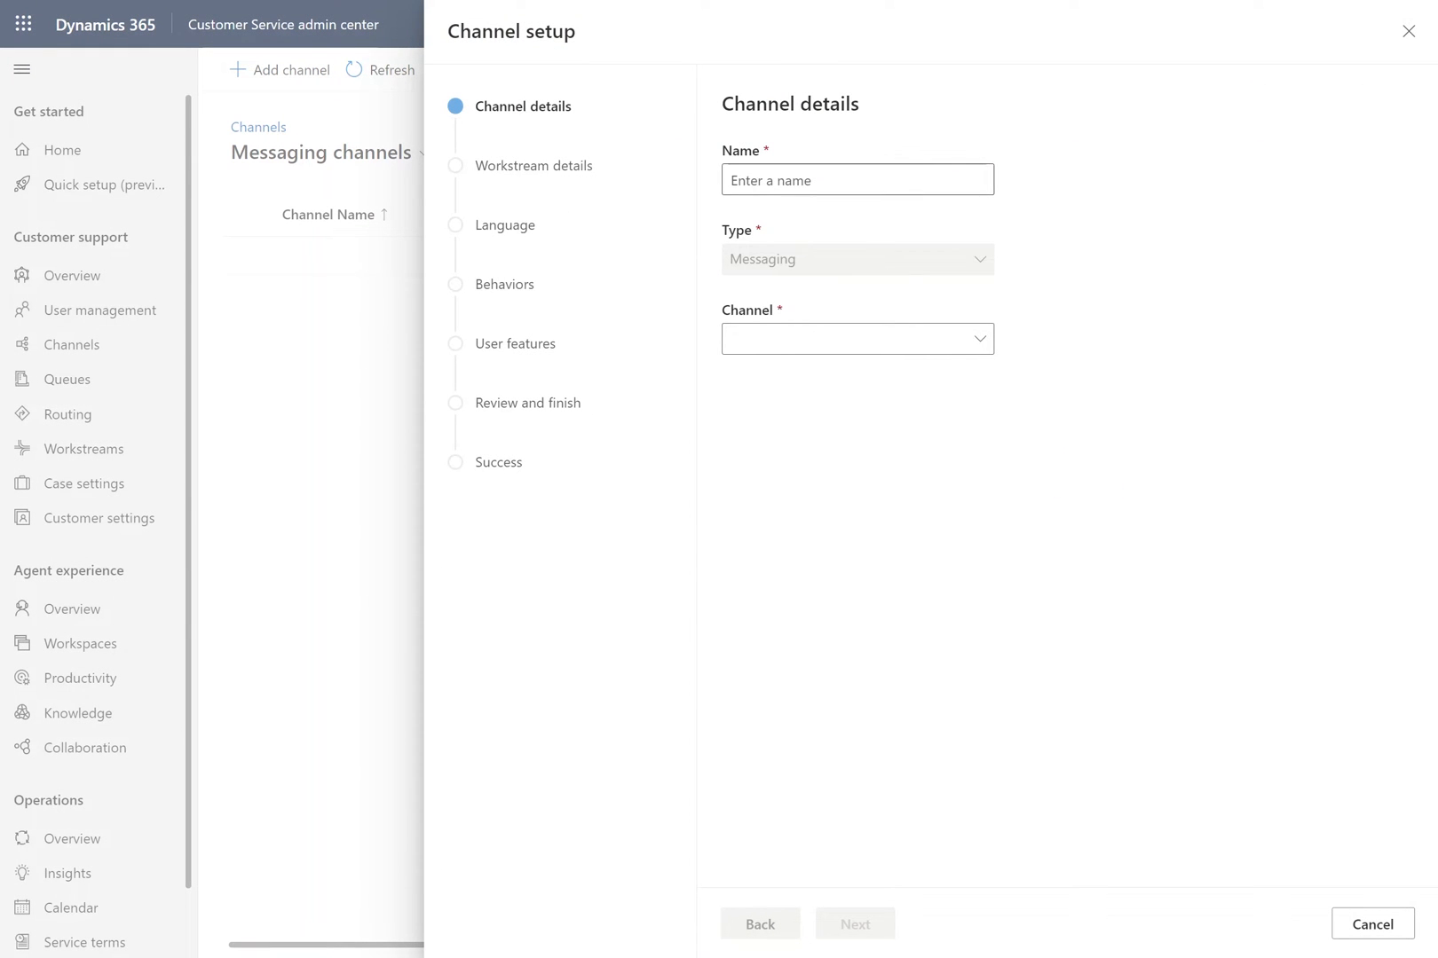
{"action": "type", "text": "Apple Messages for B"}
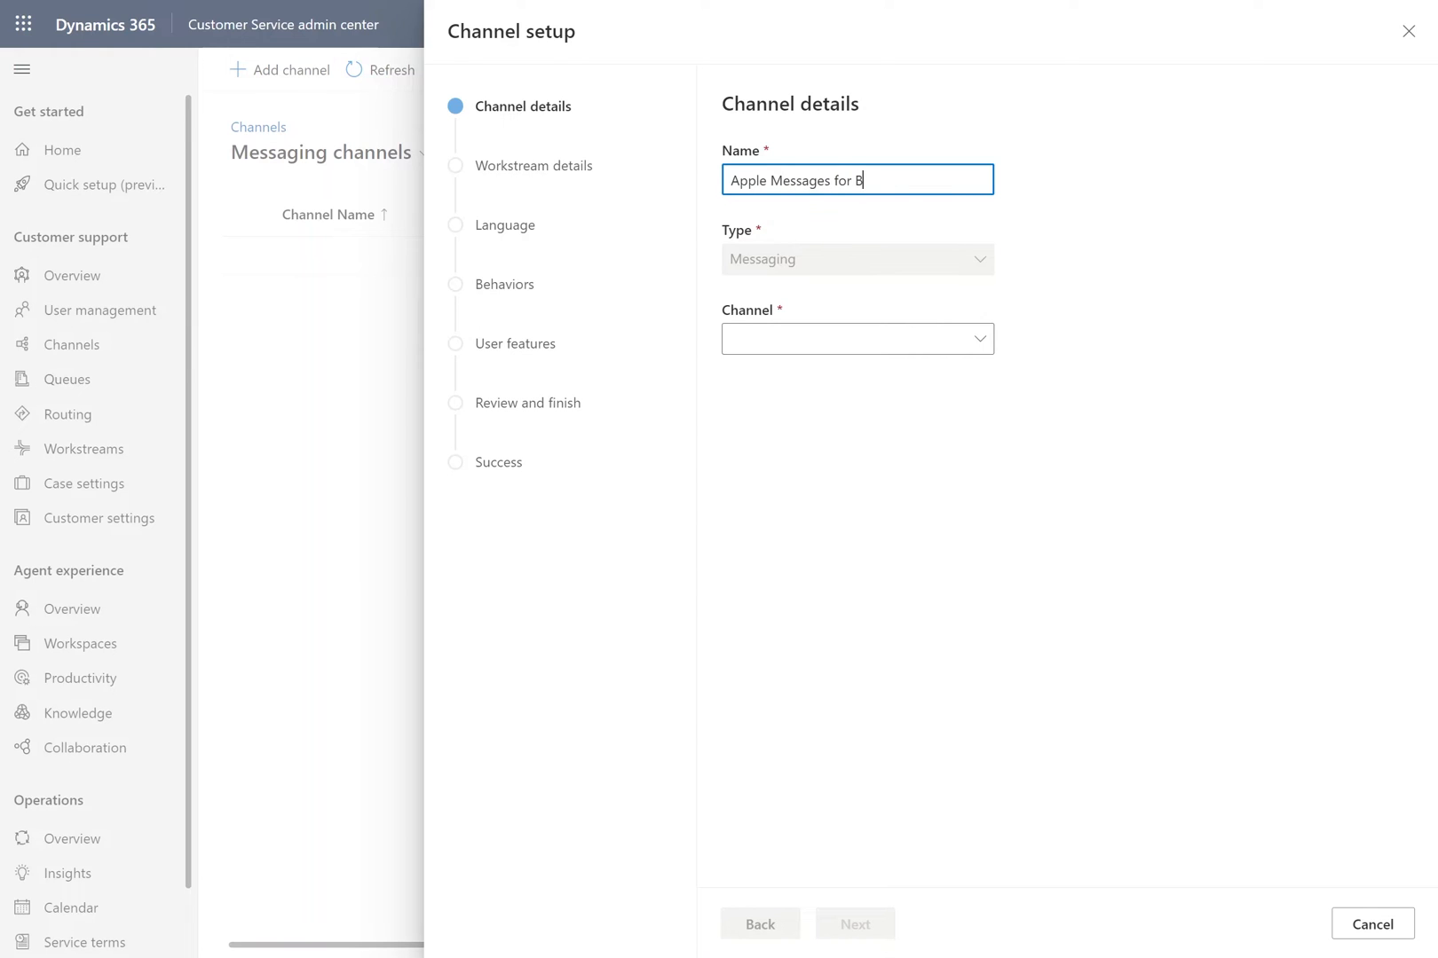
{"action": "type", "text": "usiness Channel"}
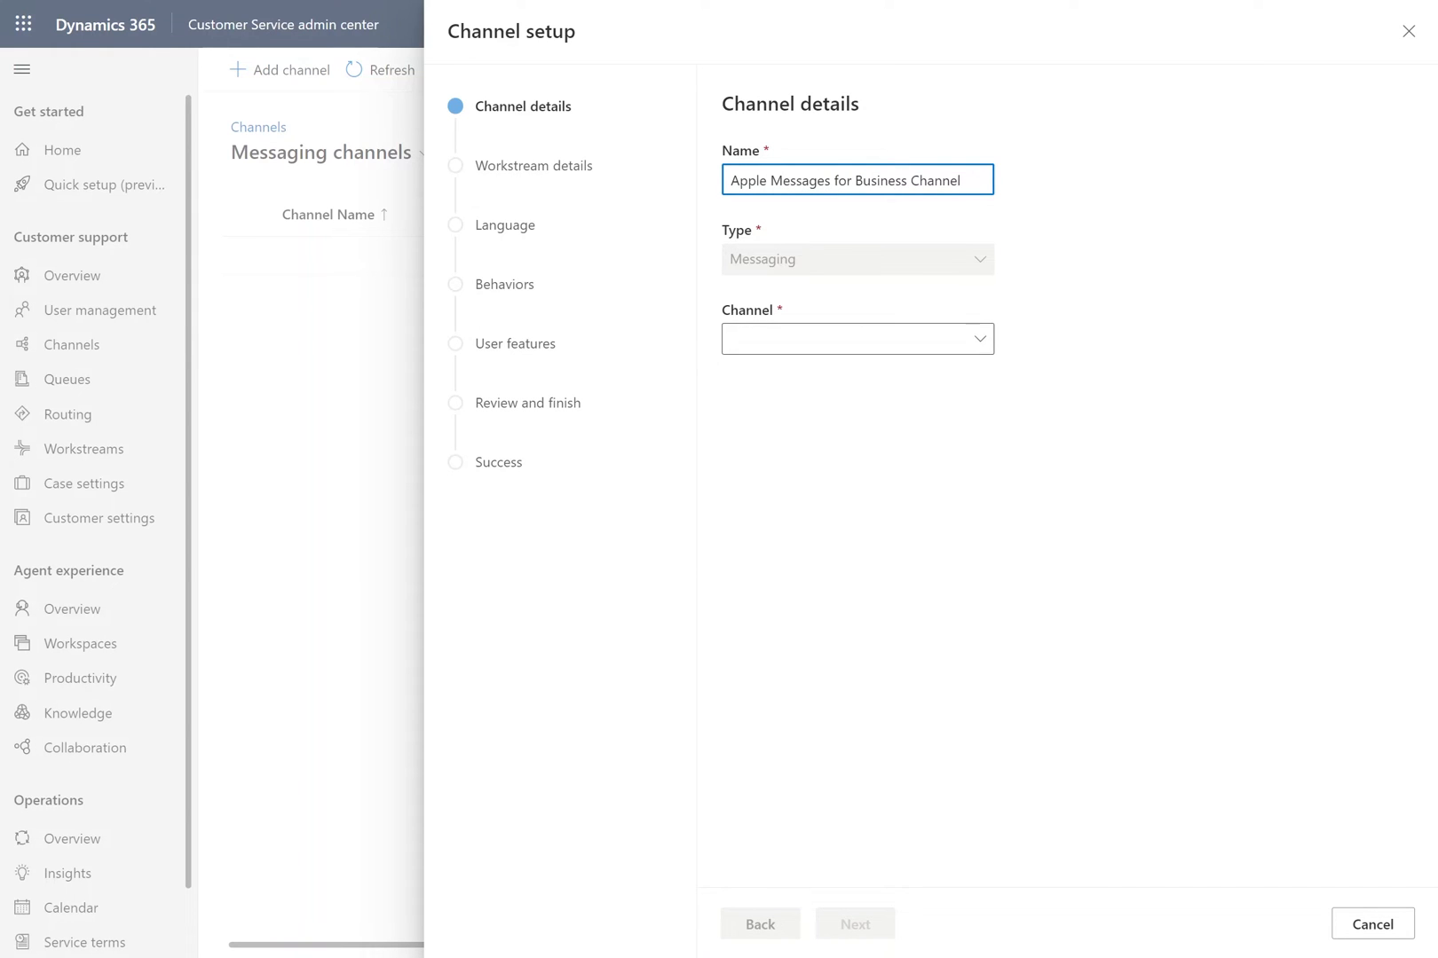
{"action": "left_click", "coordinate": [855, 337]}
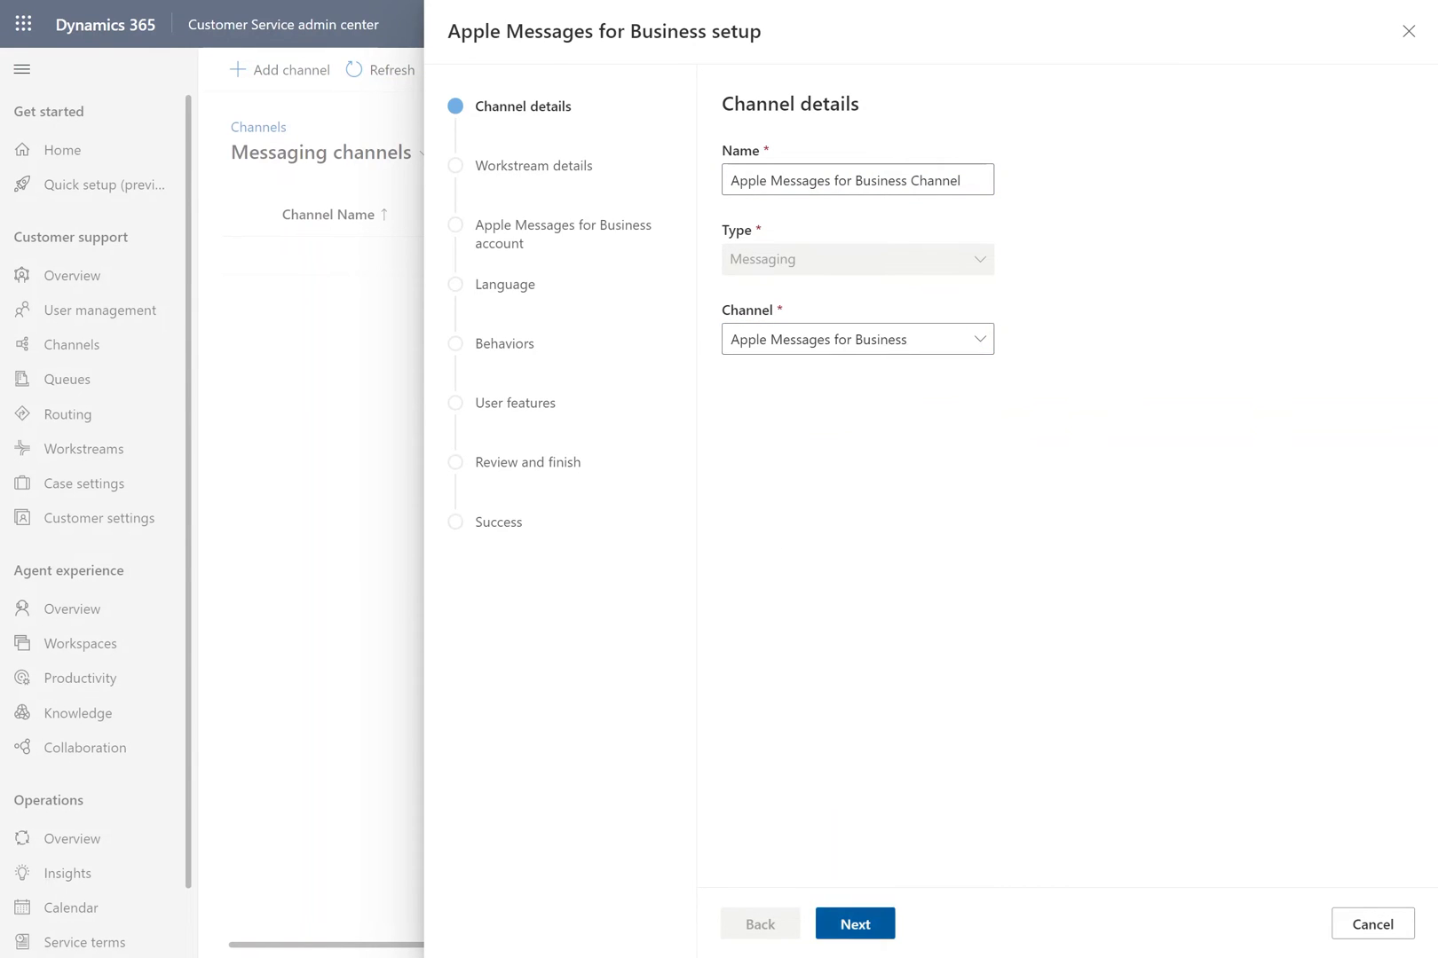
{"action": "left_click", "coordinate": [852, 923]}
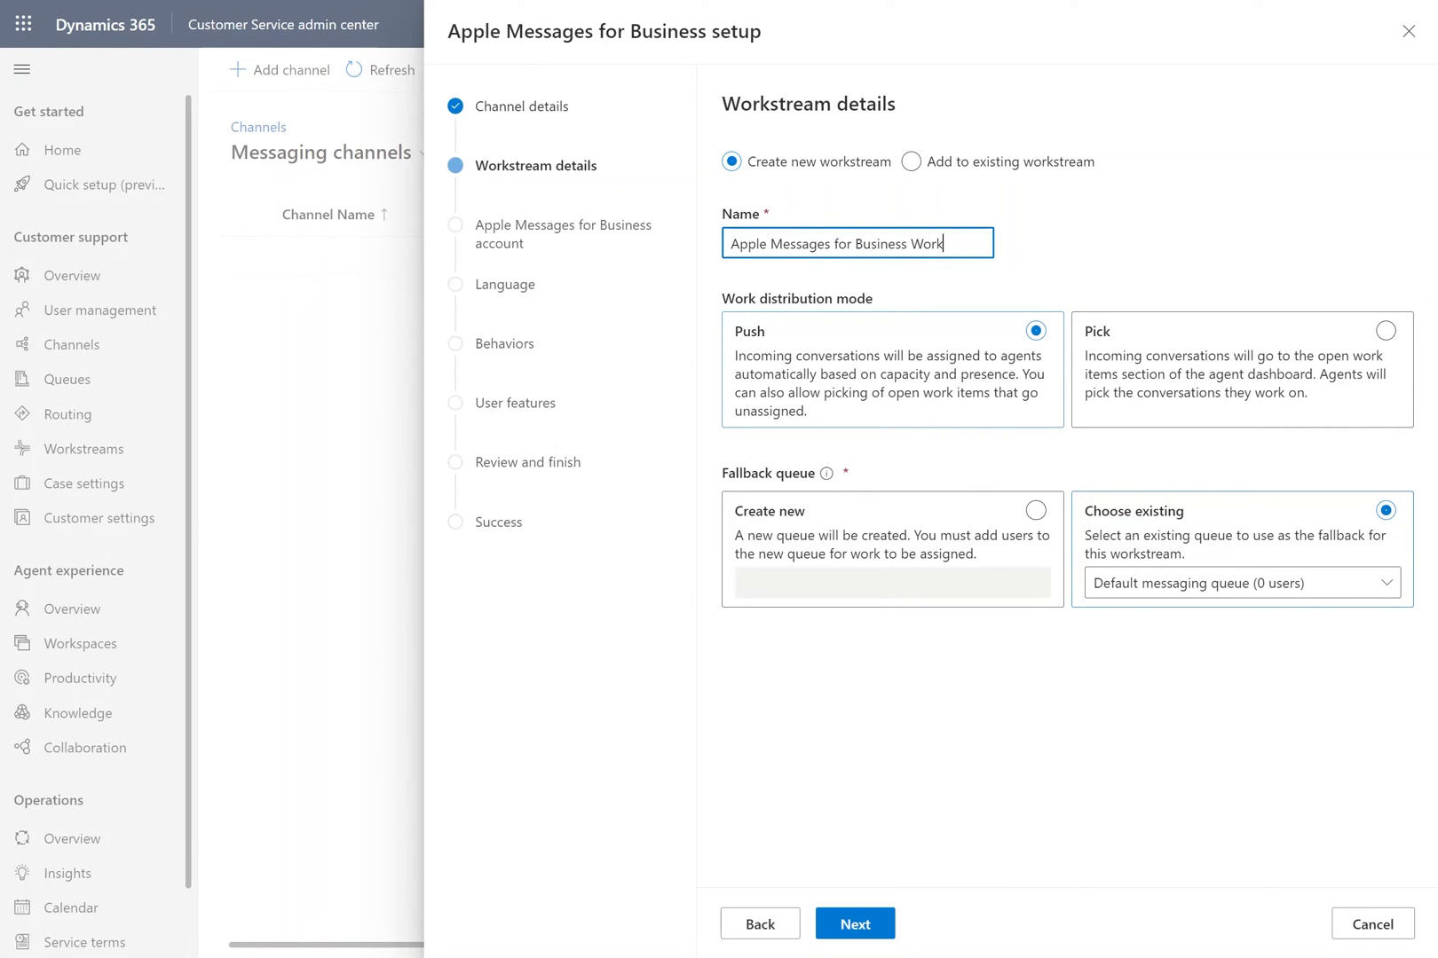
- Select the linked Apple Messages for Business account and keep English - United States as the language
{"action": "type", "text": "stream"}
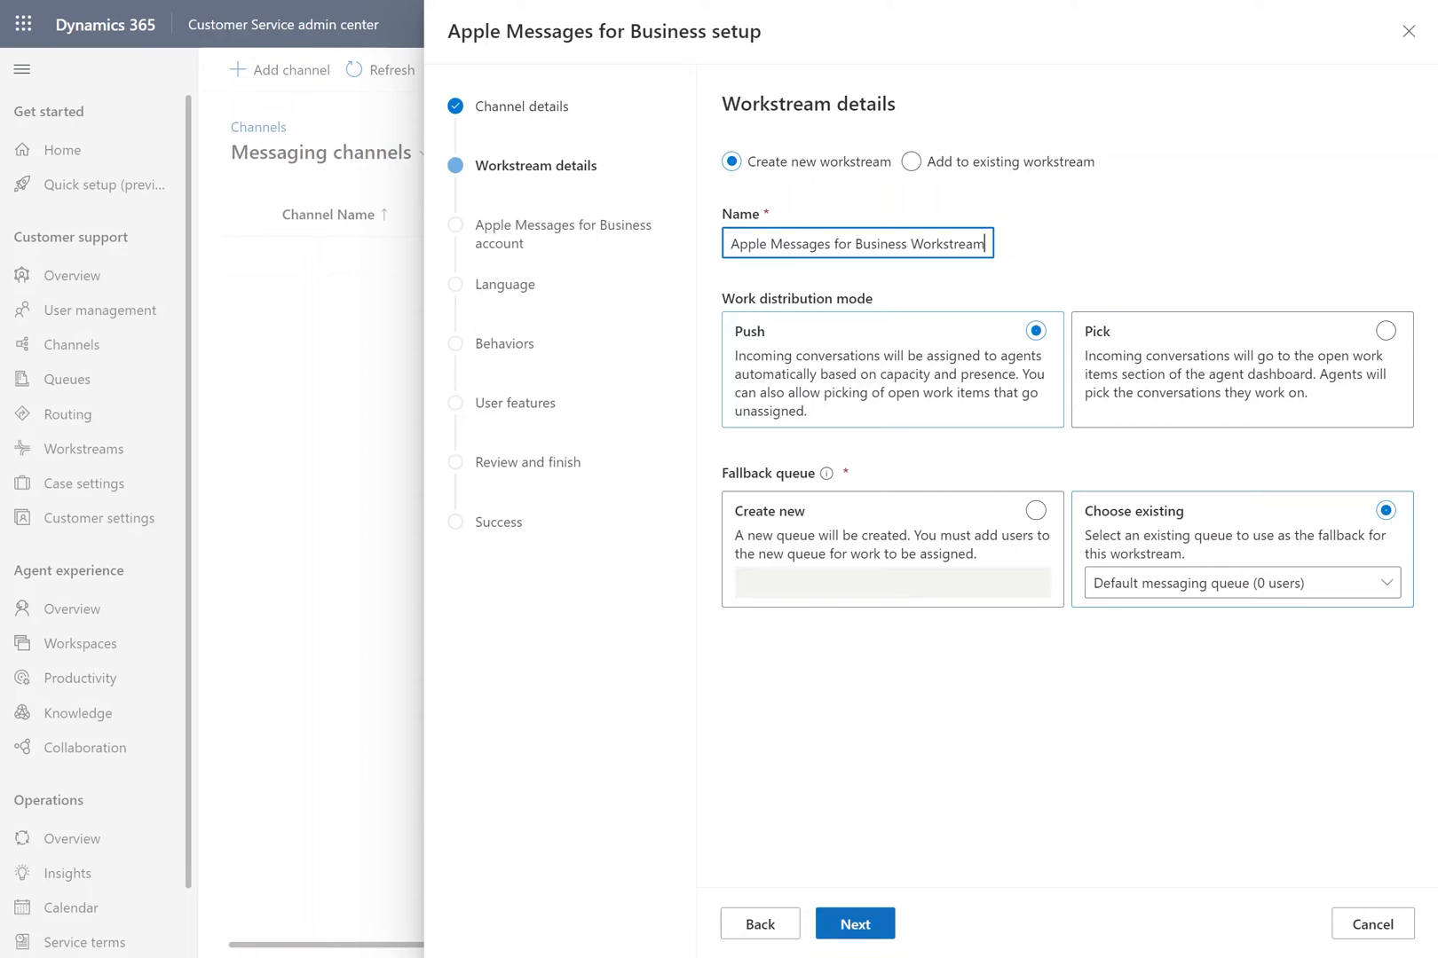
{"action": "left_click", "coordinate": [852, 922]}
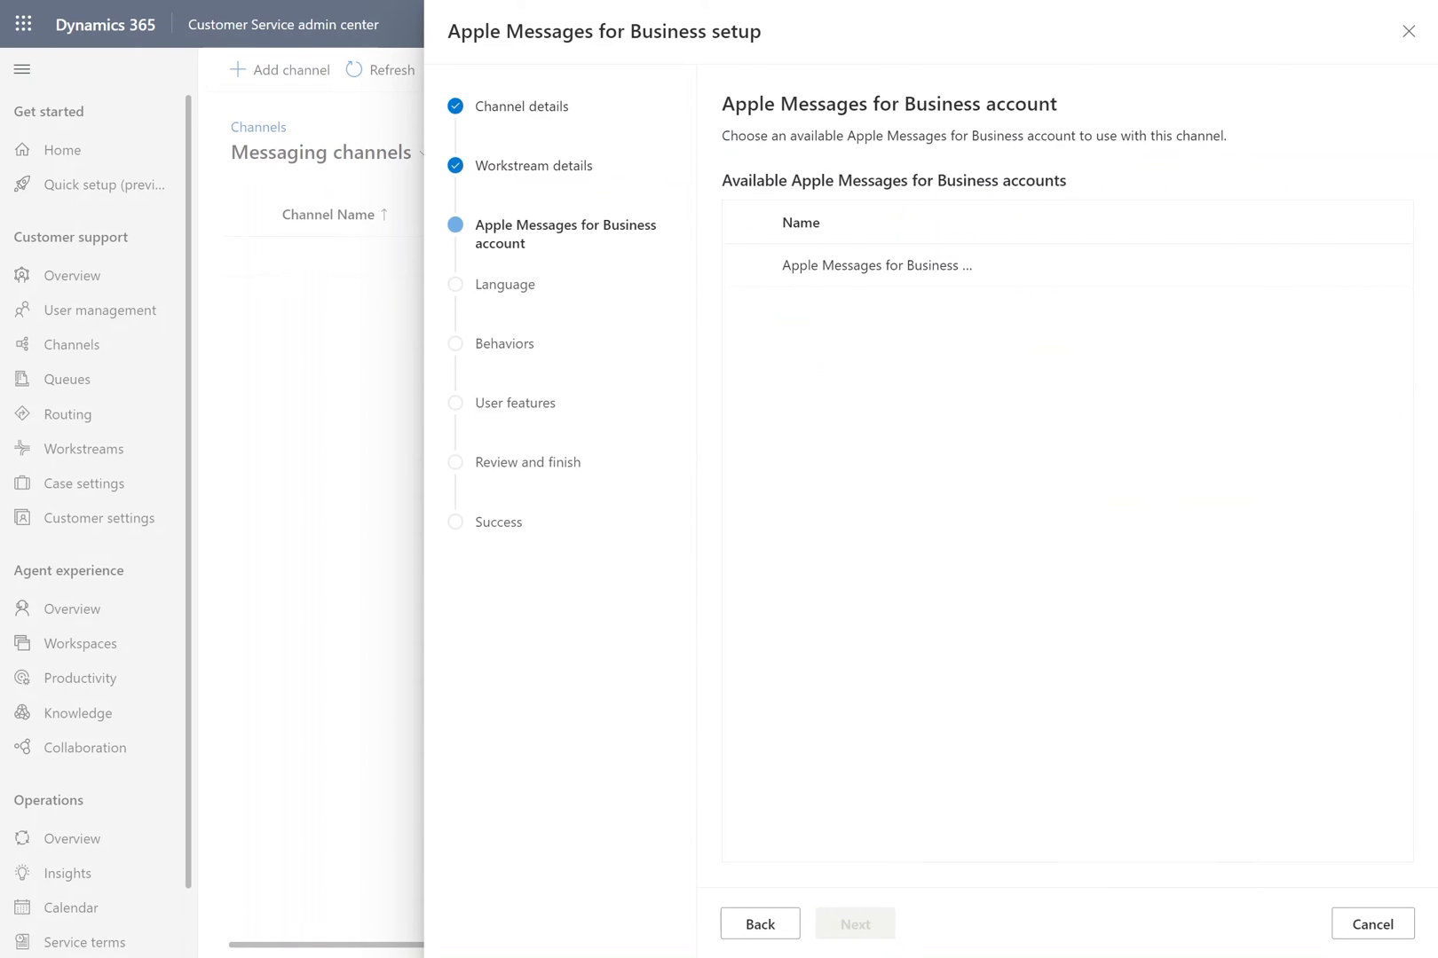
{"action": "left_click", "coordinate": [874, 264]}
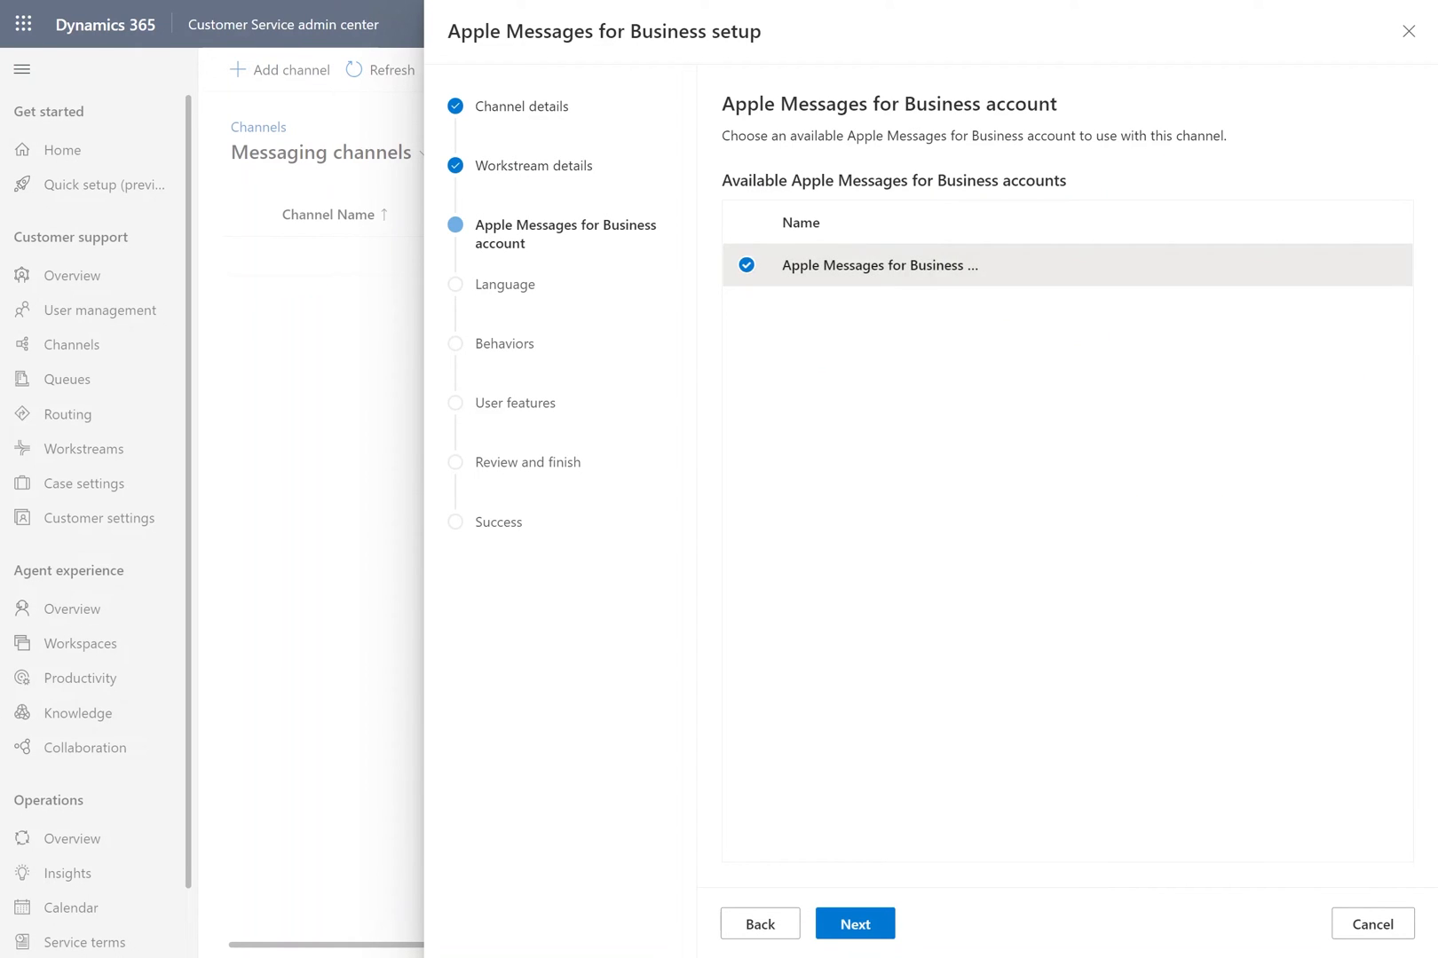
{"action": "left_click", "coordinate": [852, 923]}
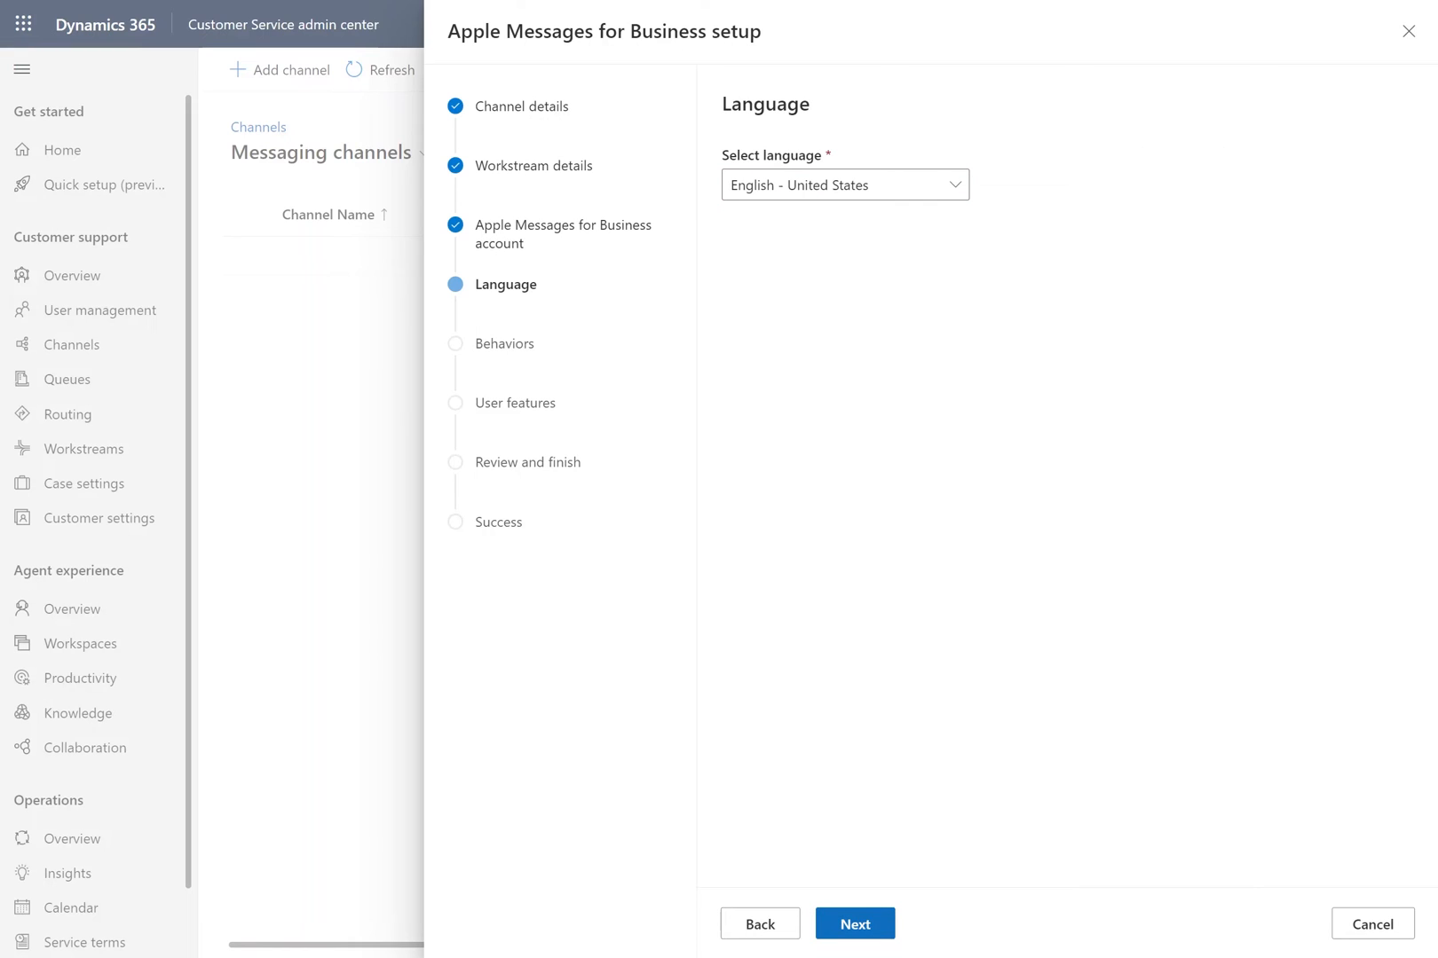
{"action": "left_click", "coordinate": [841, 185]}
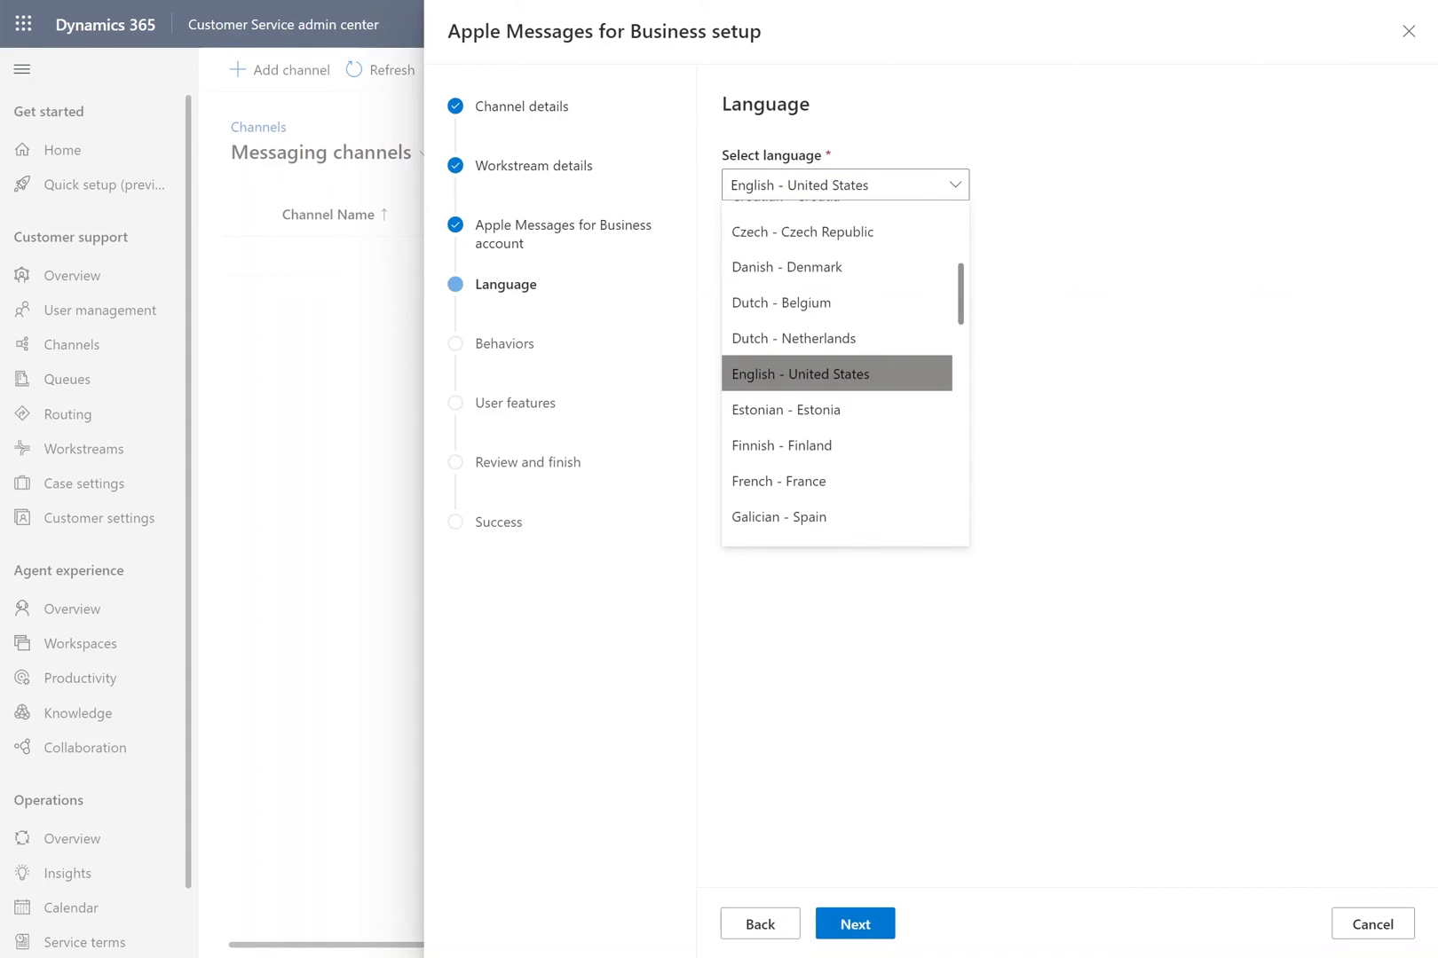
{"action": "left_click", "coordinate": [798, 373]}
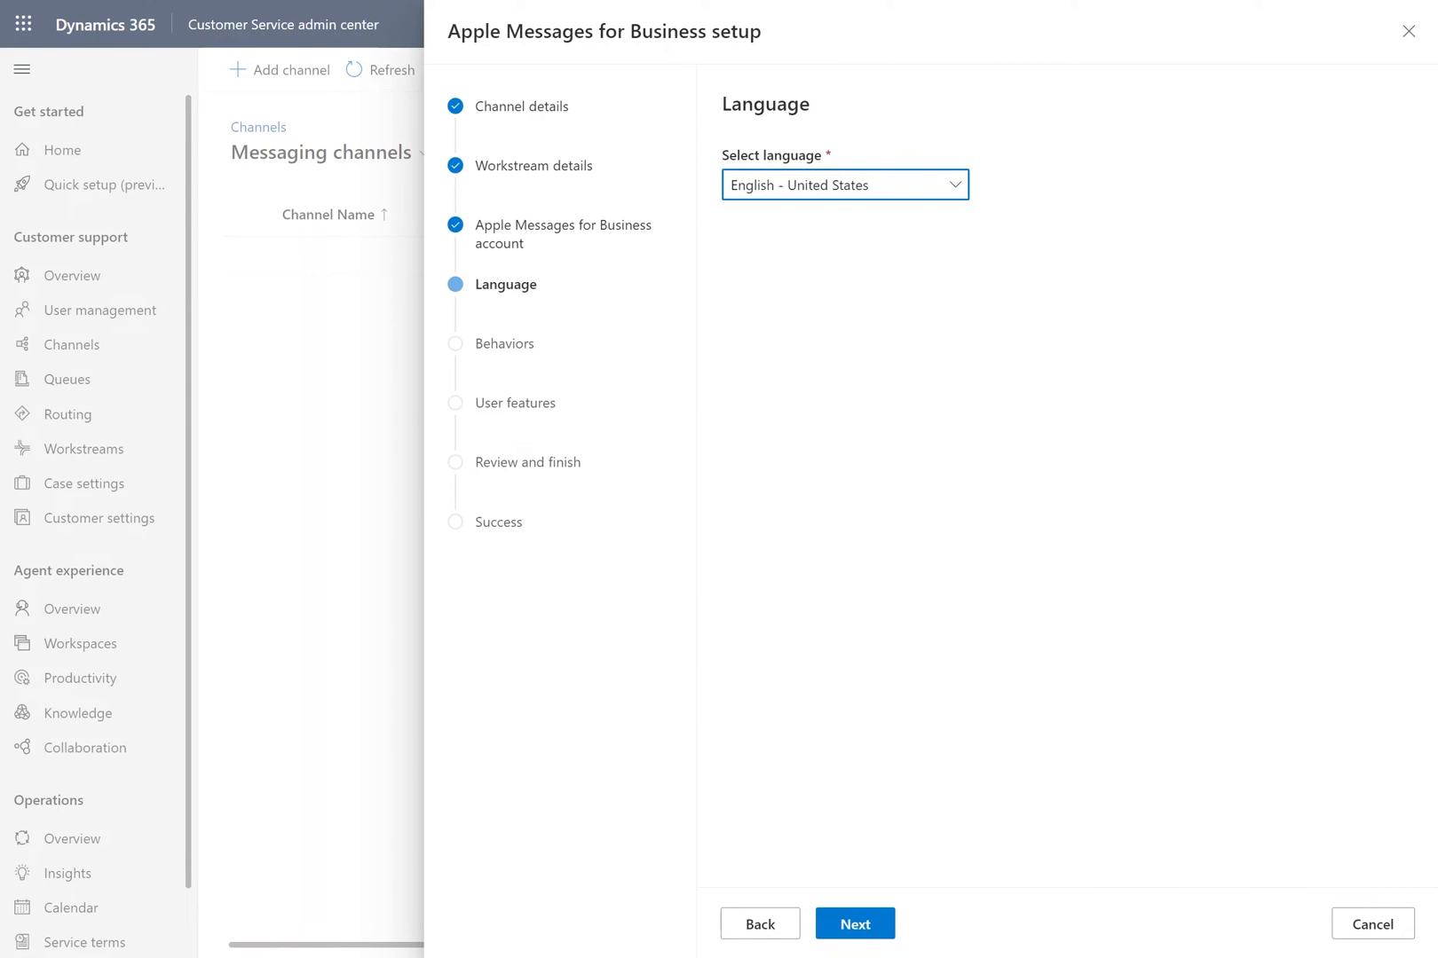
{"action": "left_click", "coordinate": [854, 923]}
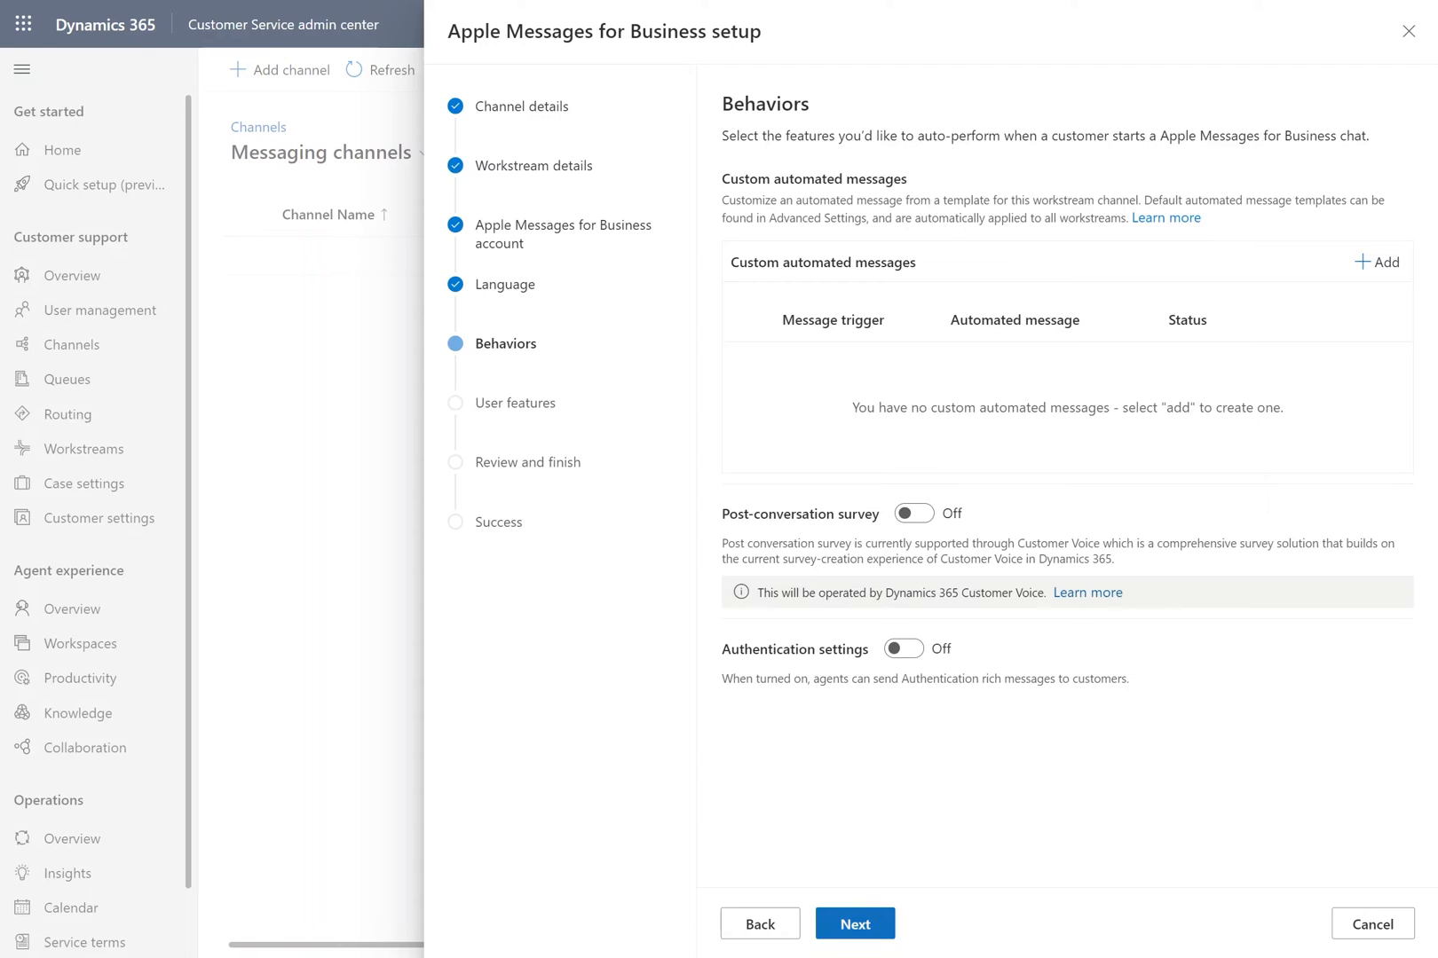
- Keep default behaviors, turn on File attachments, and create the channel
{"action": "left_click", "coordinate": [852, 922]}
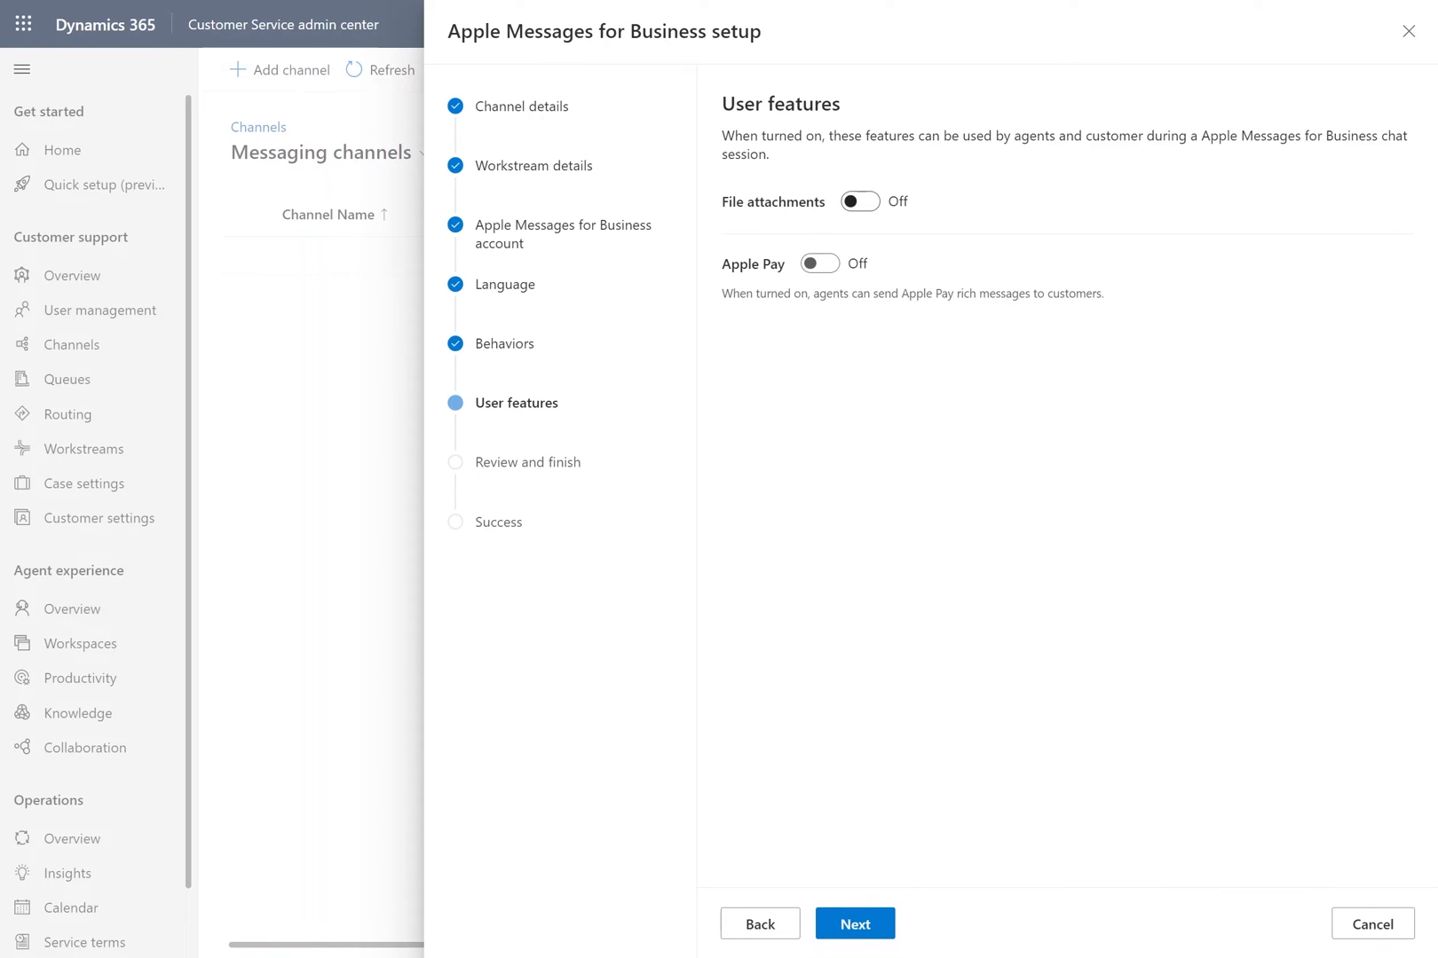
{"action": "left_click", "coordinate": [859, 200]}
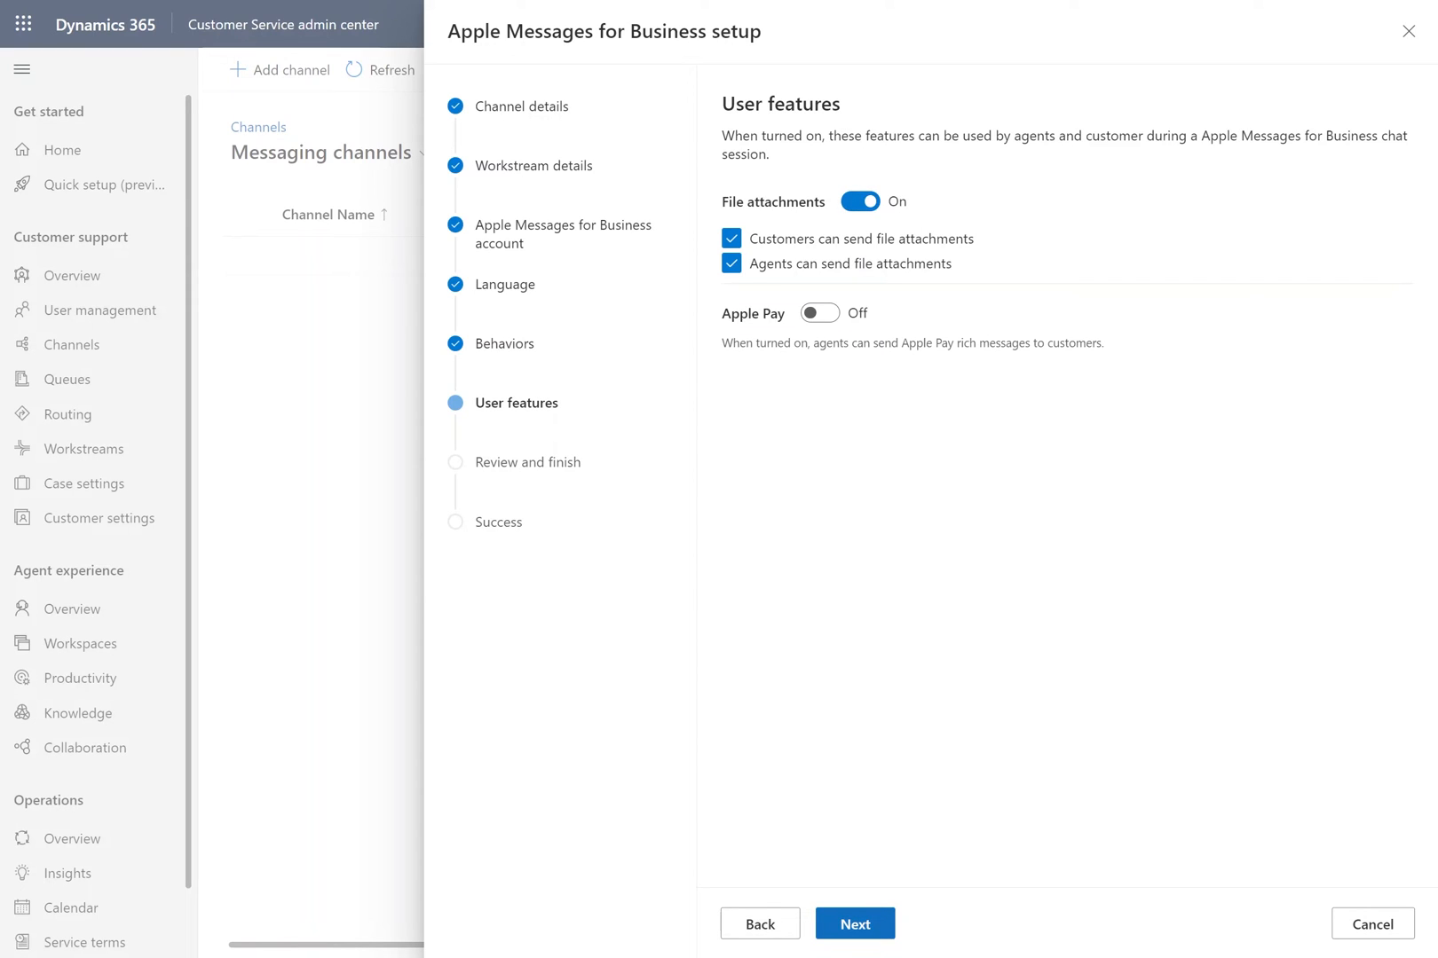
{"action": "left_click", "coordinate": [852, 923]}
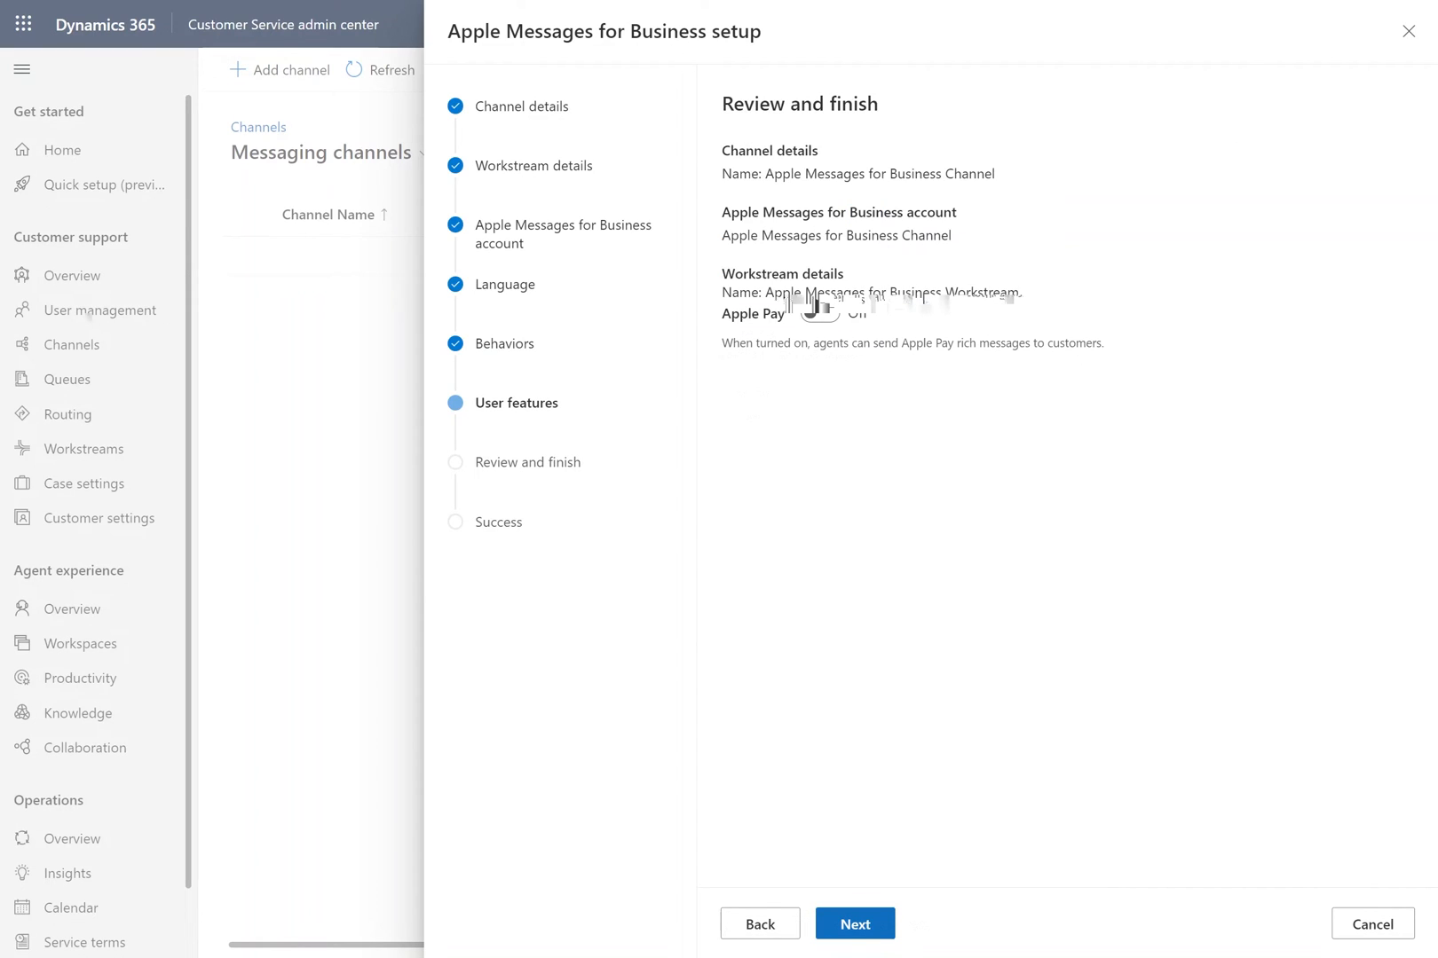
{"action": "left_click", "coordinate": [854, 923]}
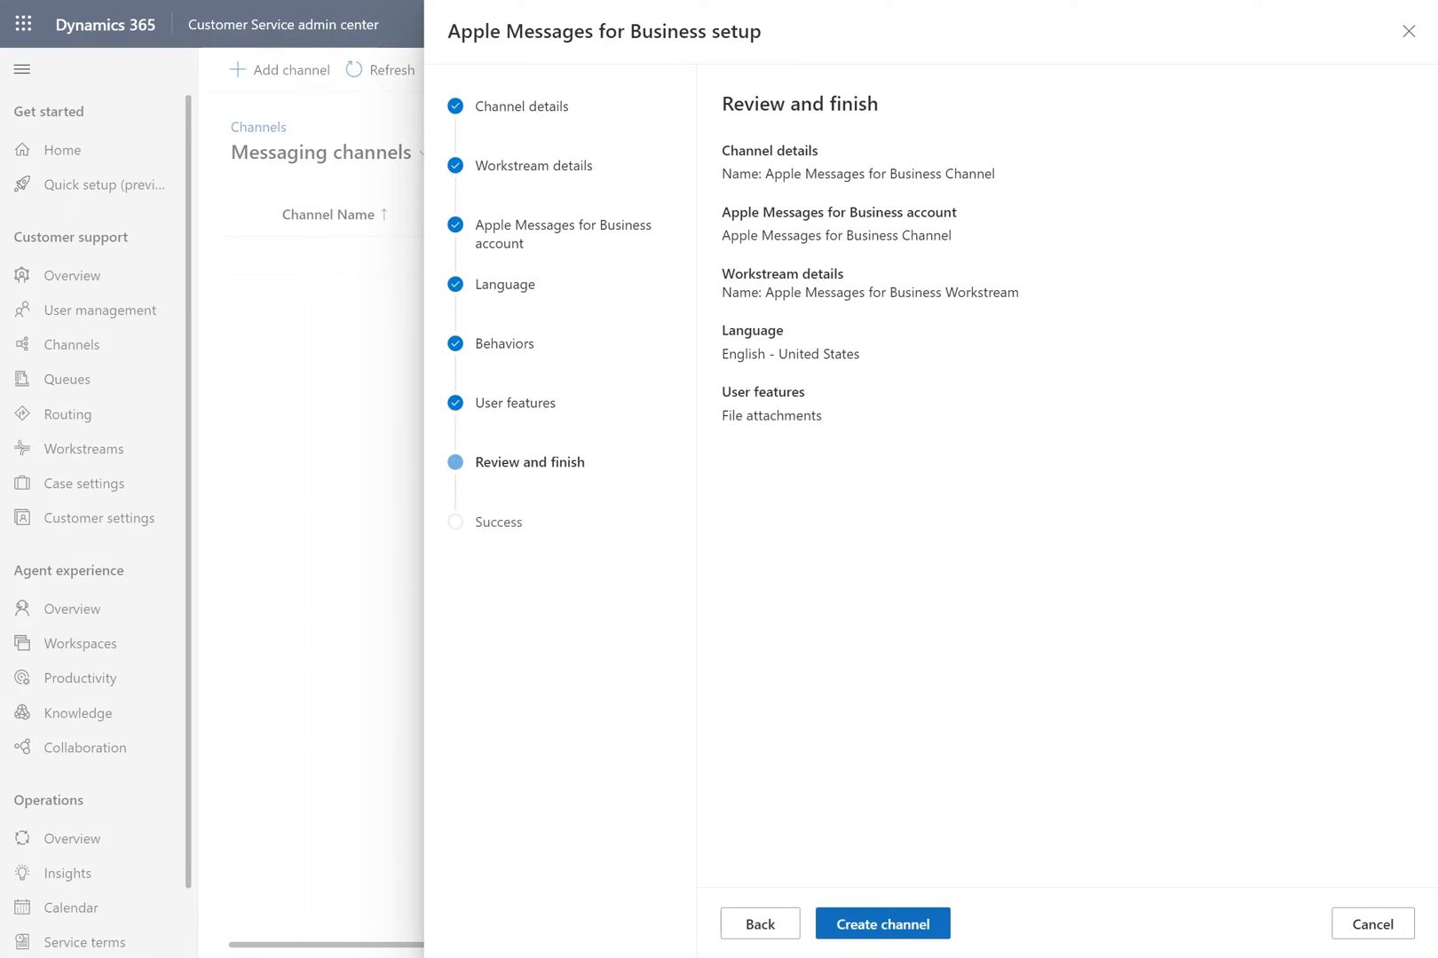
{"action": "left_click", "coordinate": [880, 923]}
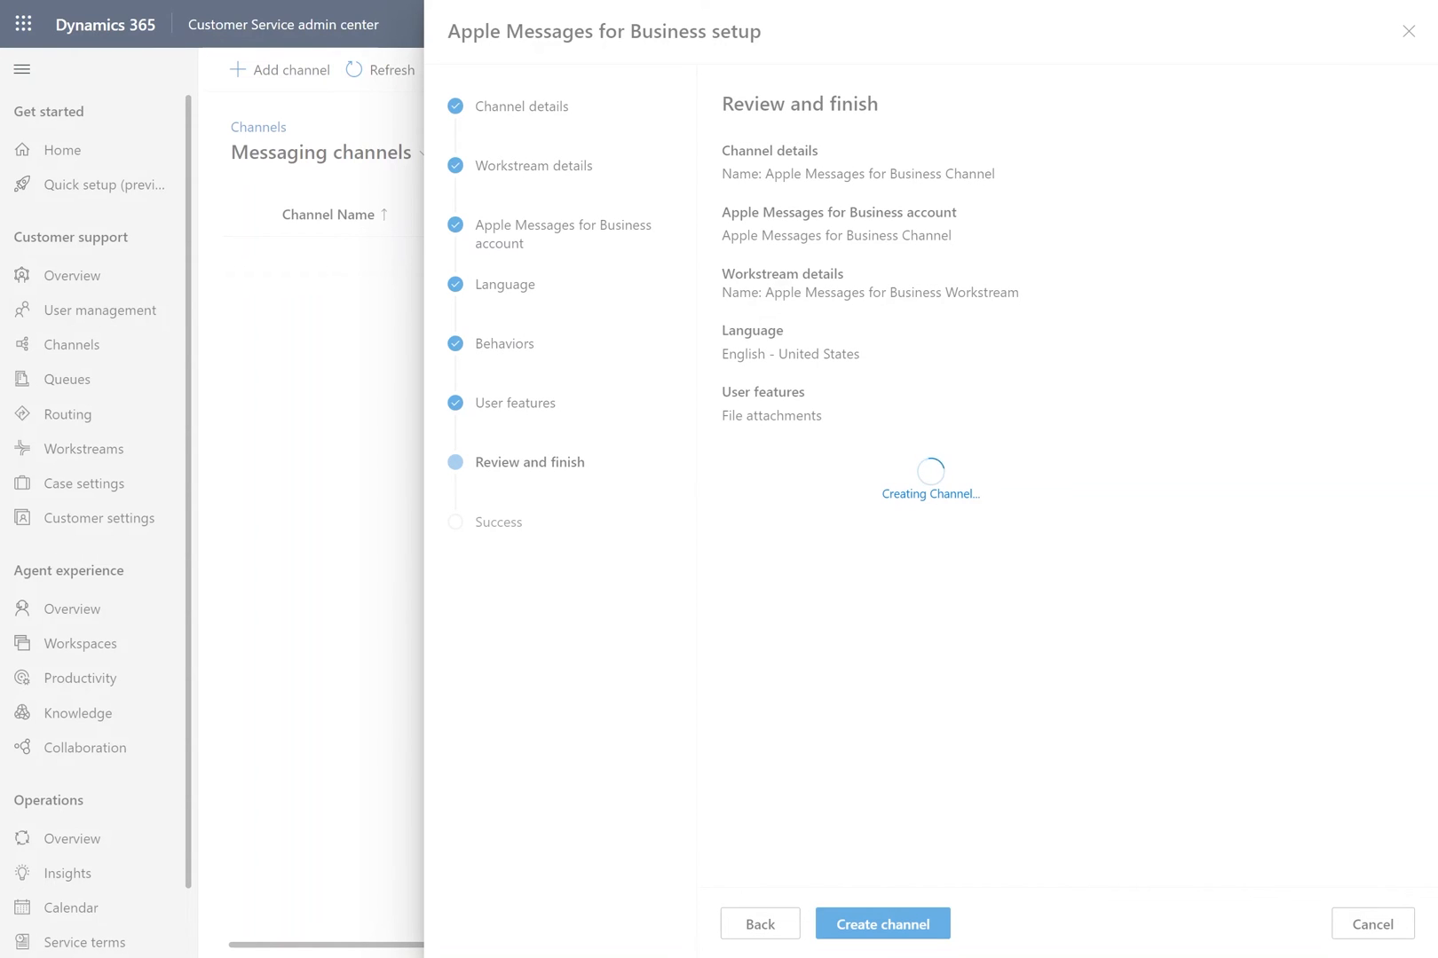
{"action": "left_click", "coordinate": [881, 922]}
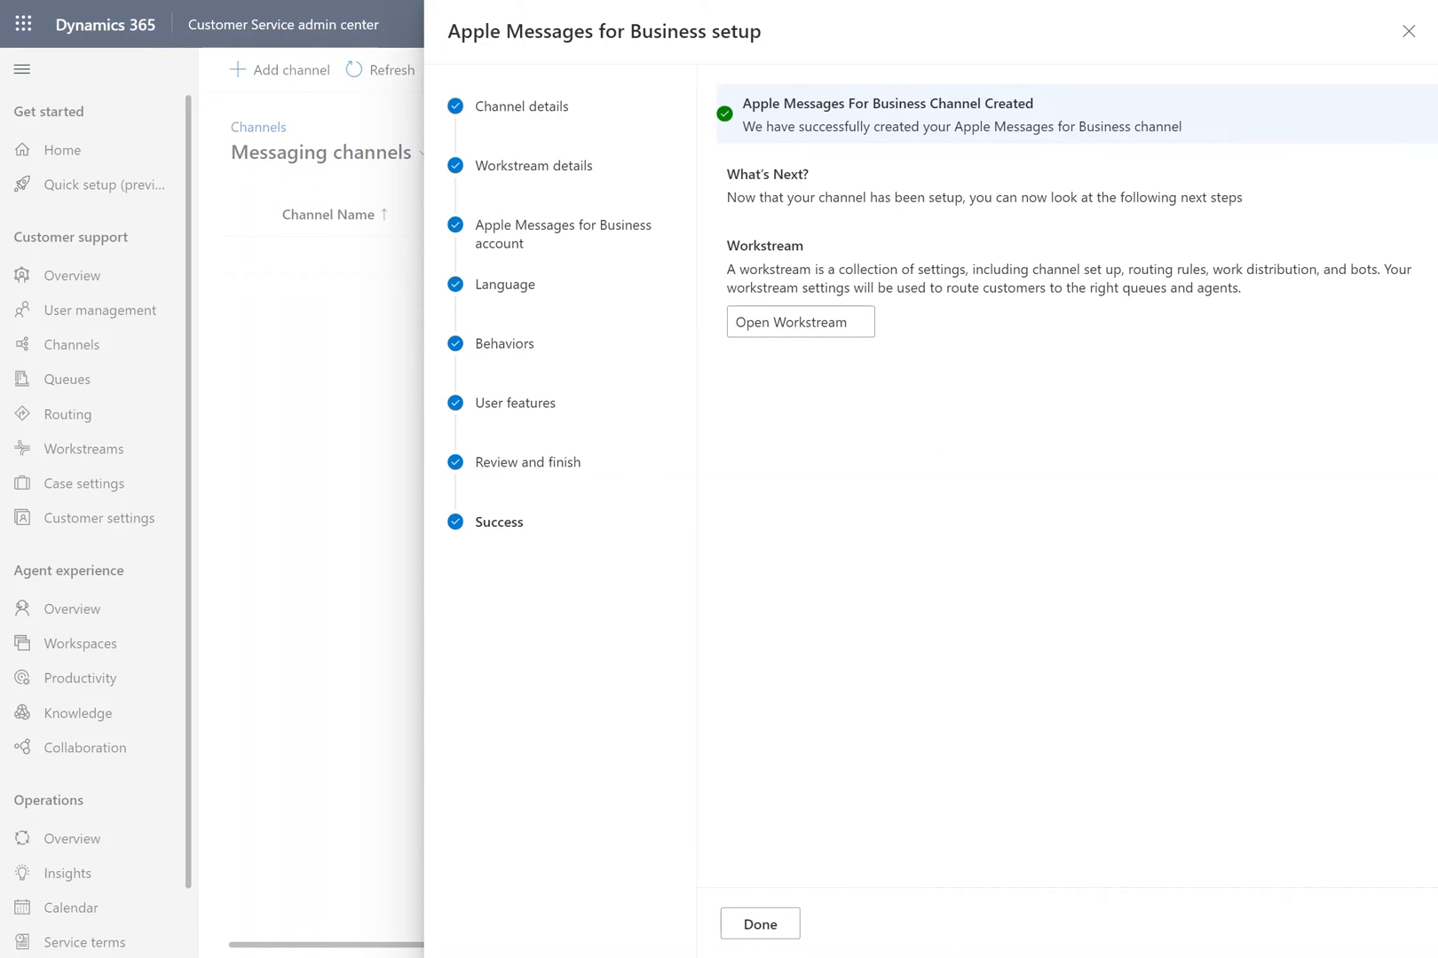
- Close the channel setup and start a new rich message from Productivity > Rich messages
{"action": "left_click", "coordinate": [759, 923]}
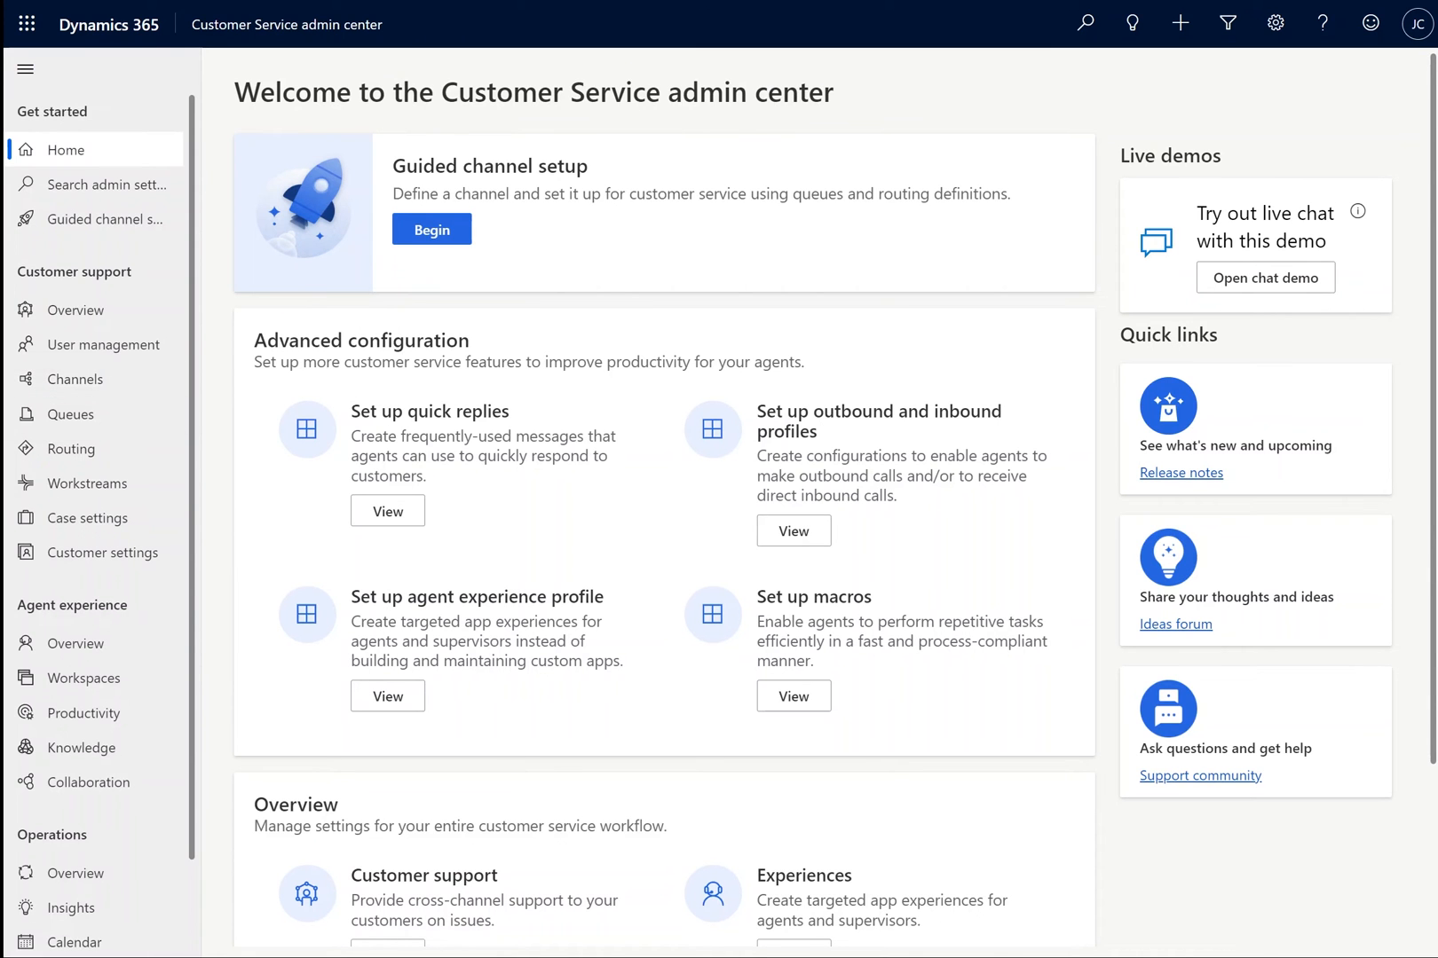
{"action": "scroll", "scroll_direction": "down", "scroll_amount": 3}
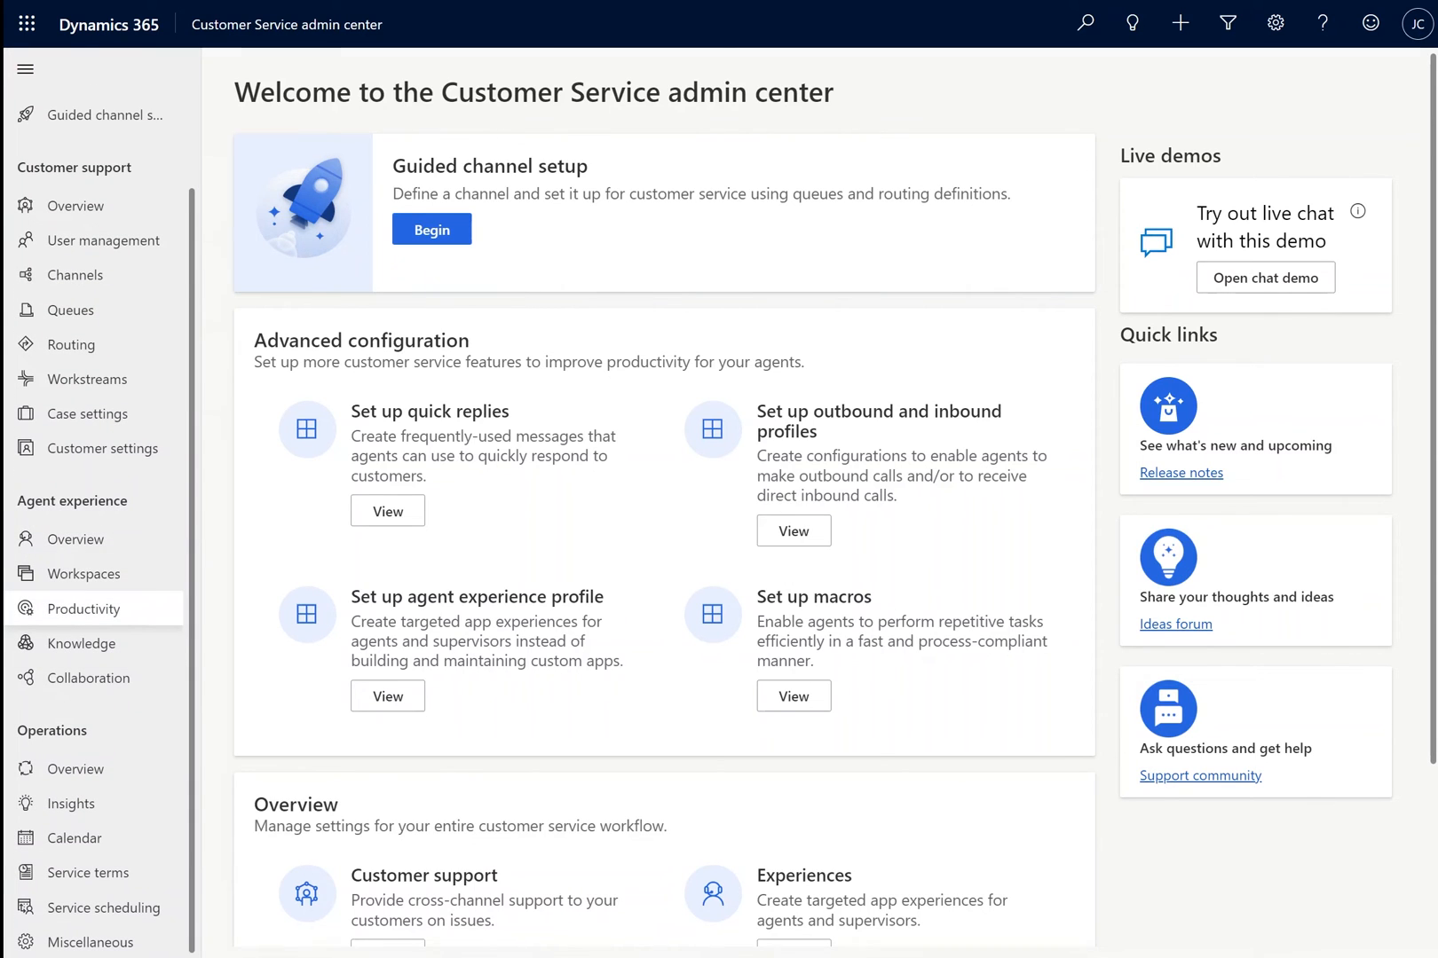
{"action": "left_click", "coordinate": [83, 609]}
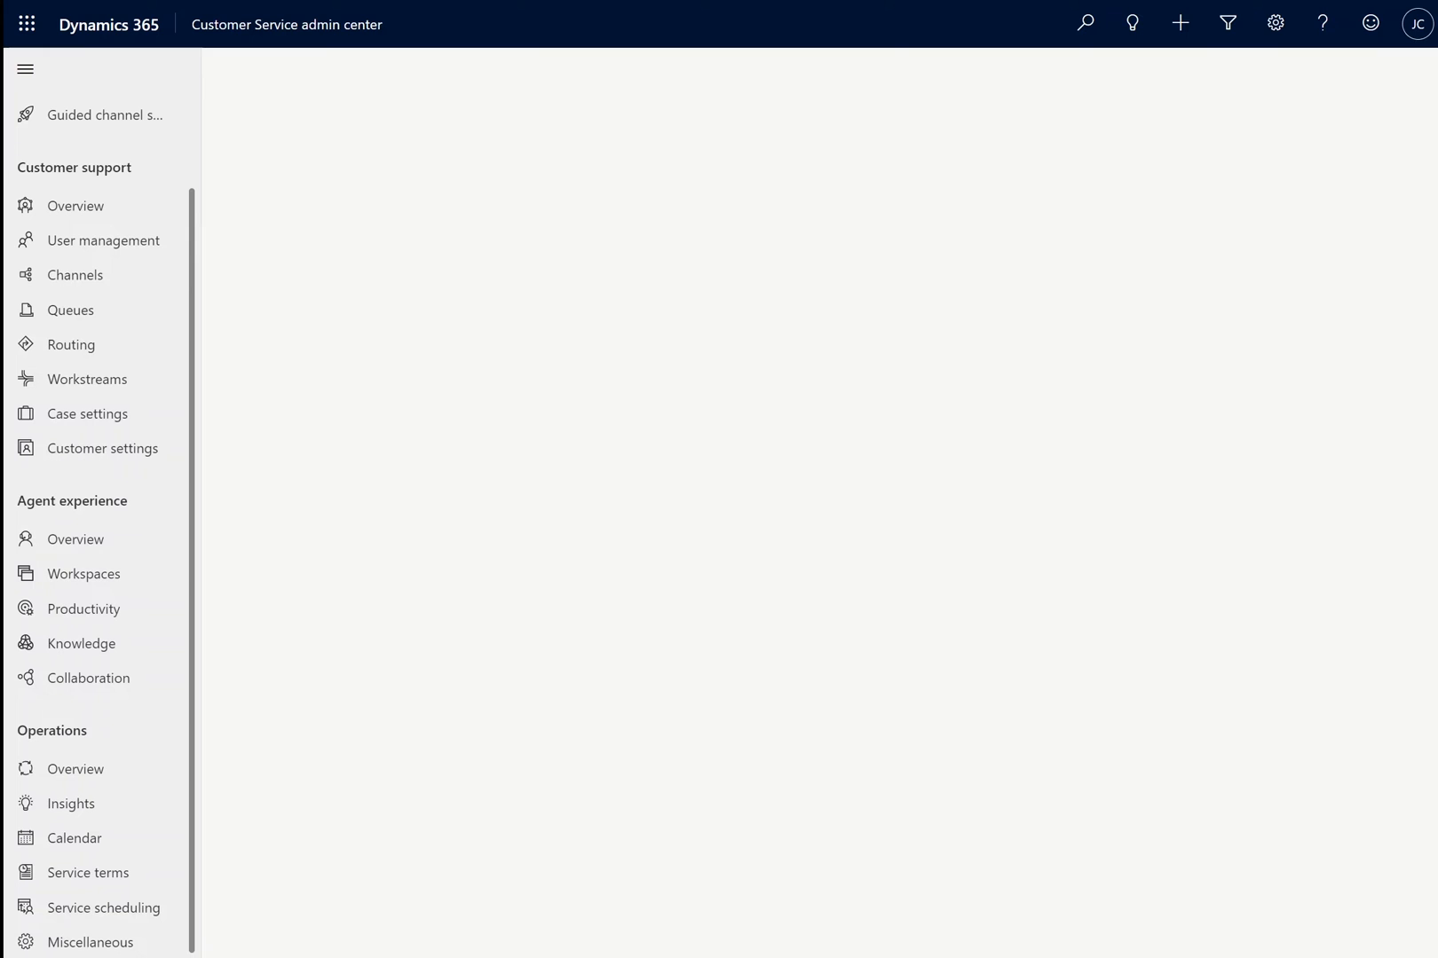
{"action": "left_click", "coordinate": [81, 609]}
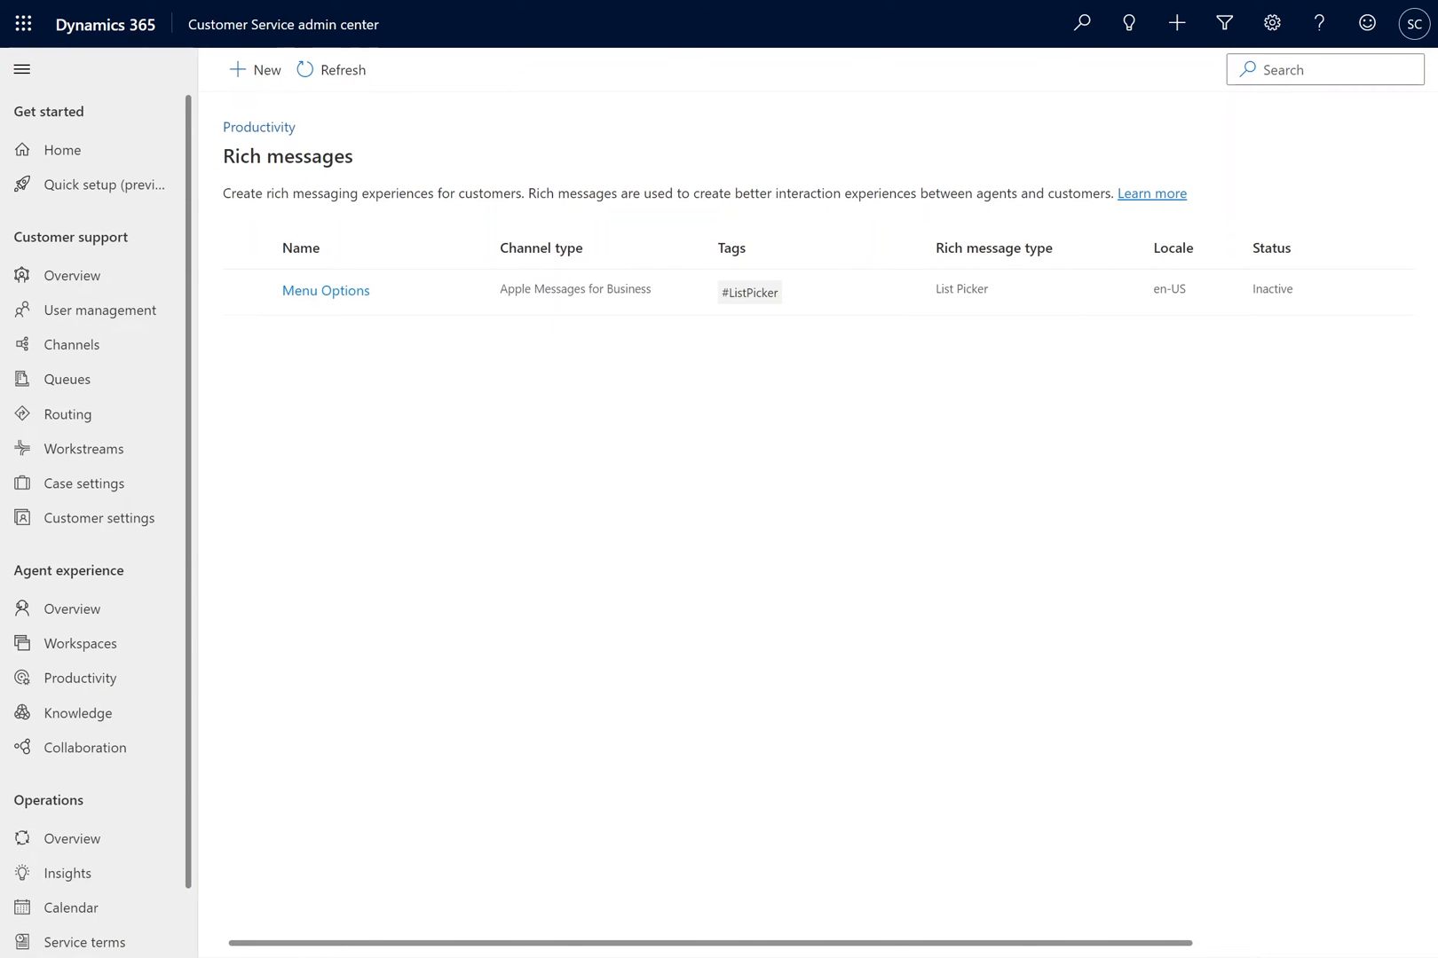
{"action": "left_click", "coordinate": [254, 69]}
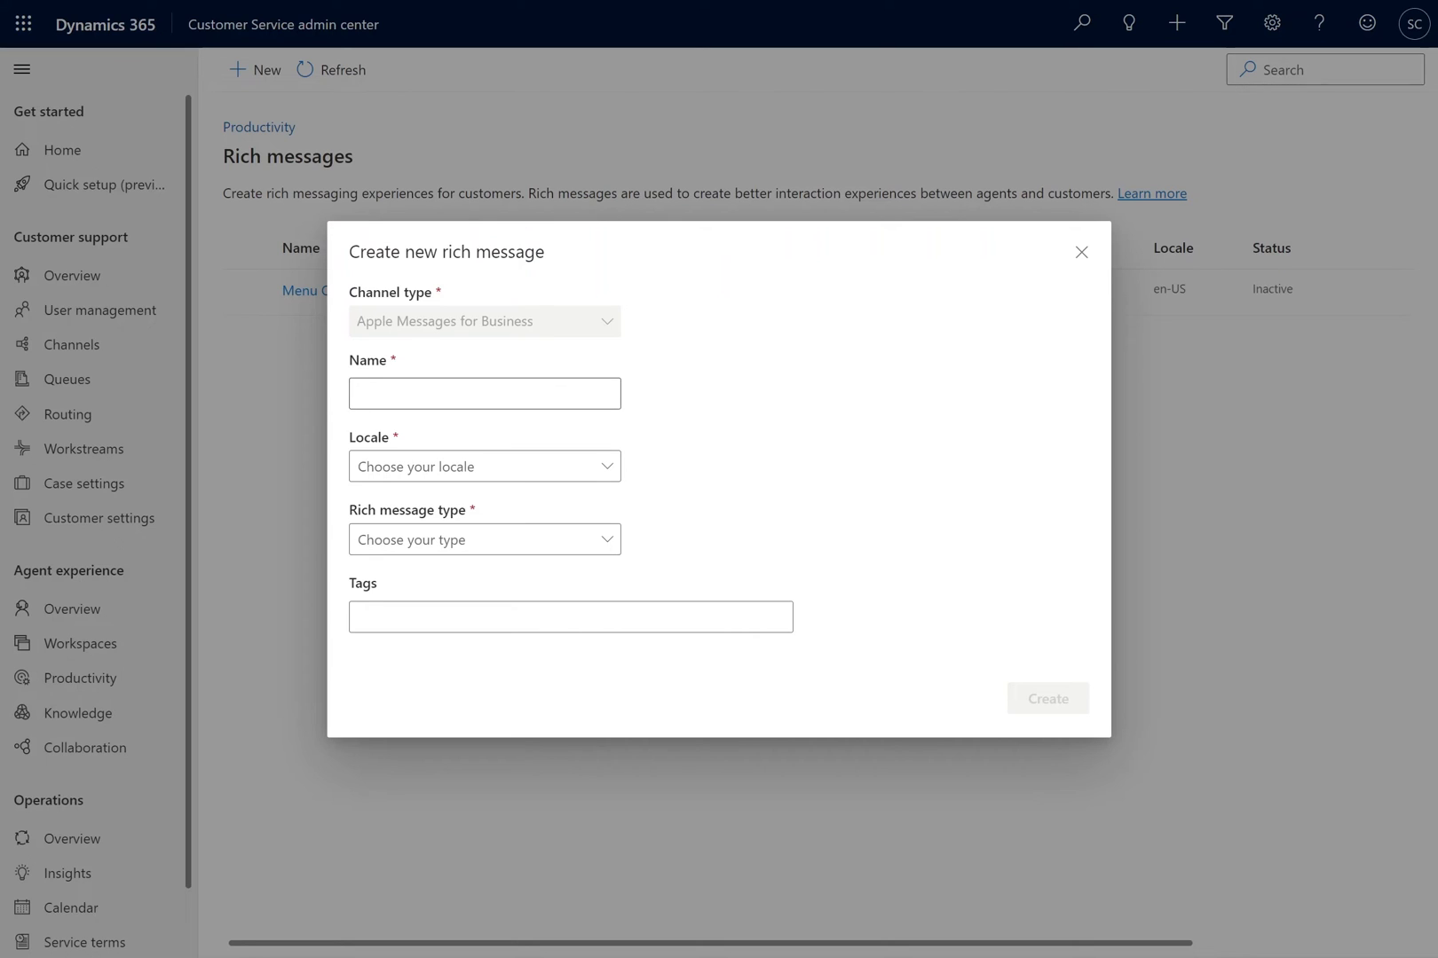
- Create a rich message named Privacy Policy with en-US locale and Website Rich Link type
{"action": "type", "text": "P"}
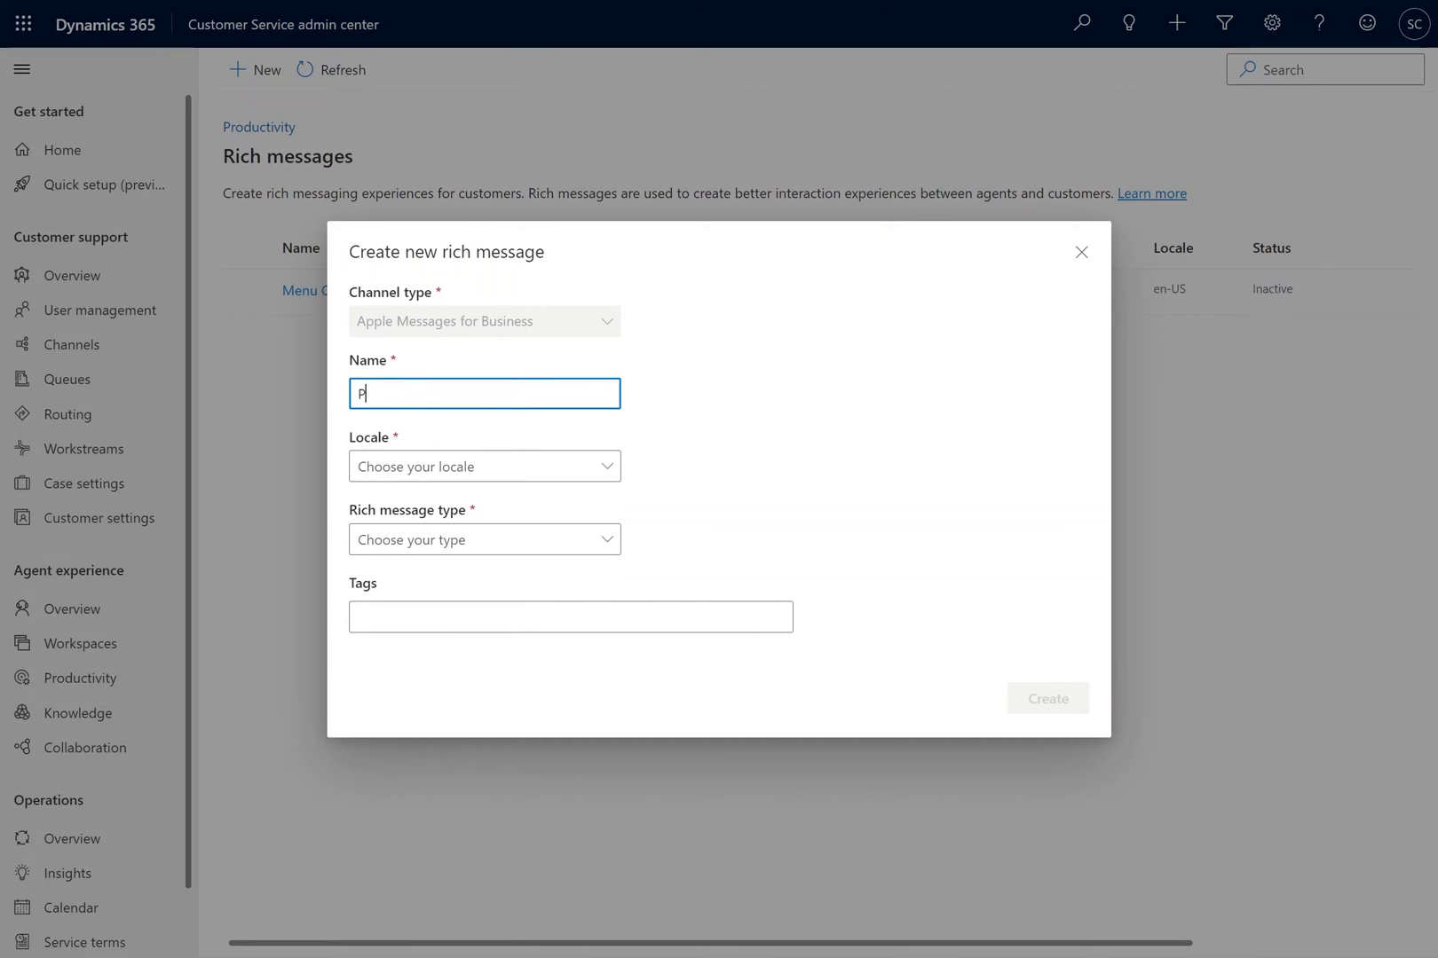
{"action": "type", "text": "rivacy"}
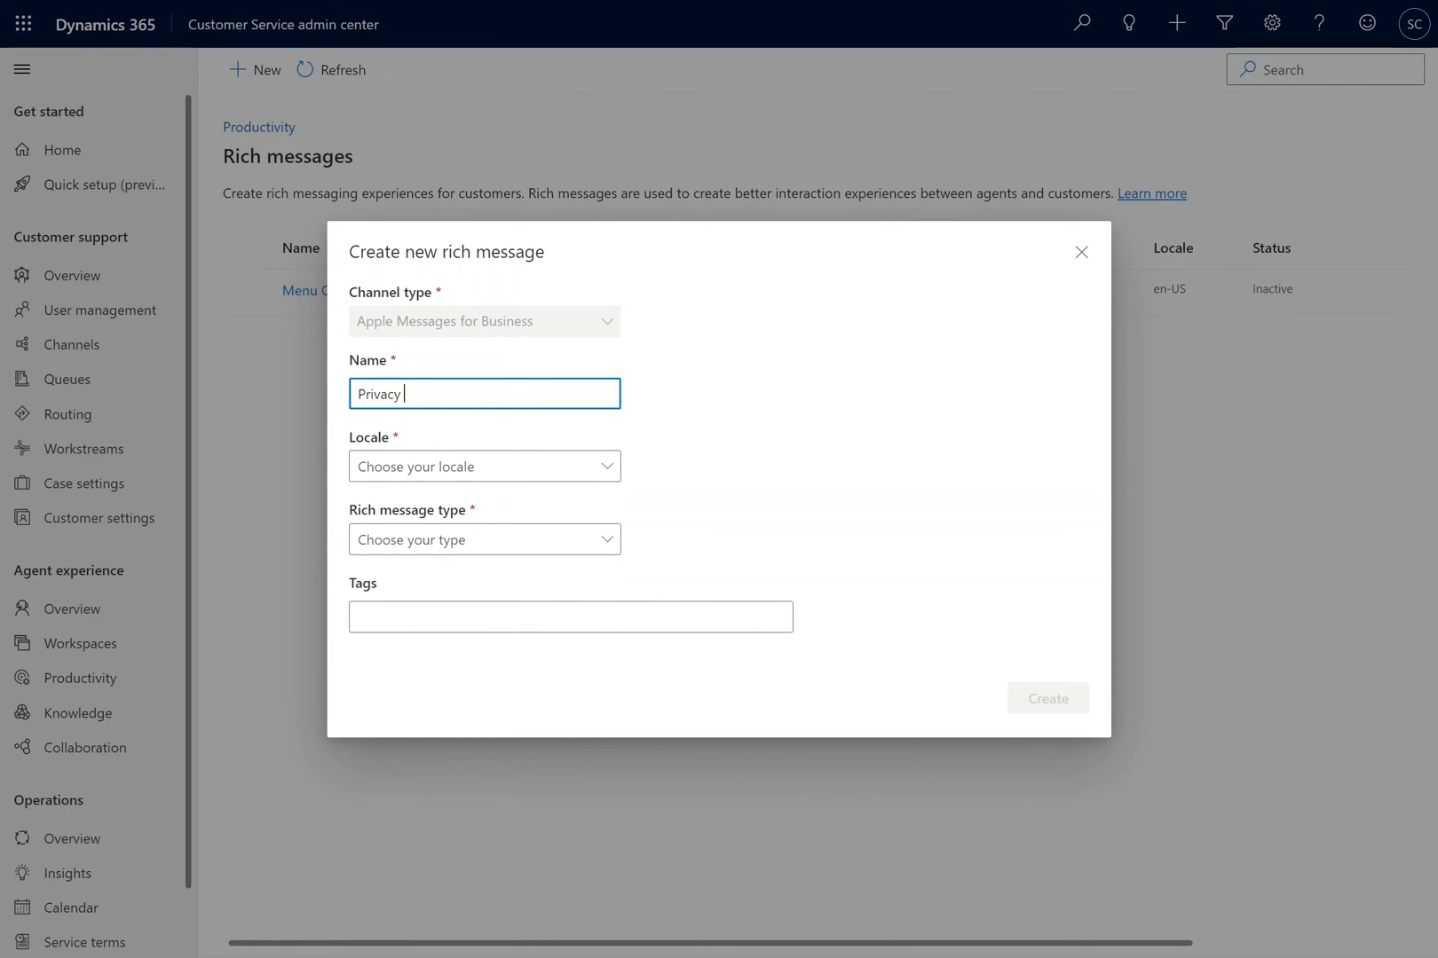
{"action": "type", "text": "Poli"}
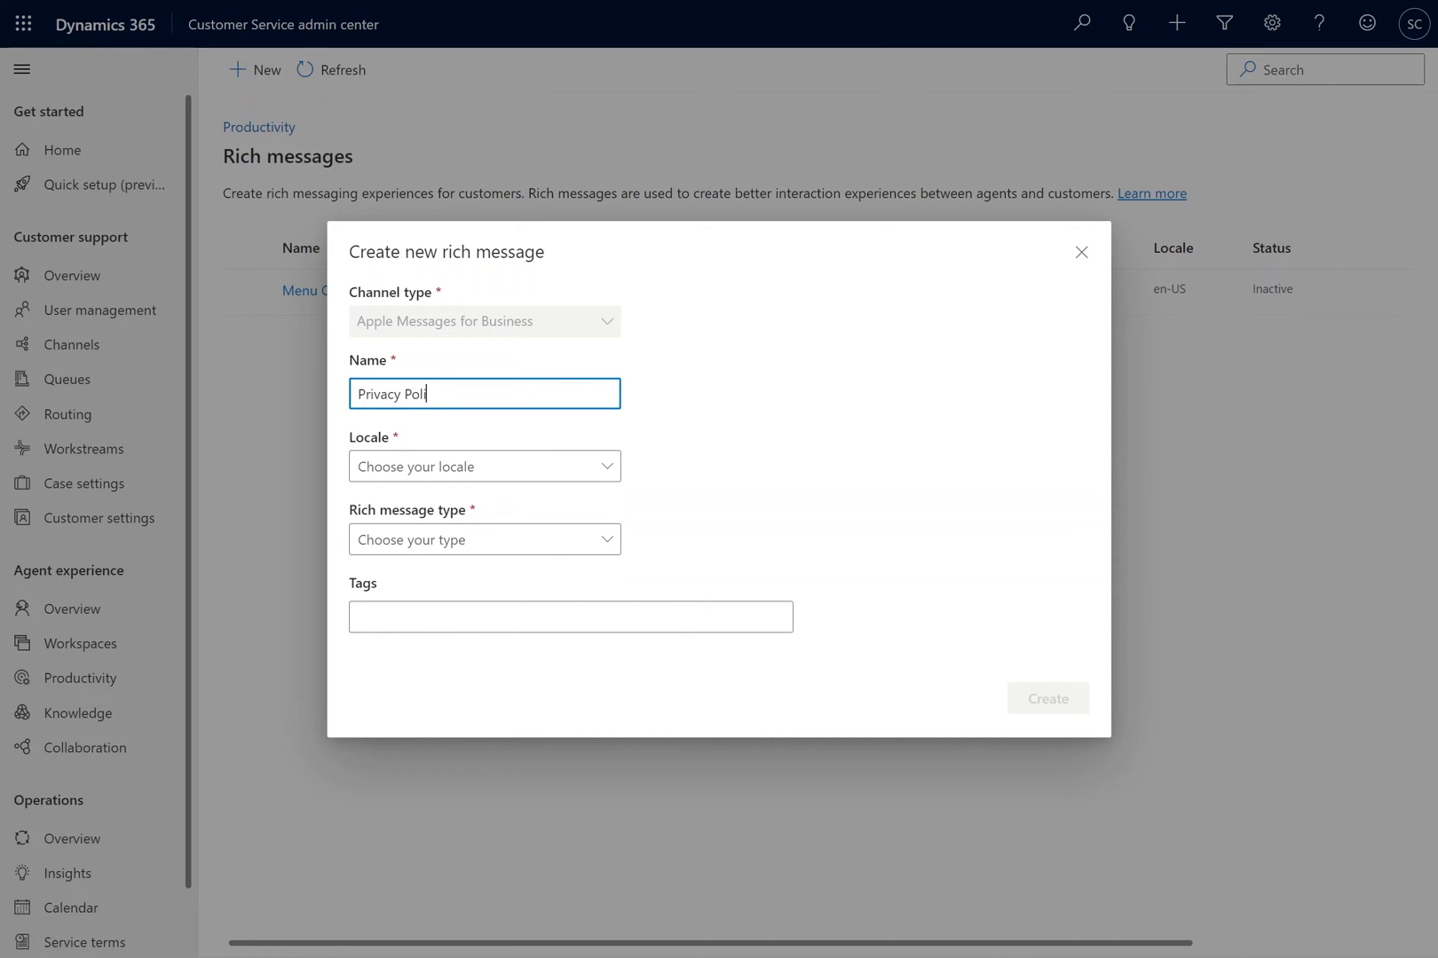
{"action": "type", "text": "cy"}
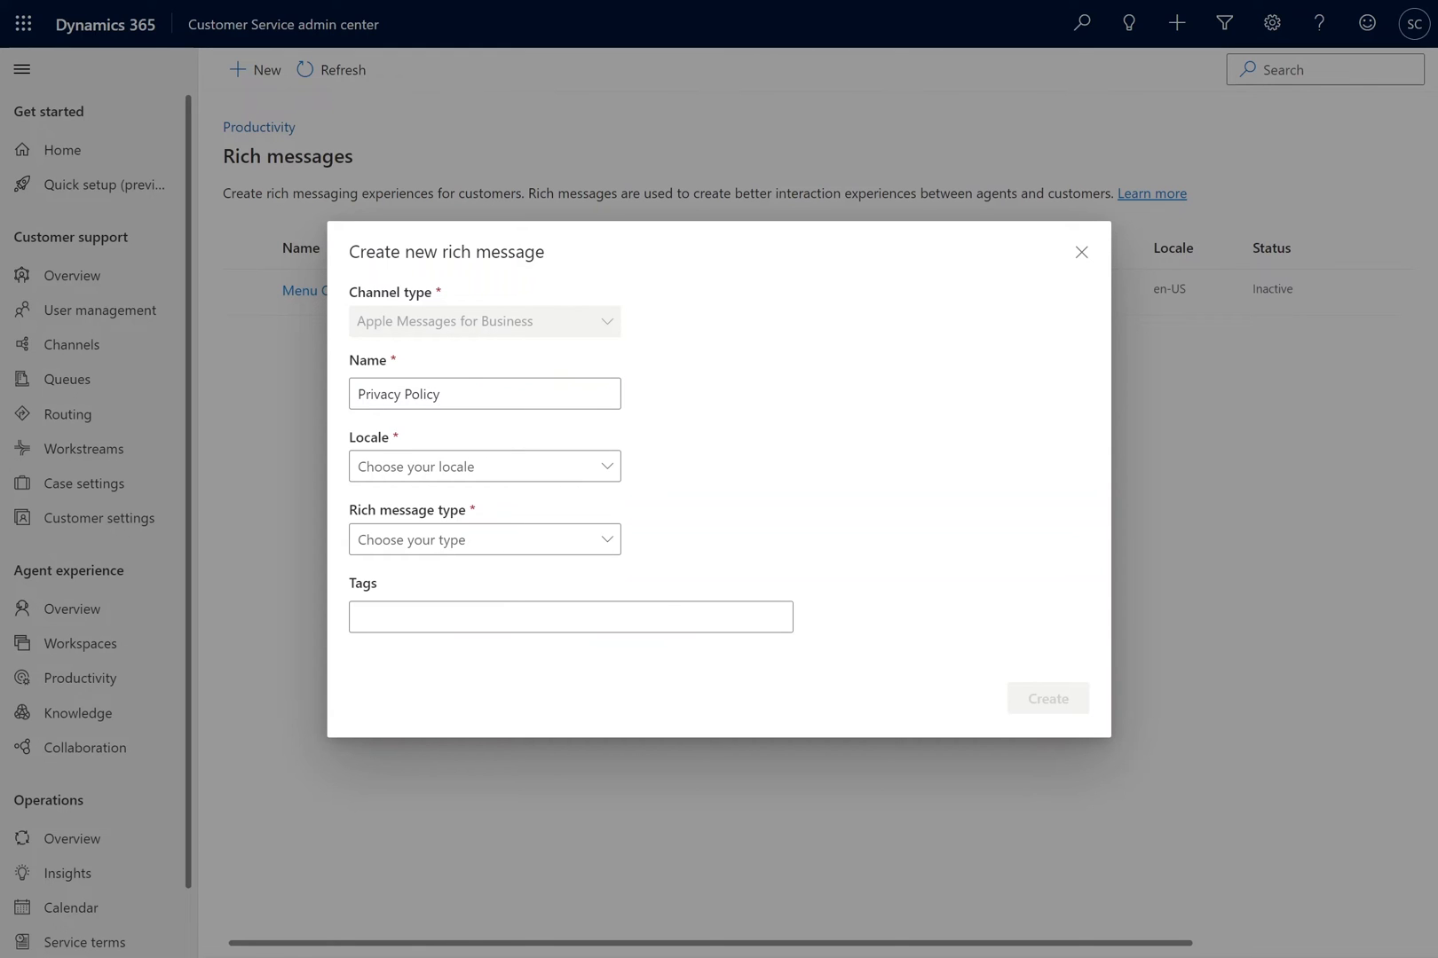
{"action": "left_click", "coordinate": [482, 467]}
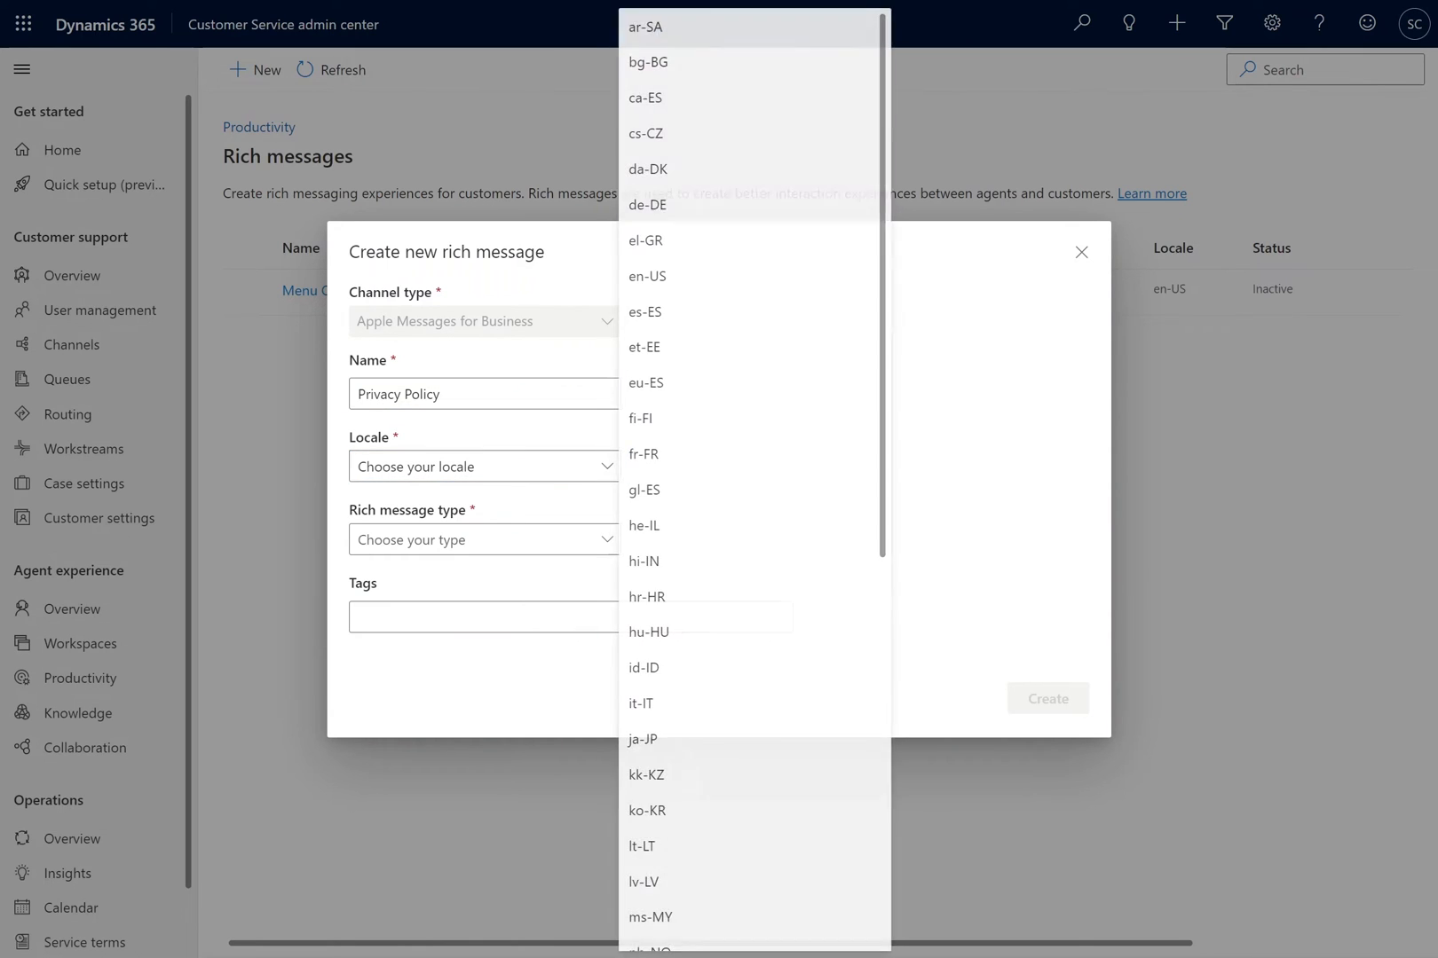
{"action": "left_click", "coordinate": [646, 276]}
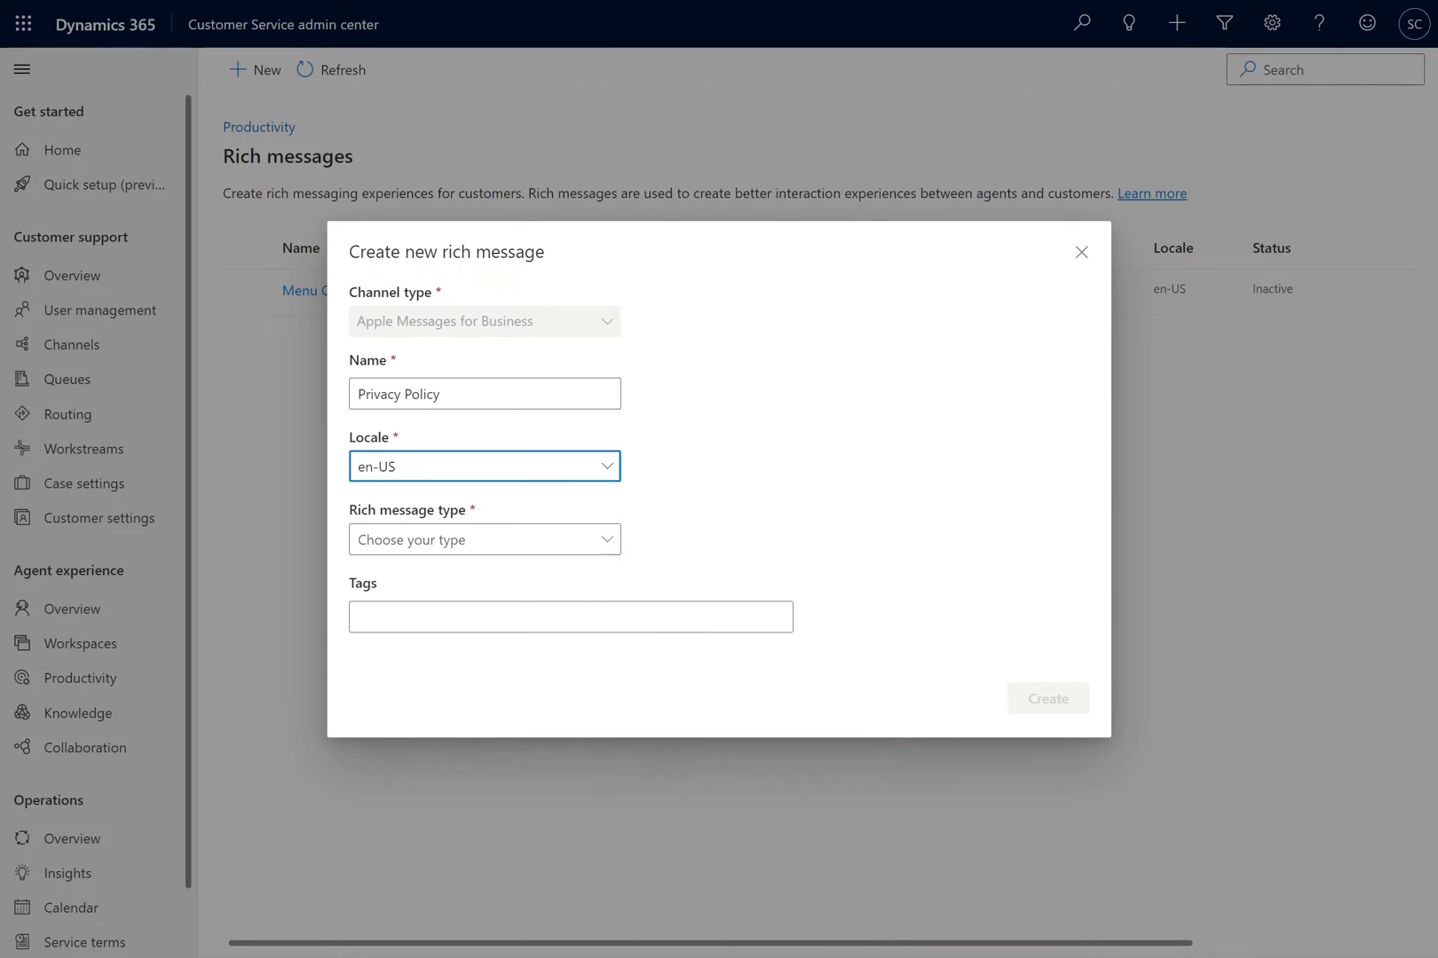
{"action": "left_click", "coordinate": [483, 539]}
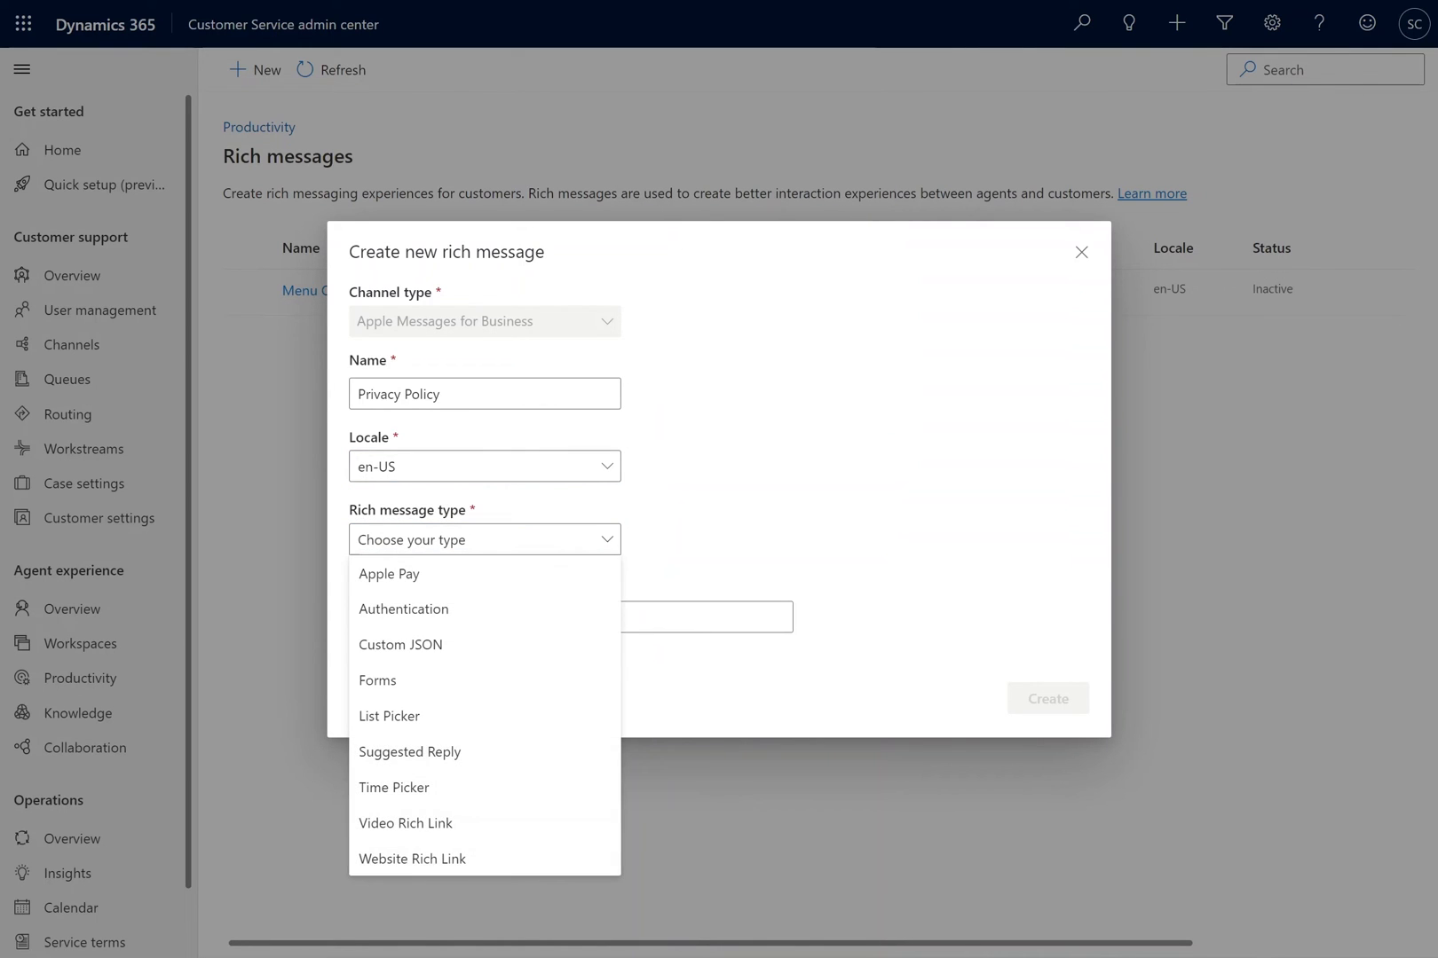
{"action": "mouse_move", "coordinate": [410, 859]}
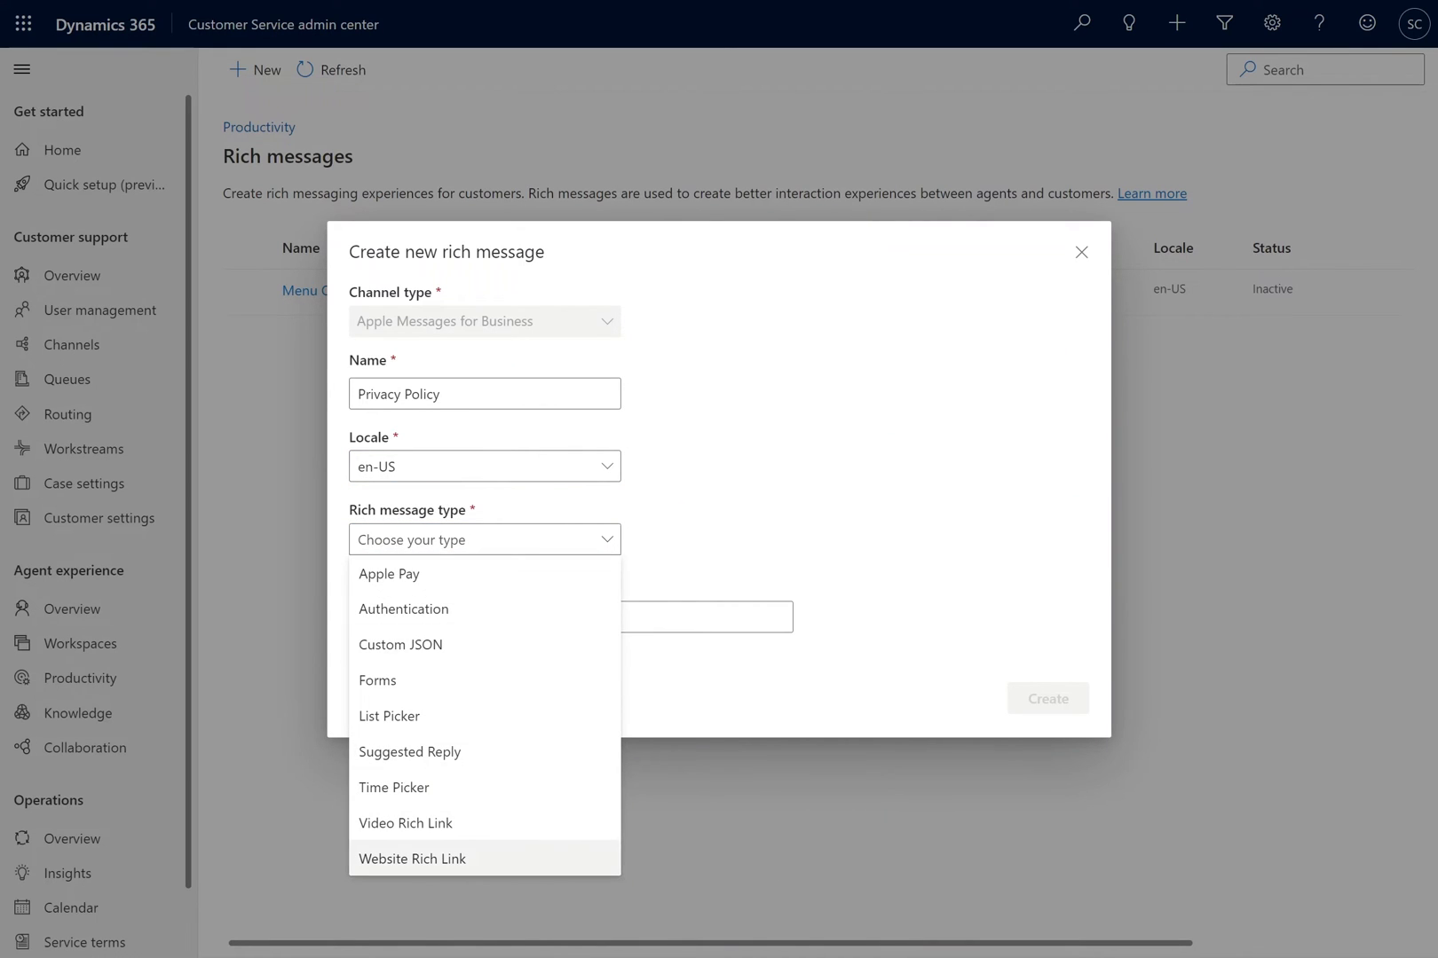
{"action": "left_click", "coordinate": [410, 859]}
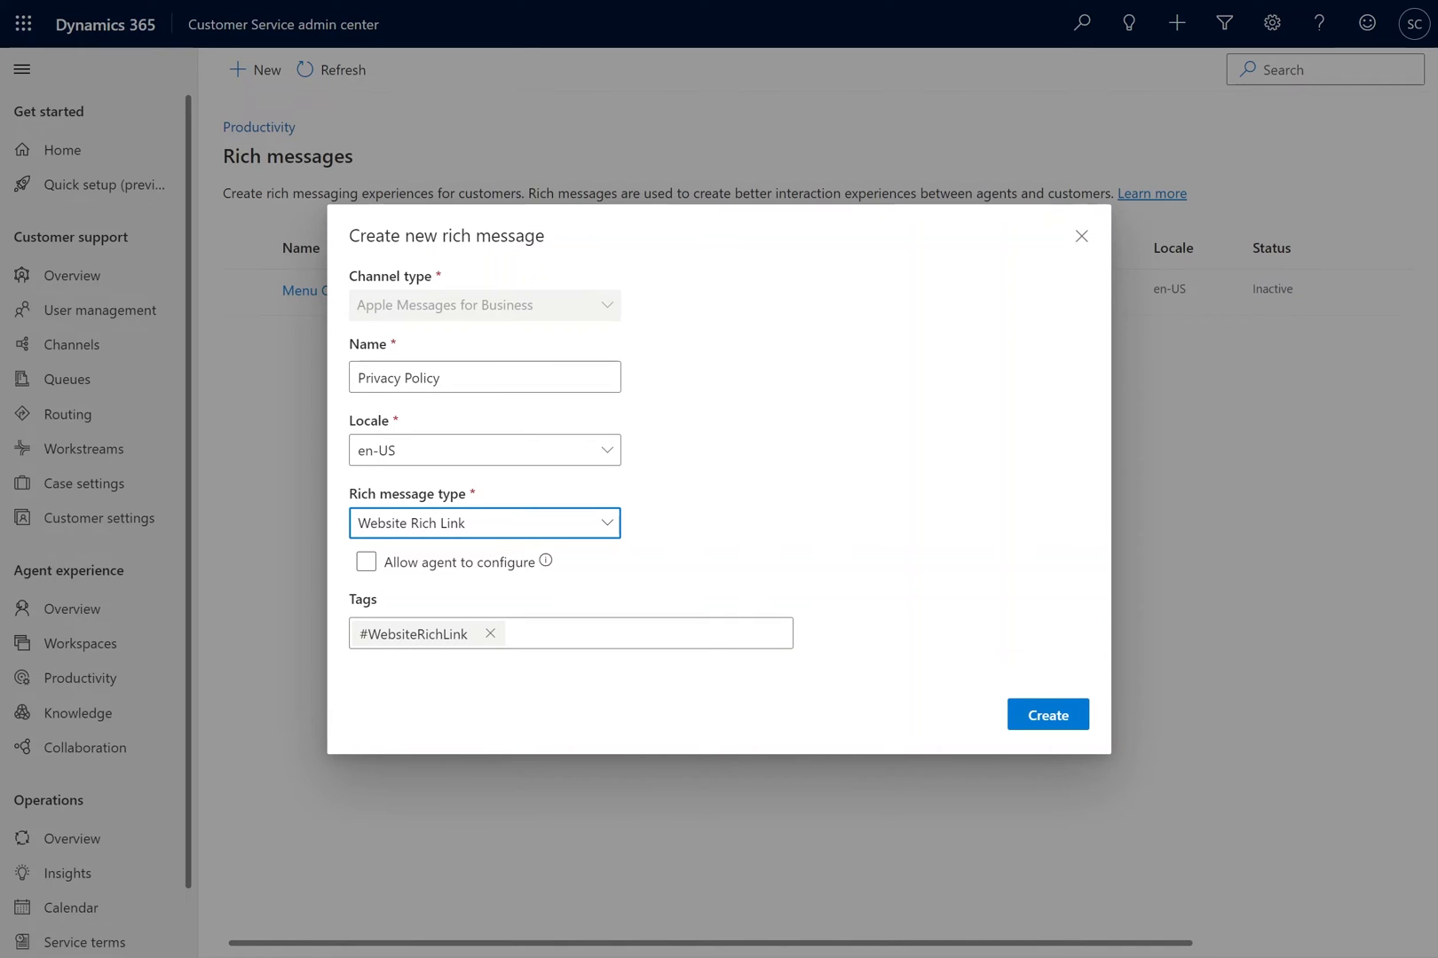
{"action": "left_click", "coordinate": [643, 633]}
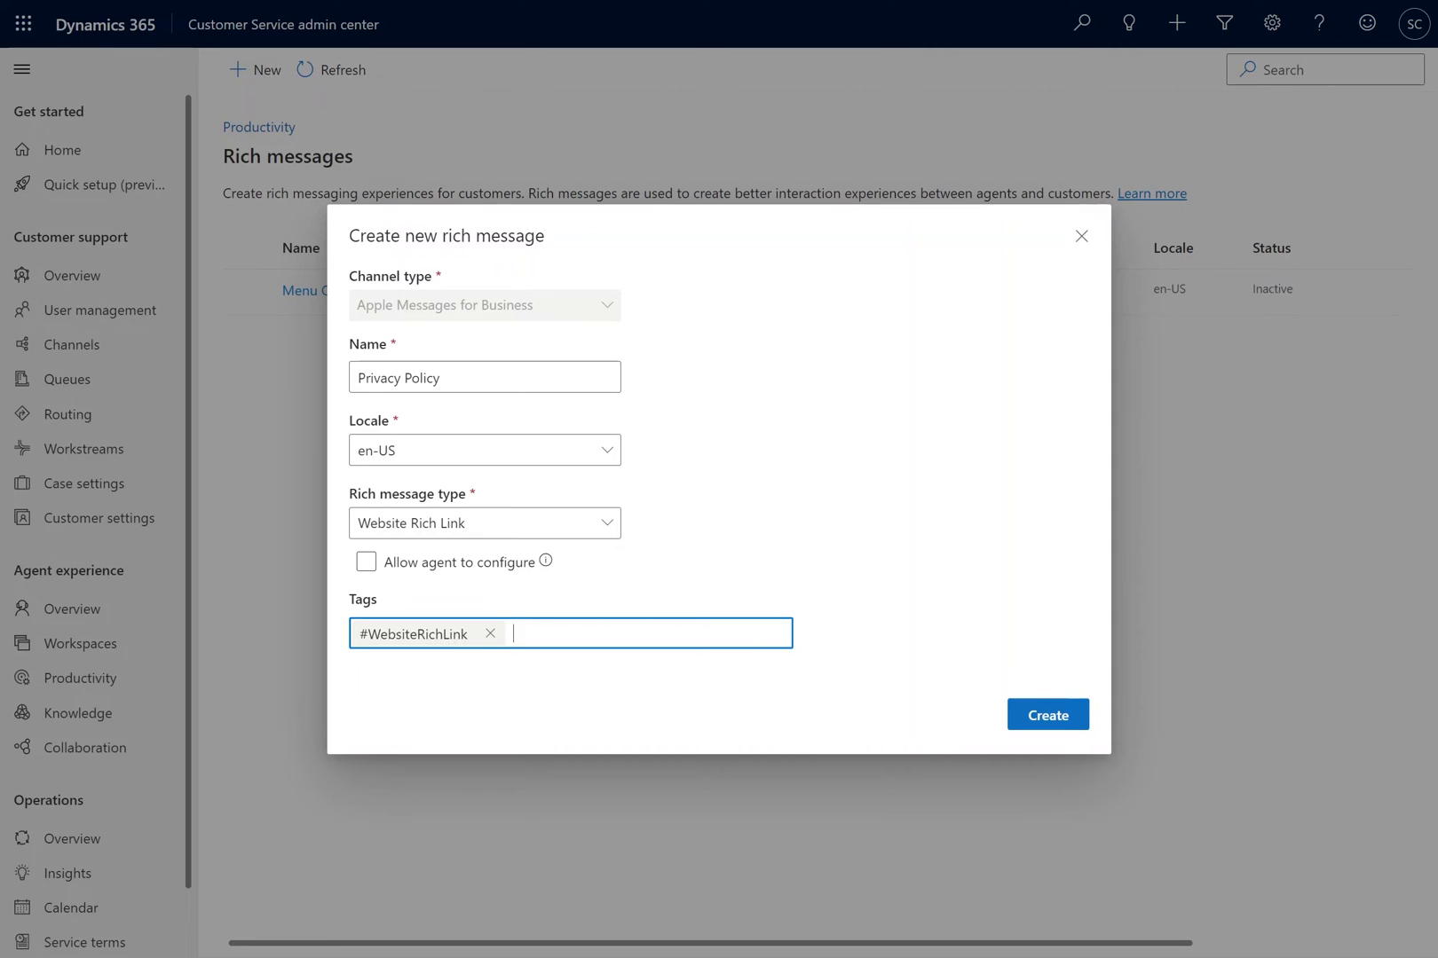
{"action": "left_click", "coordinate": [1045, 715]}
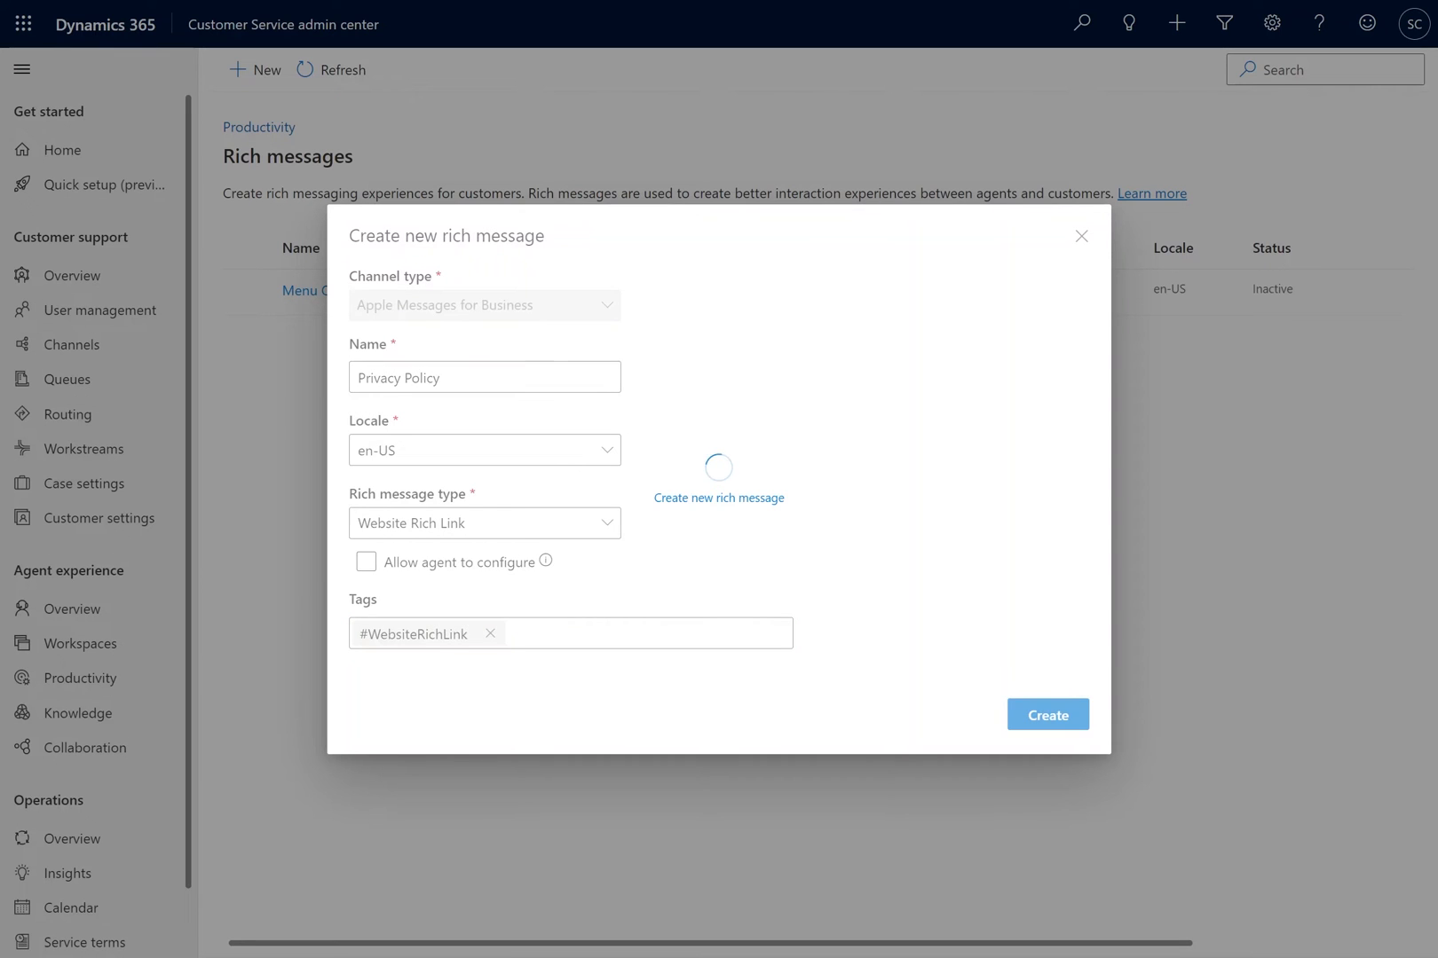
{"action": "left_click", "coordinate": [1047, 715]}
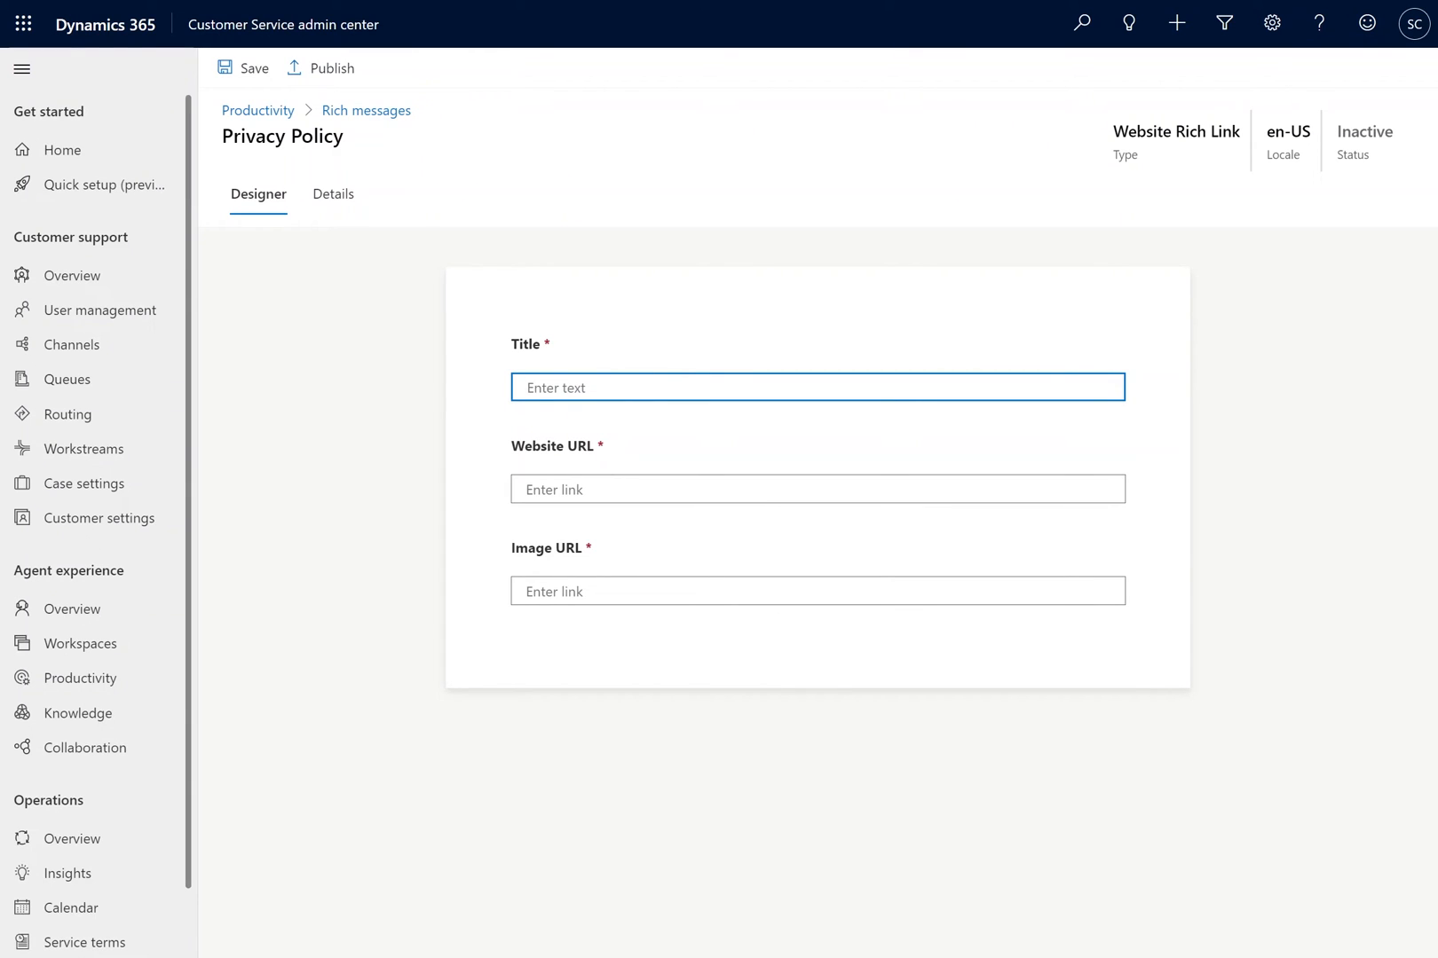
{"action": "type", "text": "Privacy"}
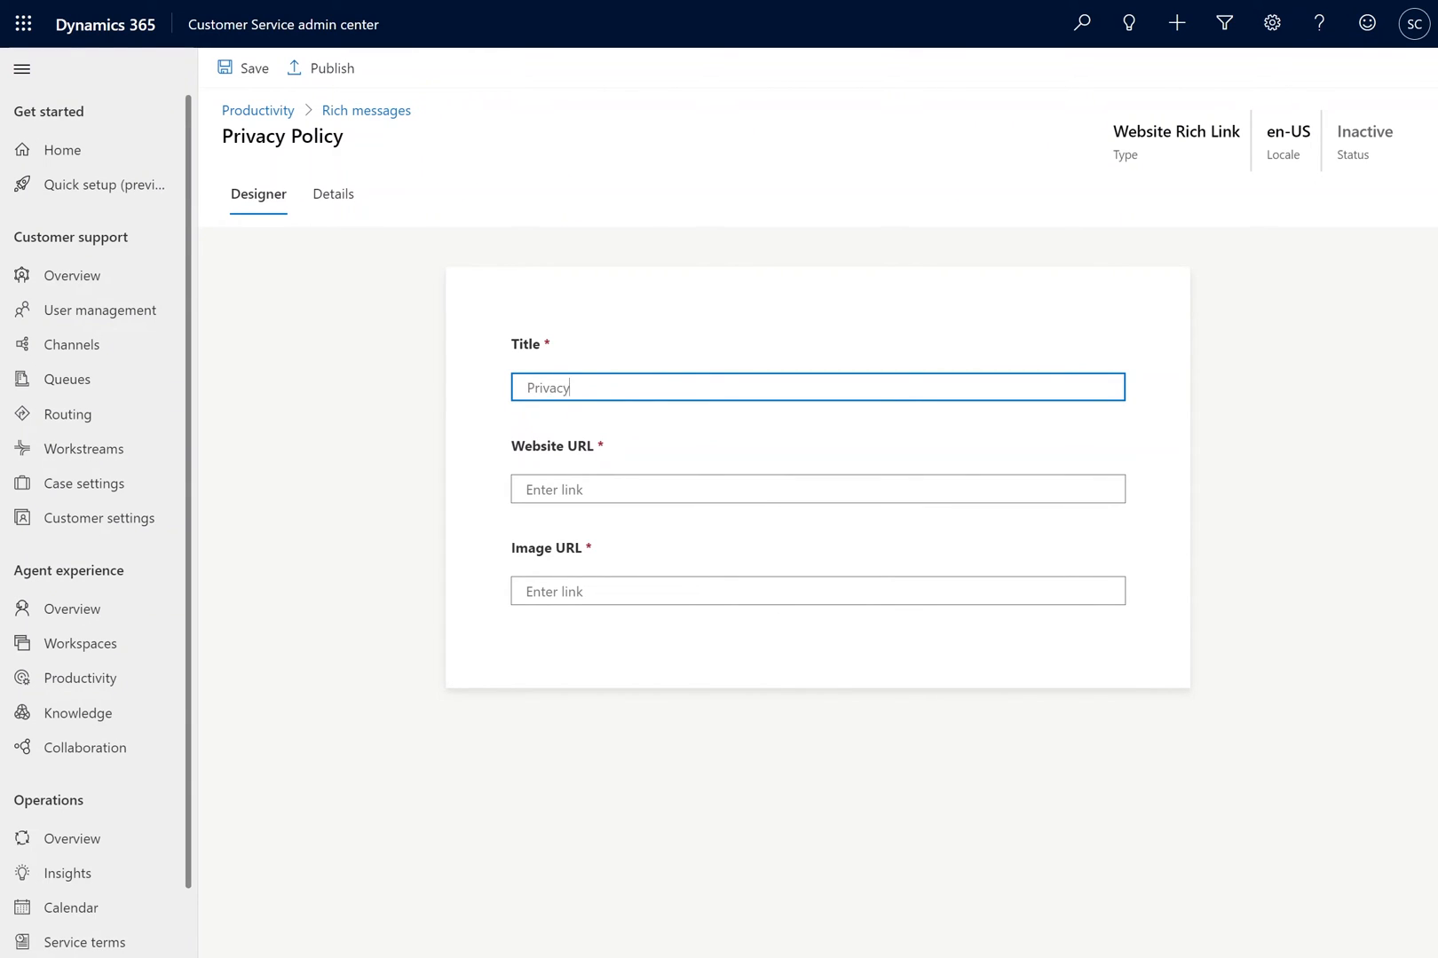
{"action": "type", "text": "Po"}
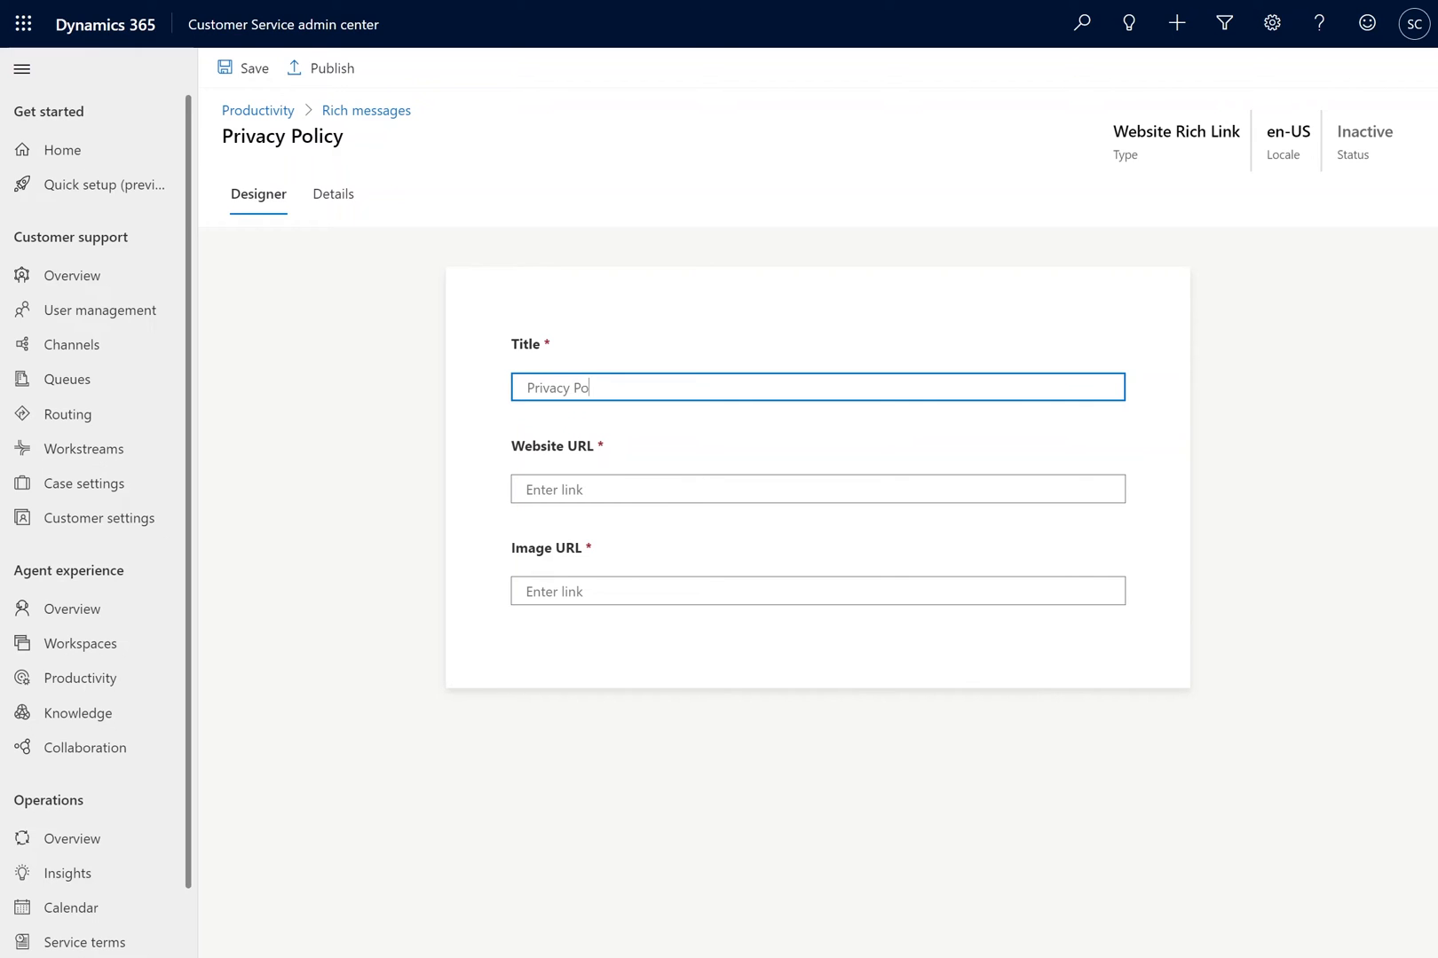
{"action": "type", "text": "licy"}
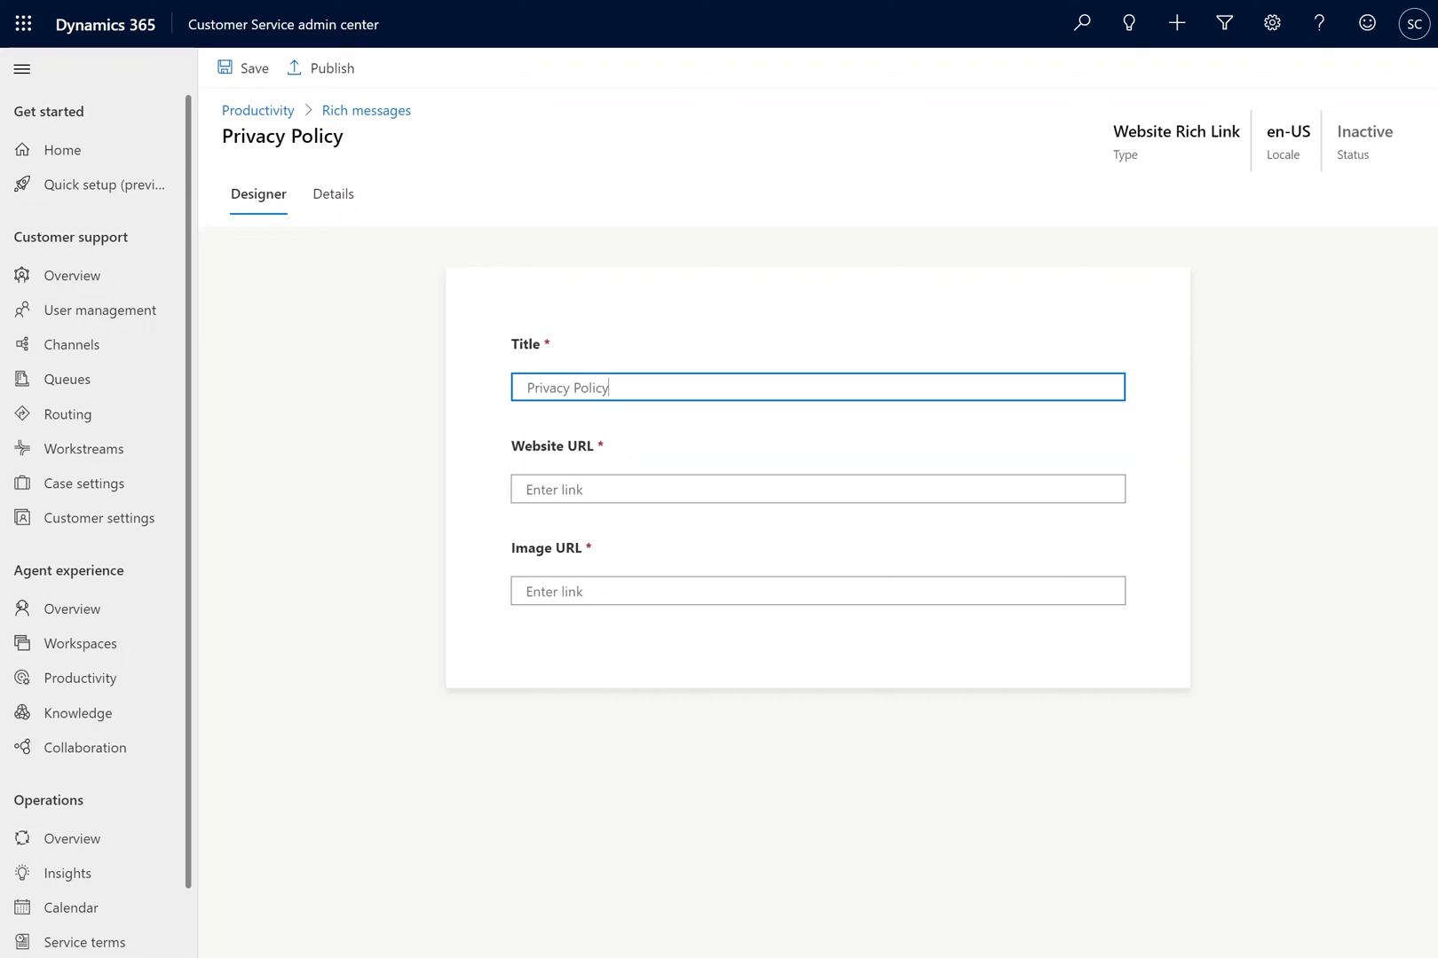
{"action": "type", "text": "https://go.microsoft.com/fwlink/?LinkId=521839"}
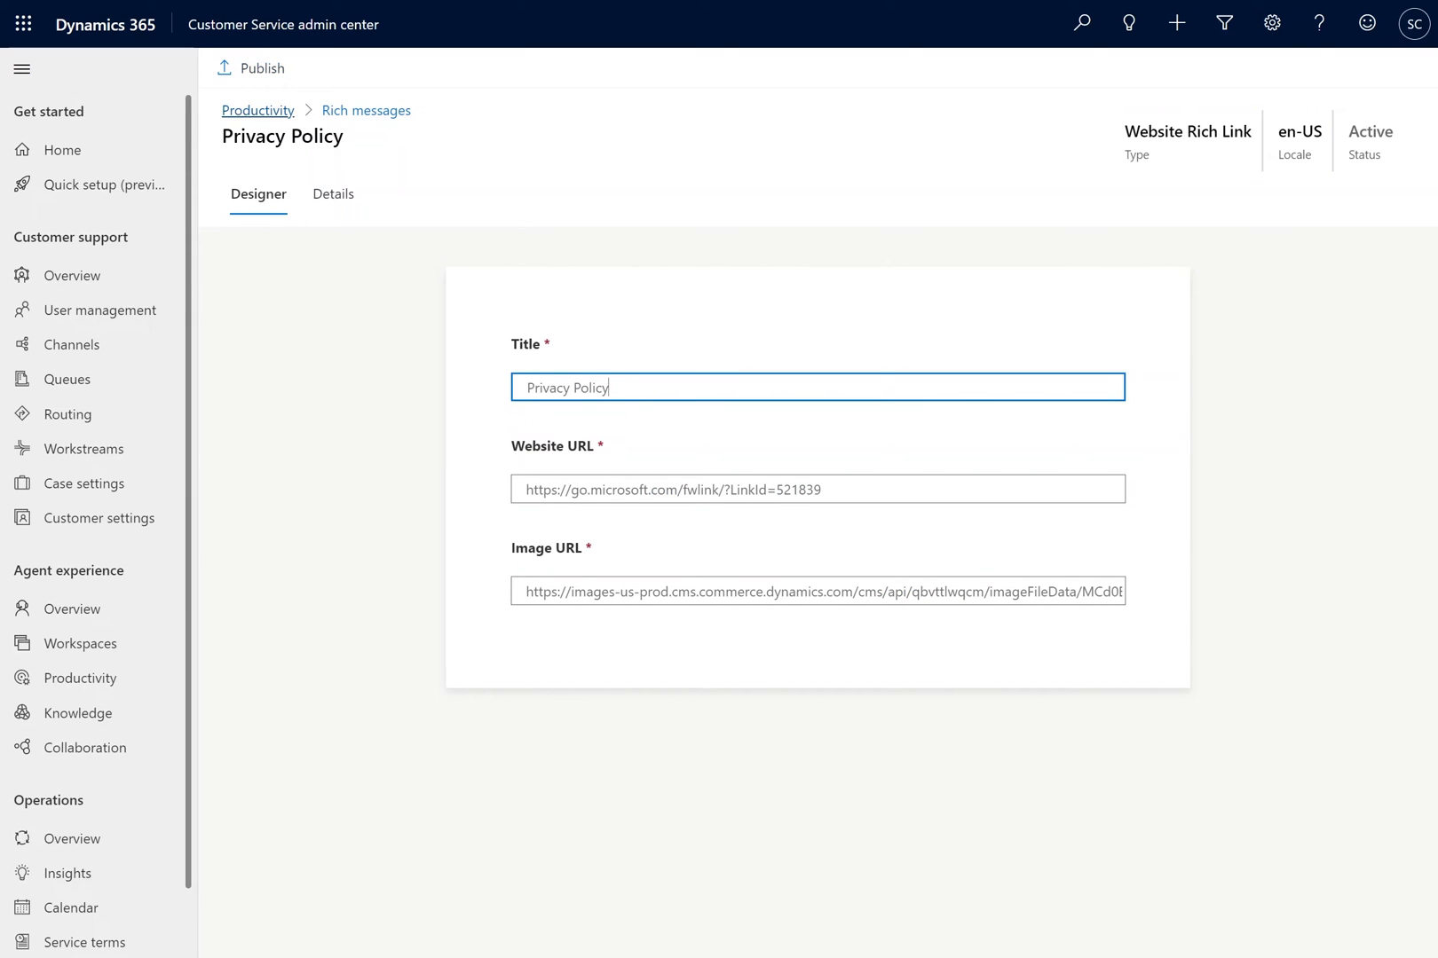
- Return to the rich messages list and start another new rich message
{"action": "left_click", "coordinate": [365, 110]}
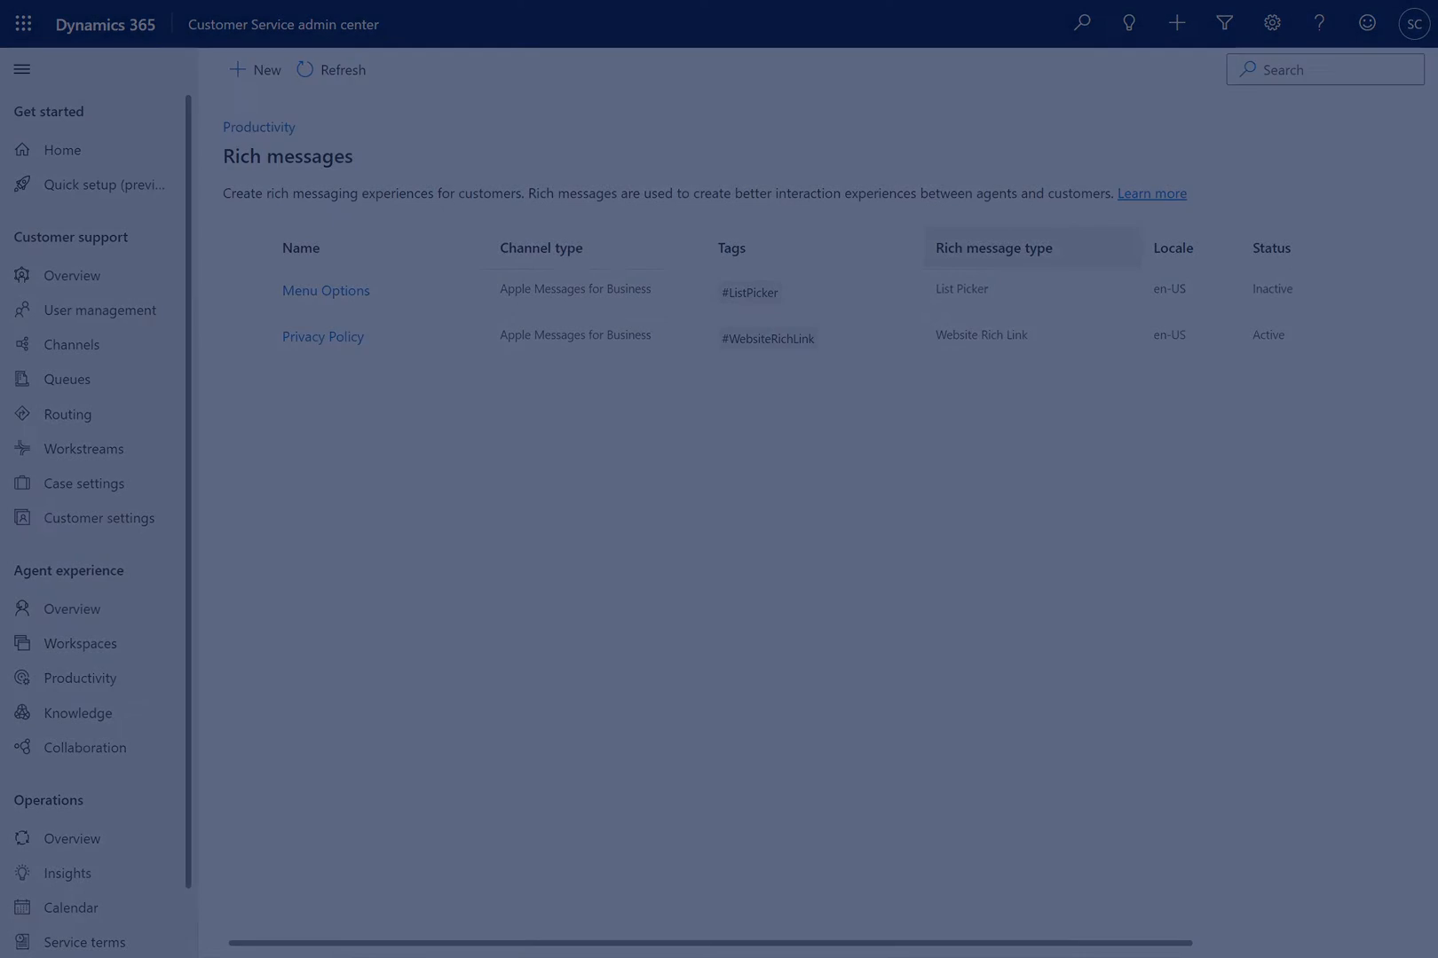
{"action": "left_click", "coordinate": [335, 69]}
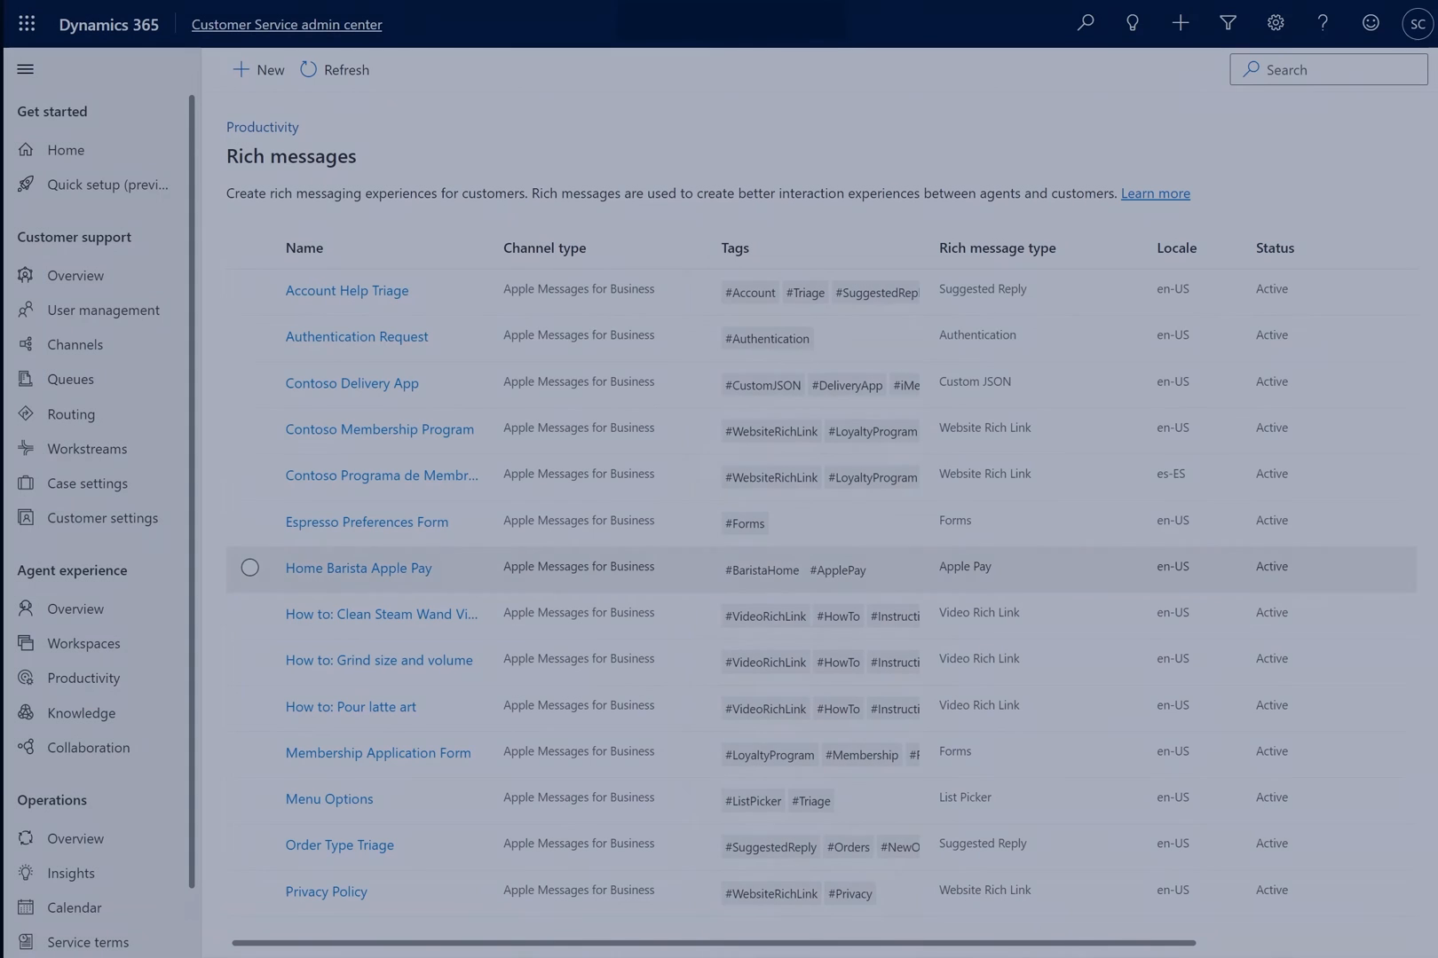
{"action": "left_click", "coordinate": [259, 69]}
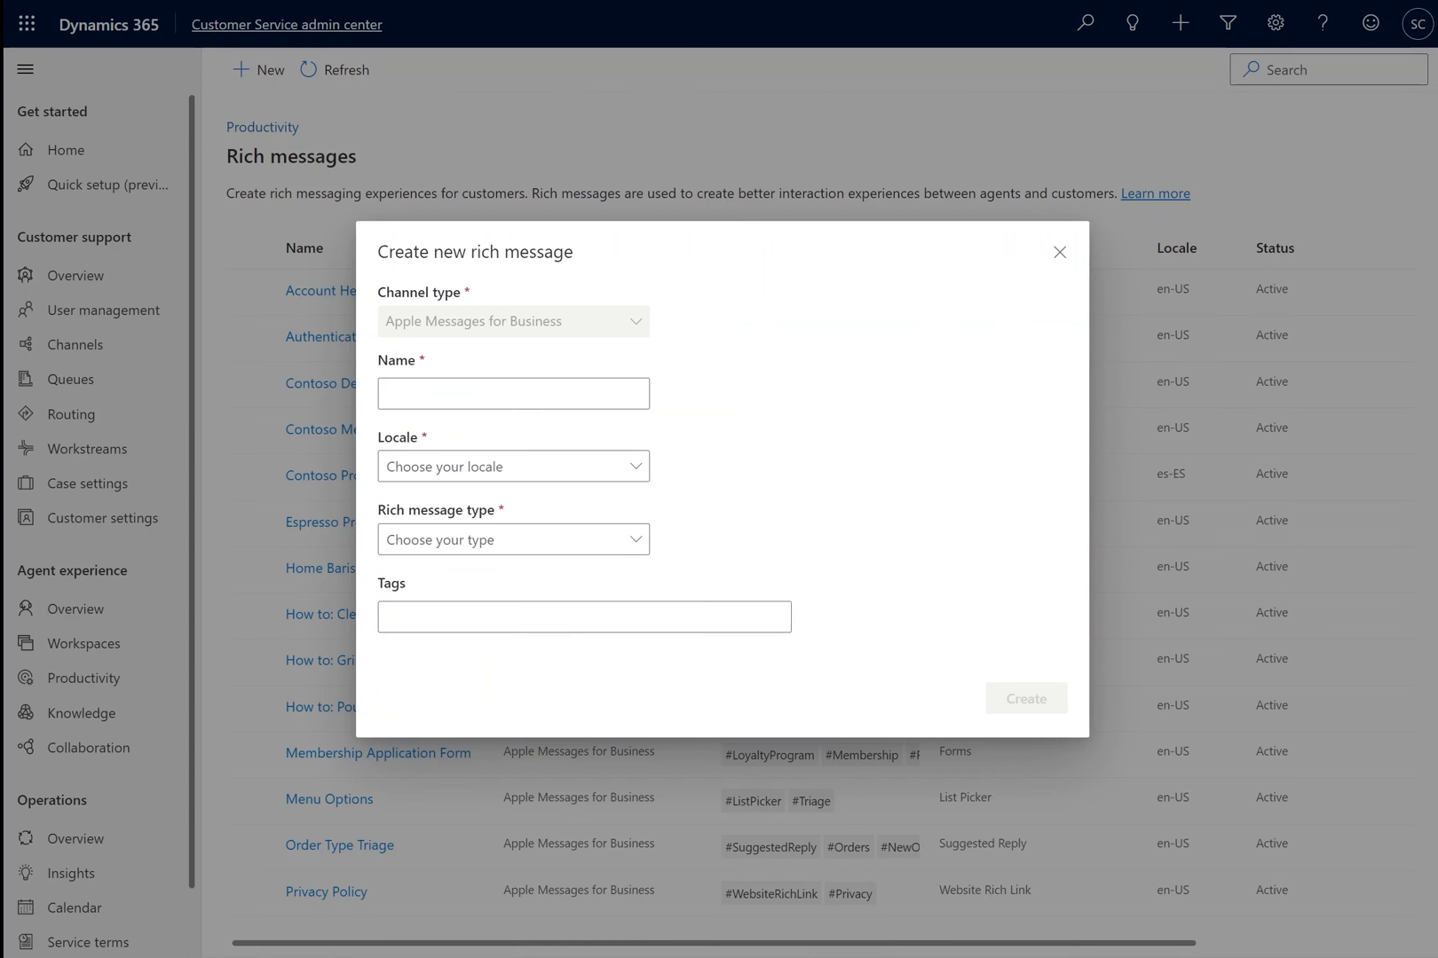
- Create Apple Pay Barista Home Espresso Machine as an en-US Apple Pay rich message
{"action": "left_click", "coordinate": [513, 394]}
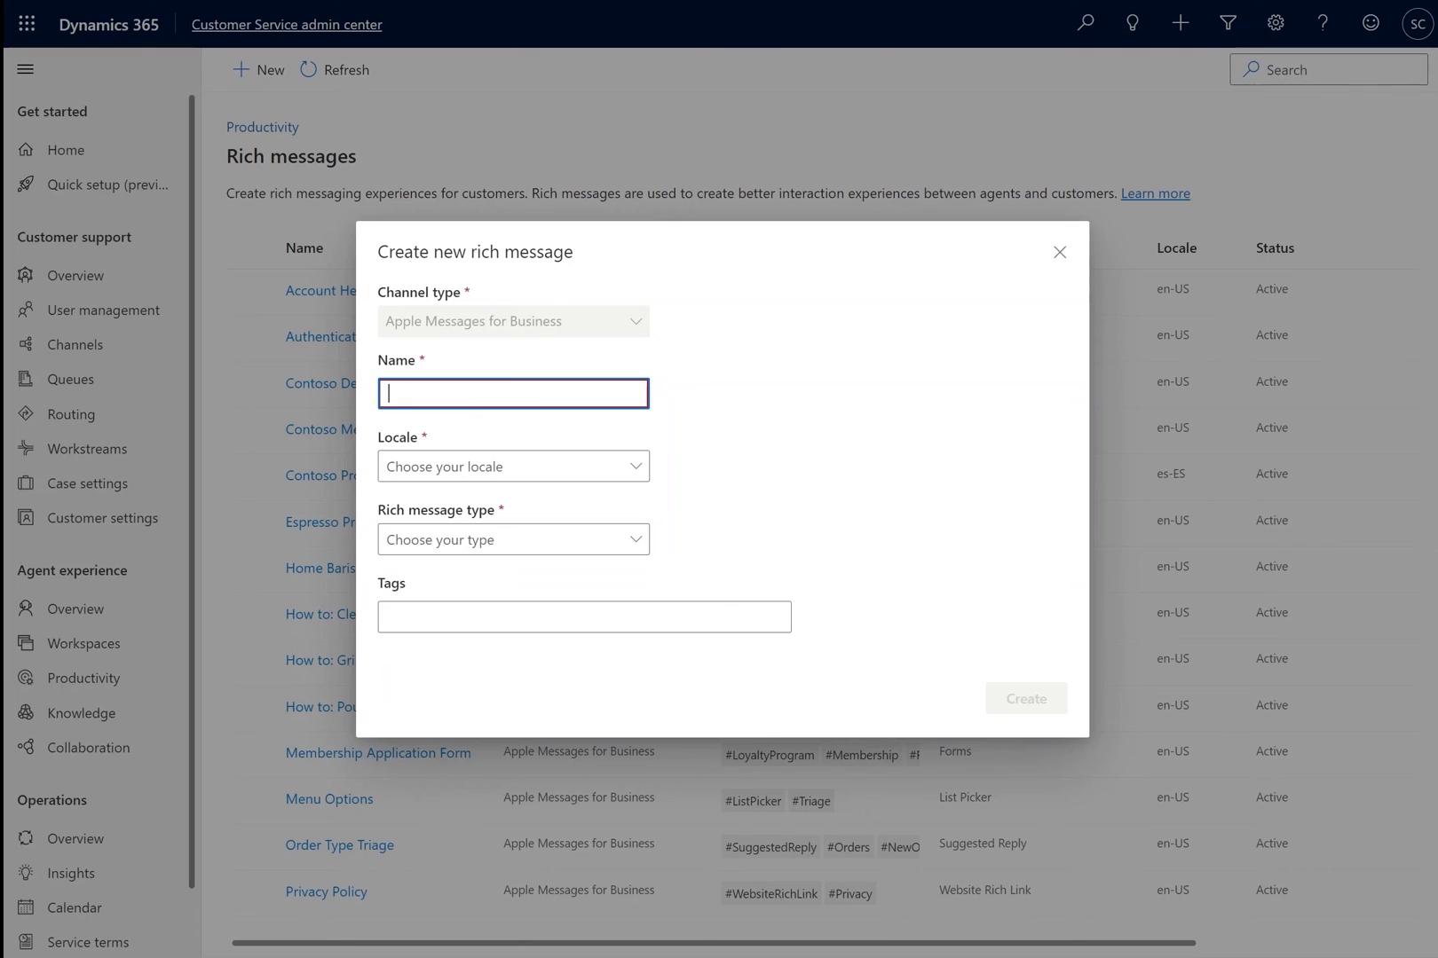
{"action": "type", "text": "A"}
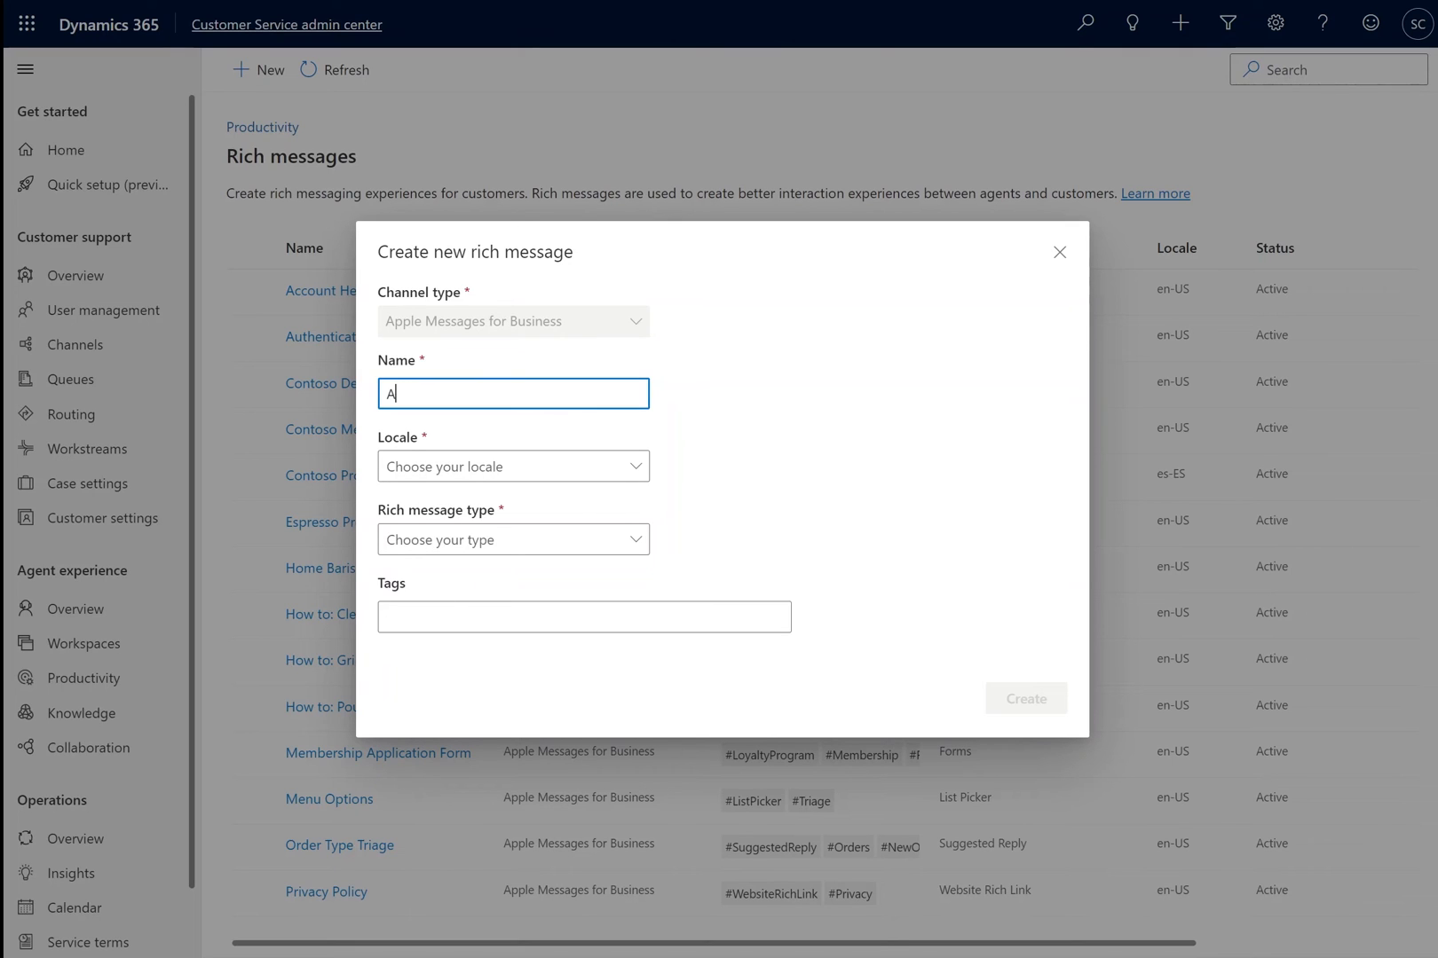
{"action": "type", "text": "pple Pay"}
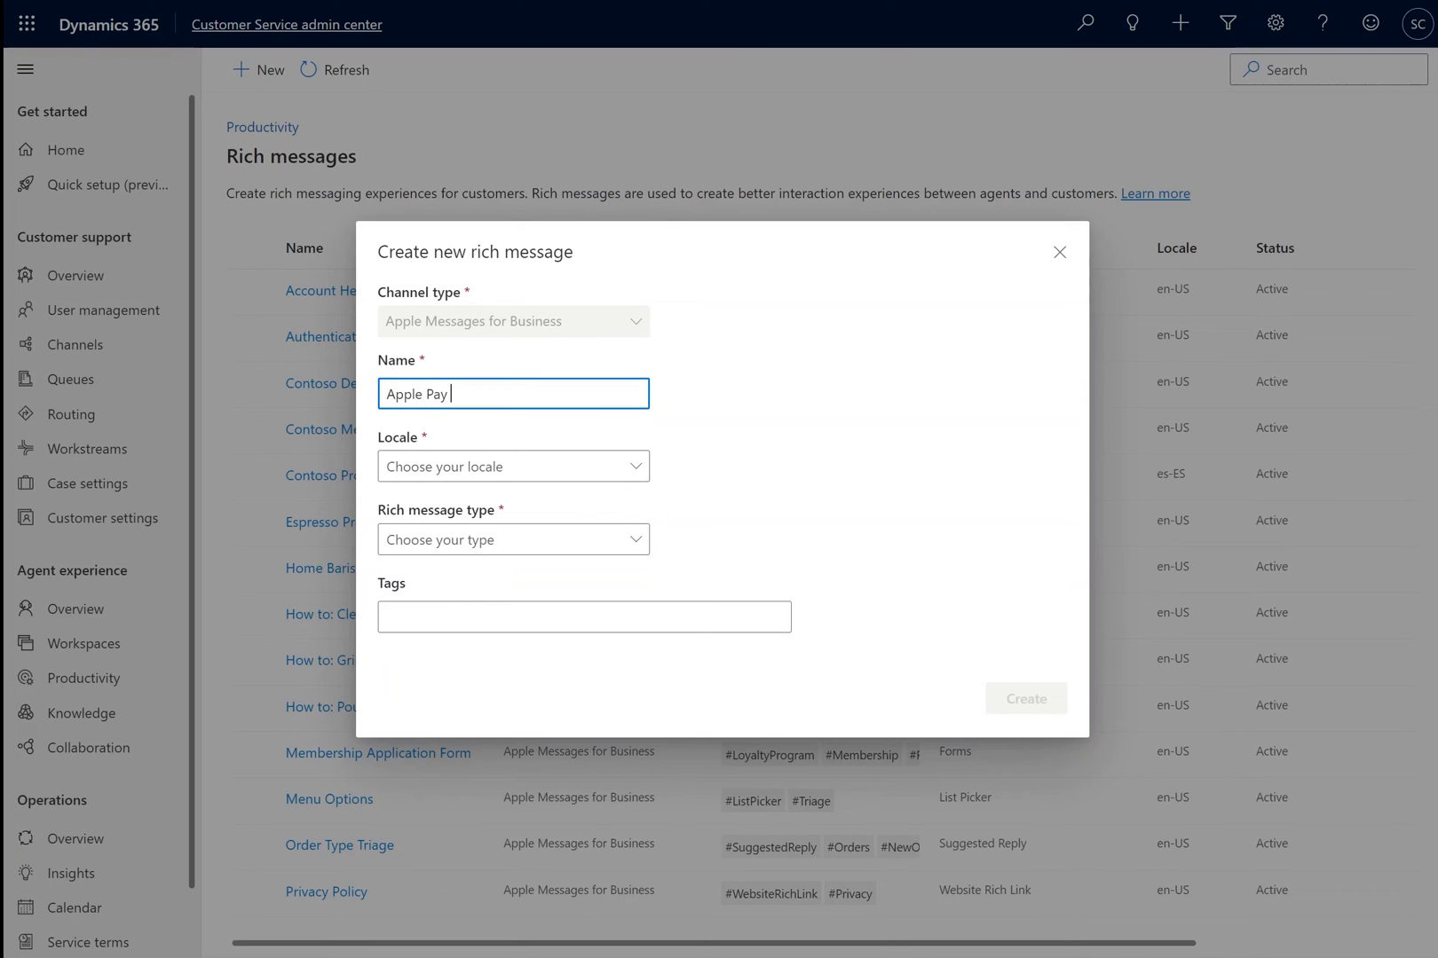
{"action": "type", "text": "Barista Home Es"}
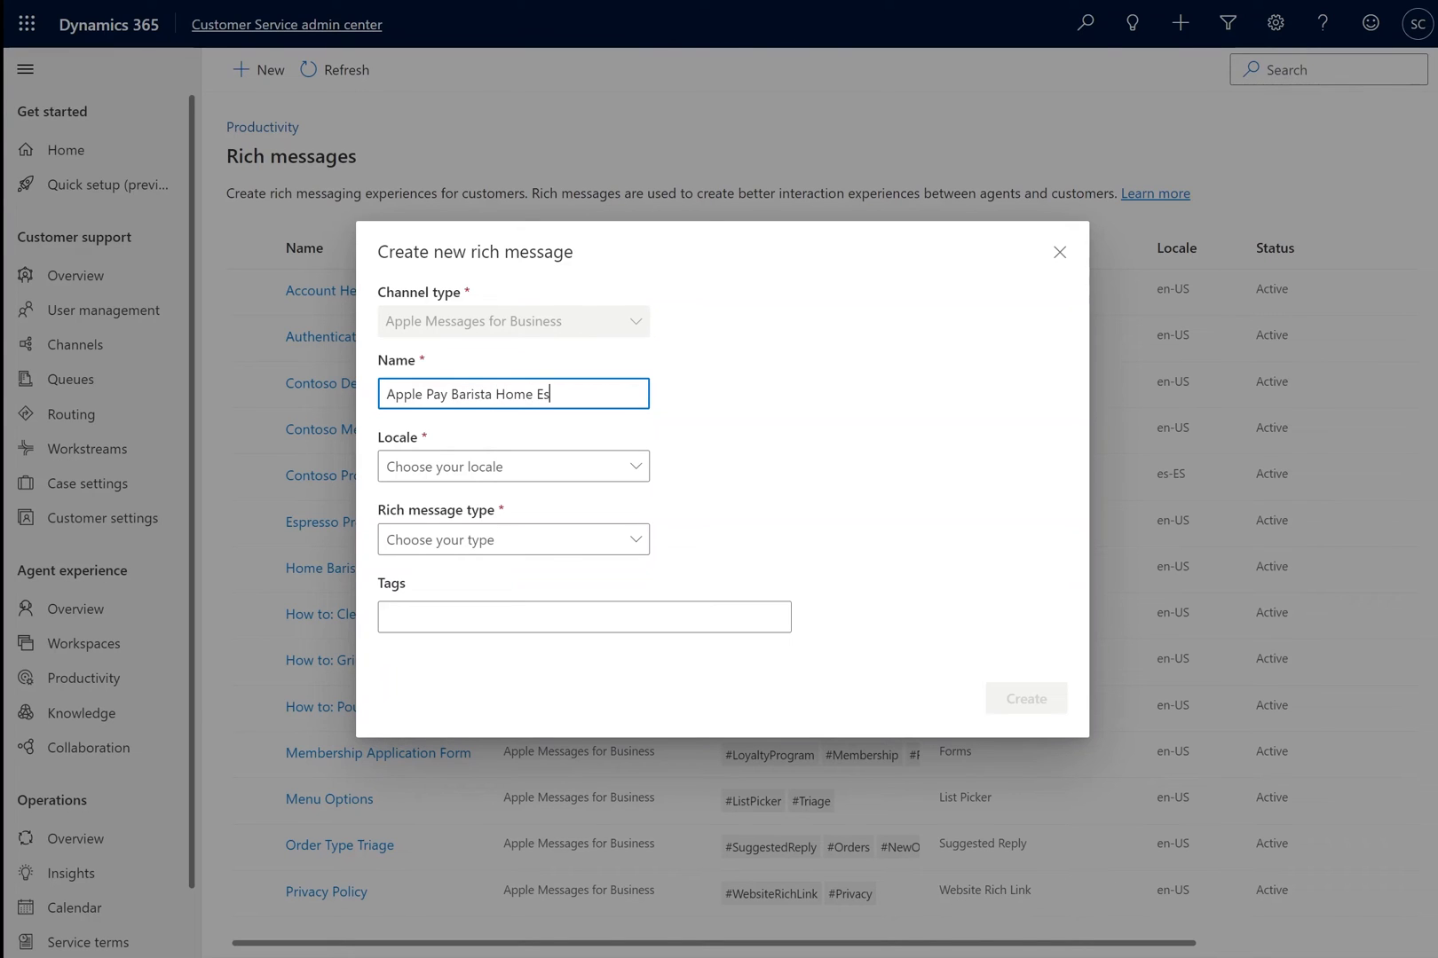
{"action": "type", "text": "presso Machi..."}
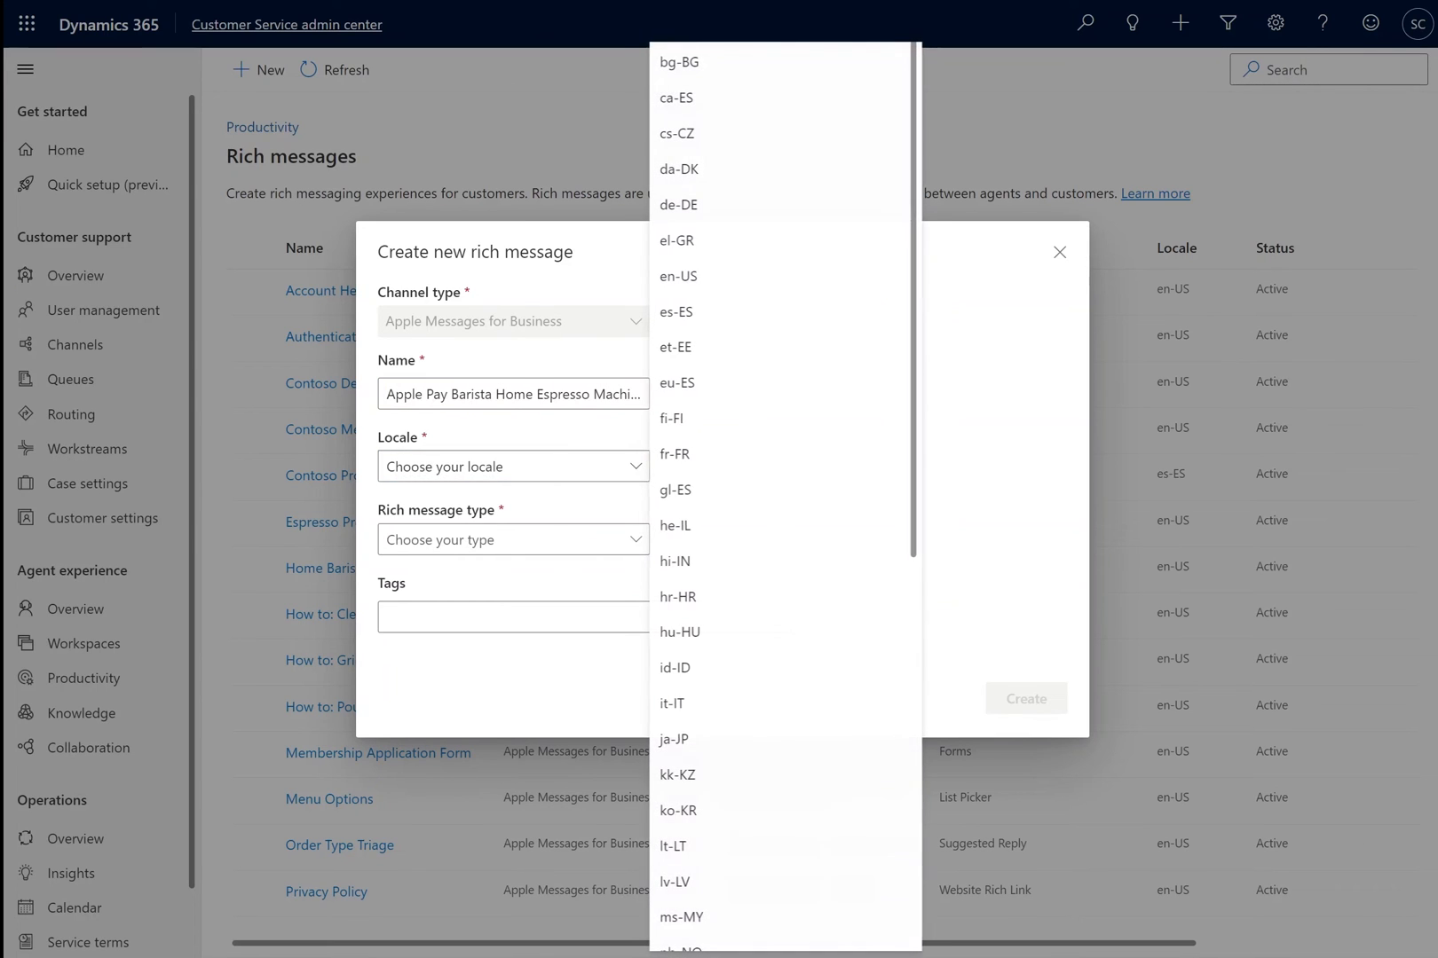
{"action": "left_click", "coordinate": [676, 277]}
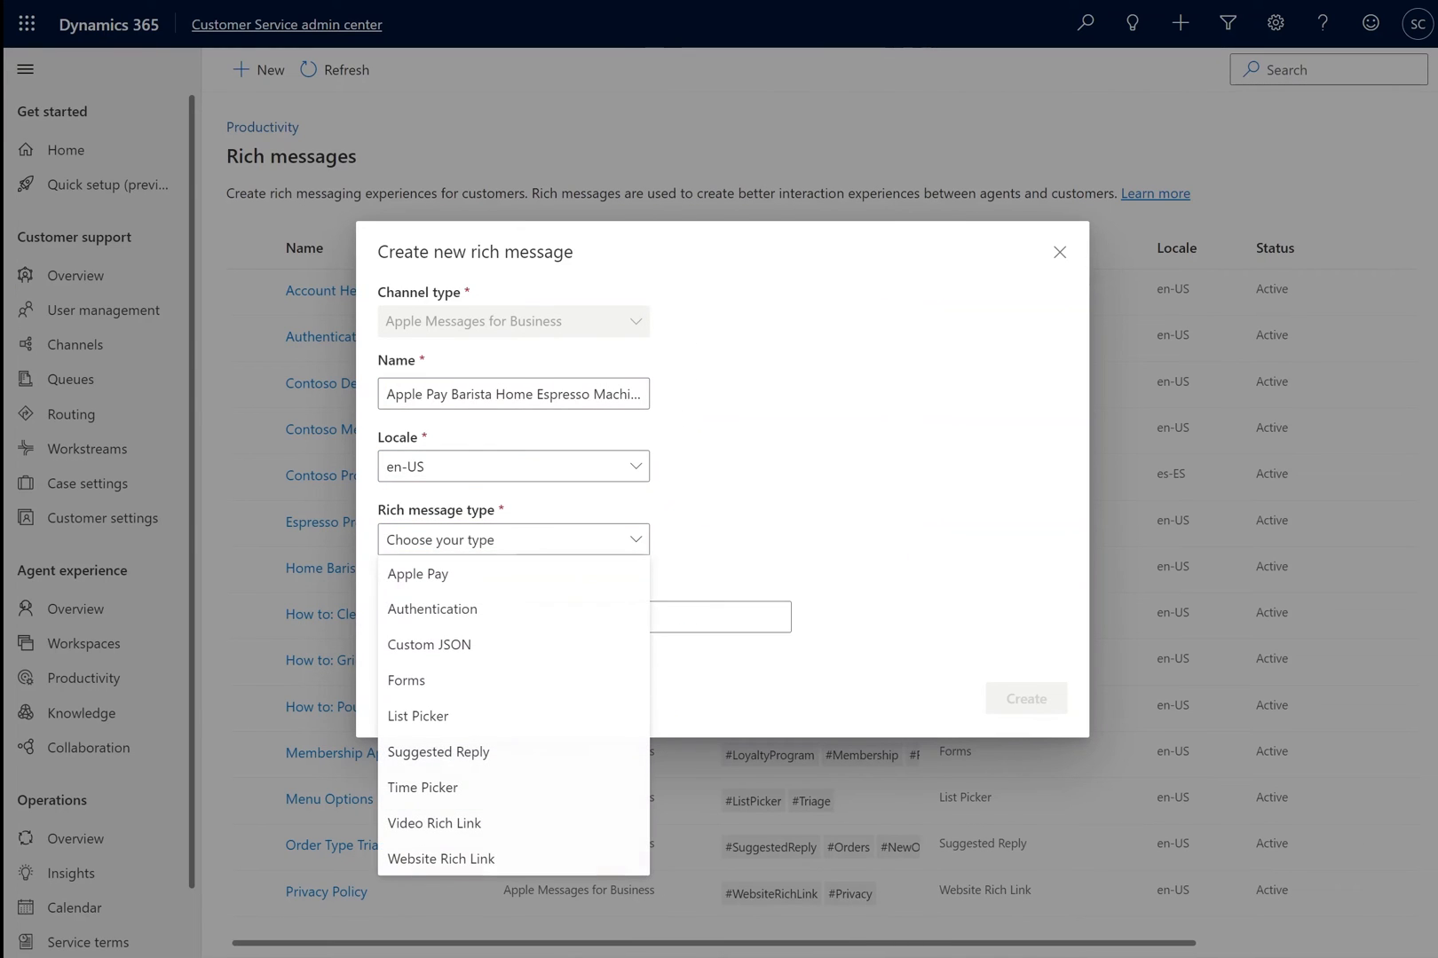
{"action": "left_click", "coordinate": [417, 573]}
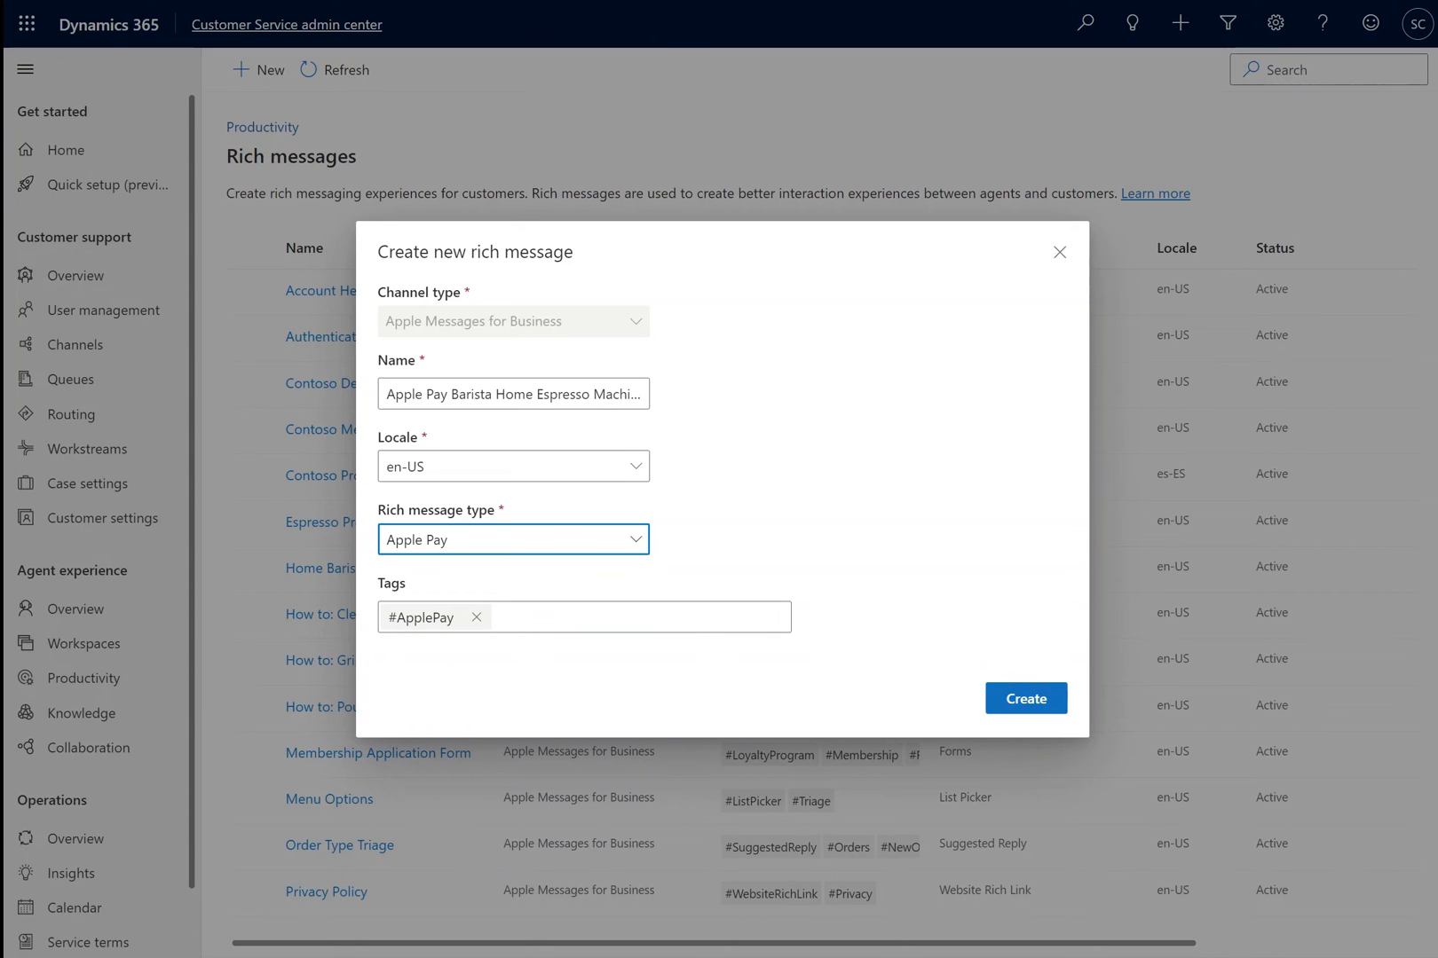
{"action": "left_click", "coordinate": [1026, 698]}
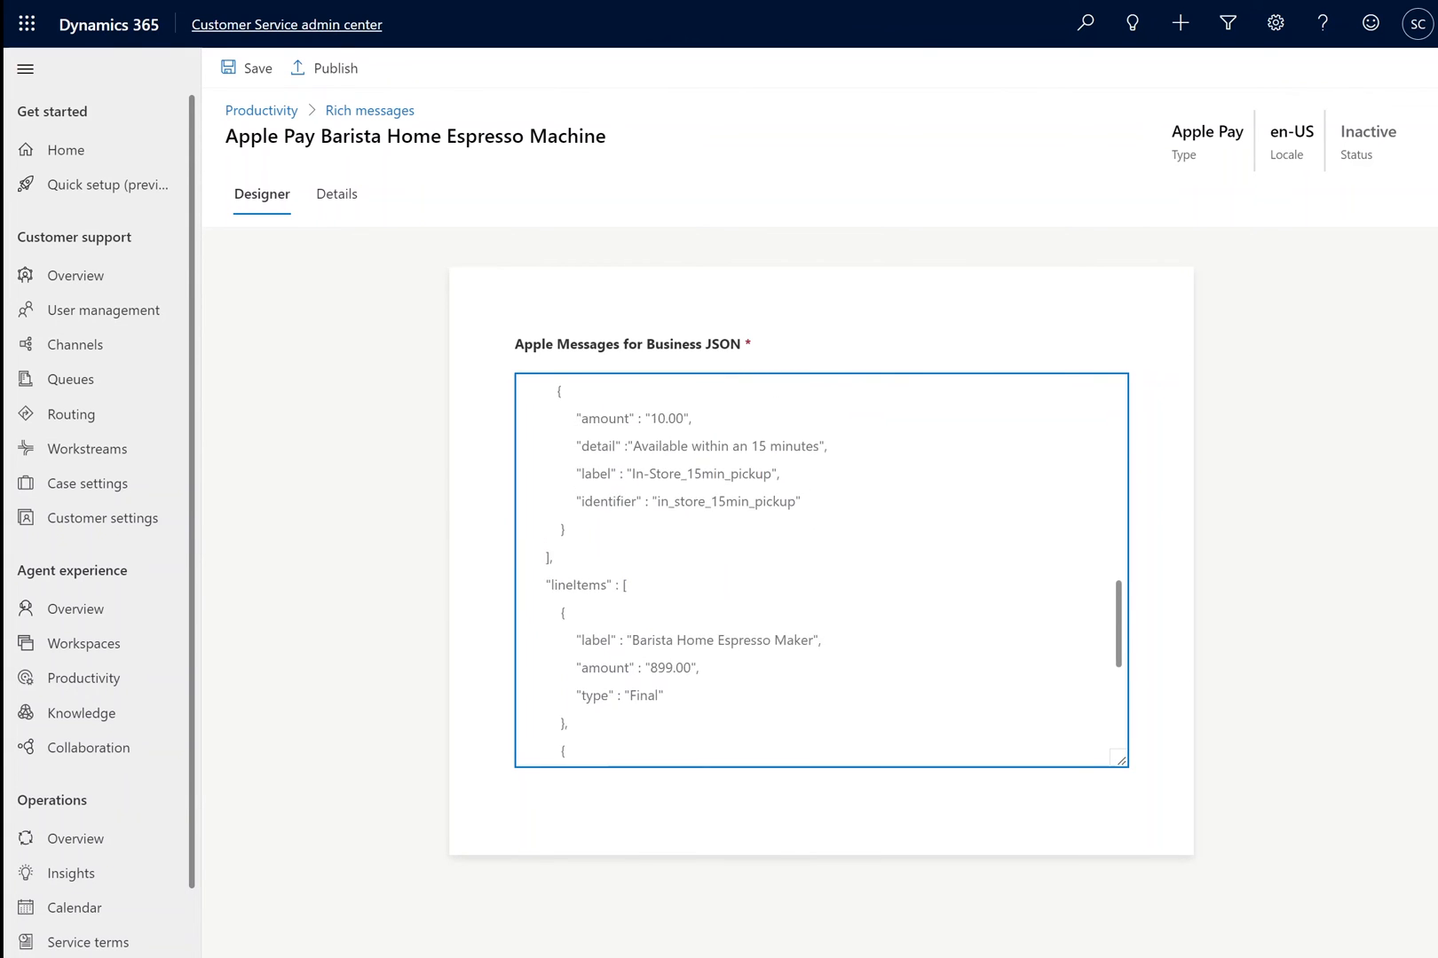
- Publish the Apple Pay Barista Home Espresso Machine message and go back to the list
{"action": "scroll", "scroll_direction": "up", "scroll_amount": 3}
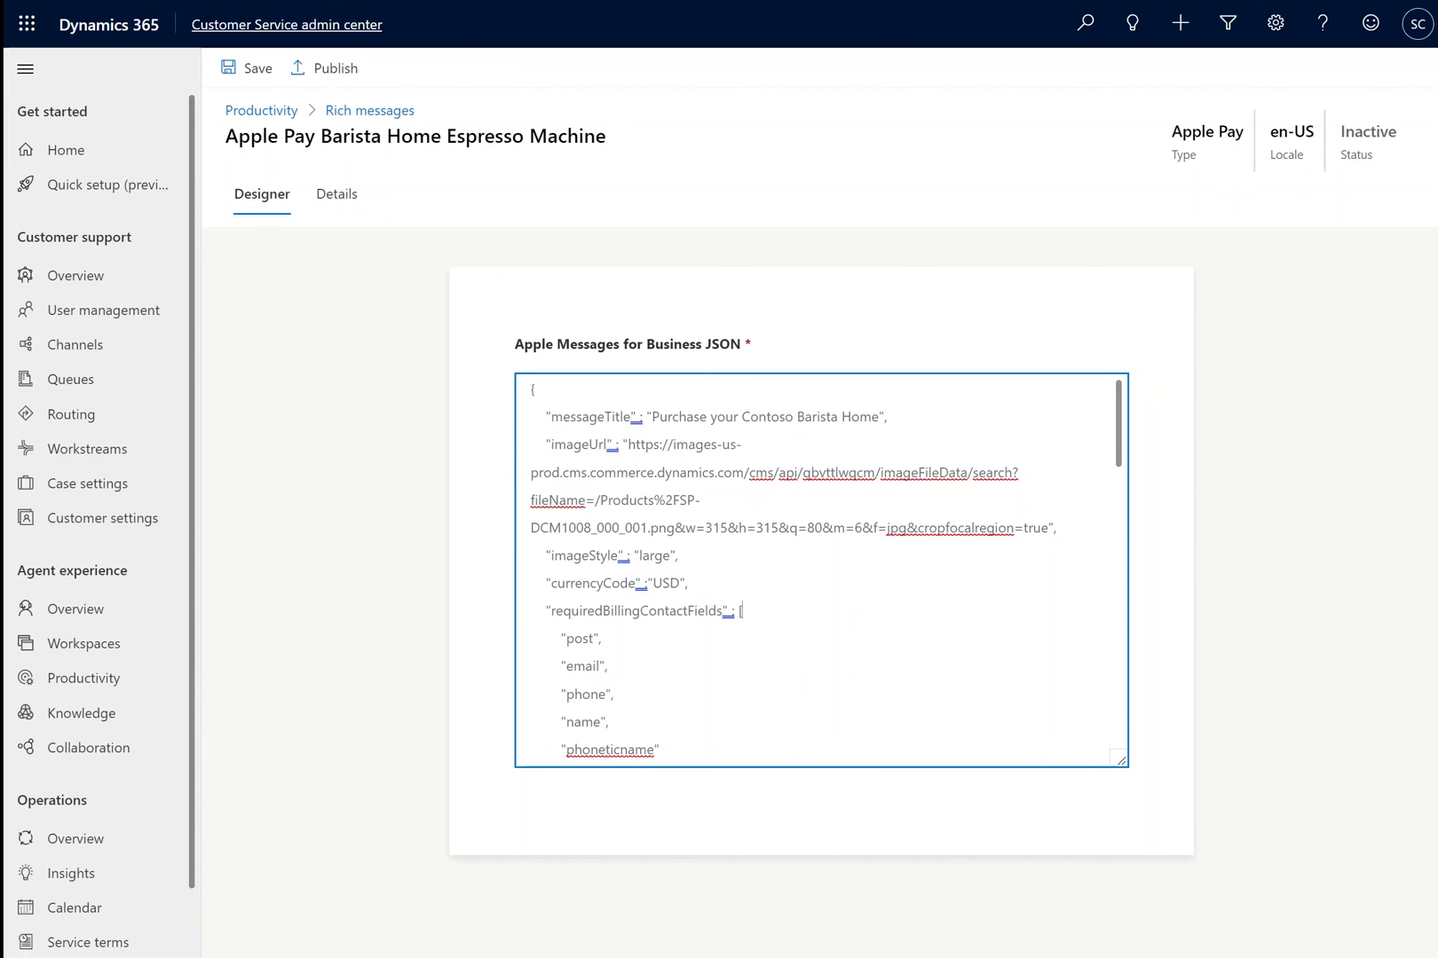
{"action": "left_click", "coordinate": [245, 67]}
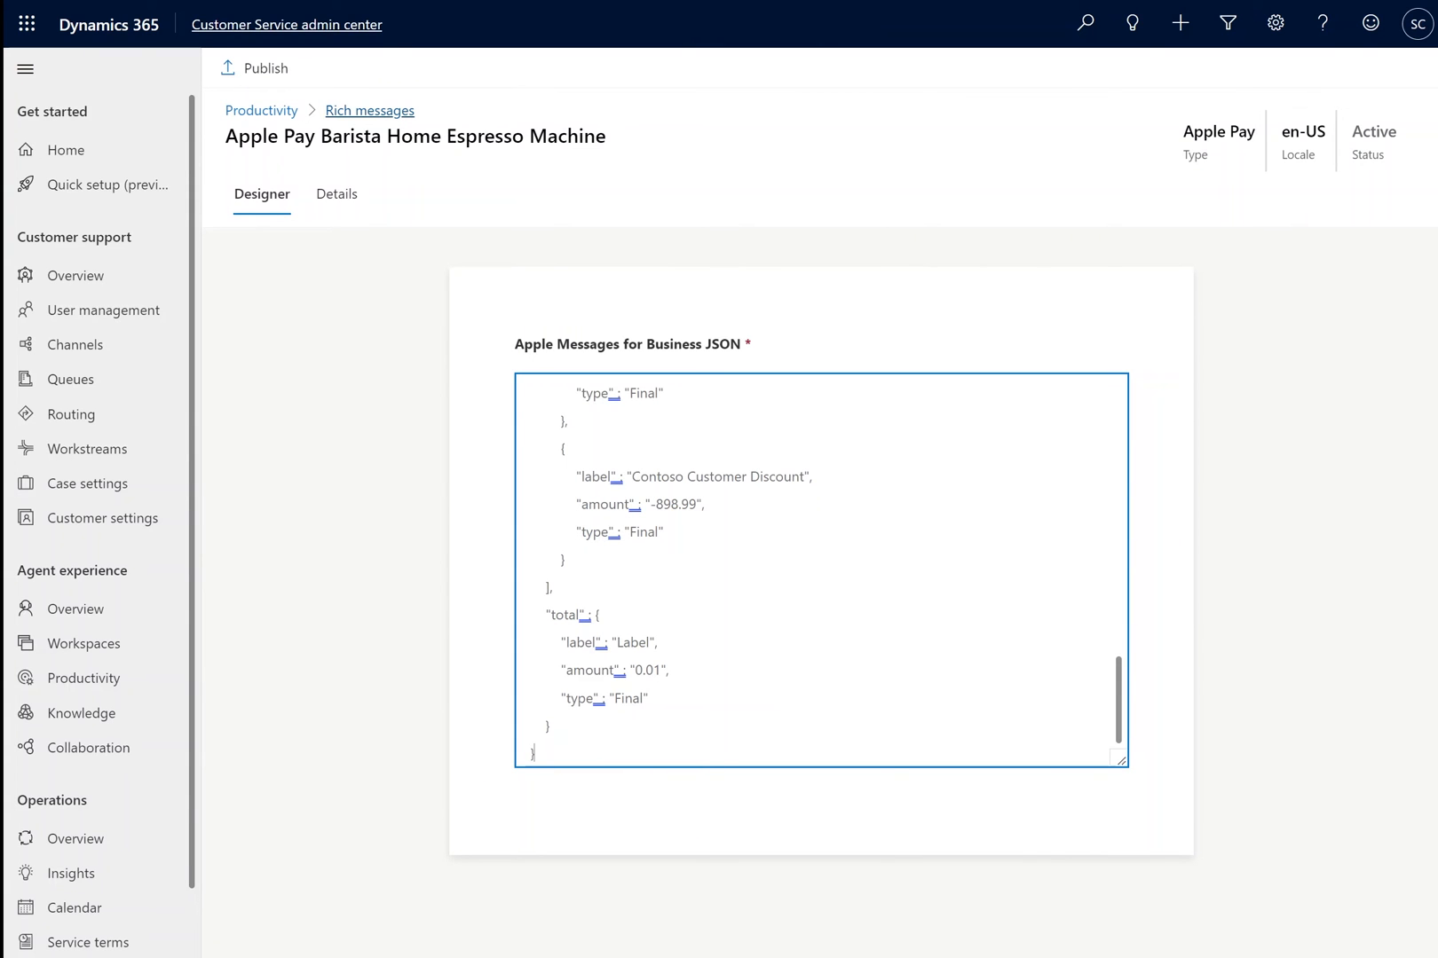
{"action": "left_click", "coordinate": [369, 110]}
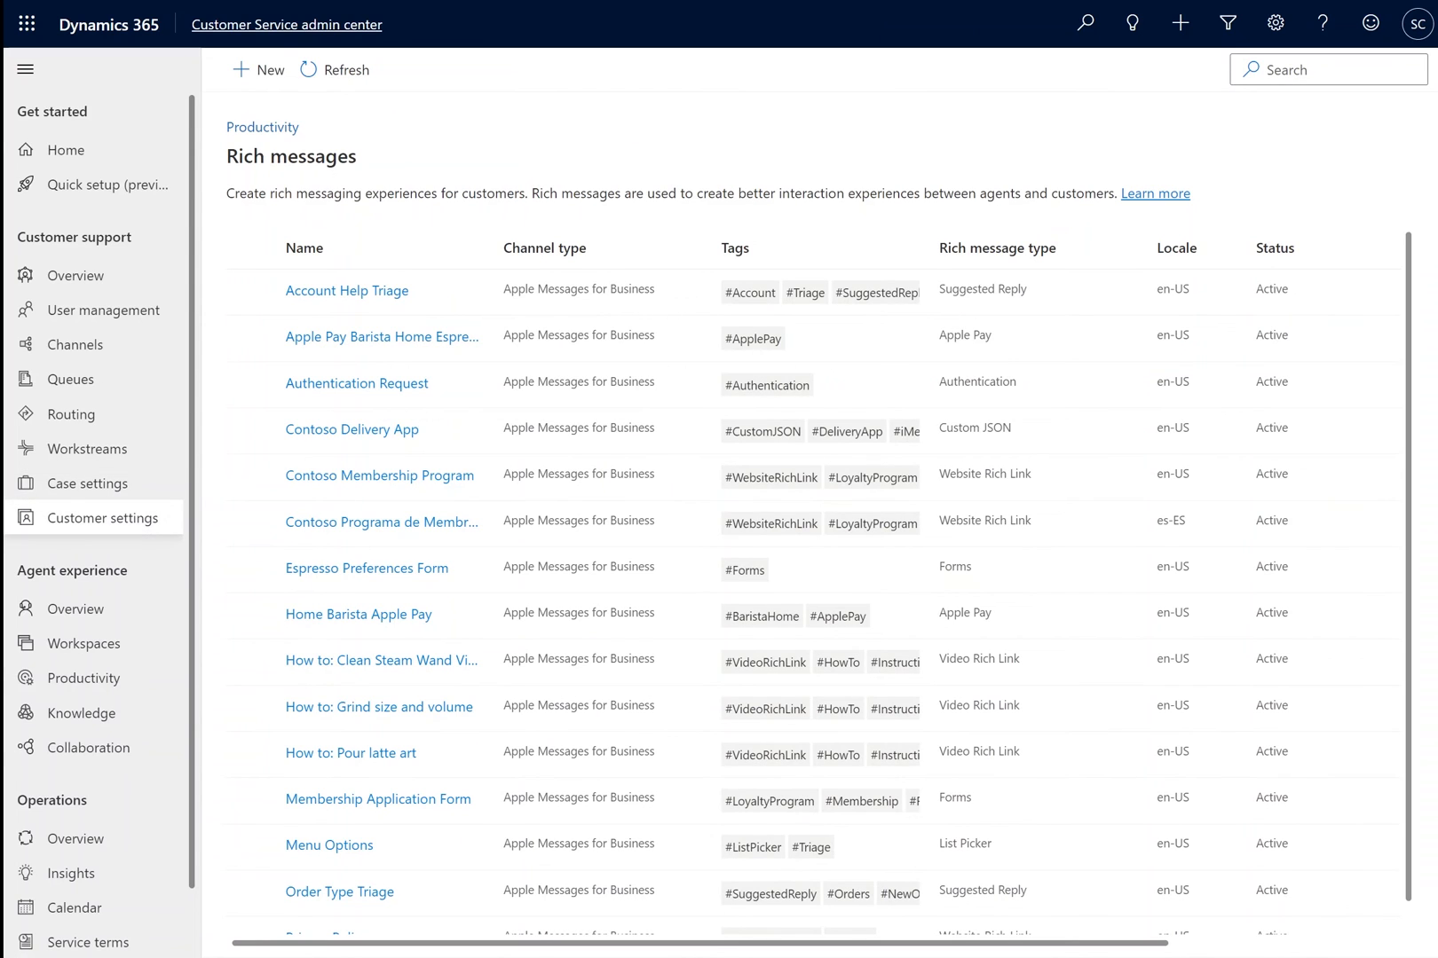
- Go to Customer settings payment profiles and add a new payment profile
{"action": "left_click", "coordinate": [105, 517]}
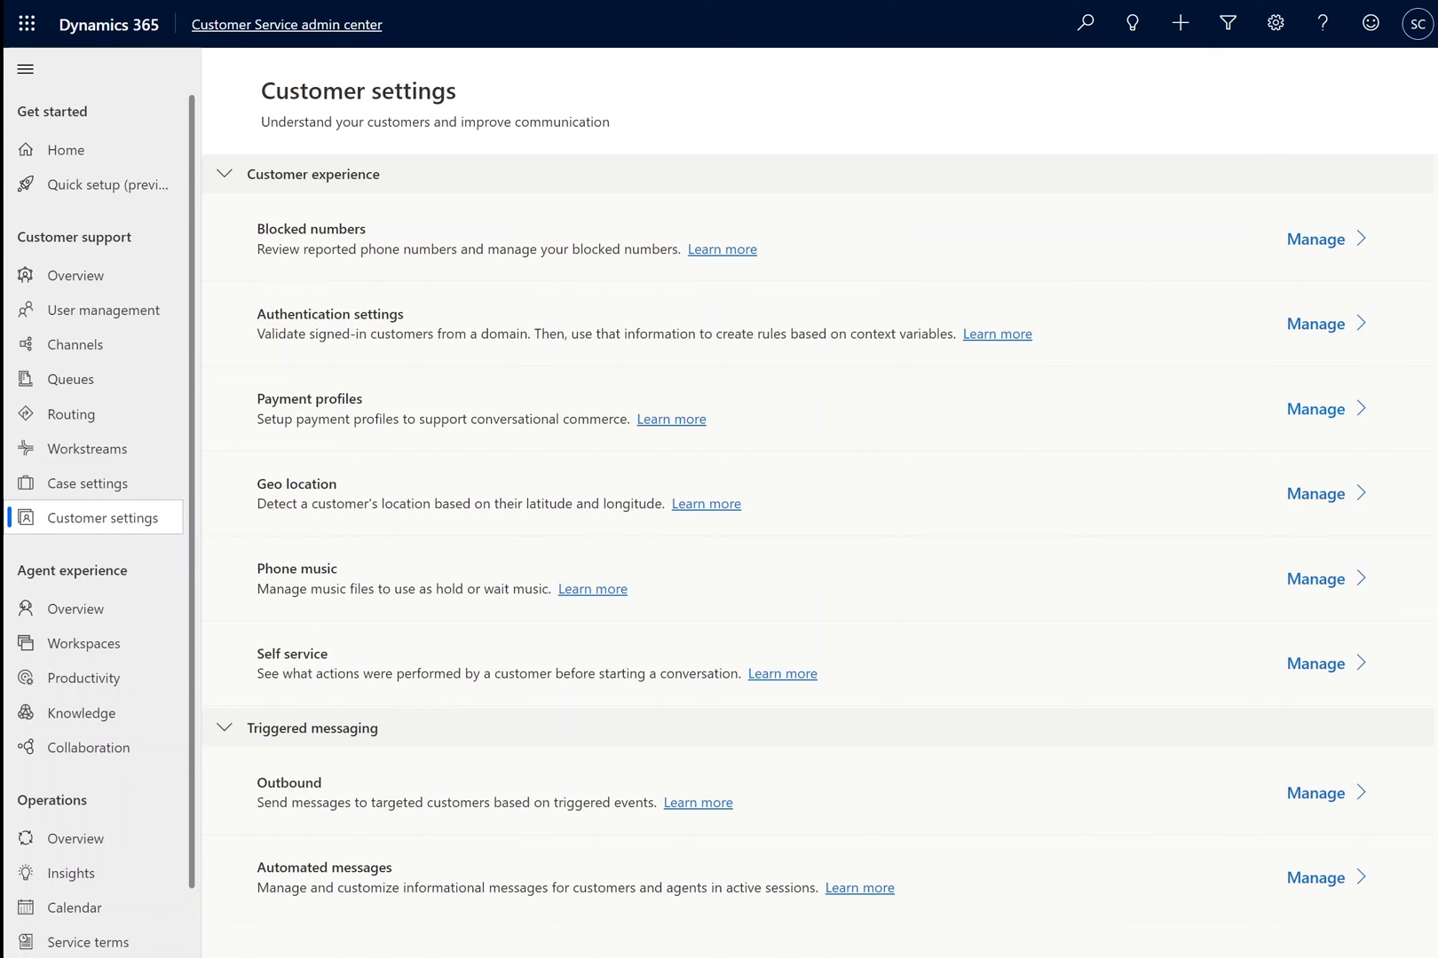
{"action": "left_click", "coordinate": [106, 516]}
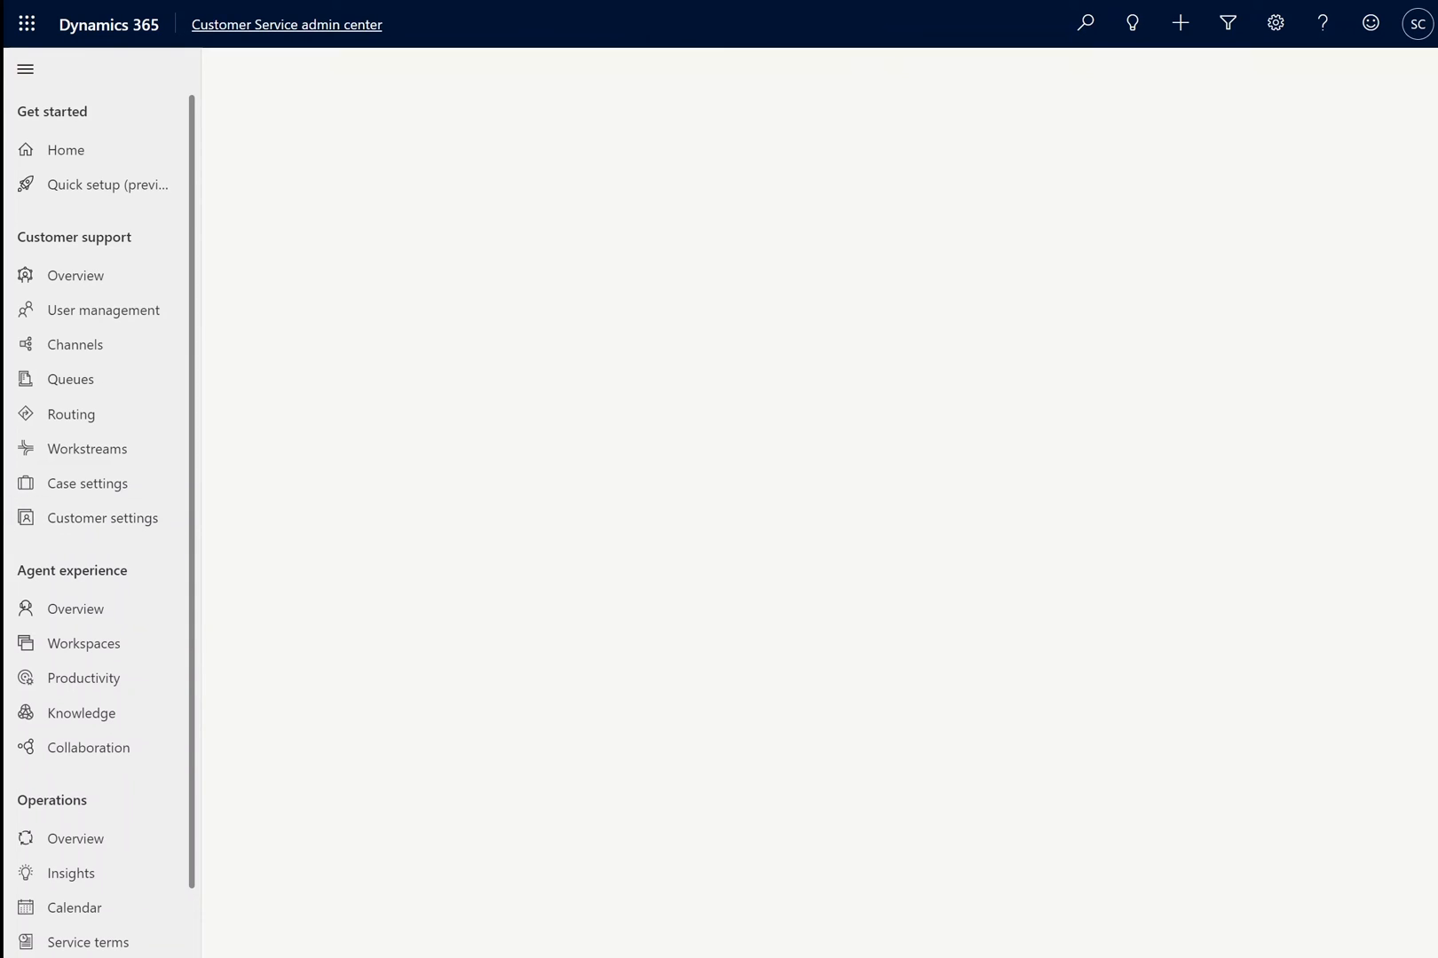
{"action": "left_click", "coordinate": [102, 516]}
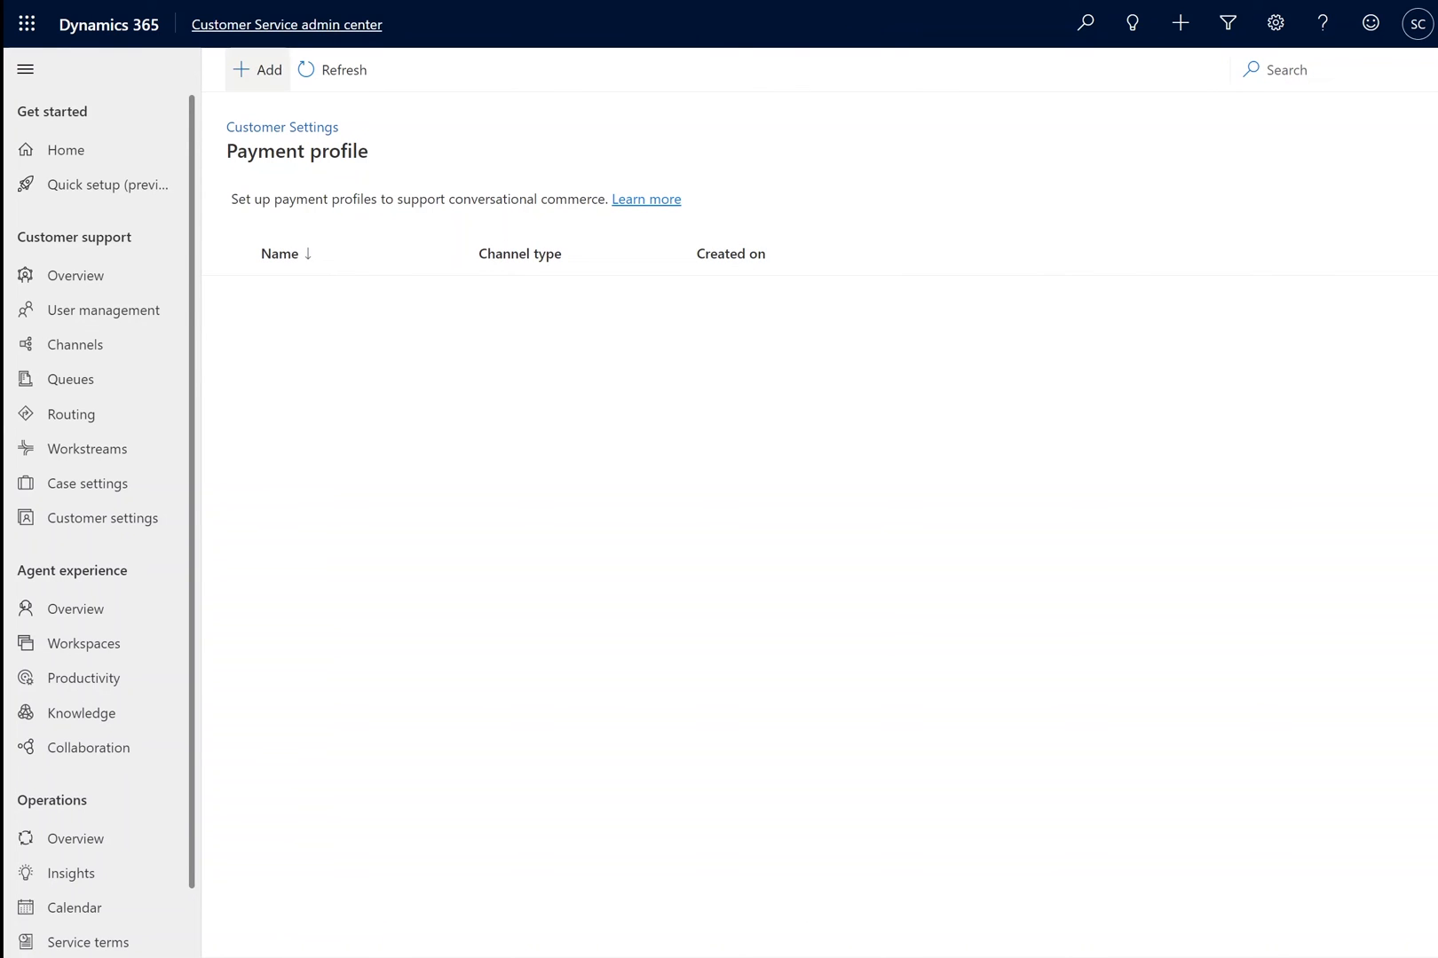
{"action": "left_click", "coordinate": [257, 69]}
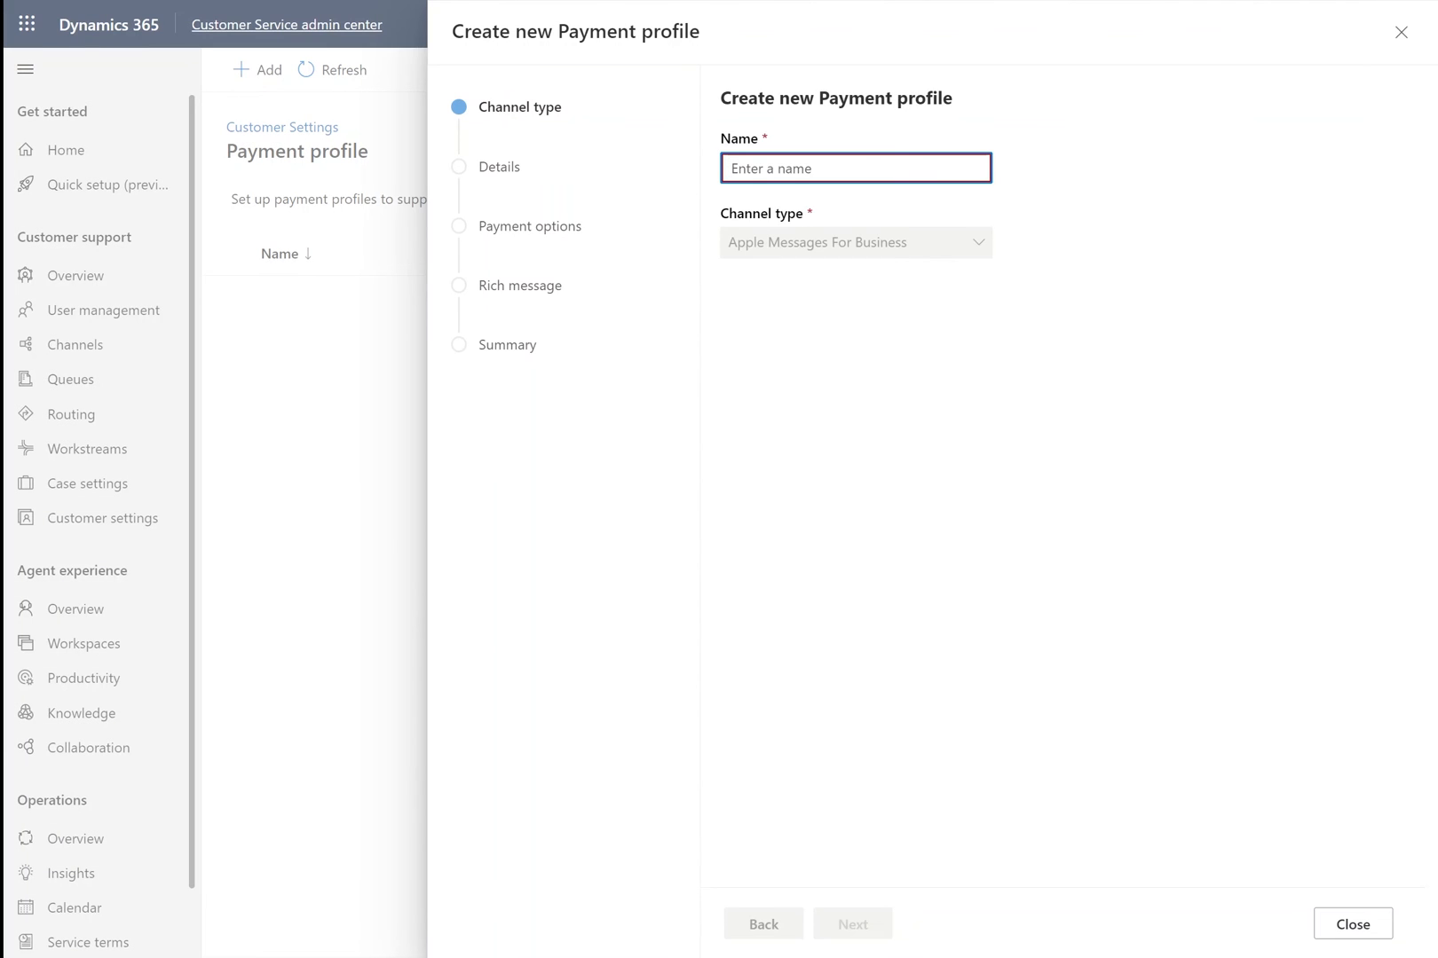
- Name the new profile Apple Pay Payment Profile
{"action": "type", "text": "Apple"}
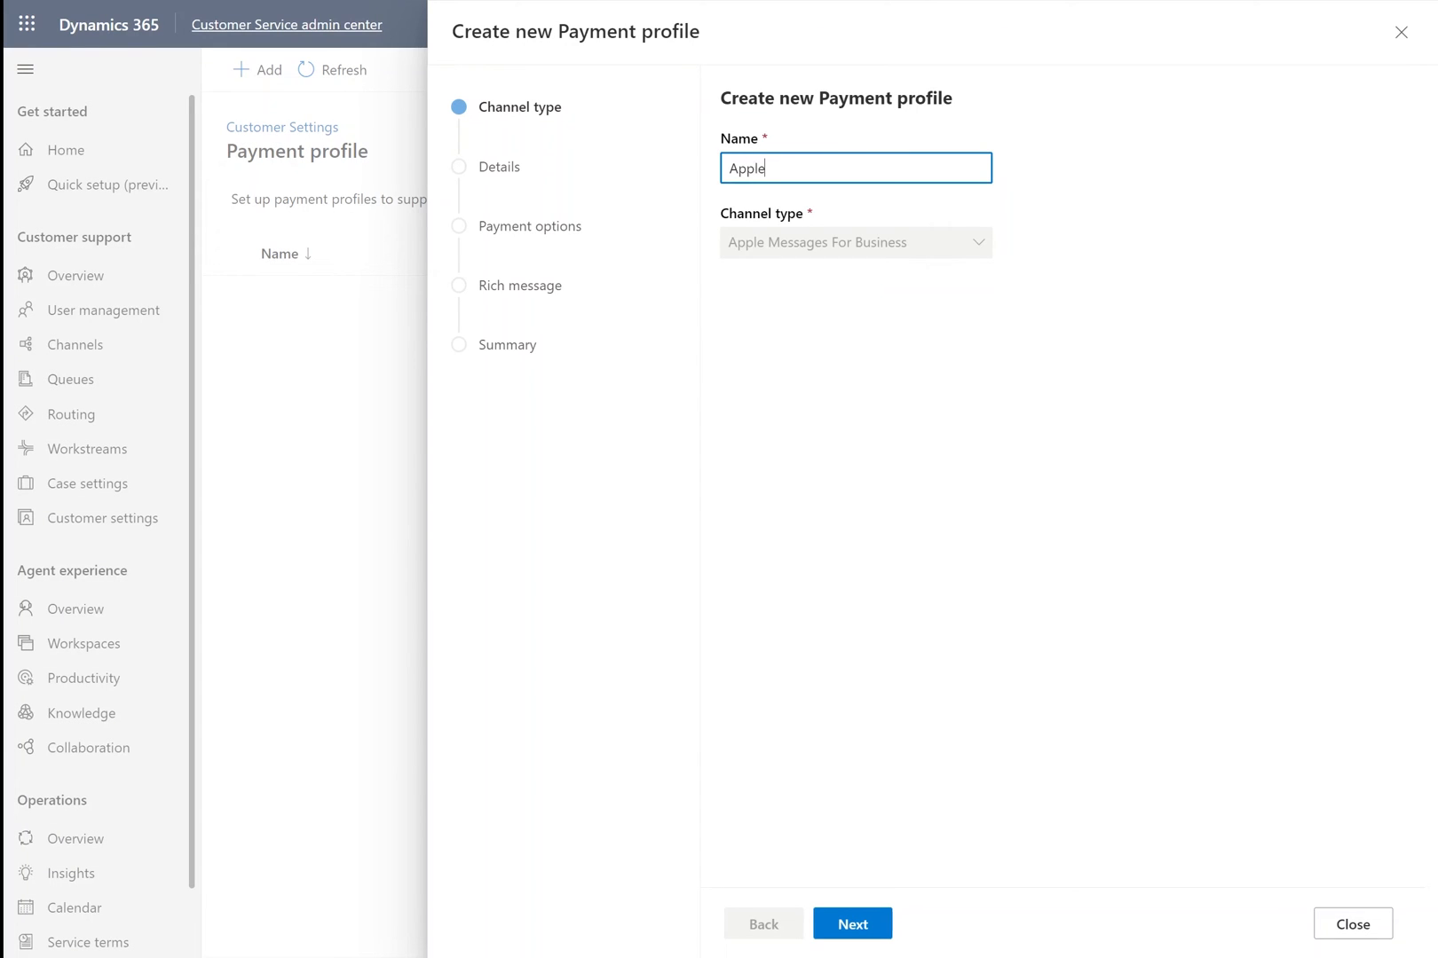
{"action": "type", "text": "Pay"}
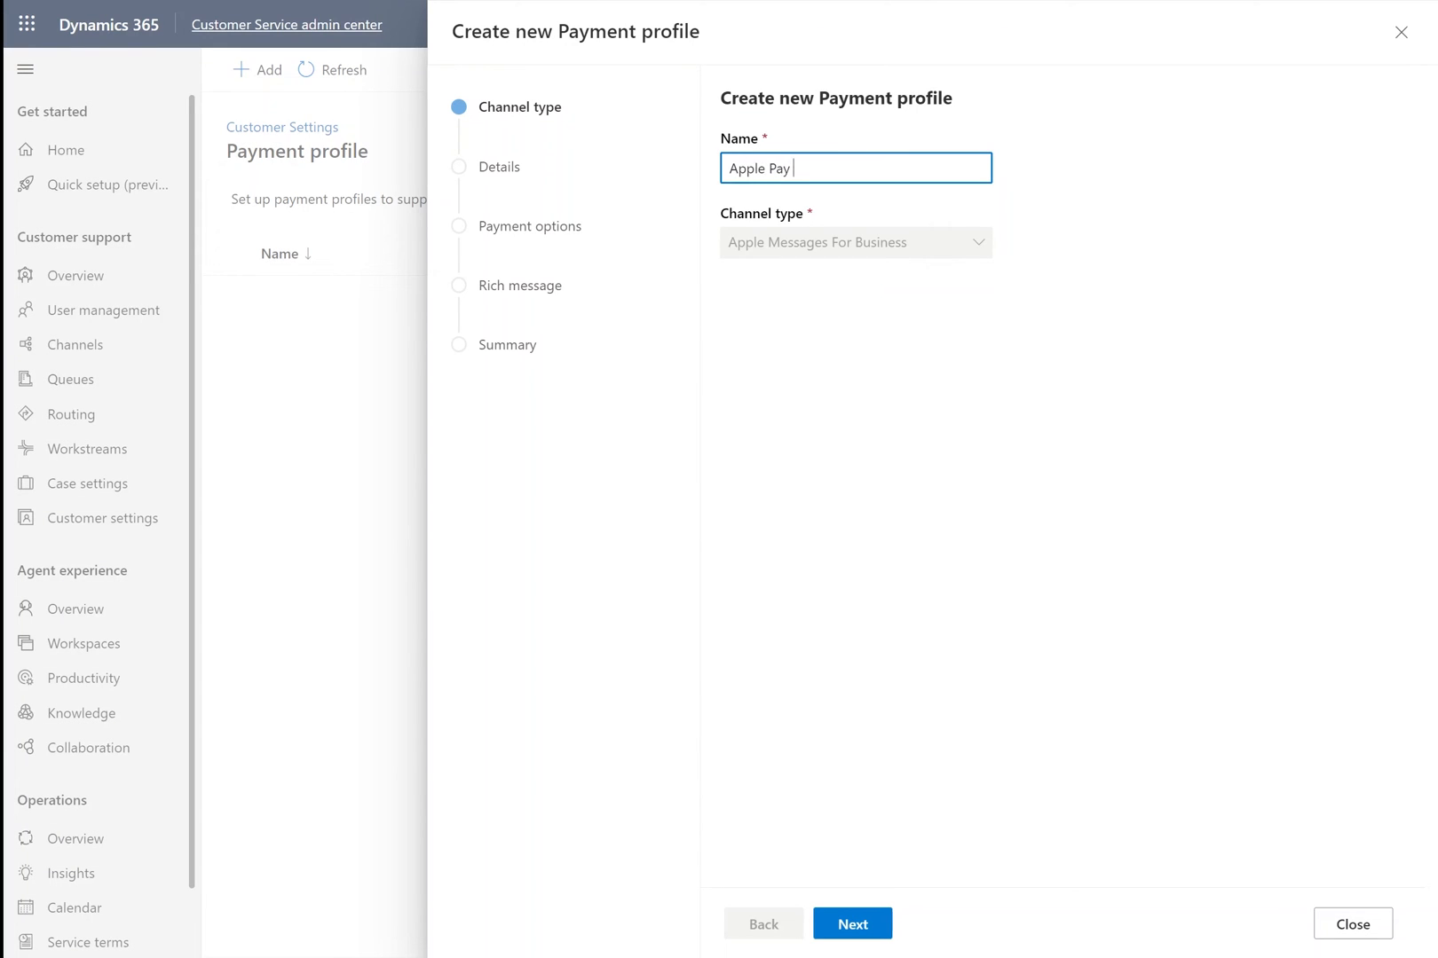
{"action": "type", "text": "Payment P"}
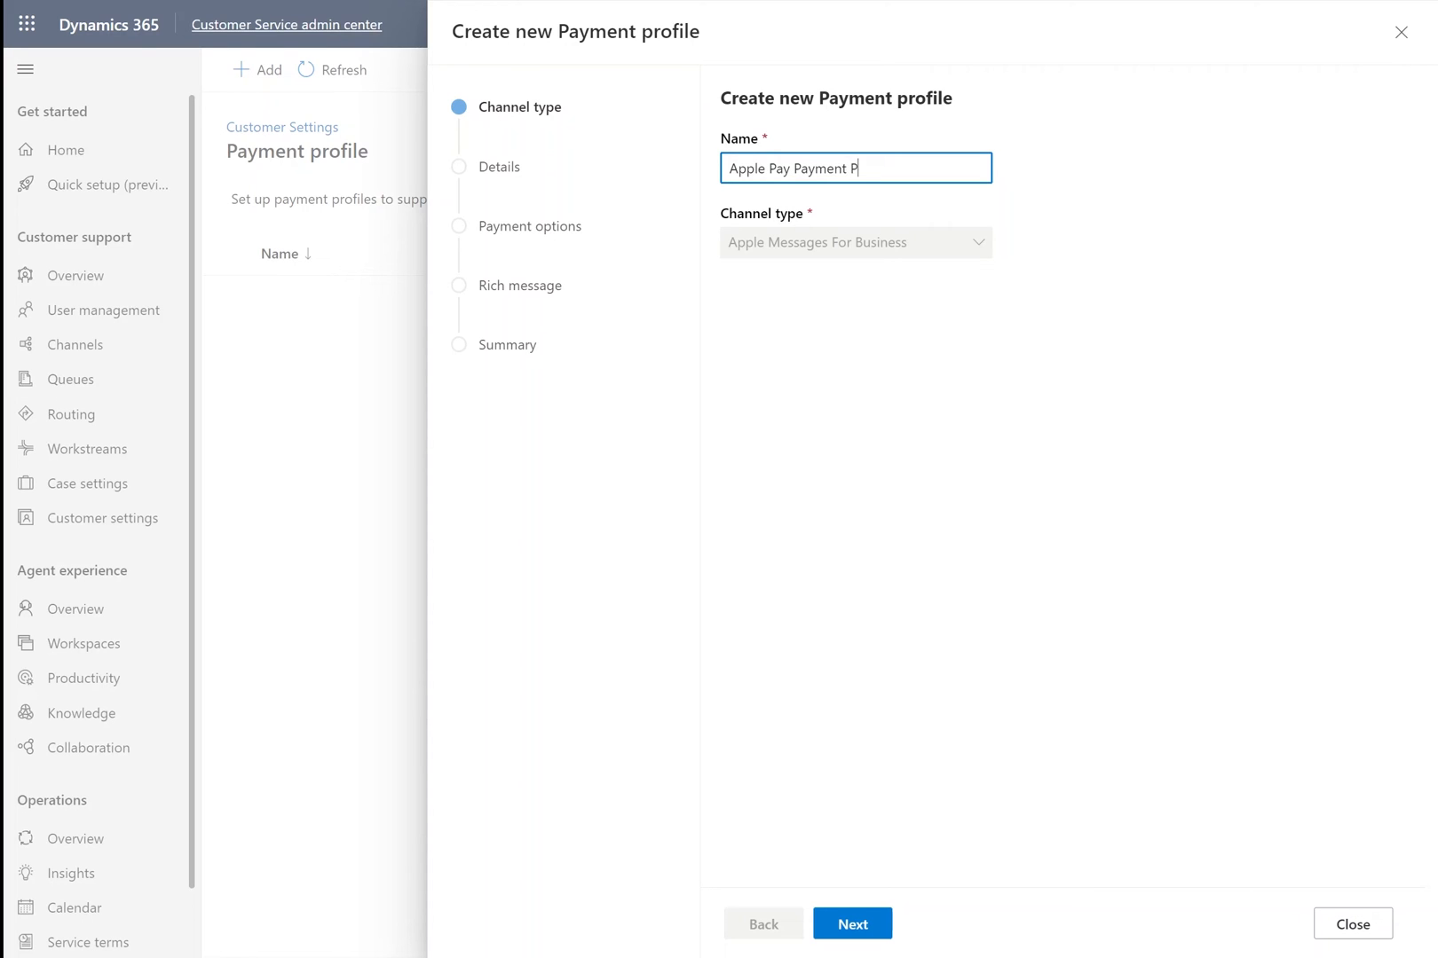
{"action": "type", "text": "rofile"}
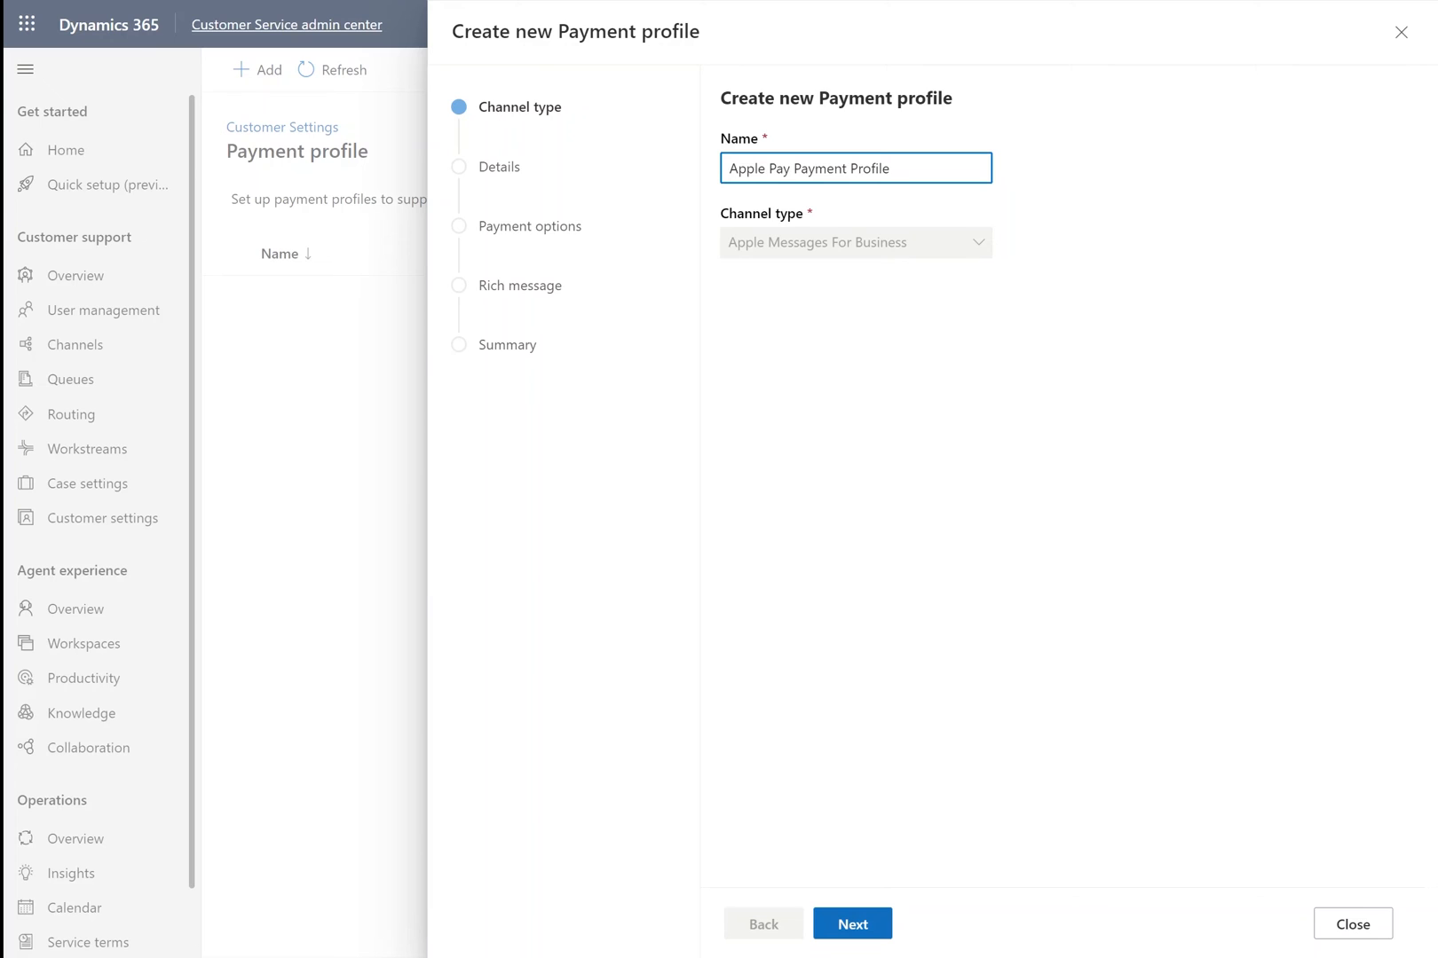
- Enter merchant name Contoso Coffee, attach the merchant certificate, and fill the domain URL
{"action": "left_click", "coordinate": [850, 923]}
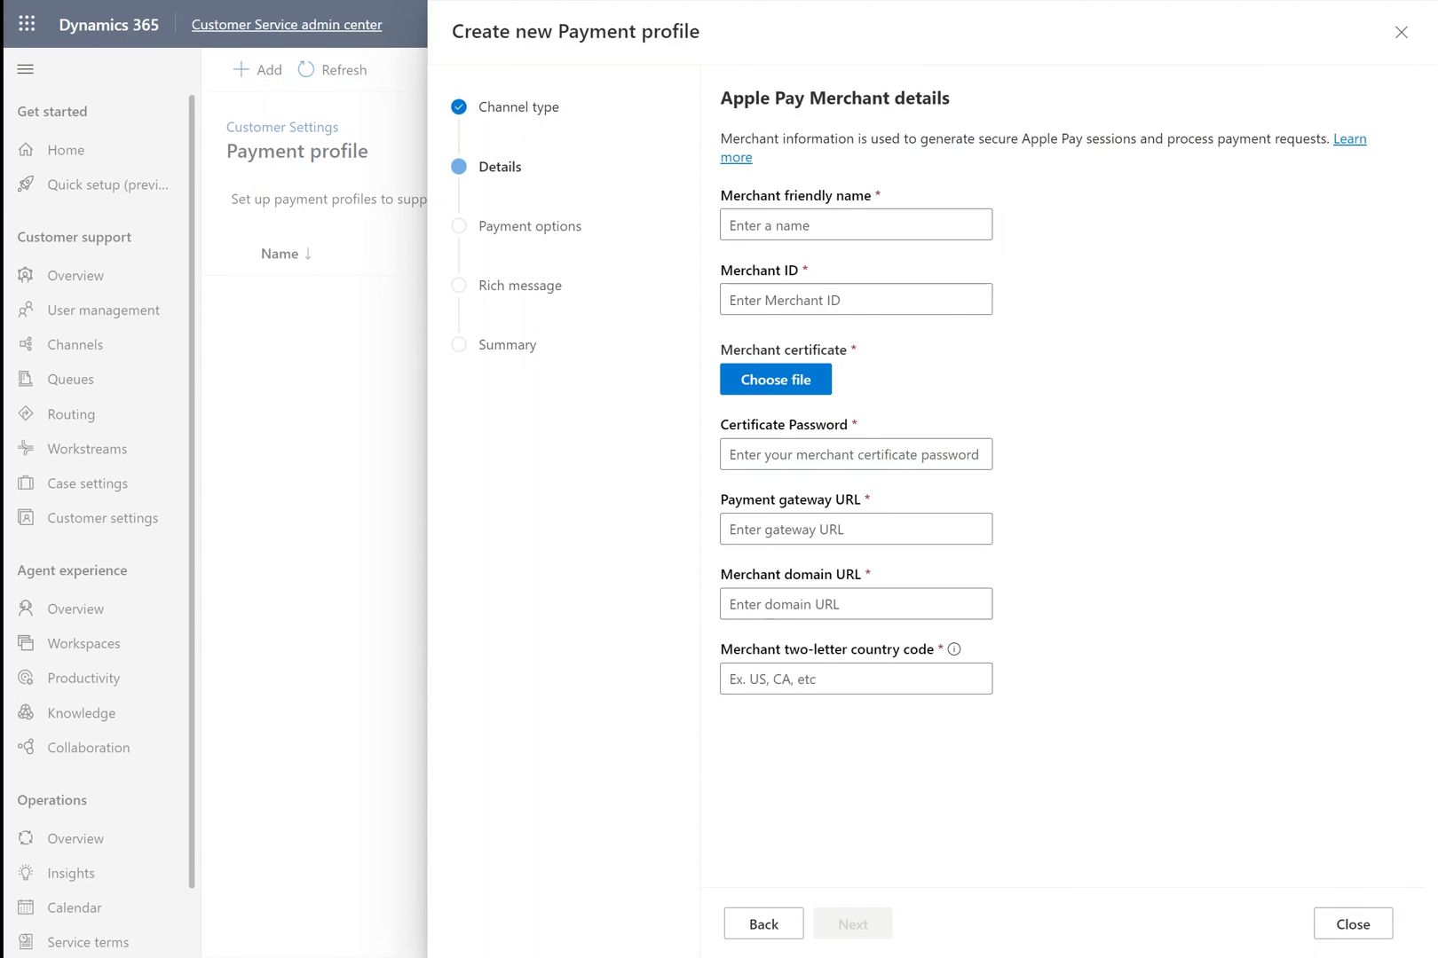
{"action": "type", "text": "Cont"}
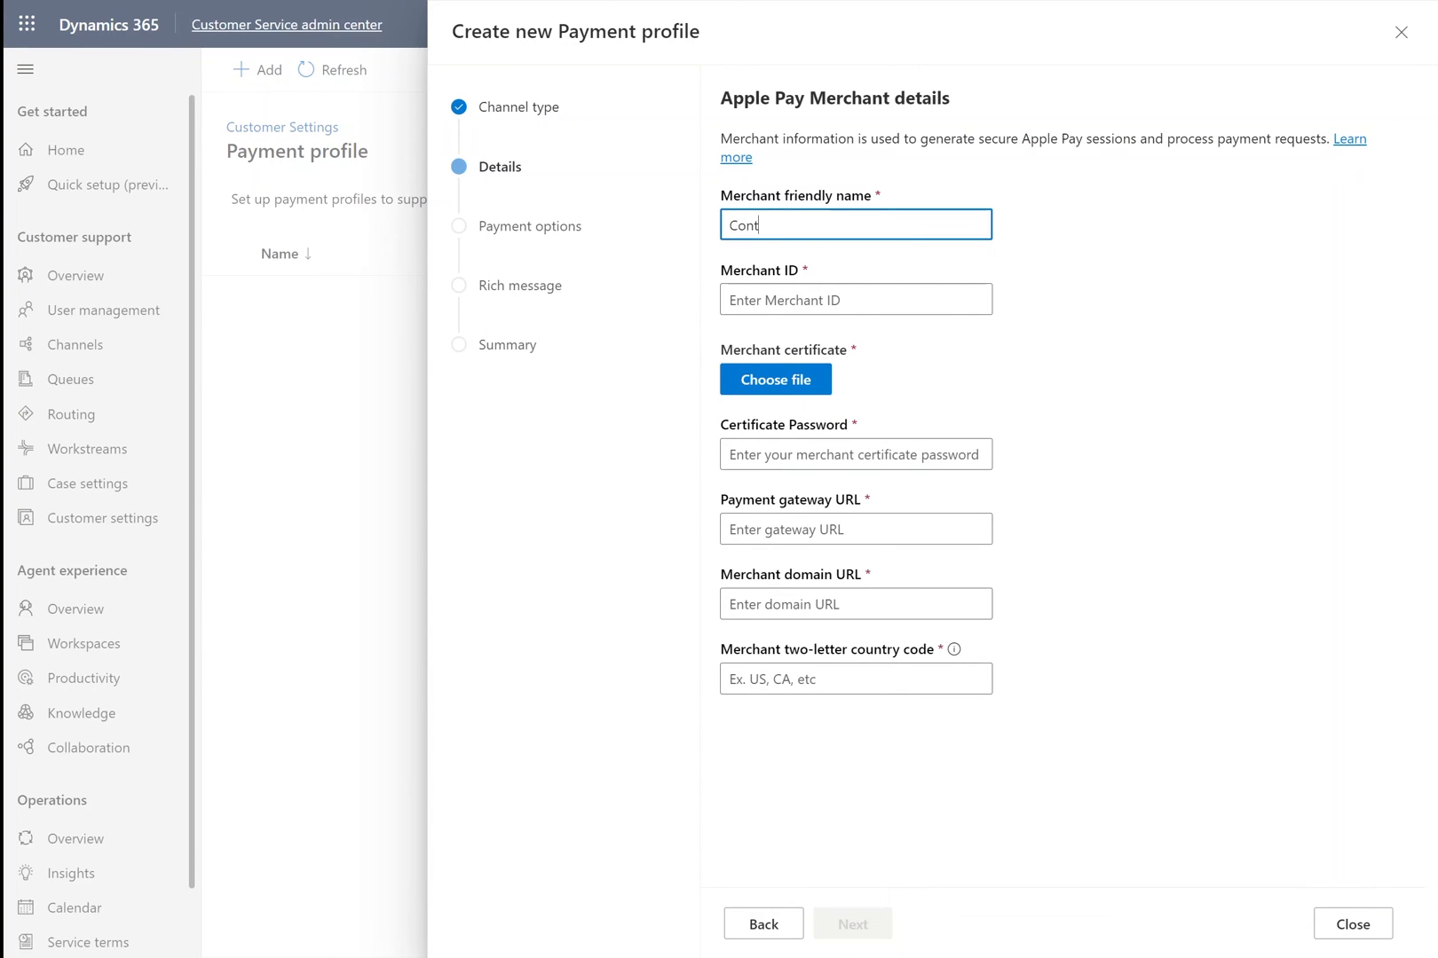
{"action": "type", "text": "oso Coff"}
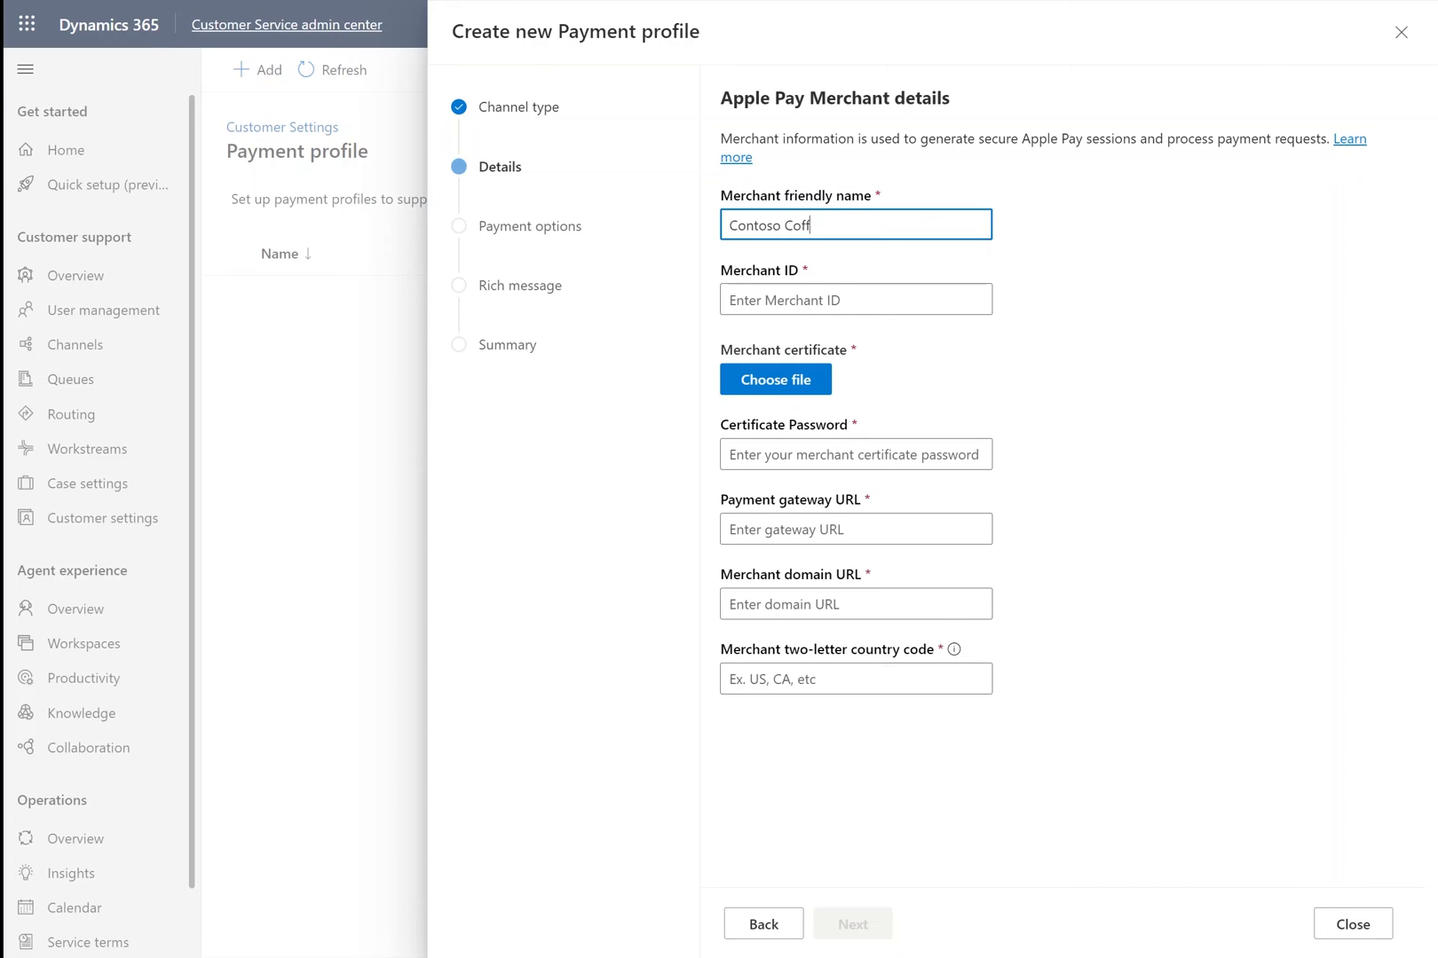
{"action": "type", "text": "ee"}
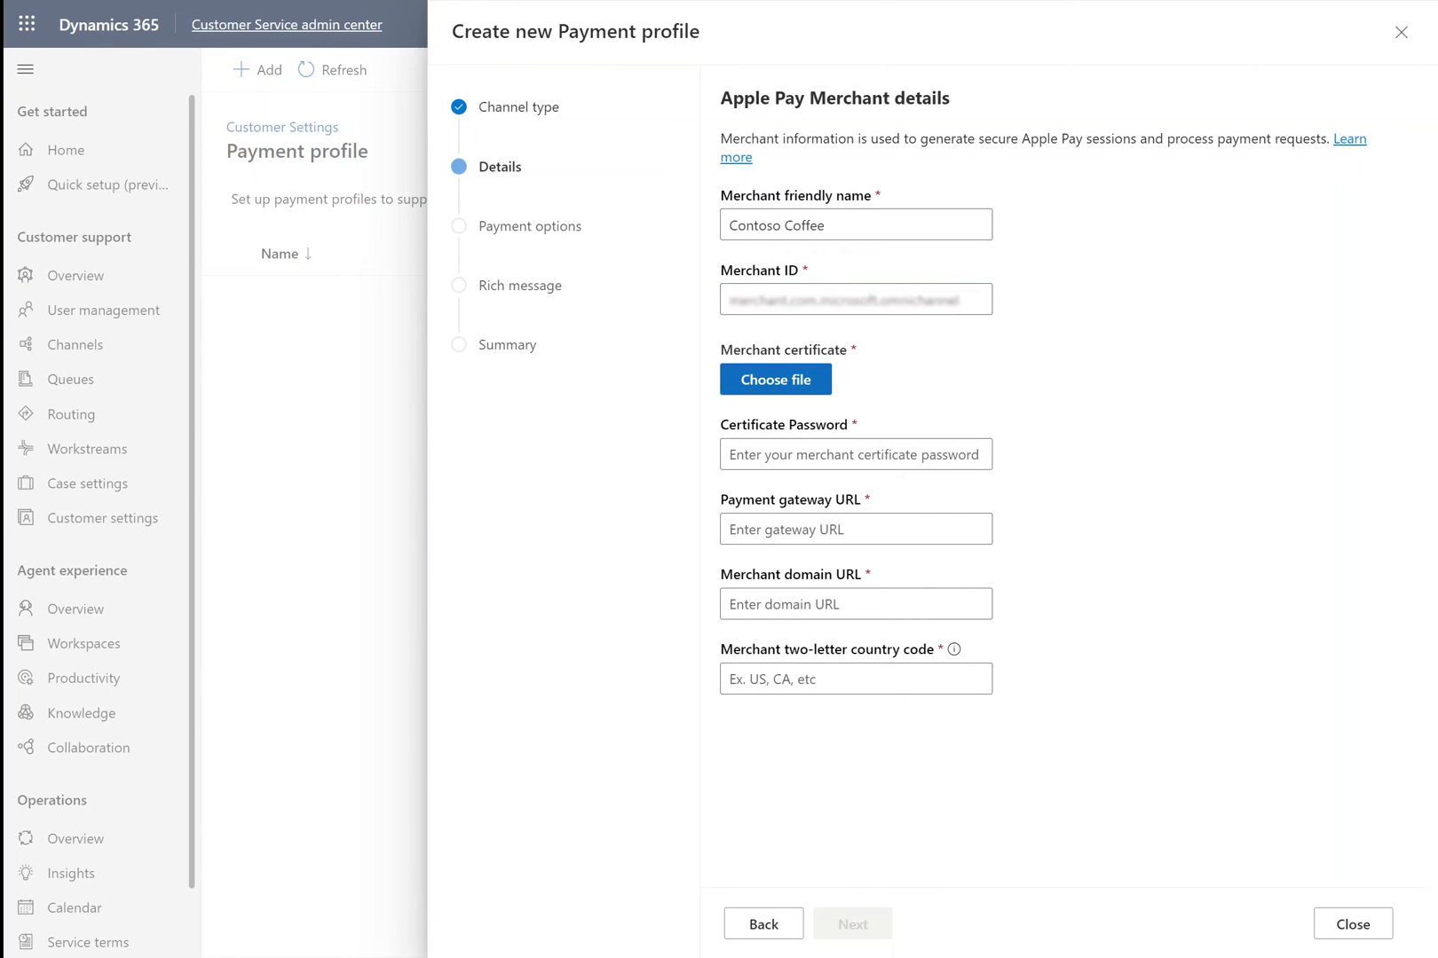
{"action": "left_click", "coordinate": [776, 378]}
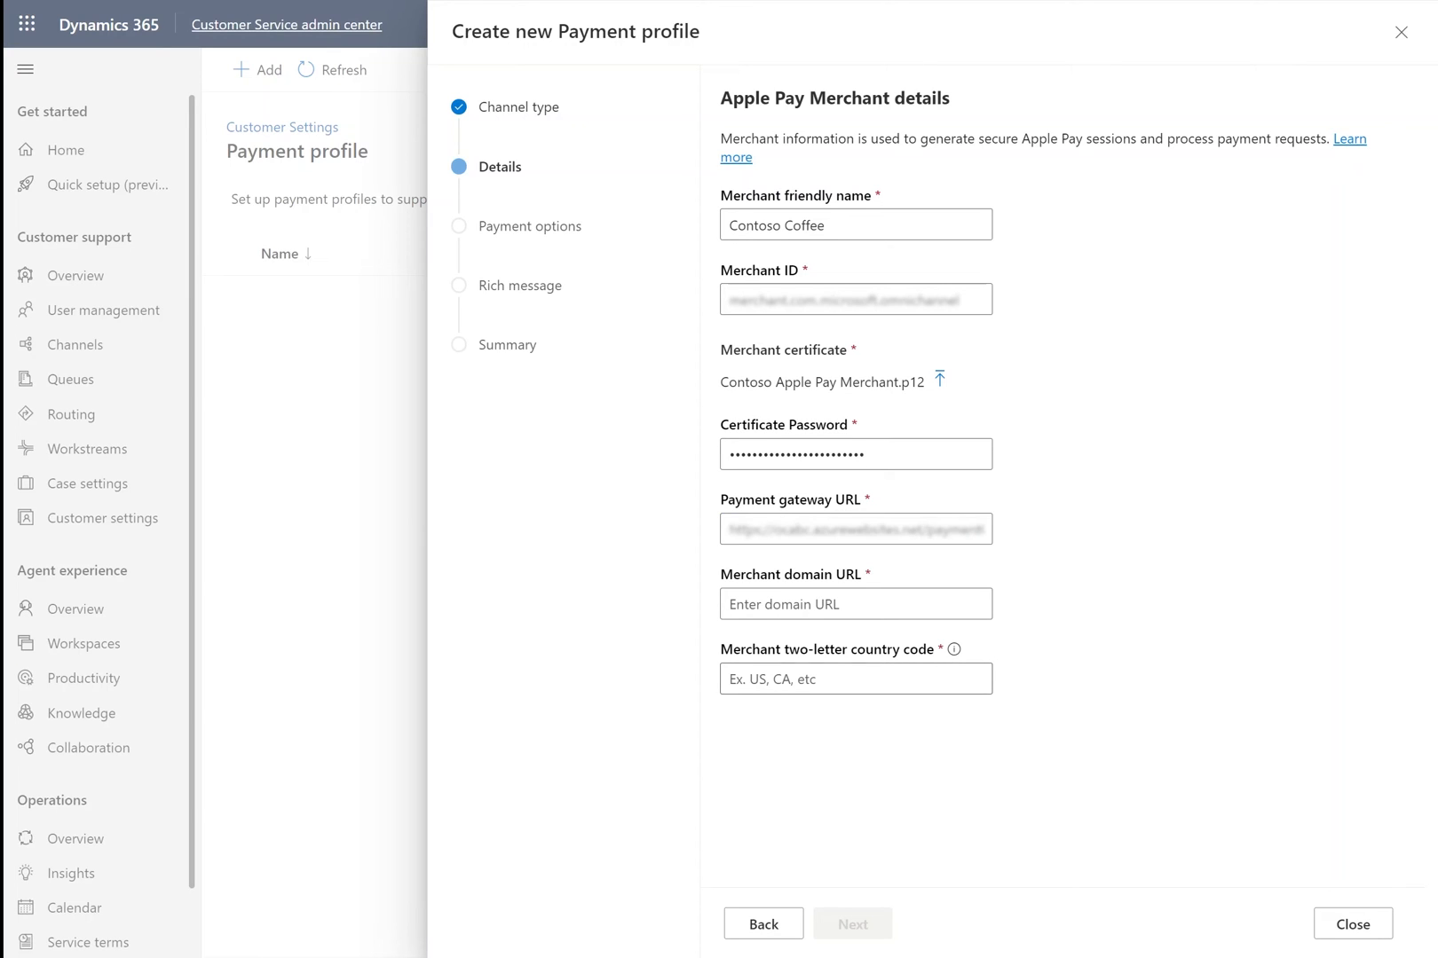
{"action": "left_click", "coordinate": [853, 604]}
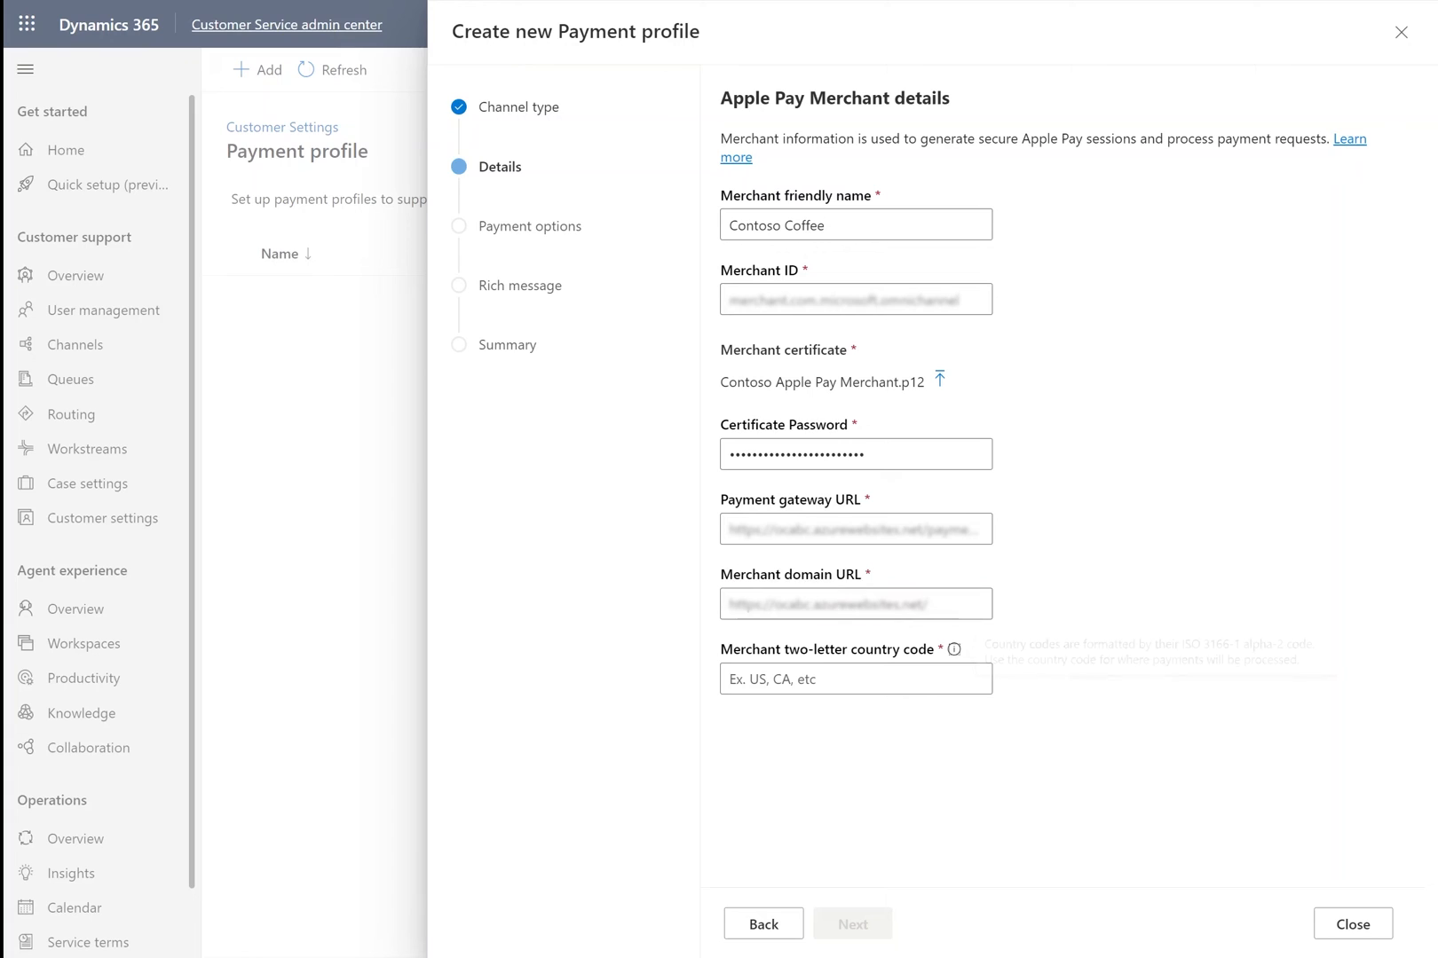
- Set country code US and enable debit card payments in payment options
{"action": "type", "text": "U"}
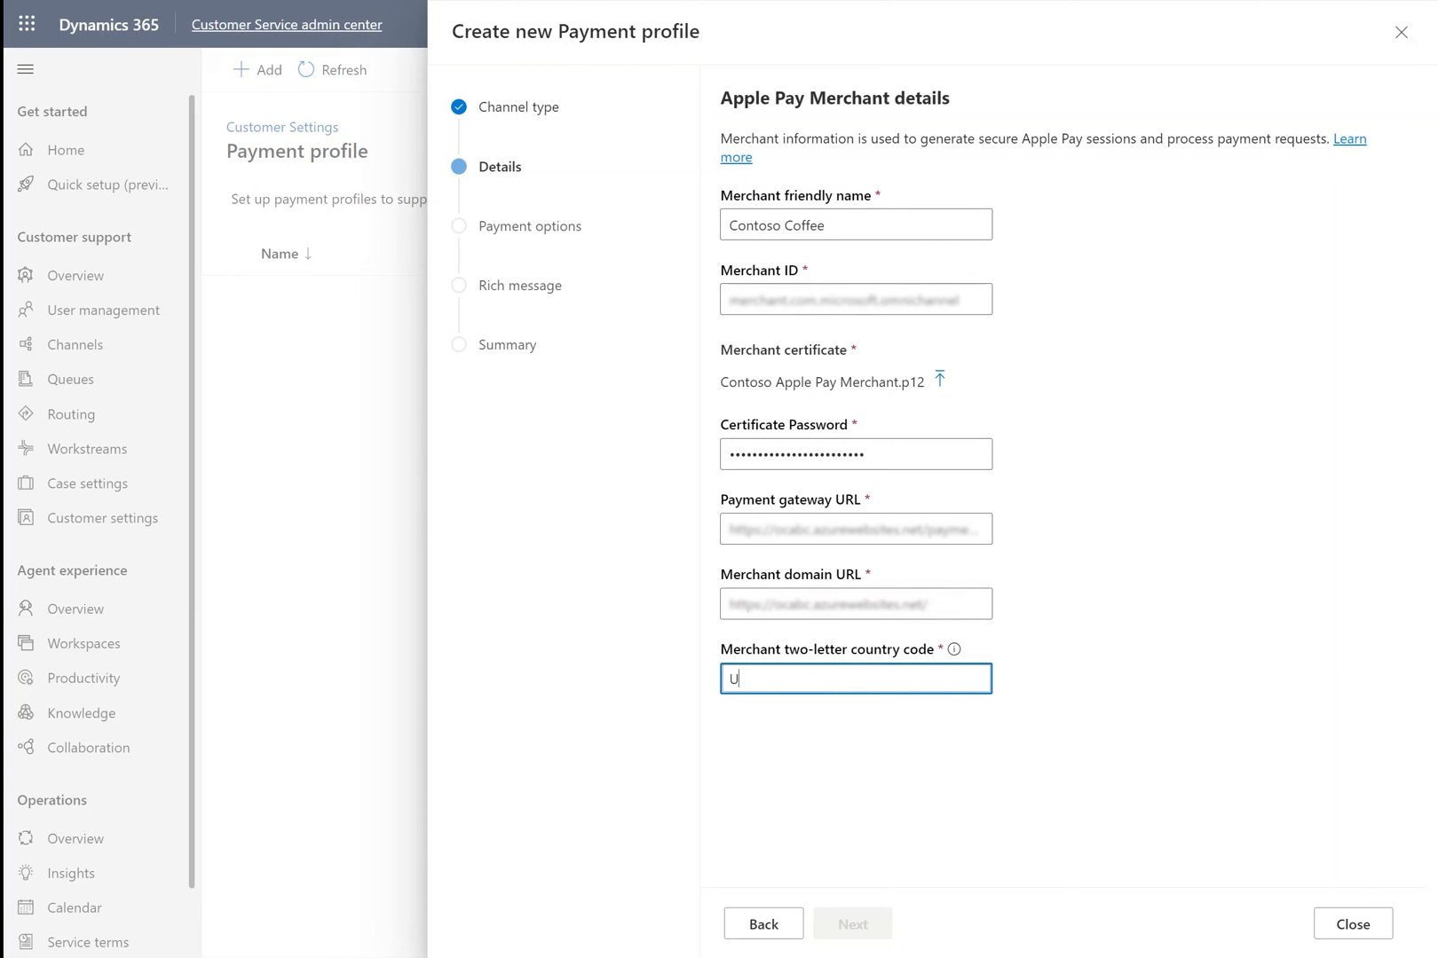
{"action": "type", "text": "S"}
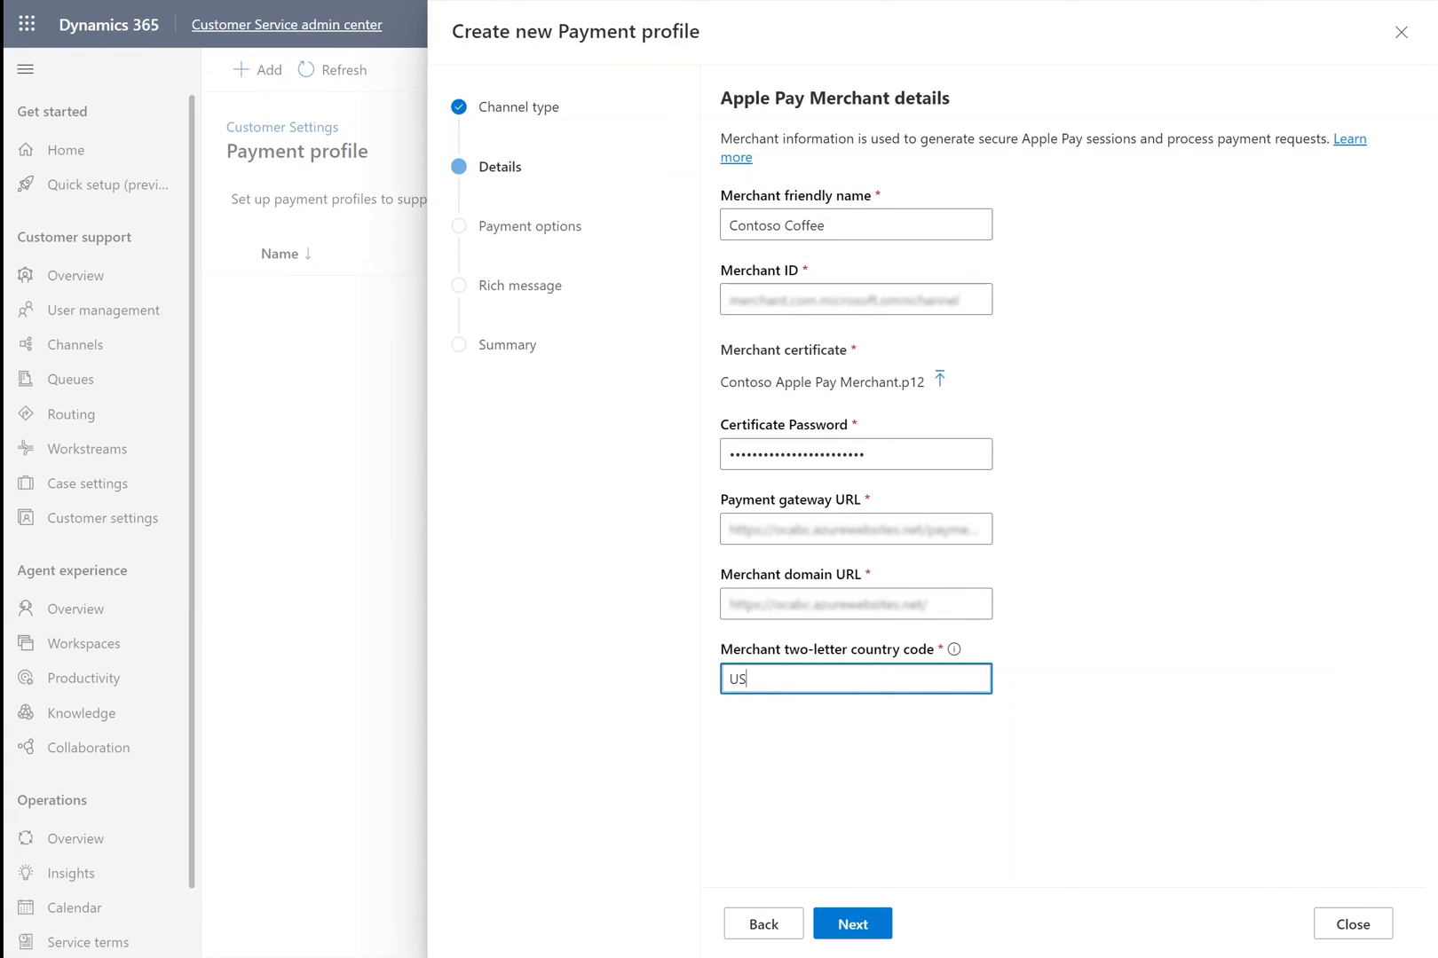
{"action": "left_click", "coordinate": [850, 922]}
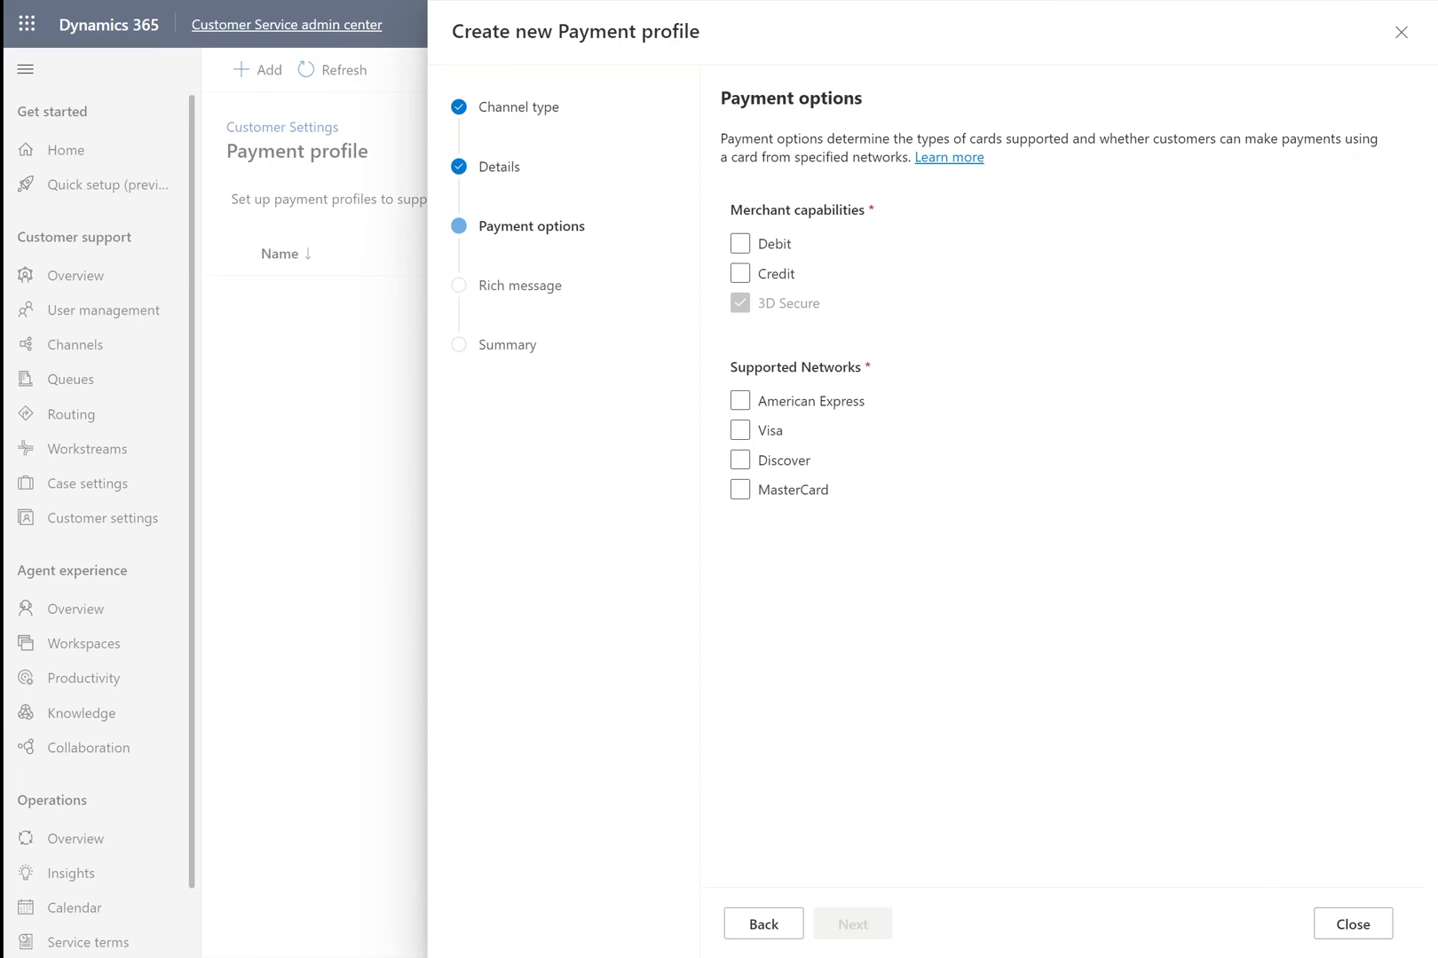
{"action": "left_click", "coordinate": [740, 243]}
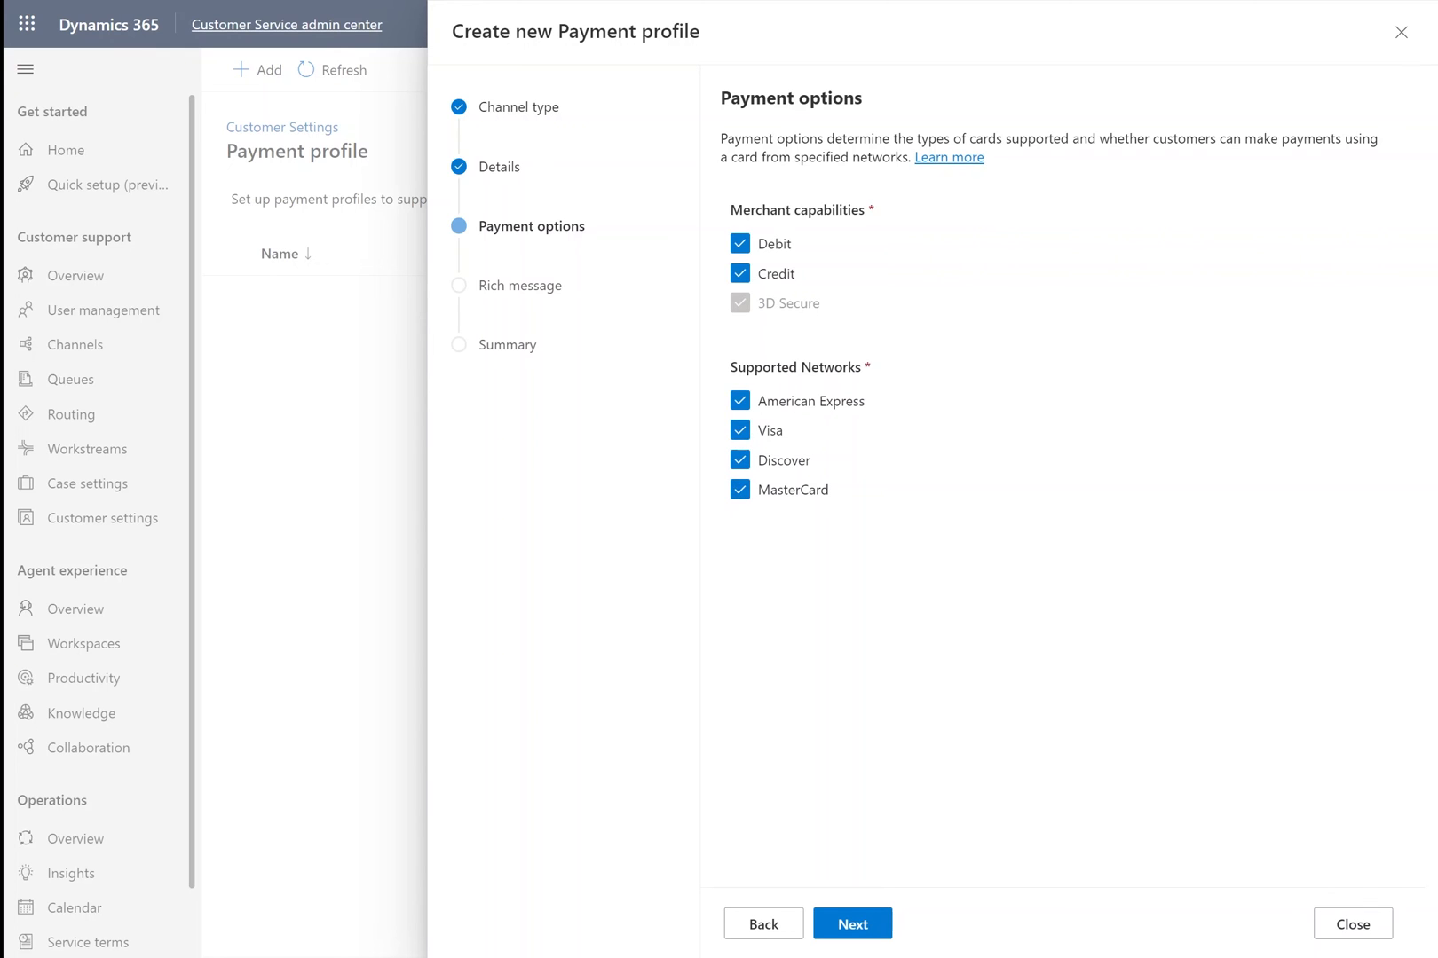
{"action": "left_click", "coordinate": [851, 923]}
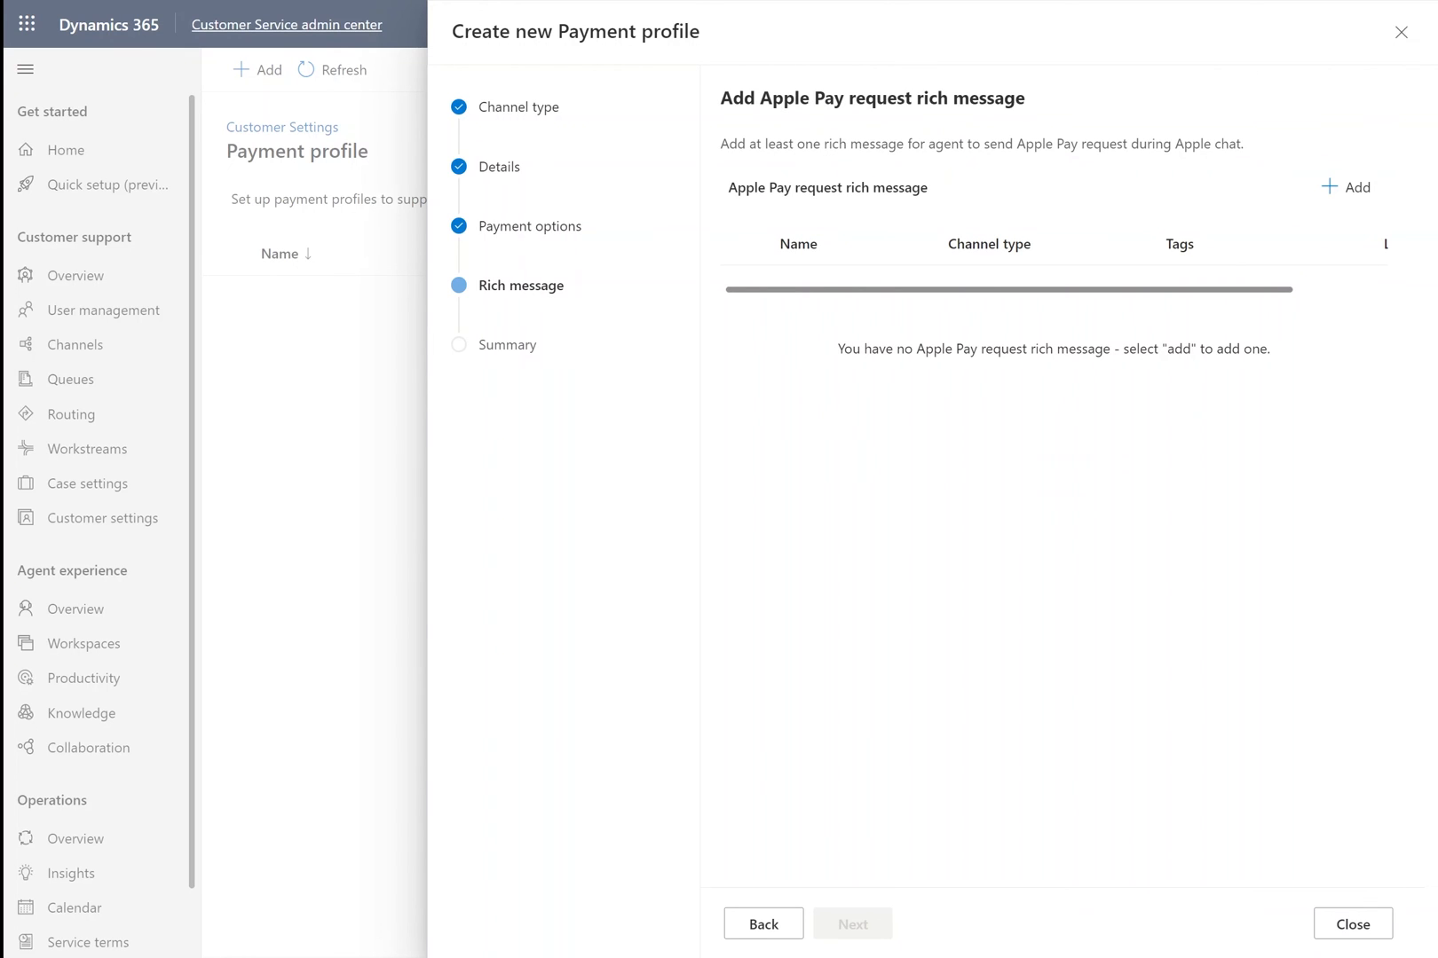
- Attach the Barista Home Espresso Machine and Home Barista Apple Pay messages and create the profile
{"action": "left_click", "coordinate": [1354, 186]}
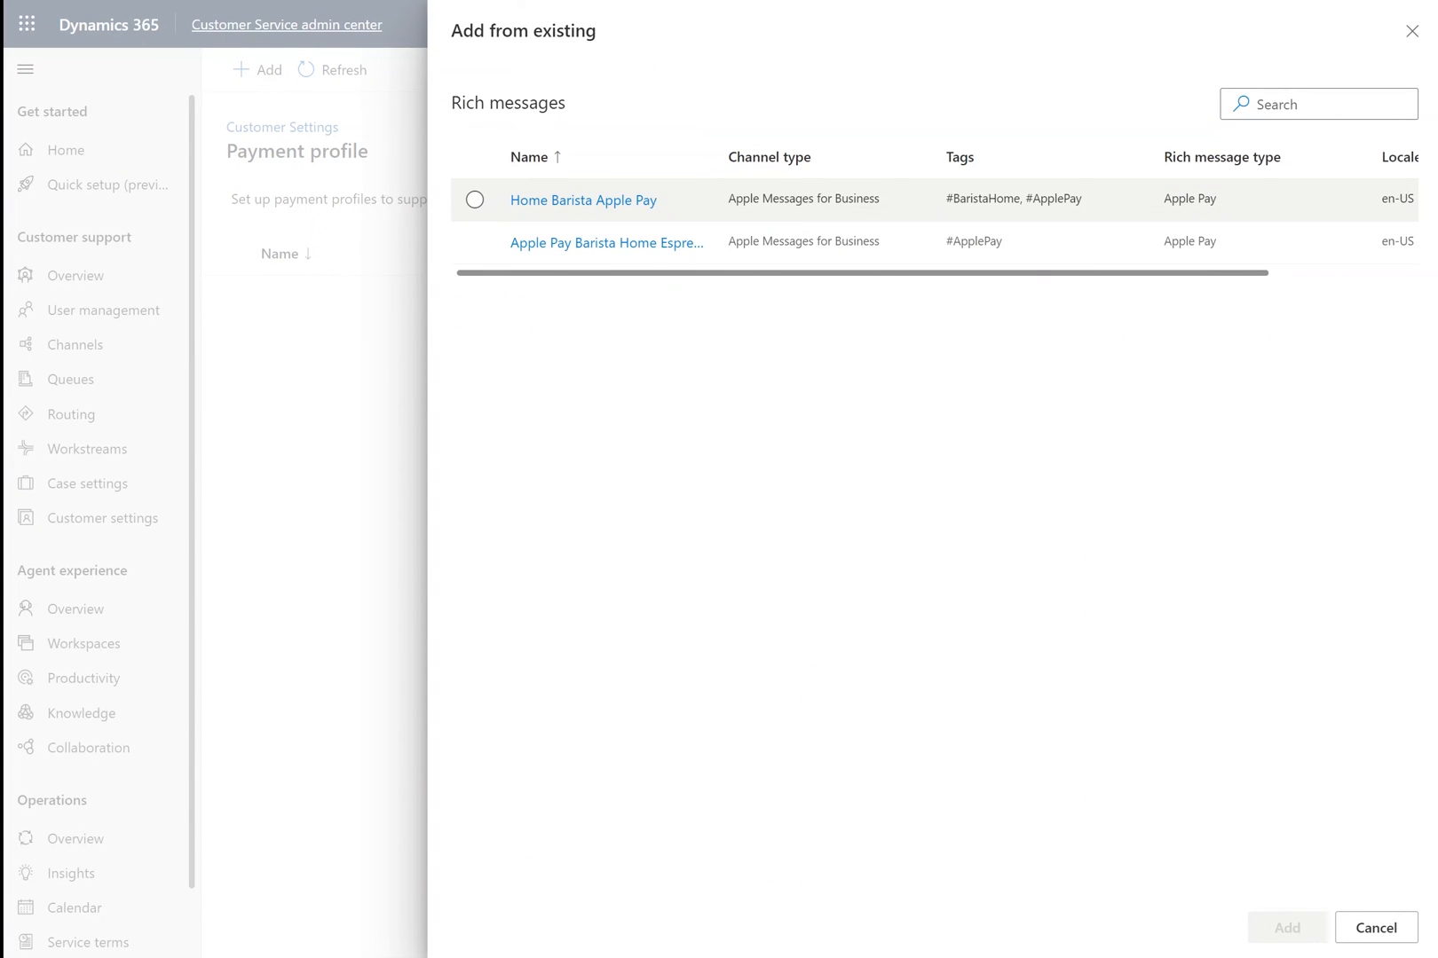
{"action": "left_click", "coordinate": [474, 241]}
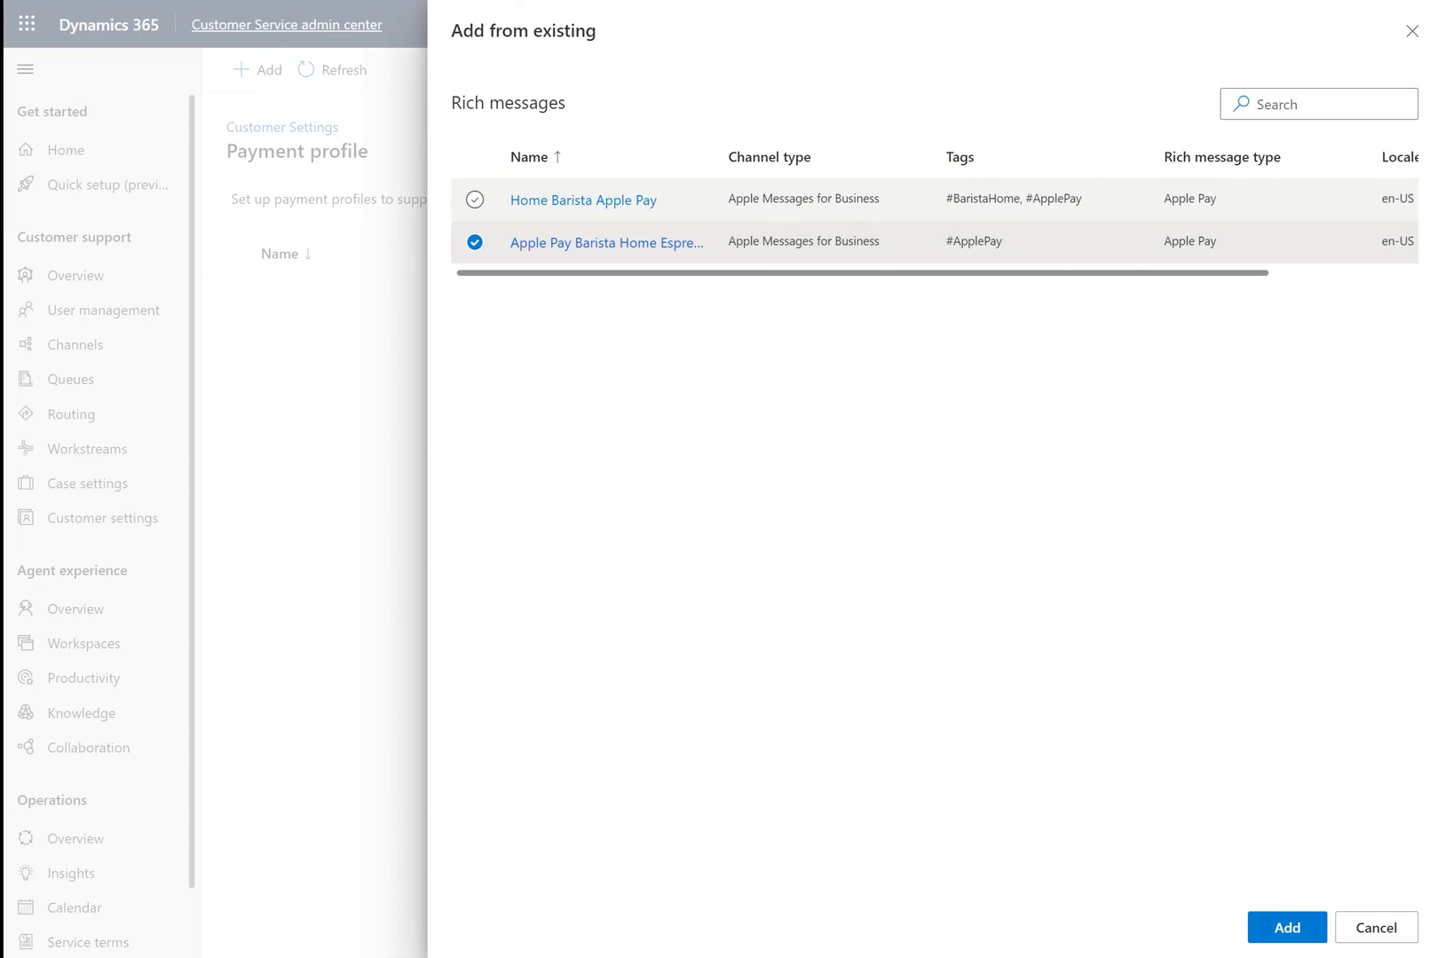
{"action": "left_click", "coordinate": [474, 156]}
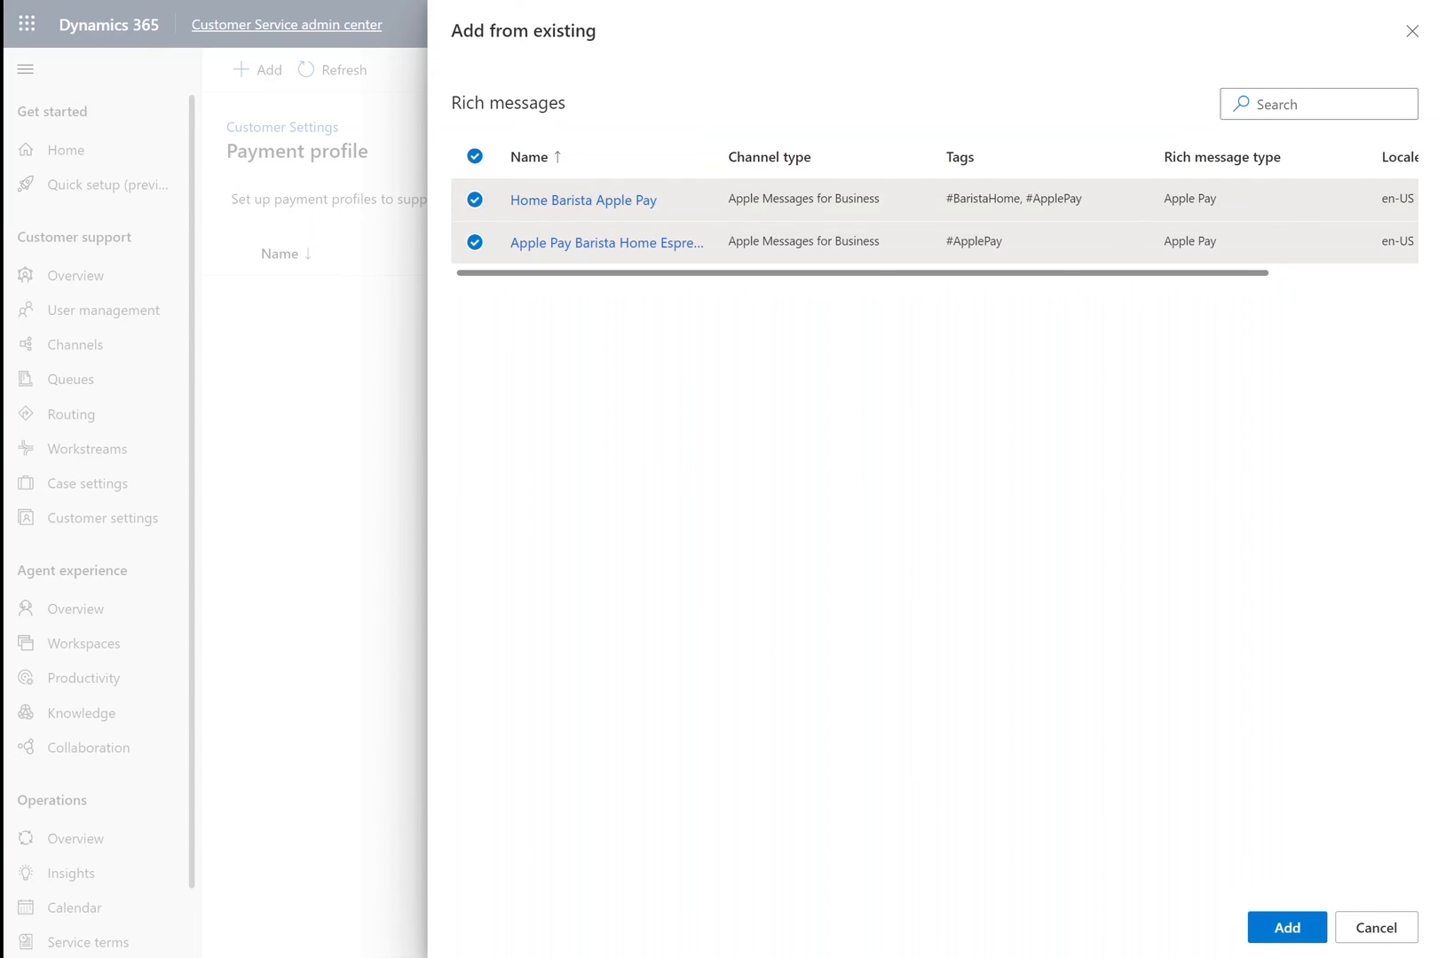
{"action": "left_click", "coordinate": [1284, 927]}
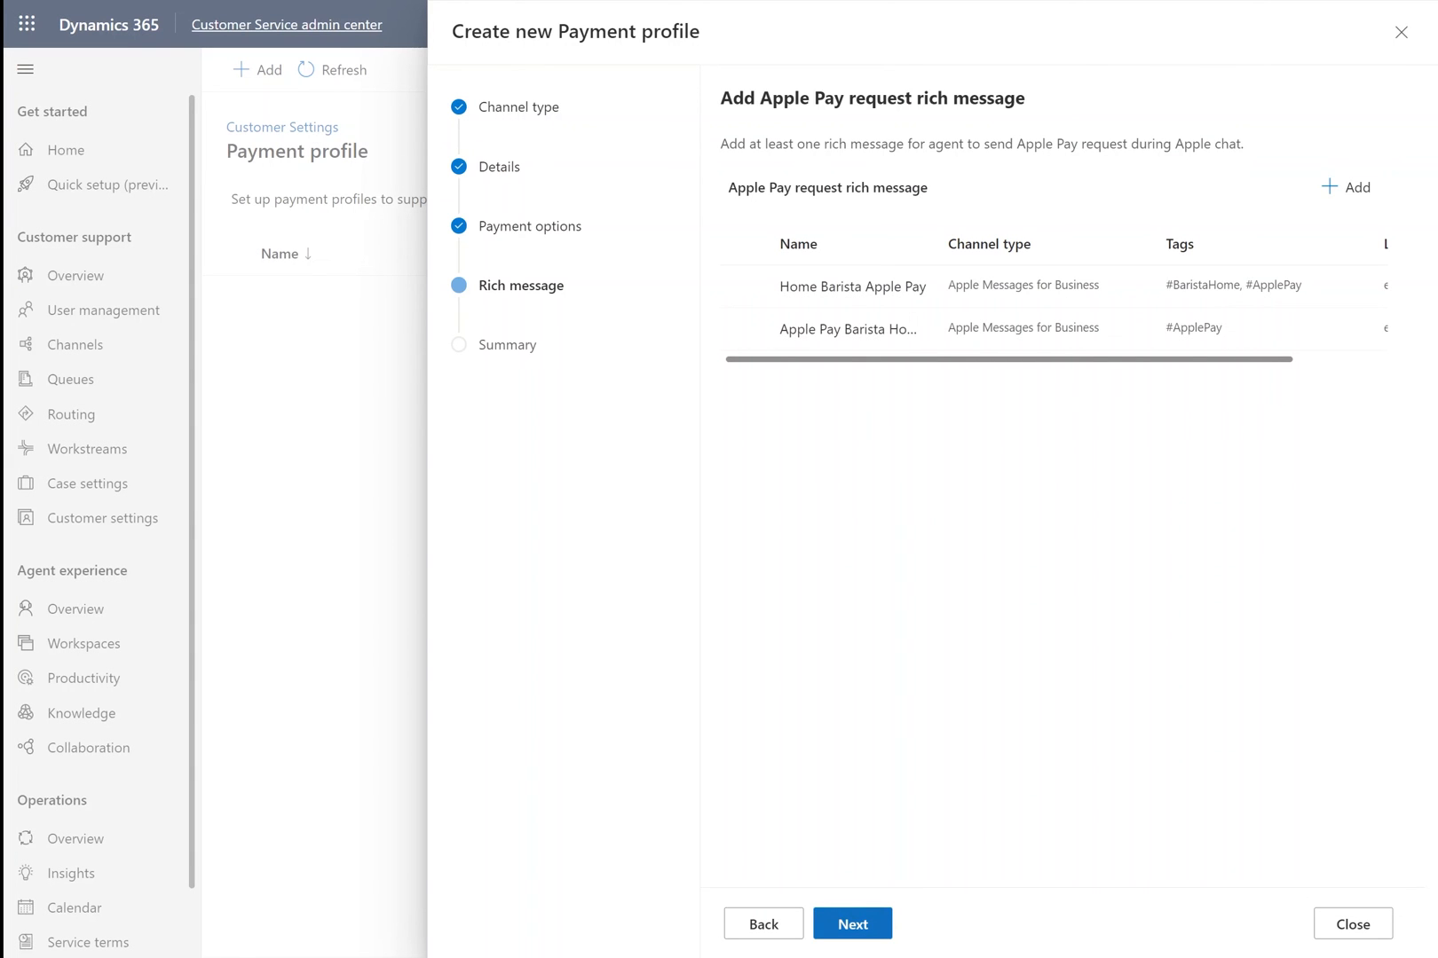
{"action": "left_click", "coordinate": [850, 923]}
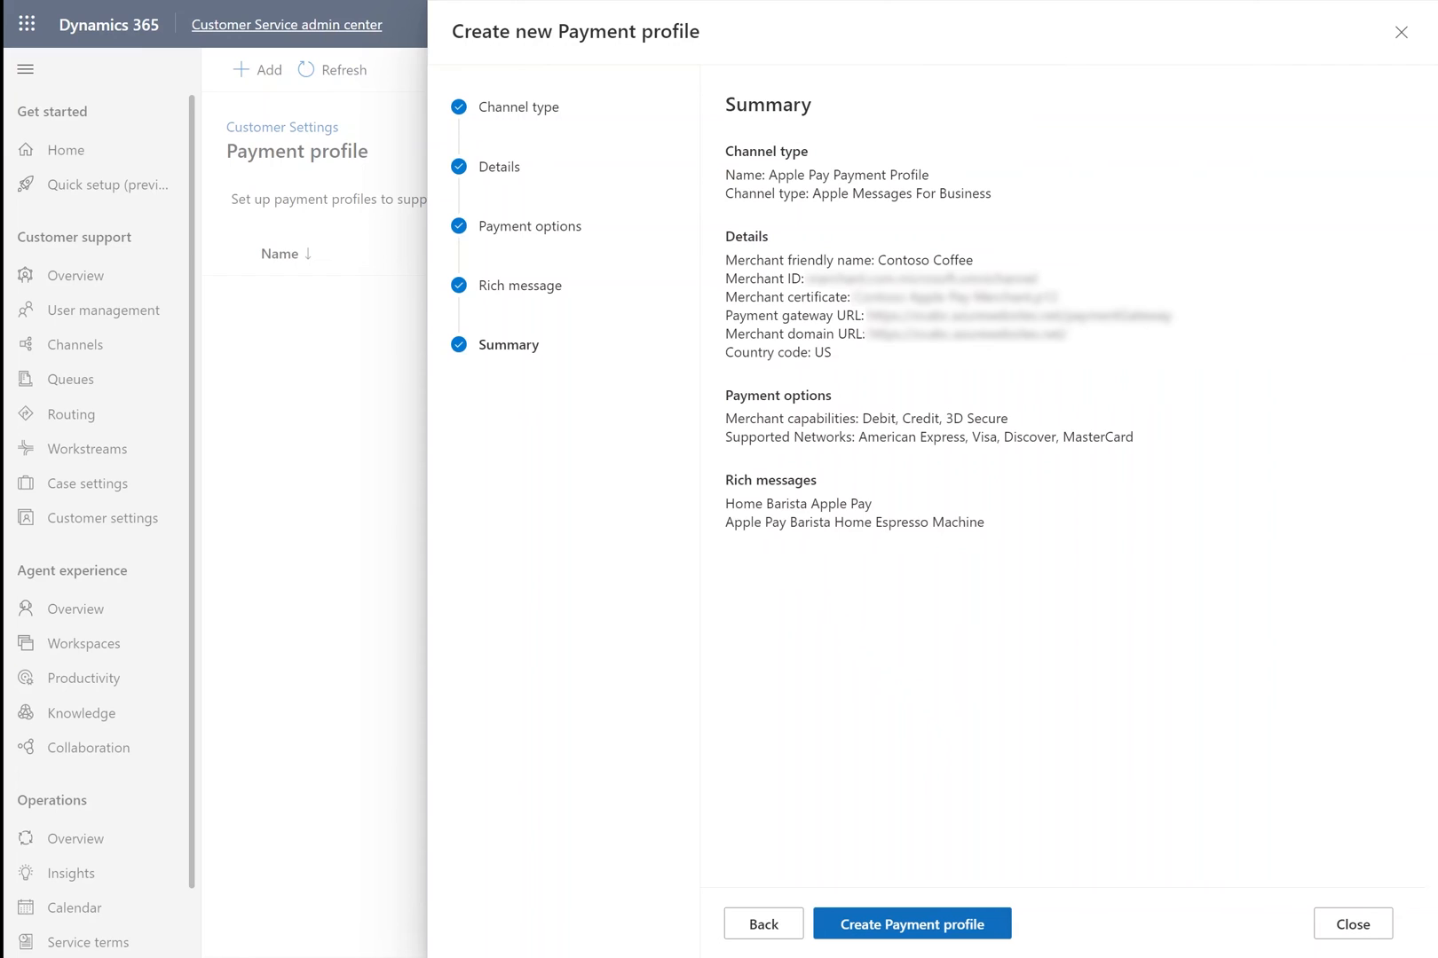
{"action": "left_click", "coordinate": [910, 923]}
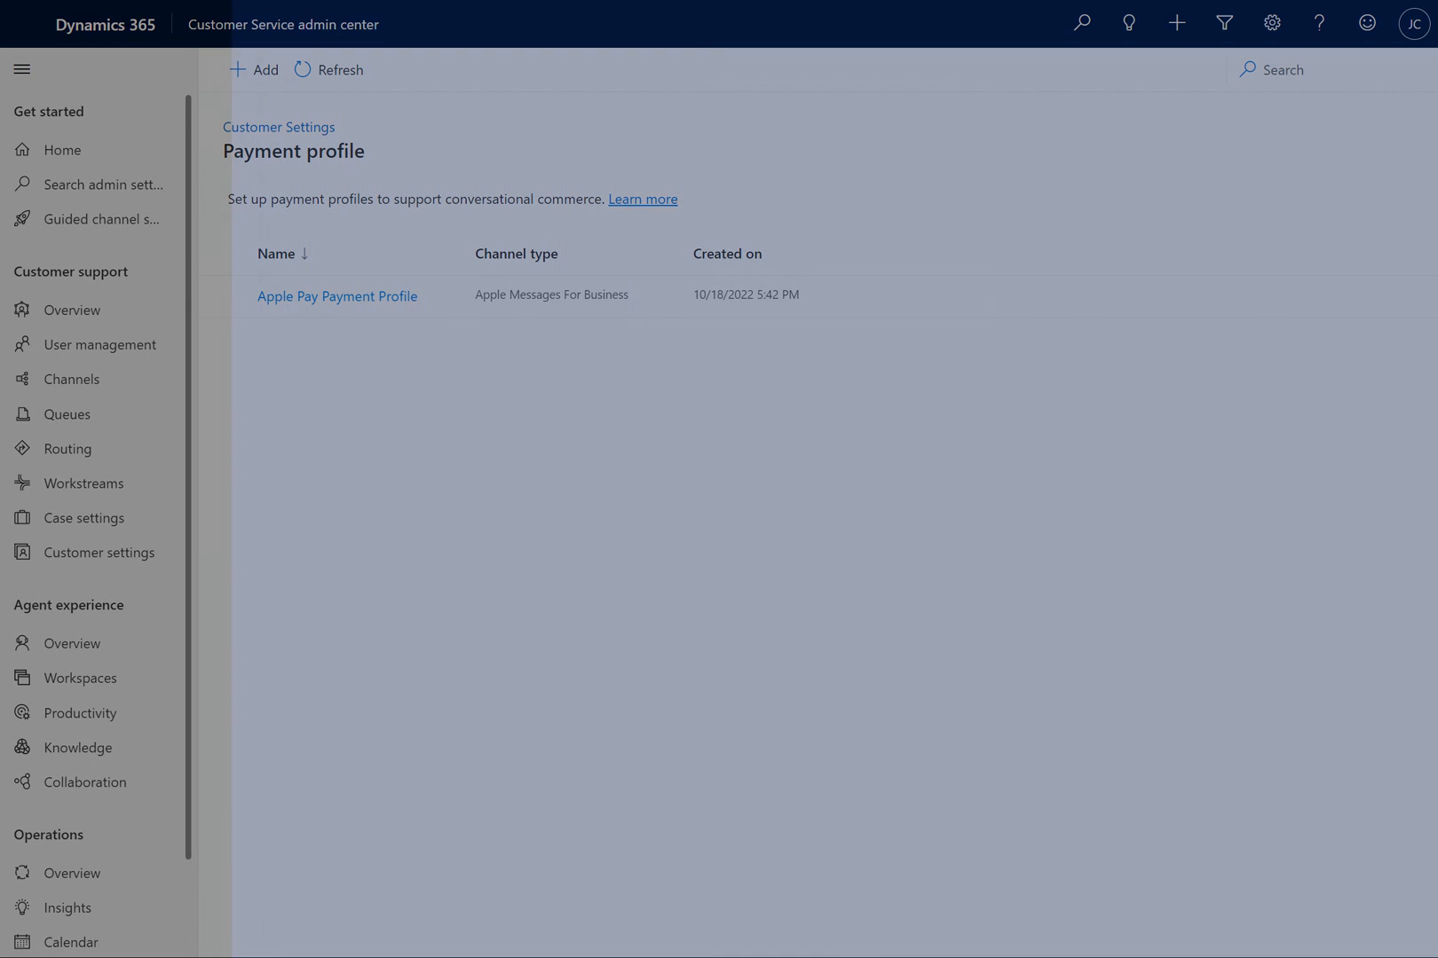
- Go to rich messages under agent productivity and start a new rich message
{"action": "left_click", "coordinate": [80, 714]}
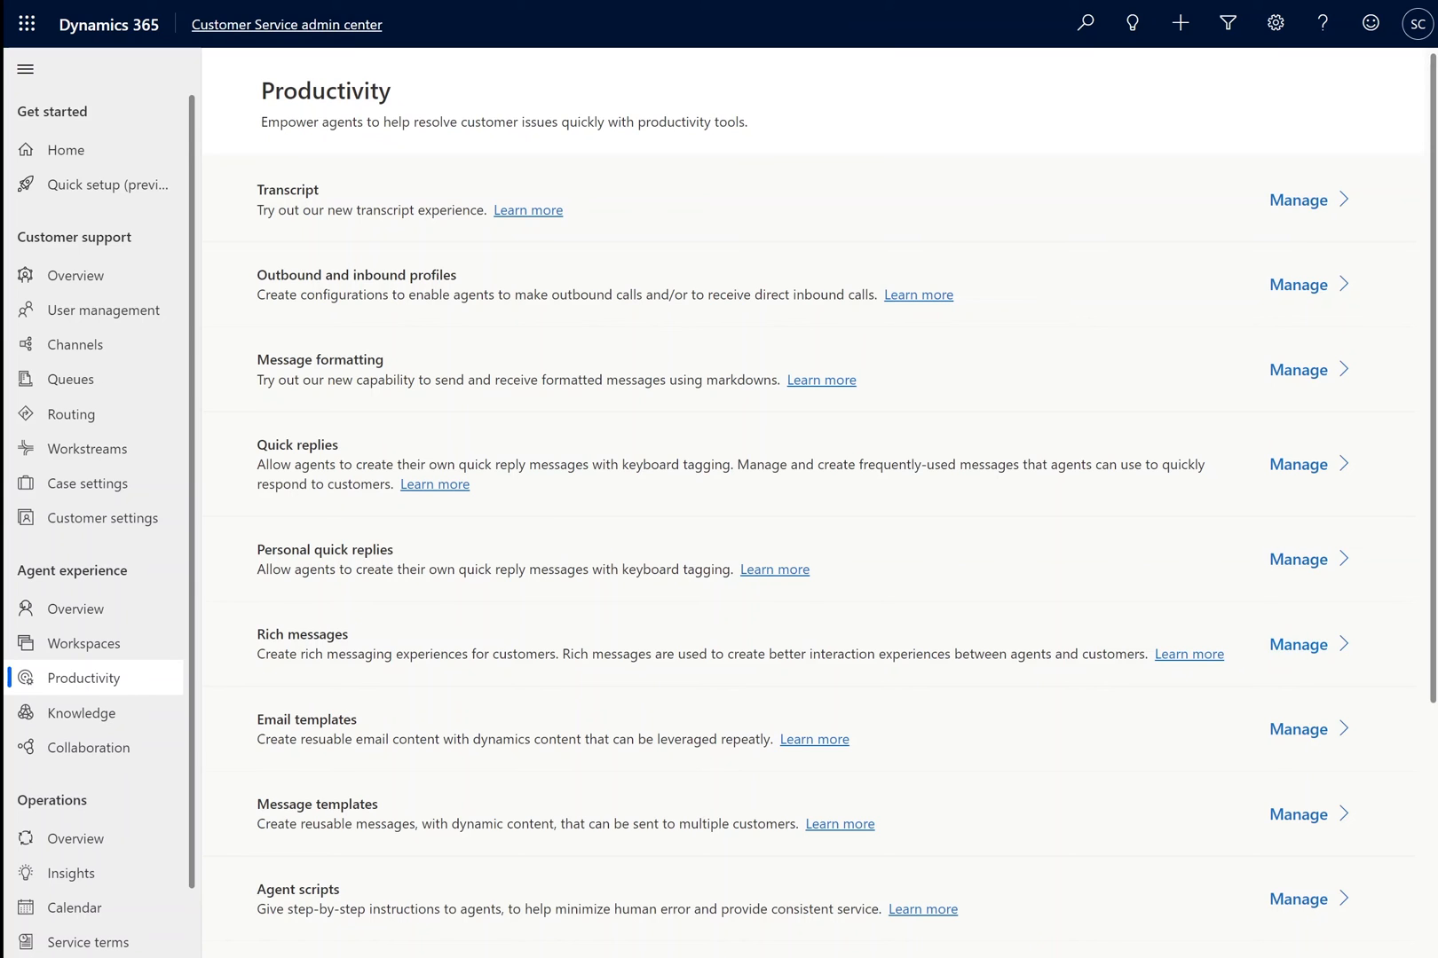
{"action": "left_click", "coordinate": [1298, 644]}
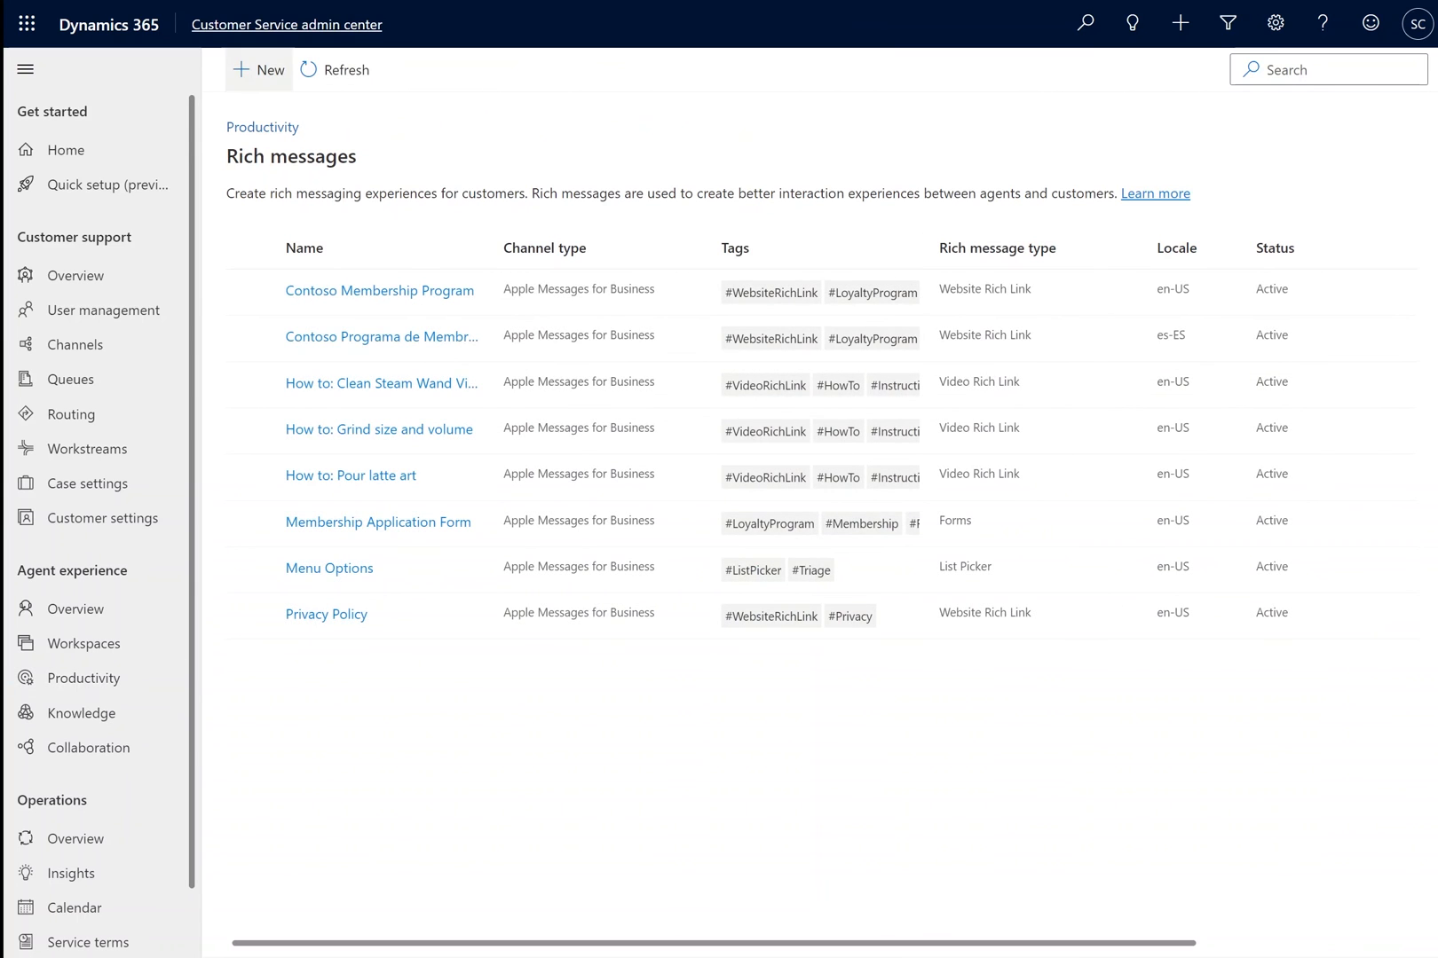
{"action": "left_click", "coordinate": [259, 69]}
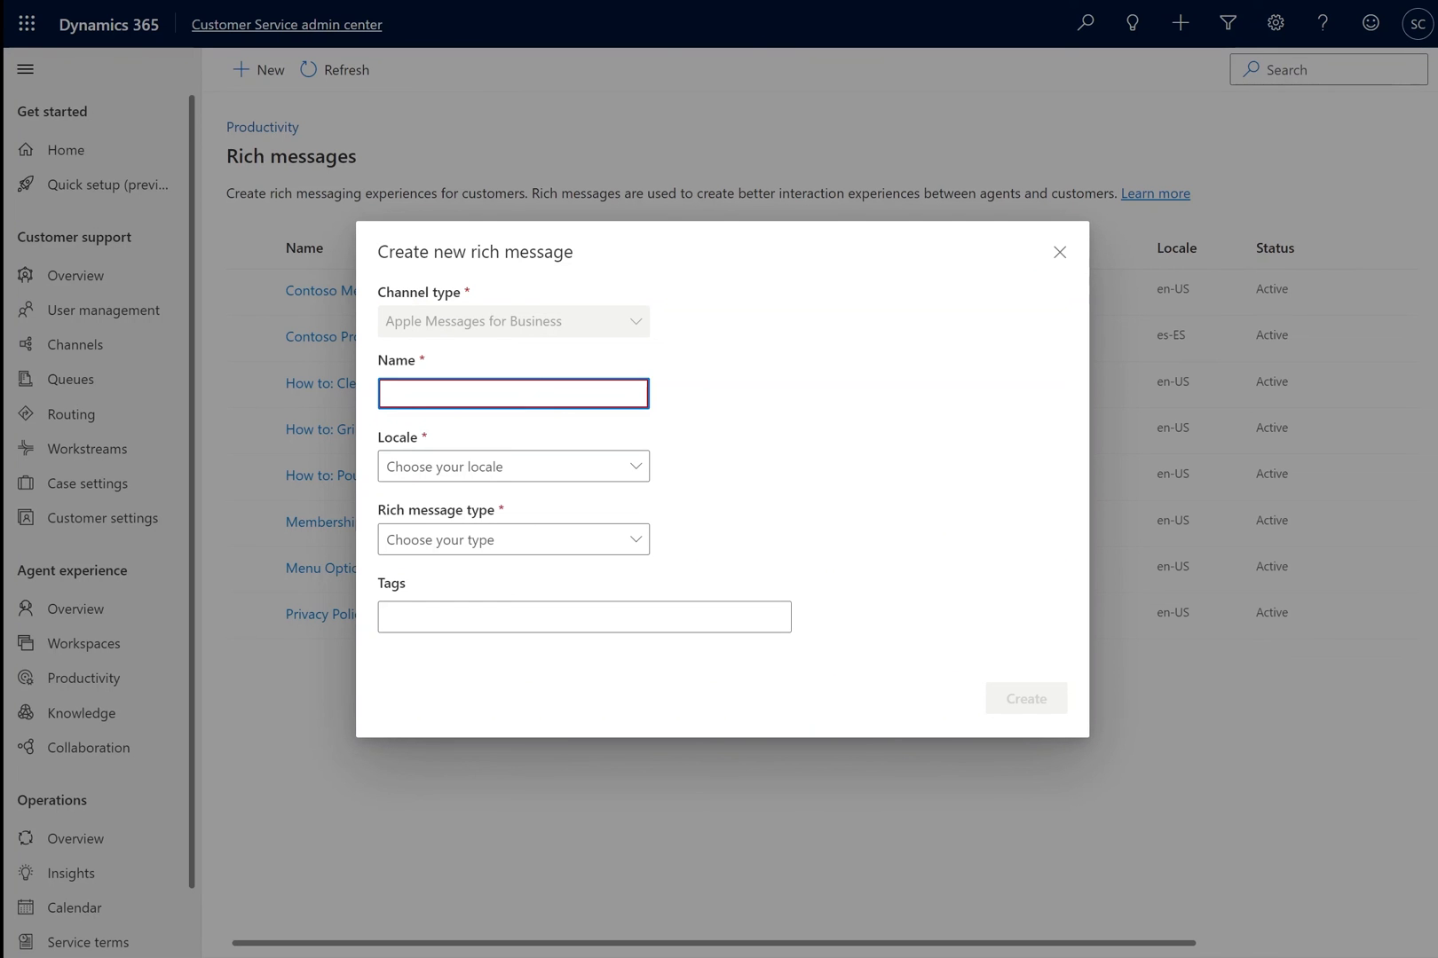
- Create Authentication Request as an en-US Authentication type rich message
{"action": "type", "text": "Authentication"}
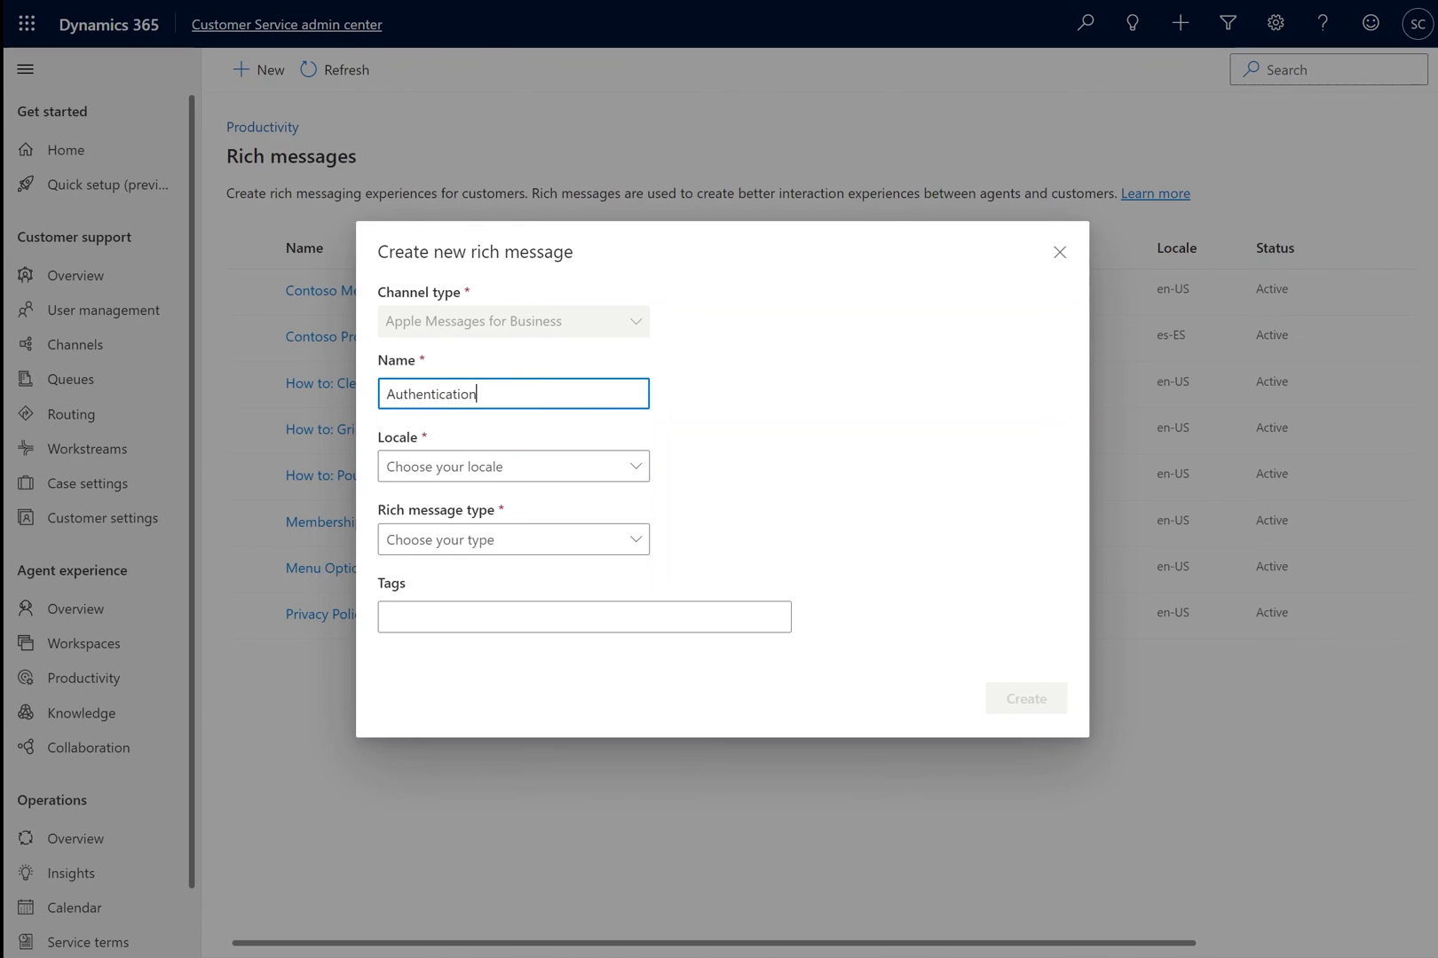
{"action": "type", "text": "Request"}
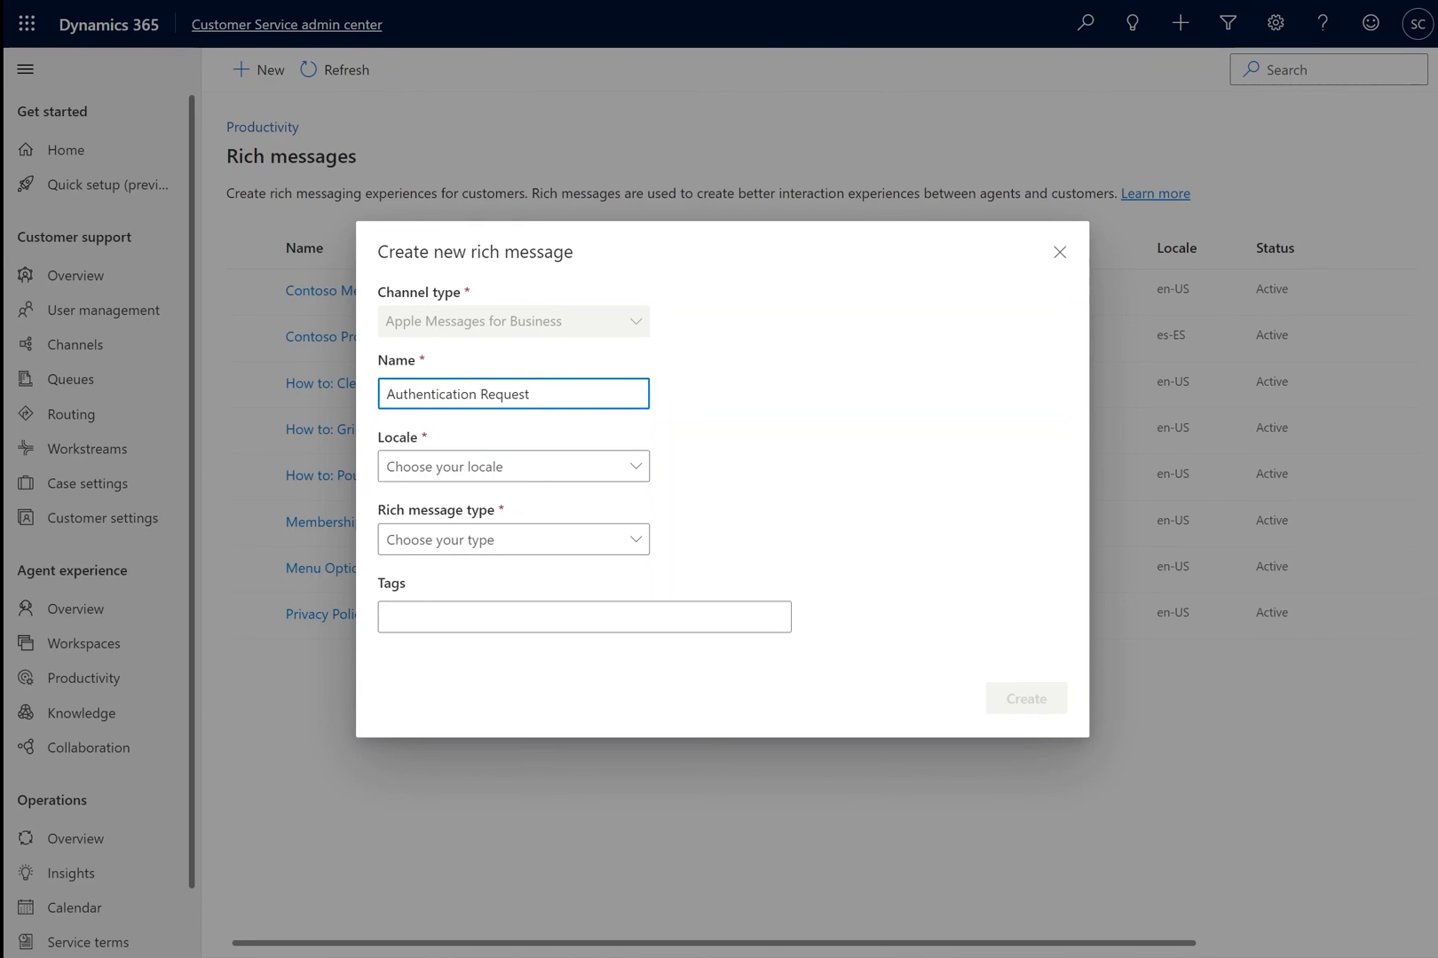
{"action": "left_click", "coordinate": [513, 467]}
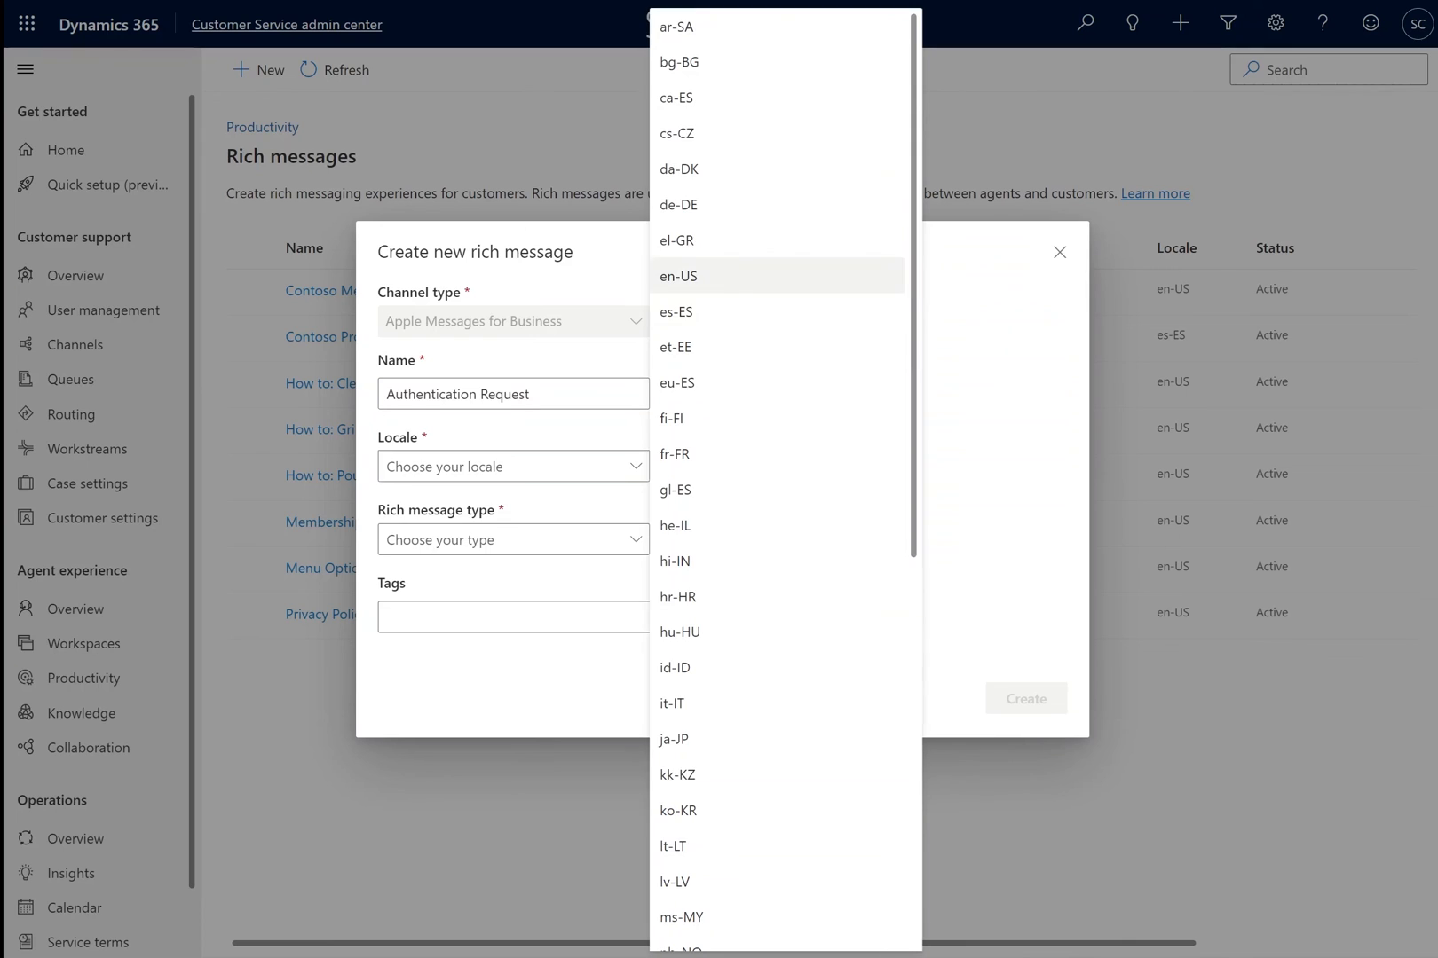
{"action": "left_click", "coordinate": [676, 277]}
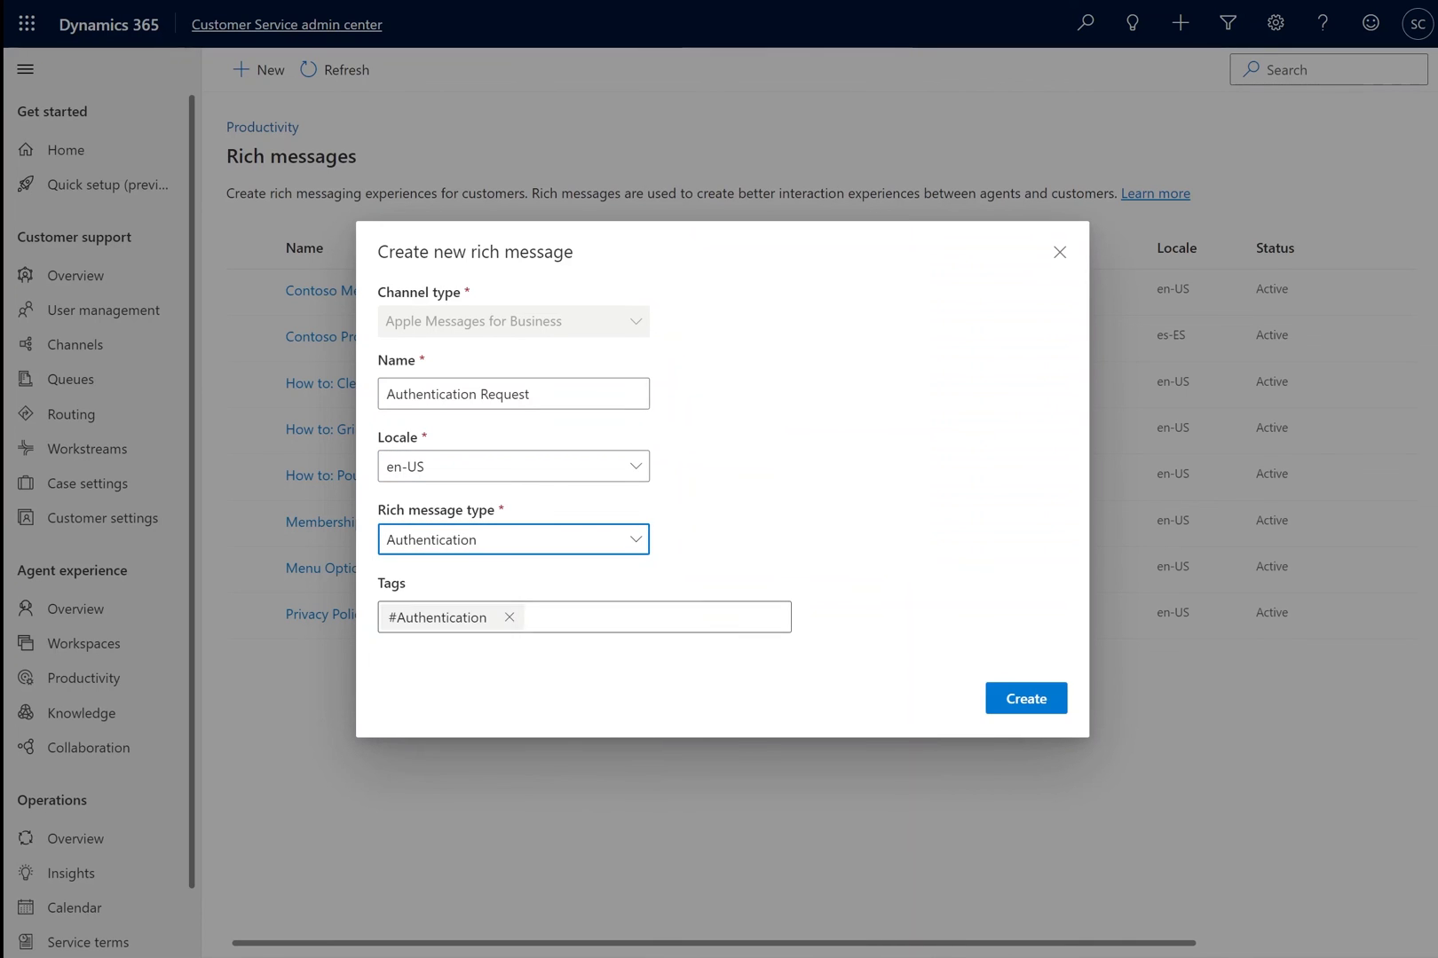
{"action": "left_click", "coordinate": [1026, 697]}
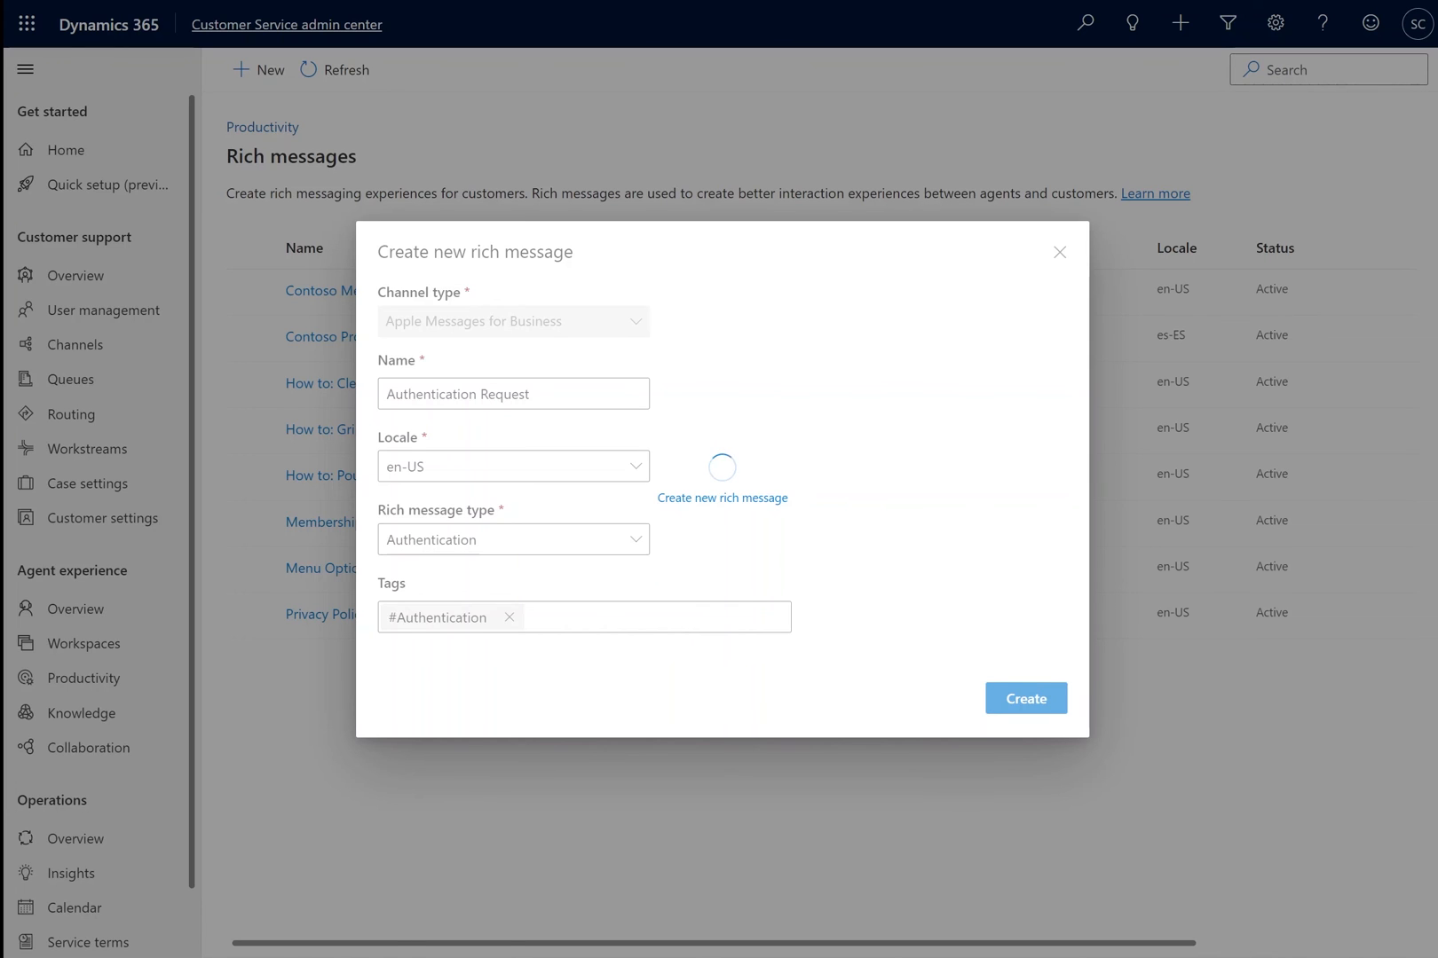
{"action": "left_click", "coordinate": [1024, 697]}
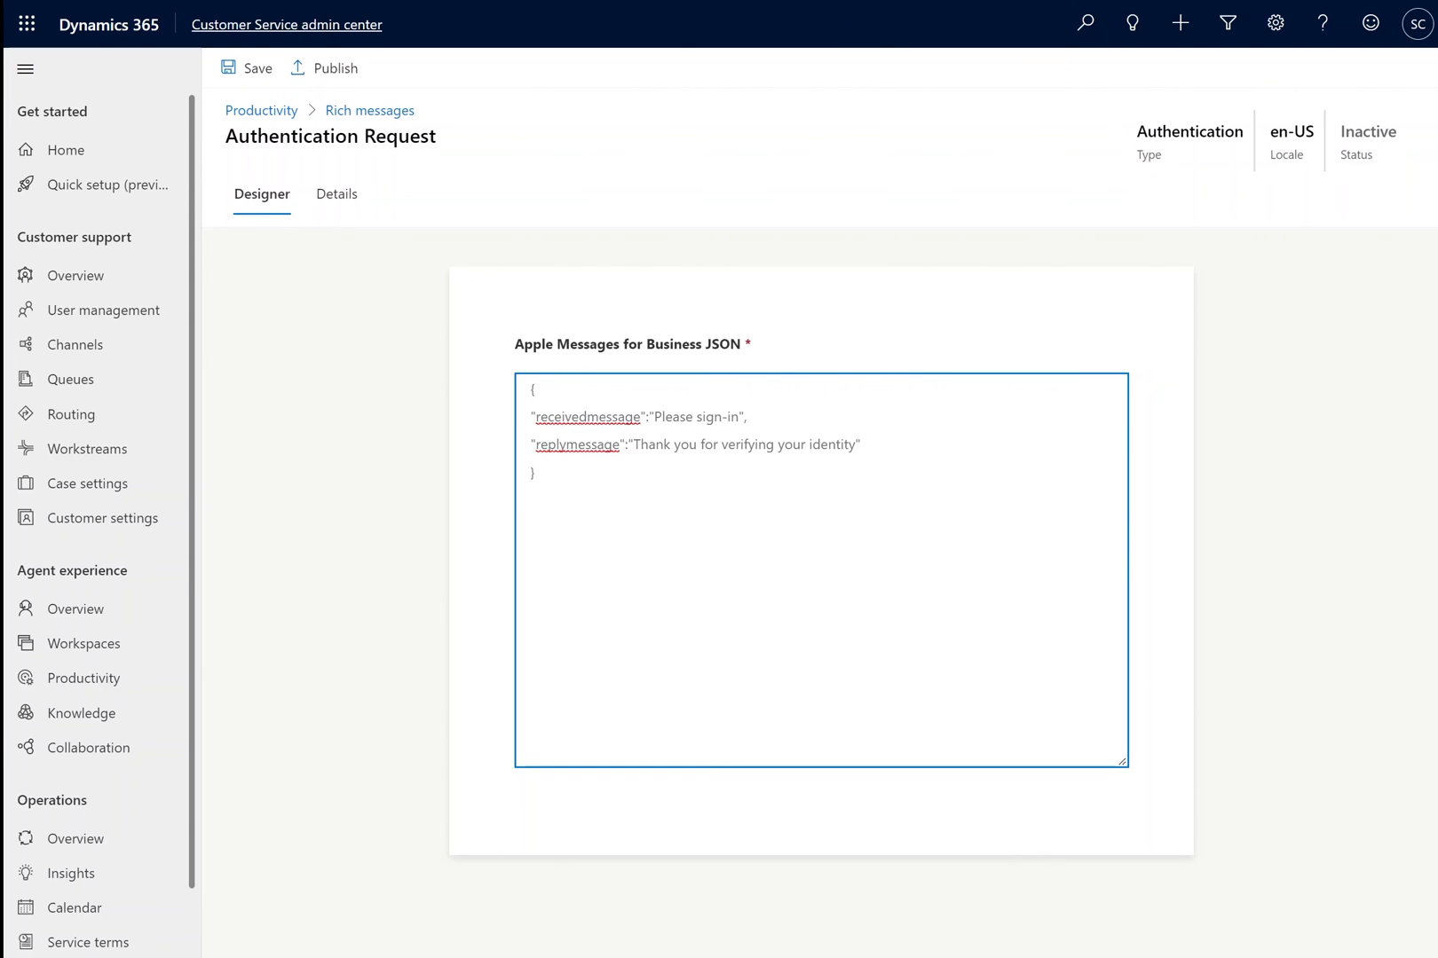
- Save to activate Authentication Request, then go to Customer settings
{"action": "left_click", "coordinate": [245, 67]}
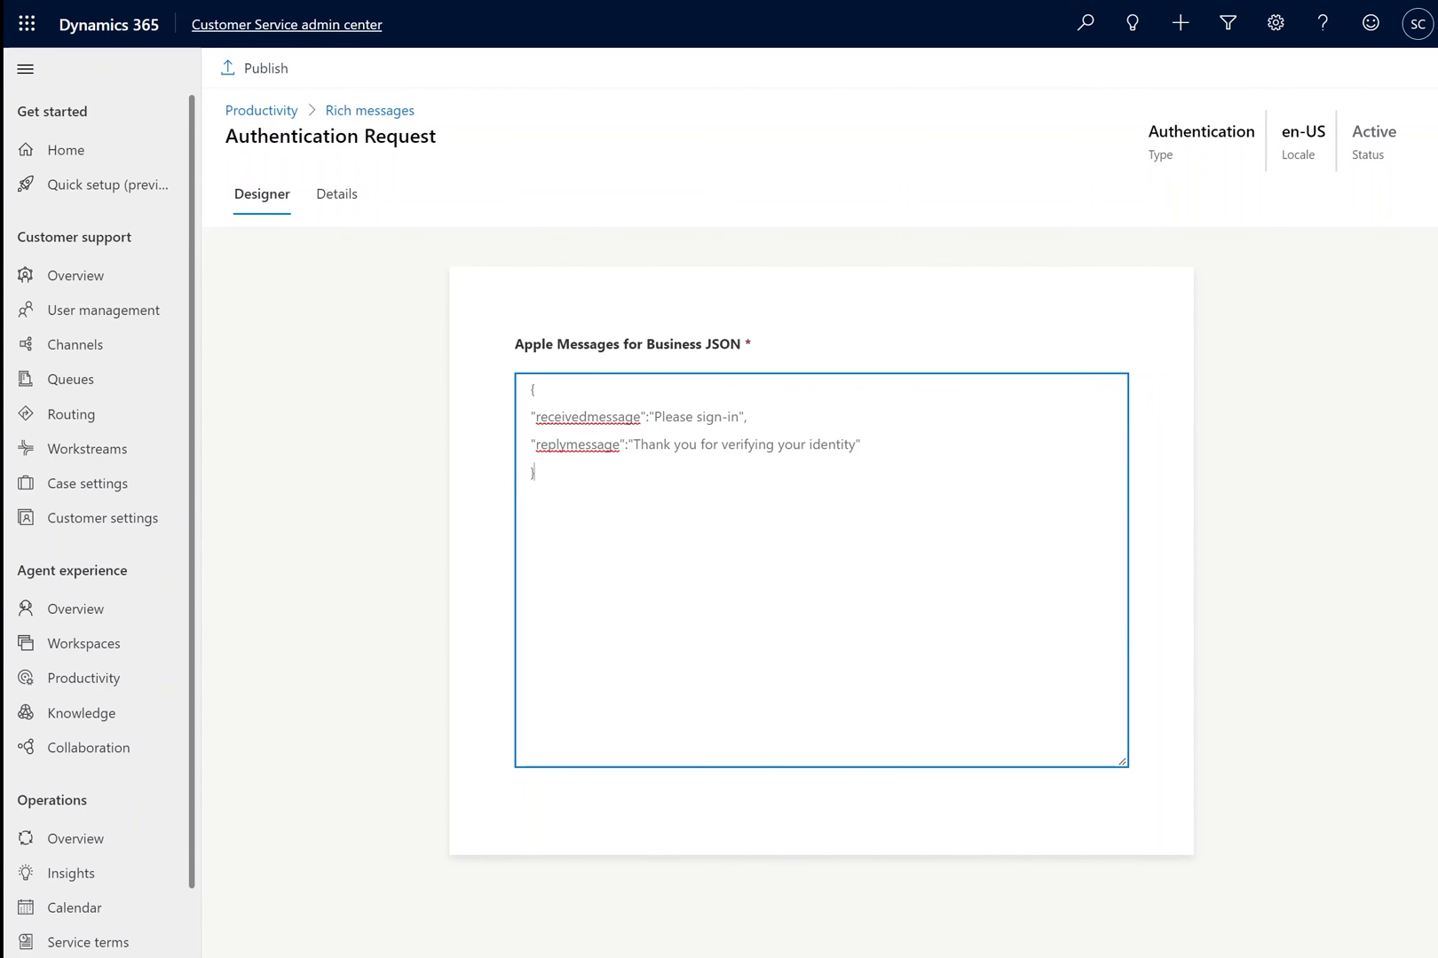
{"action": "left_click", "coordinate": [102, 516]}
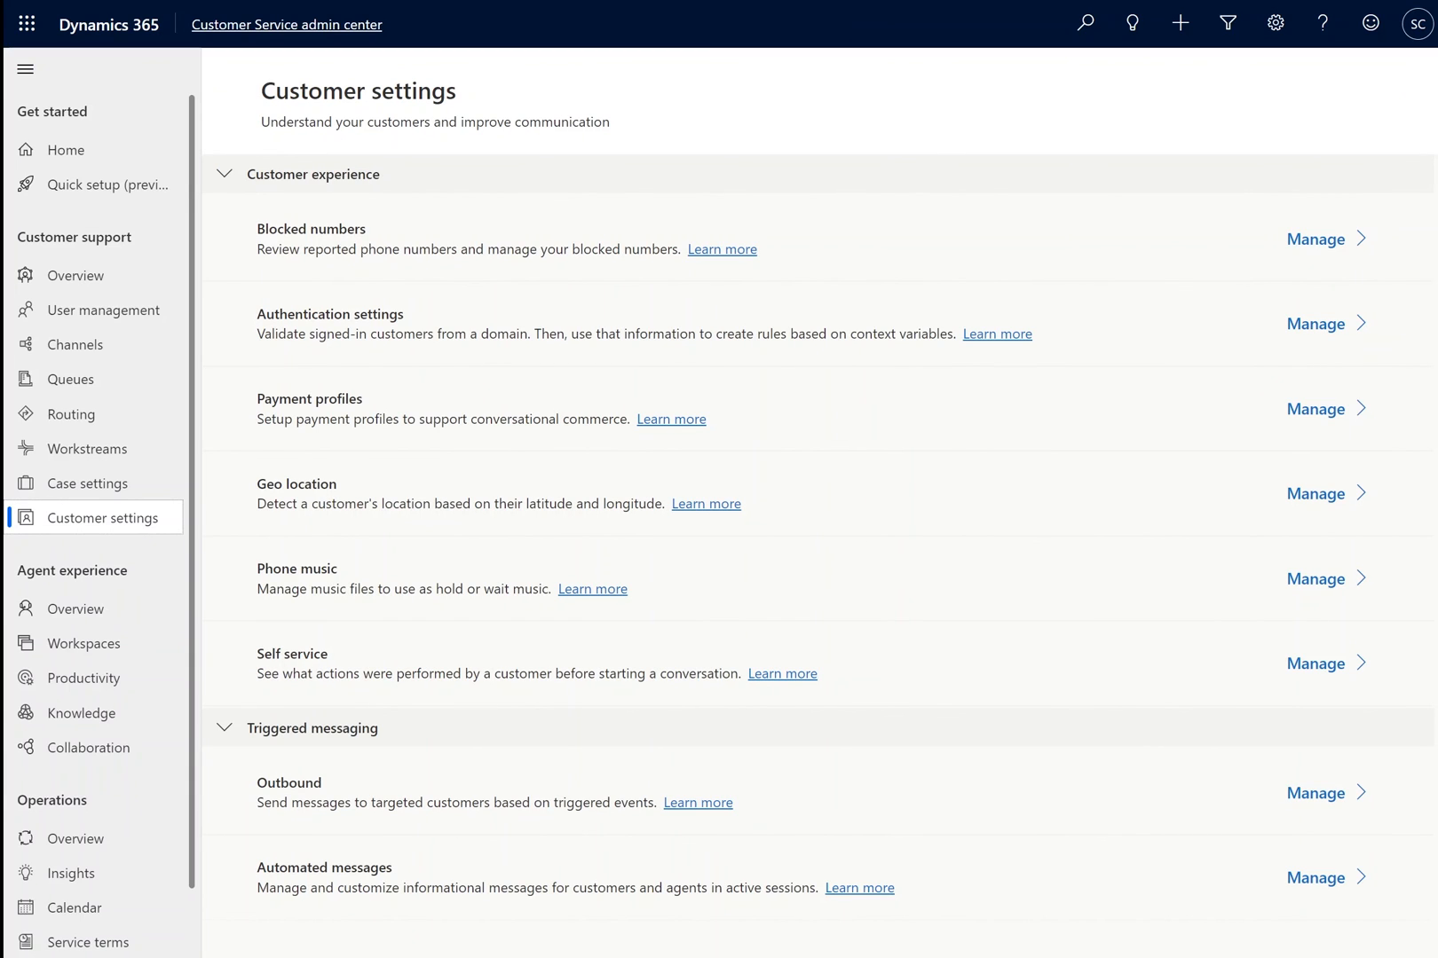
- Create a new authentication setting named 'Apple Messages for Business Auth Setting'
{"action": "left_click", "coordinate": [1315, 323]}
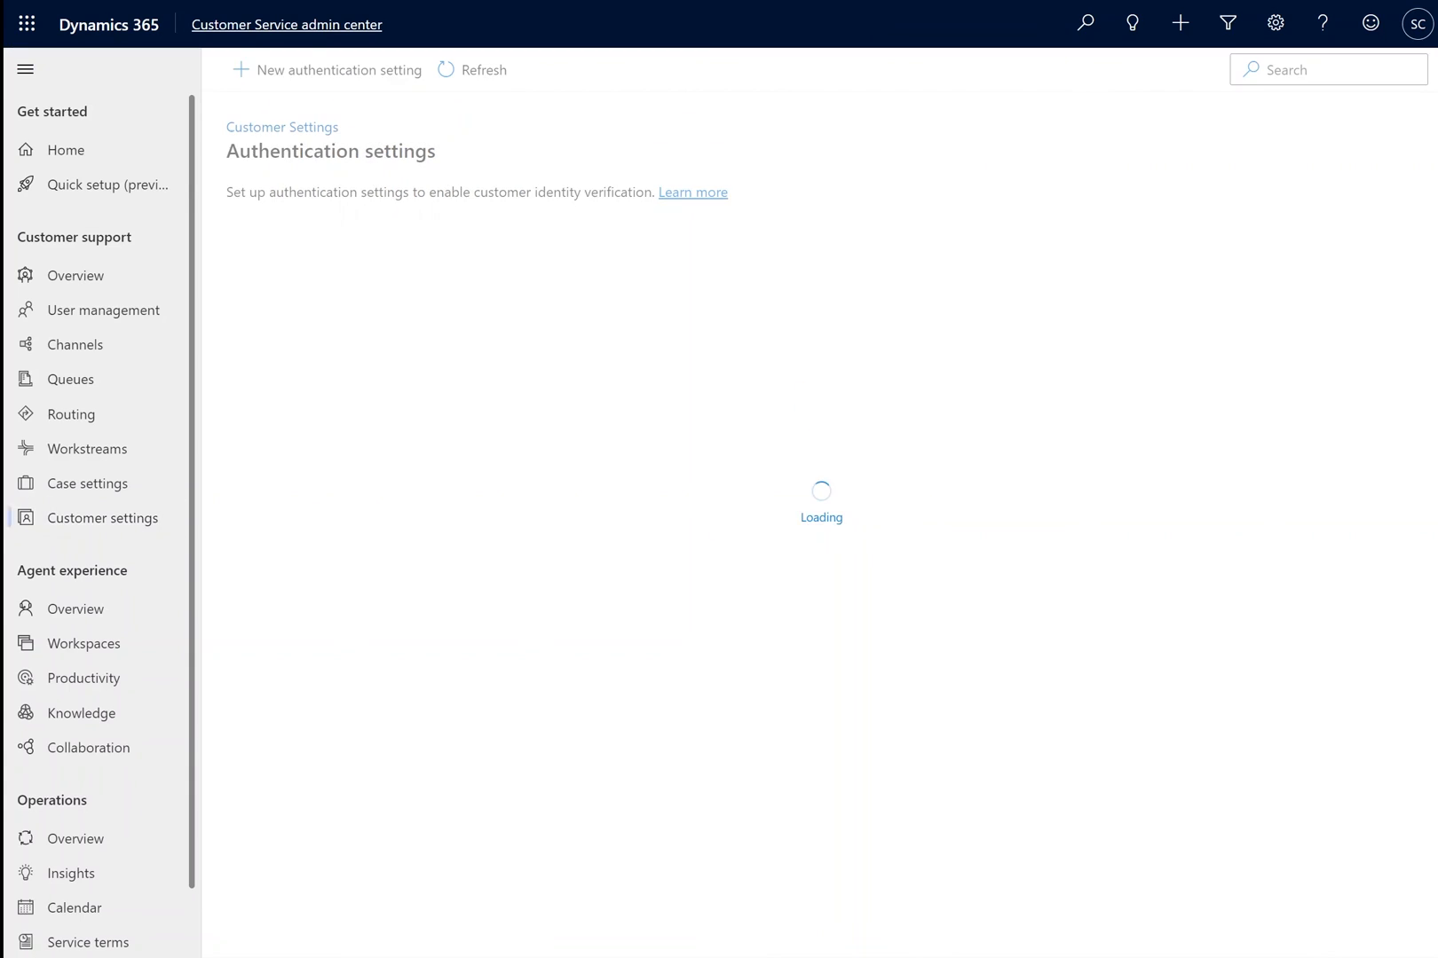
{"action": "left_click", "coordinate": [325, 69]}
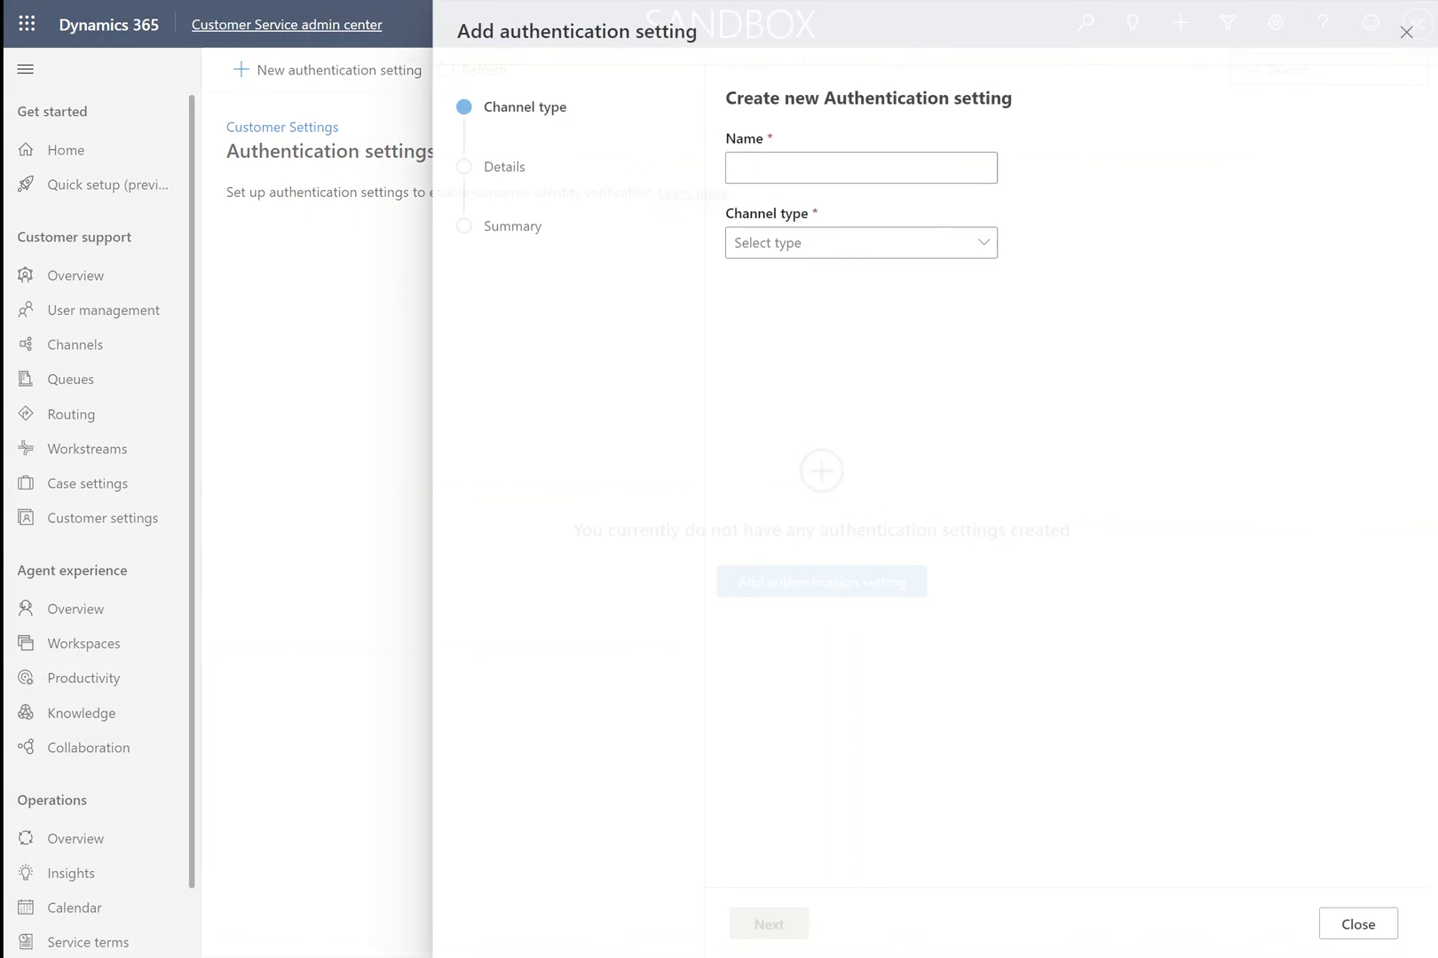
{"action": "type", "text": "Apple"}
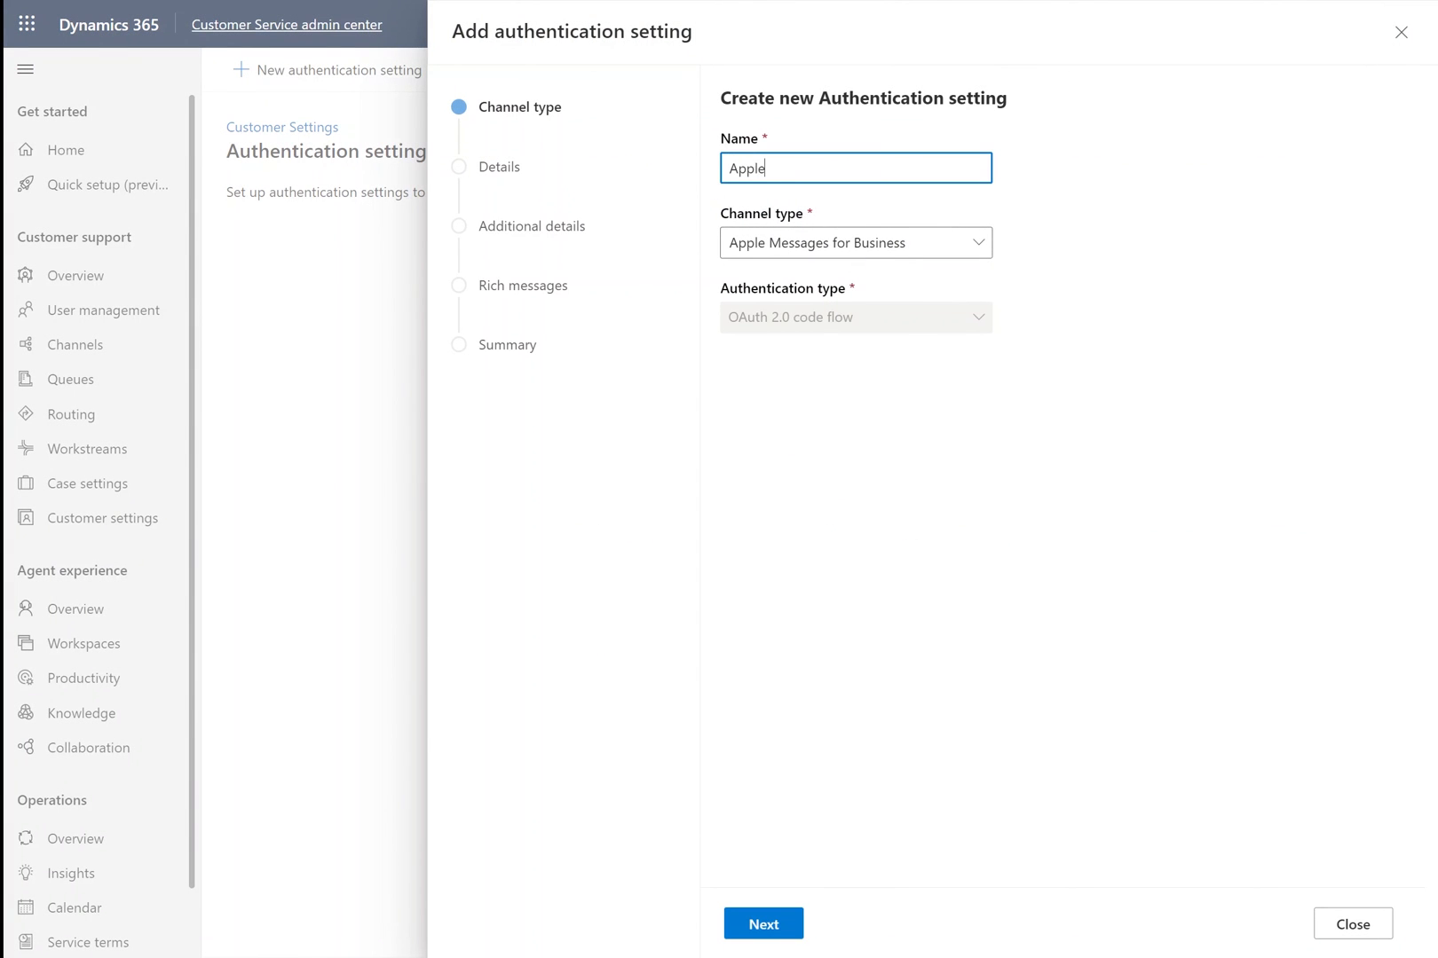
{"action": "type", "text": "Messages for"}
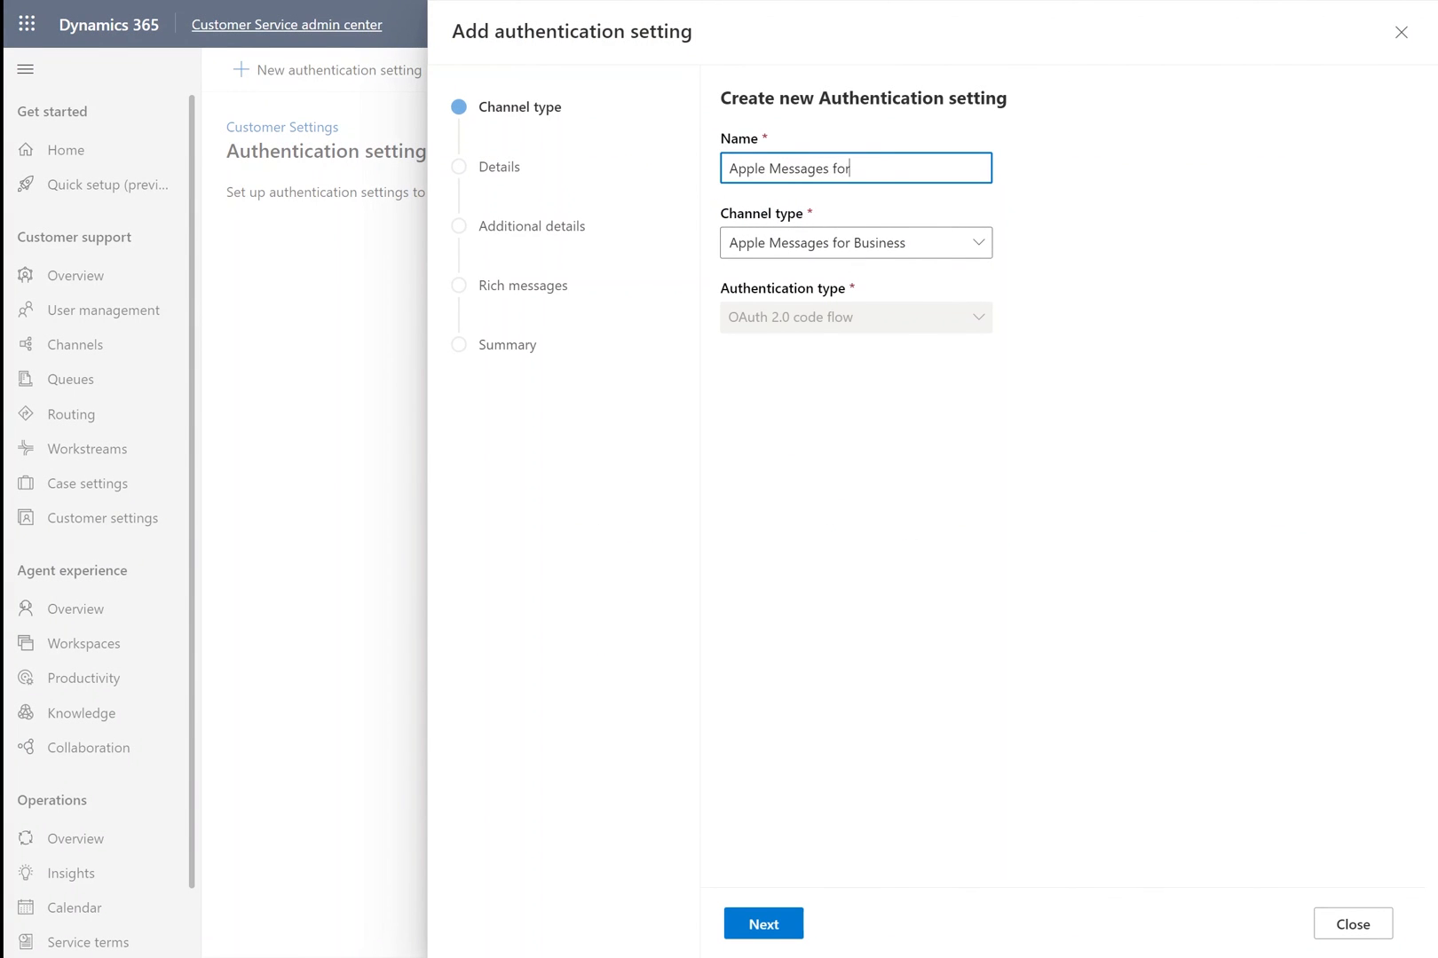
{"action": "type", "text": "Business Au"}
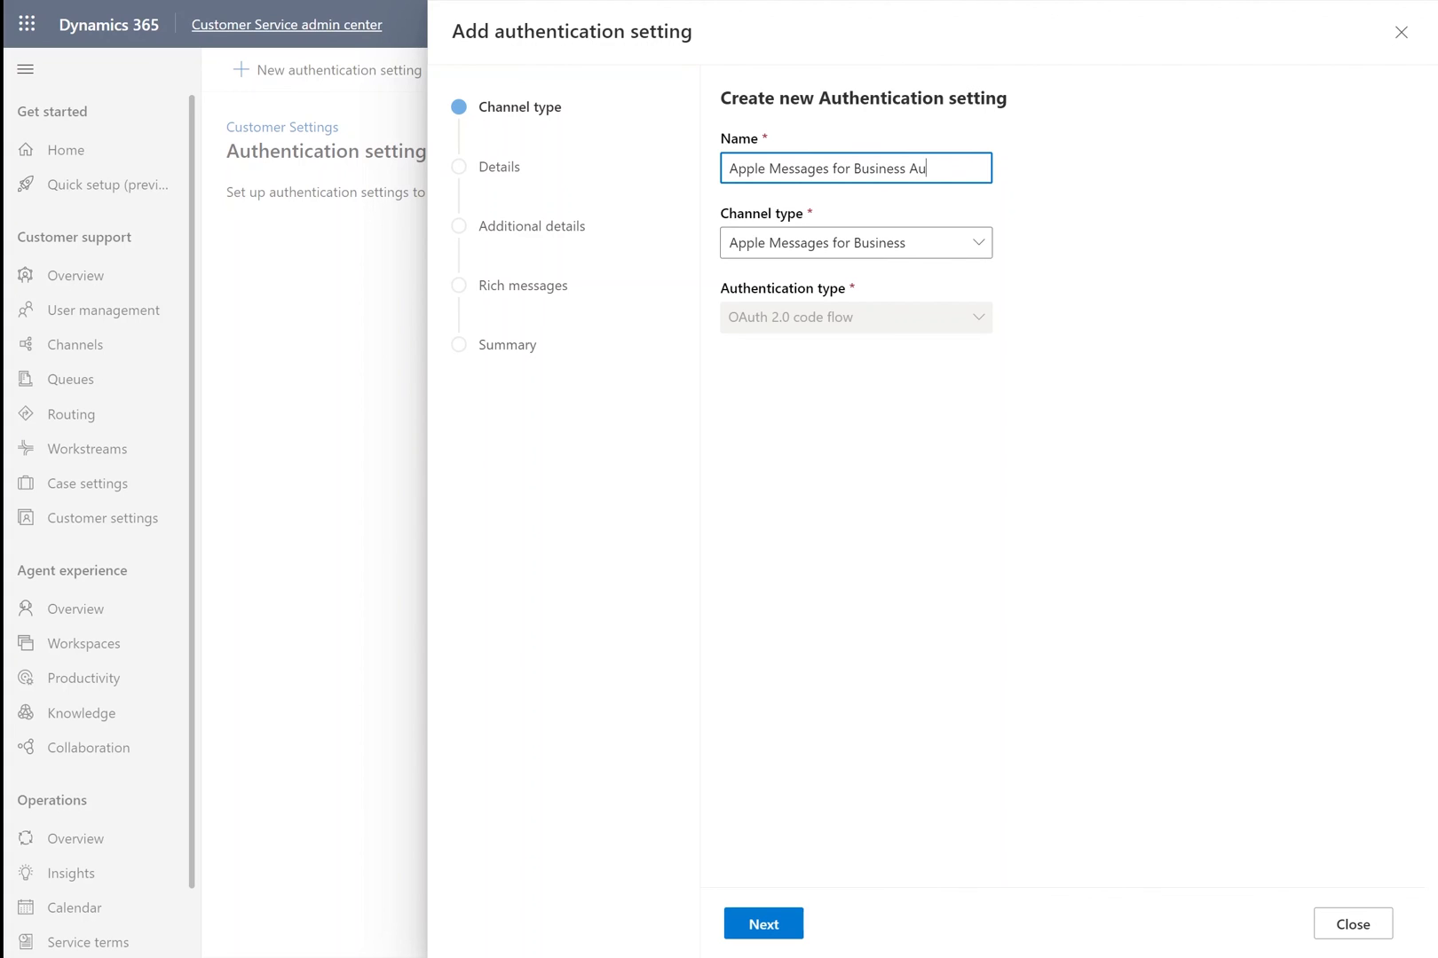
{"action": "type", "text": "th Setting"}
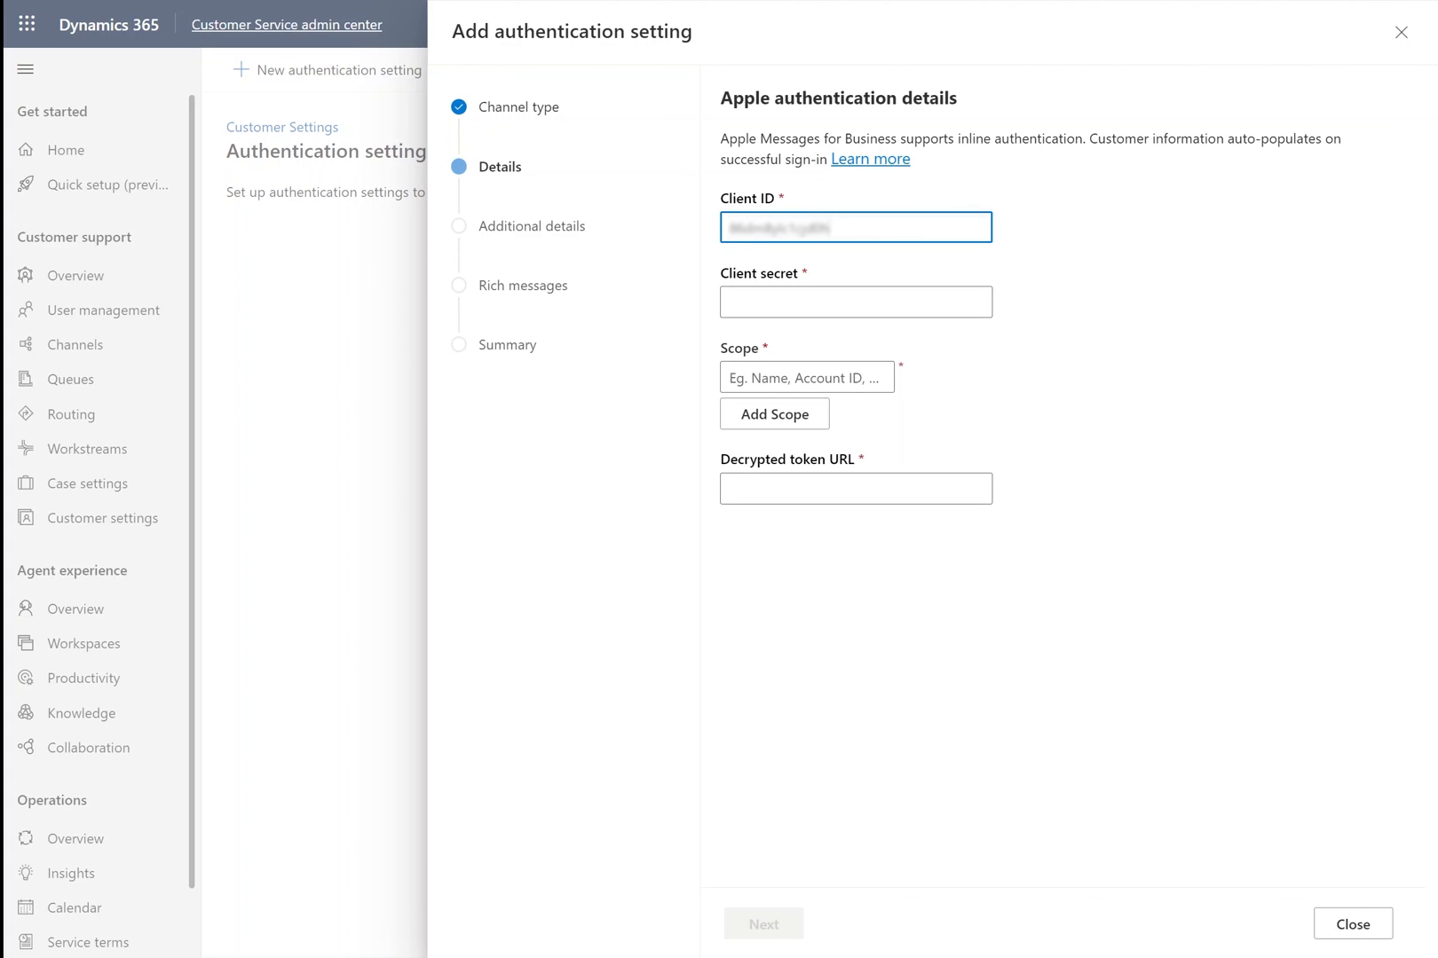
- Enter the client secret and move to the authentication scope field
{"action": "left_click", "coordinate": [855, 302]}
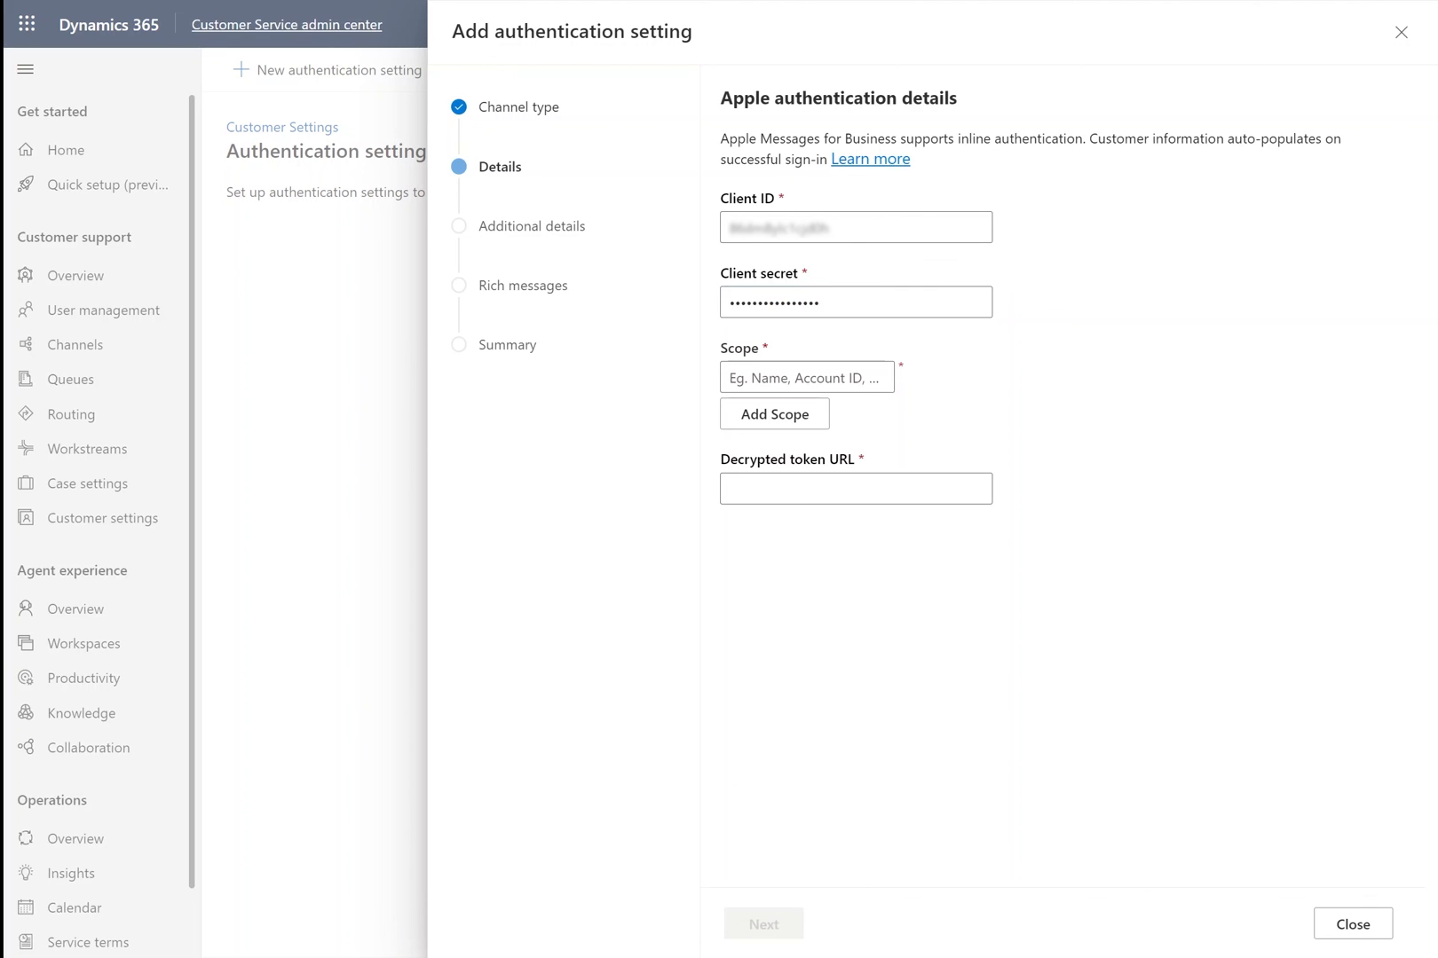
{"action": "left_click", "coordinate": [807, 376]}
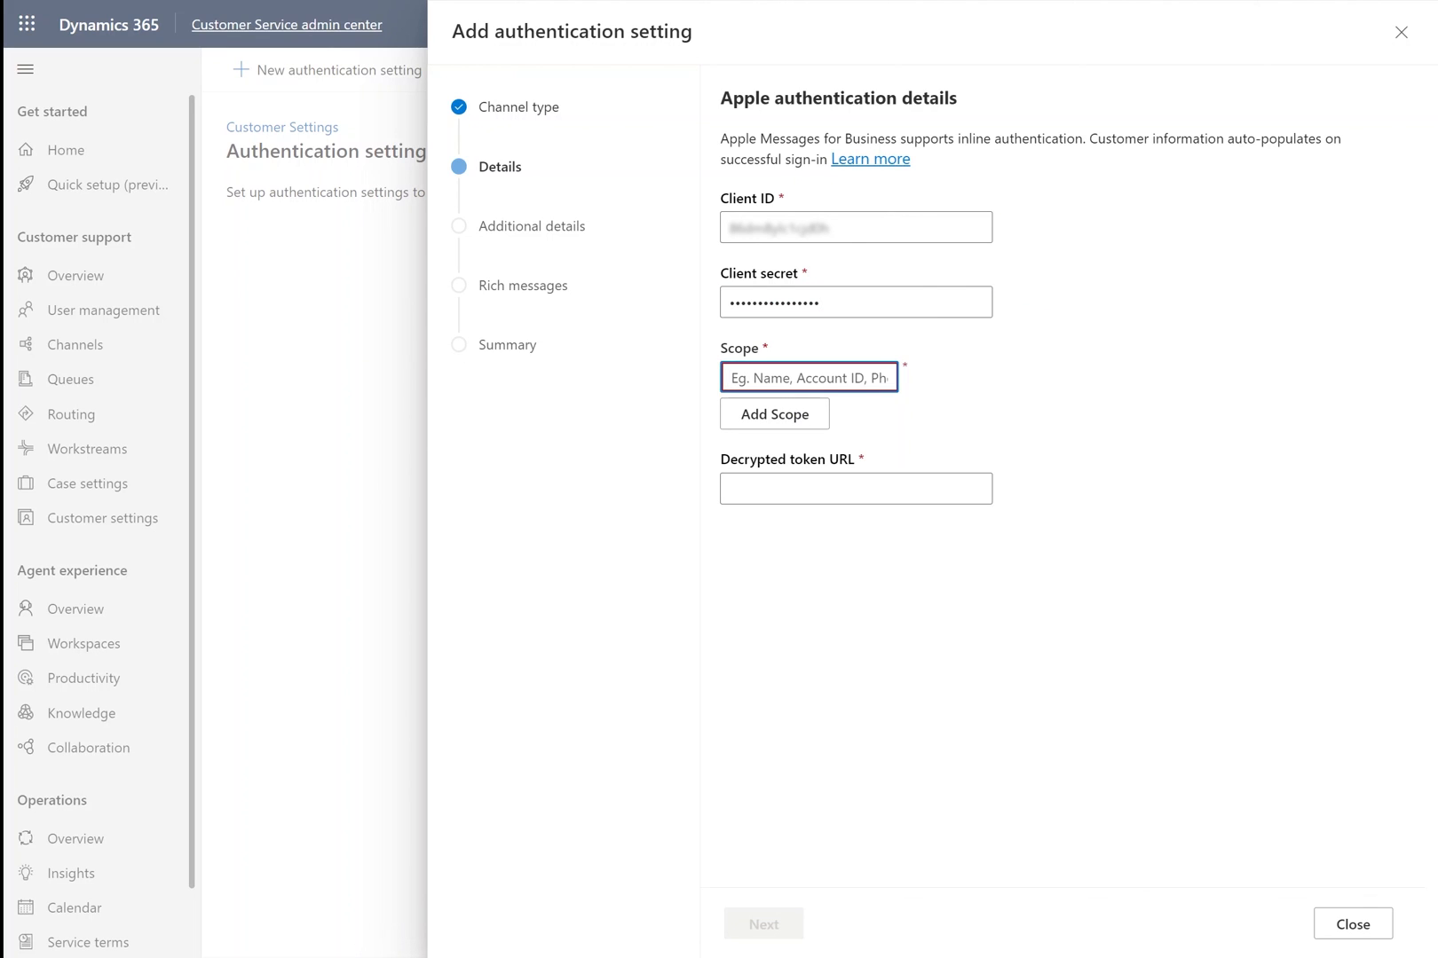
- Set the scope to r_liteprofile and the access token expiry time in additional details
{"action": "type", "text": "r_liteprofile"}
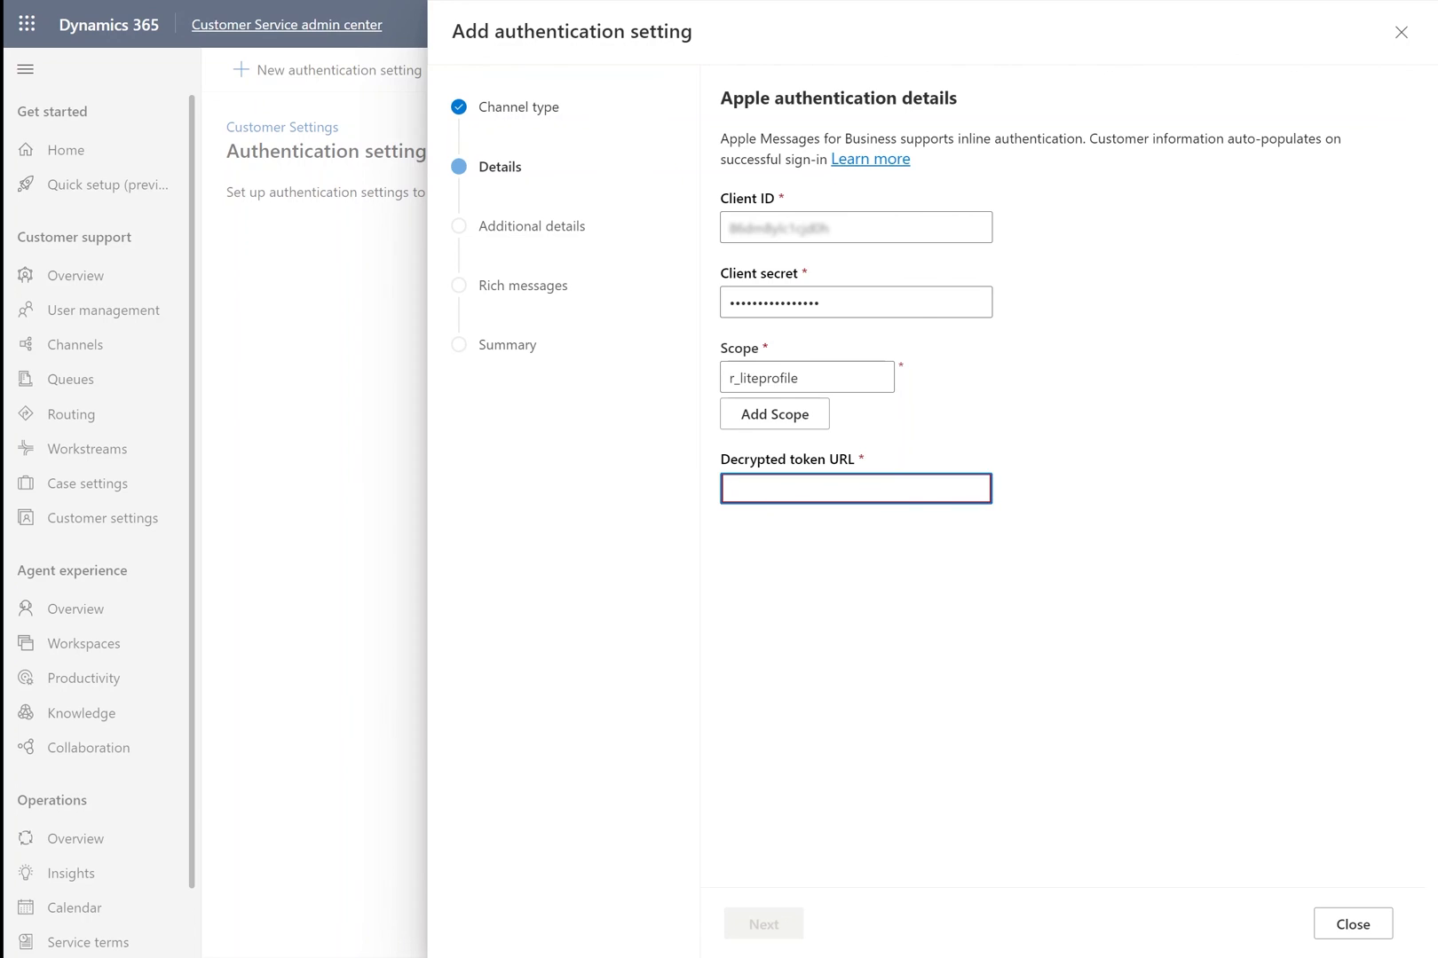
{"action": "left_click", "coordinate": [762, 923]}
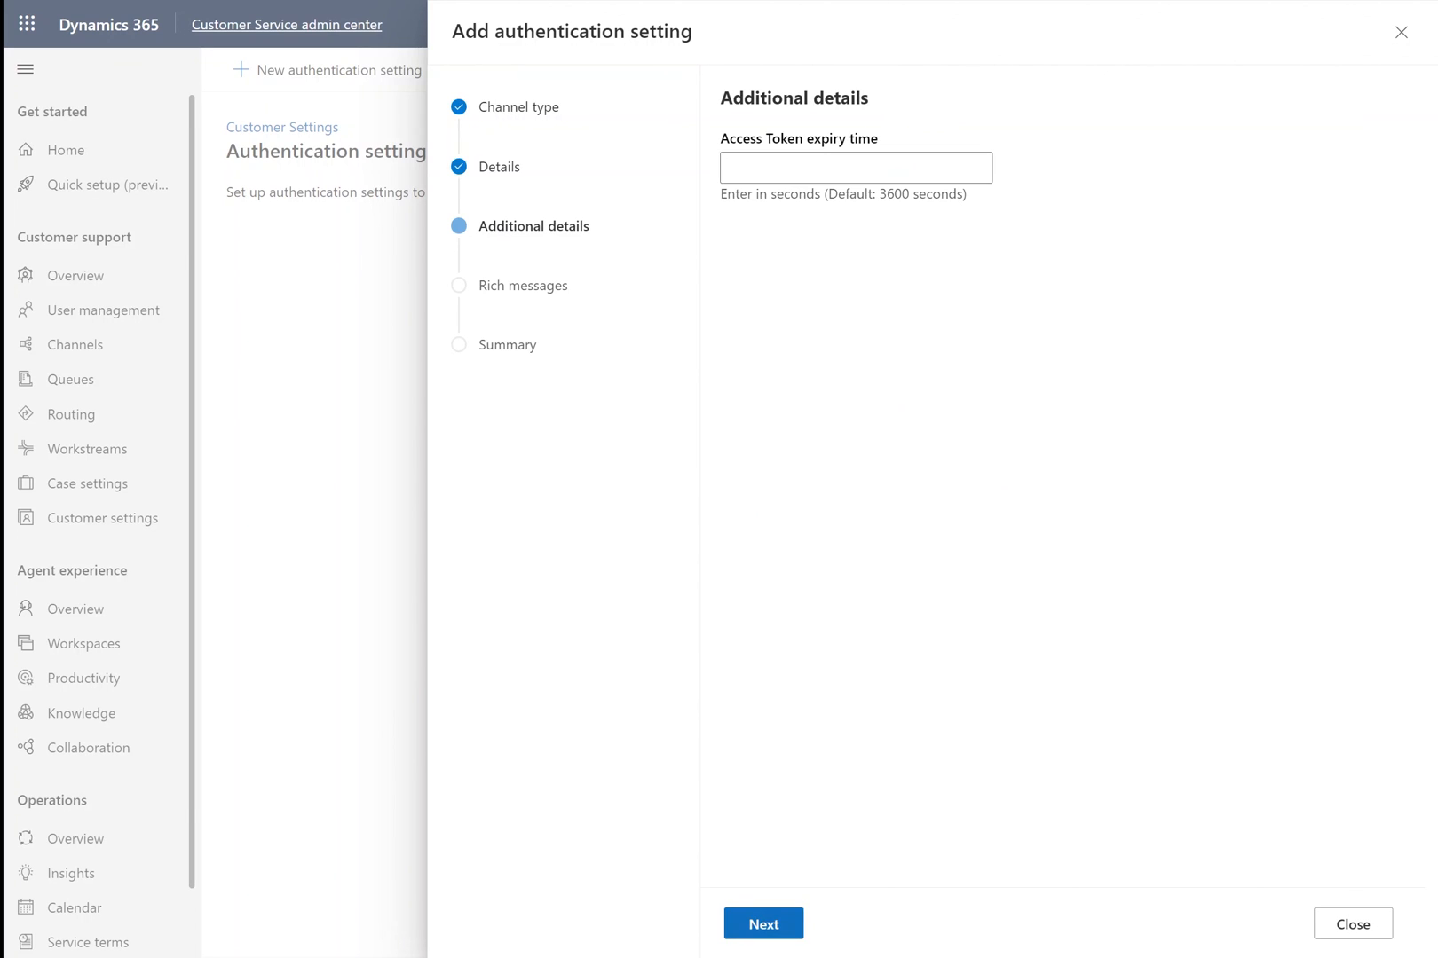
{"action": "left_click", "coordinate": [854, 167]}
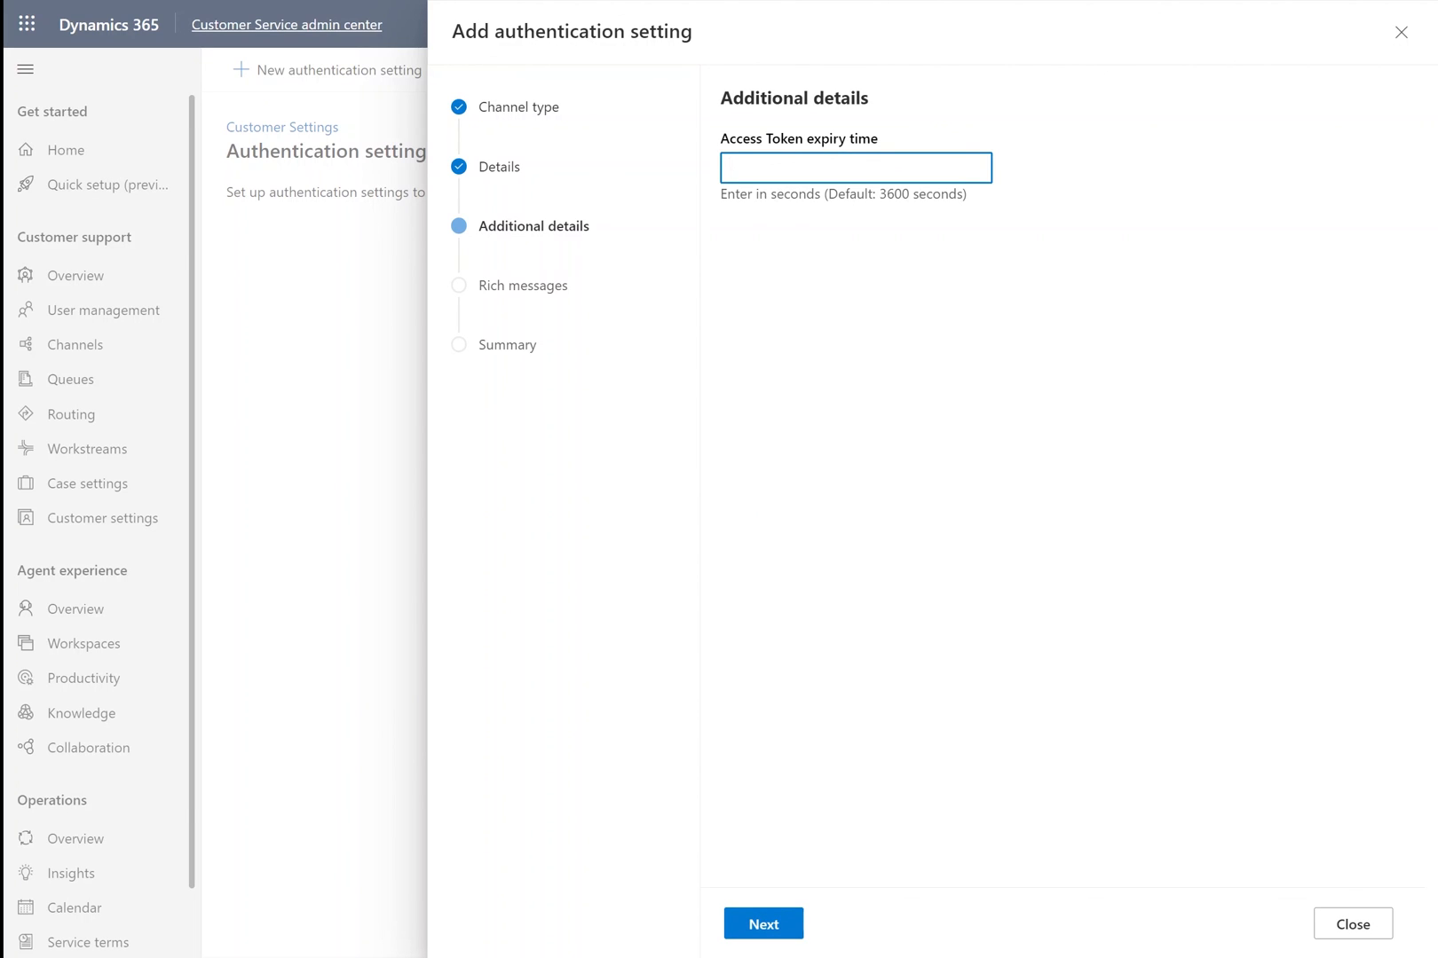
{"action": "left_click", "coordinate": [761, 923]}
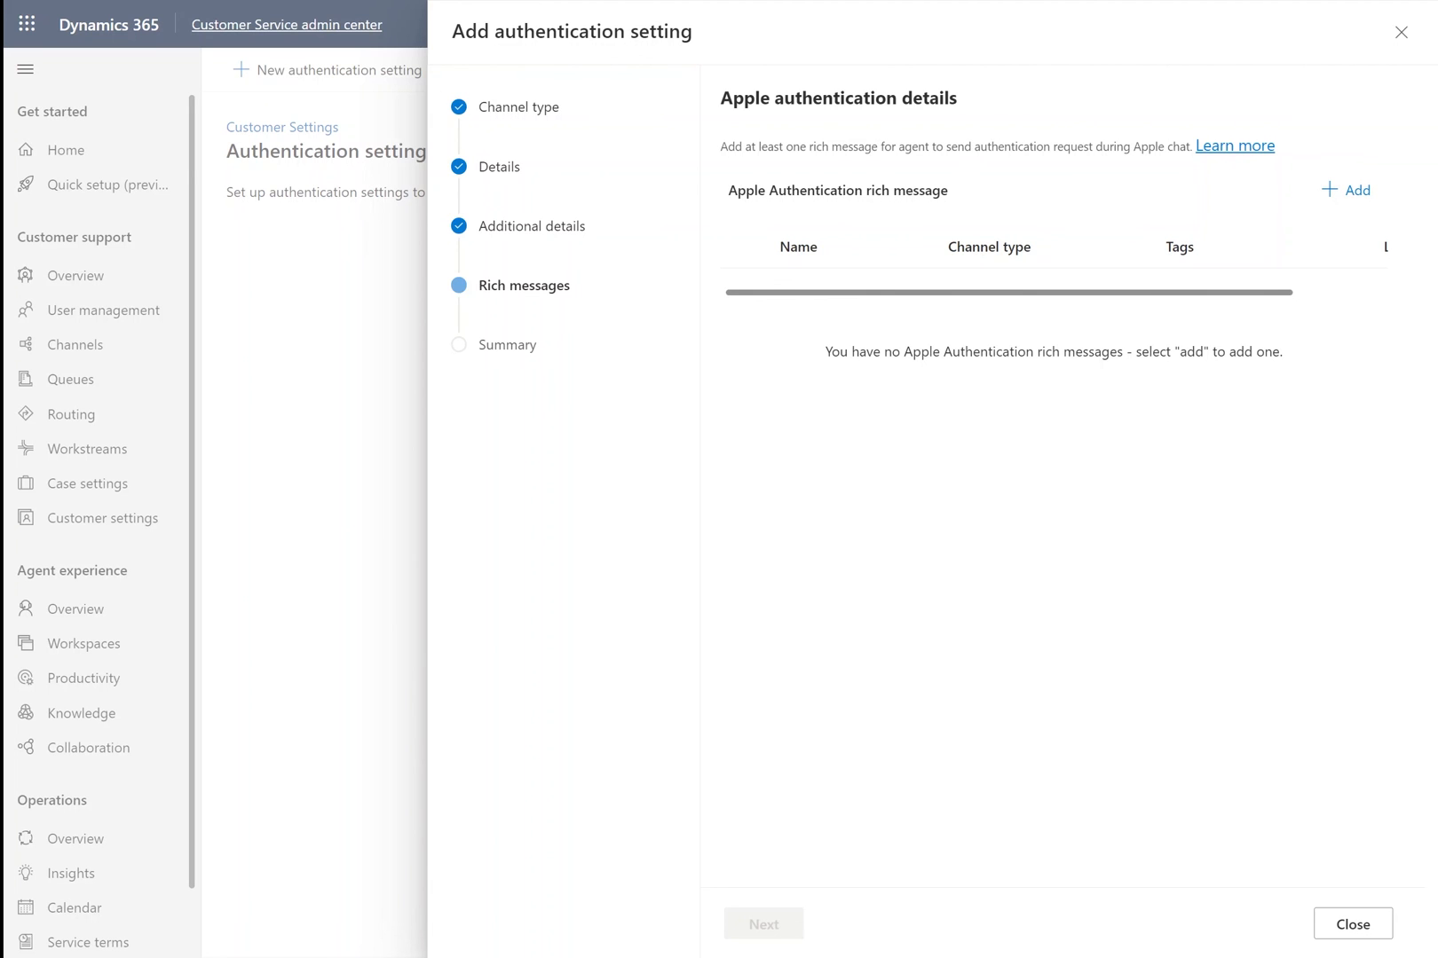
- Attach the Authentication Request rich message and finish saving the authentication setting
{"action": "left_click", "coordinate": [1343, 190]}
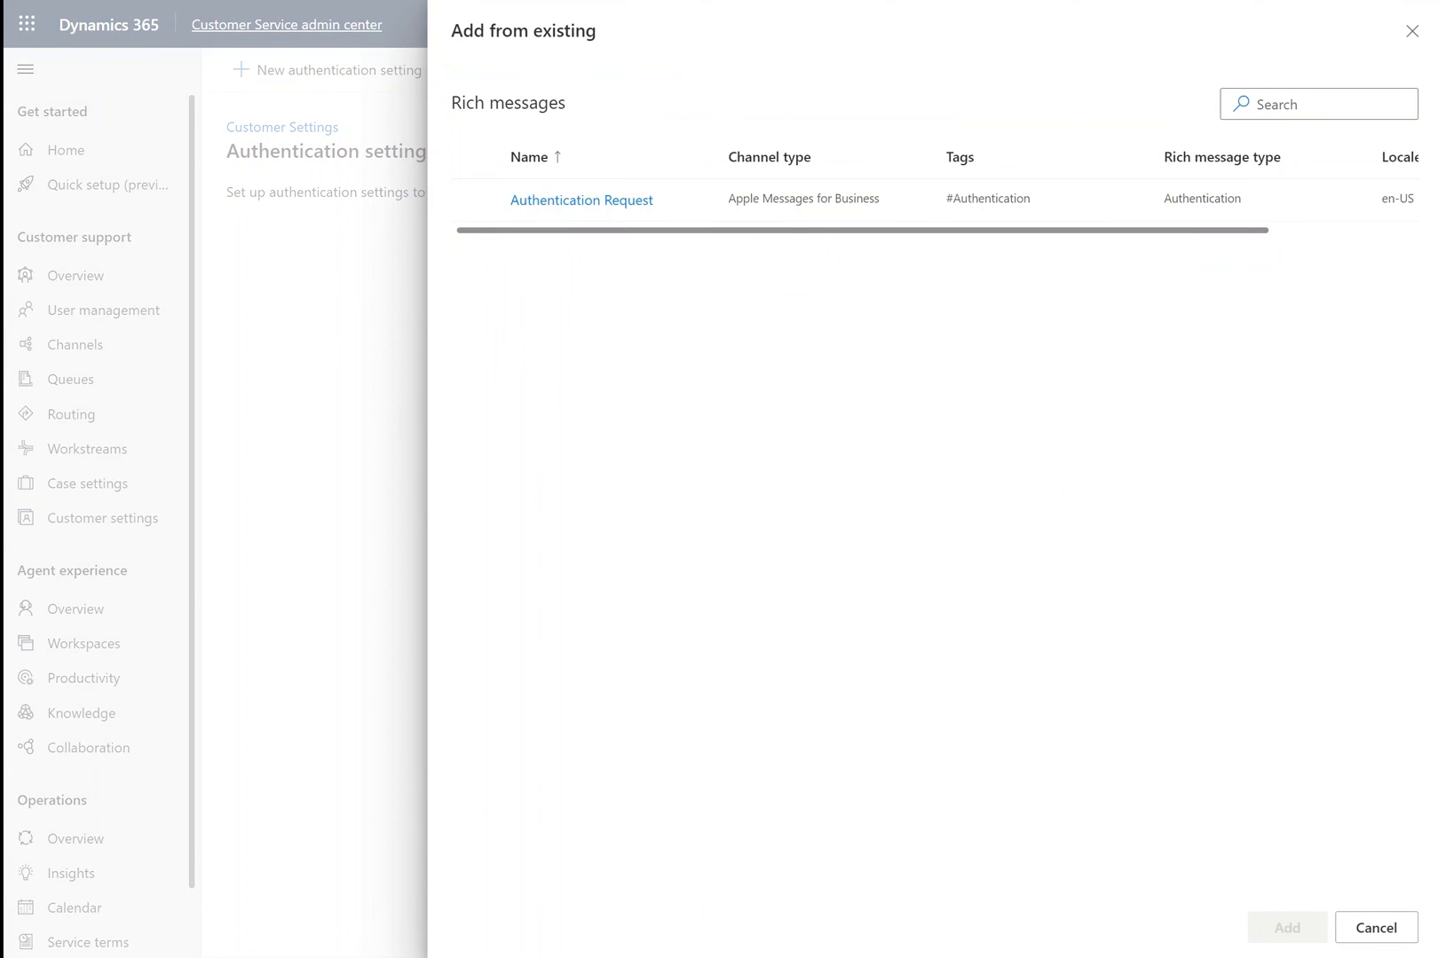
{"action": "left_click", "coordinate": [474, 200]}
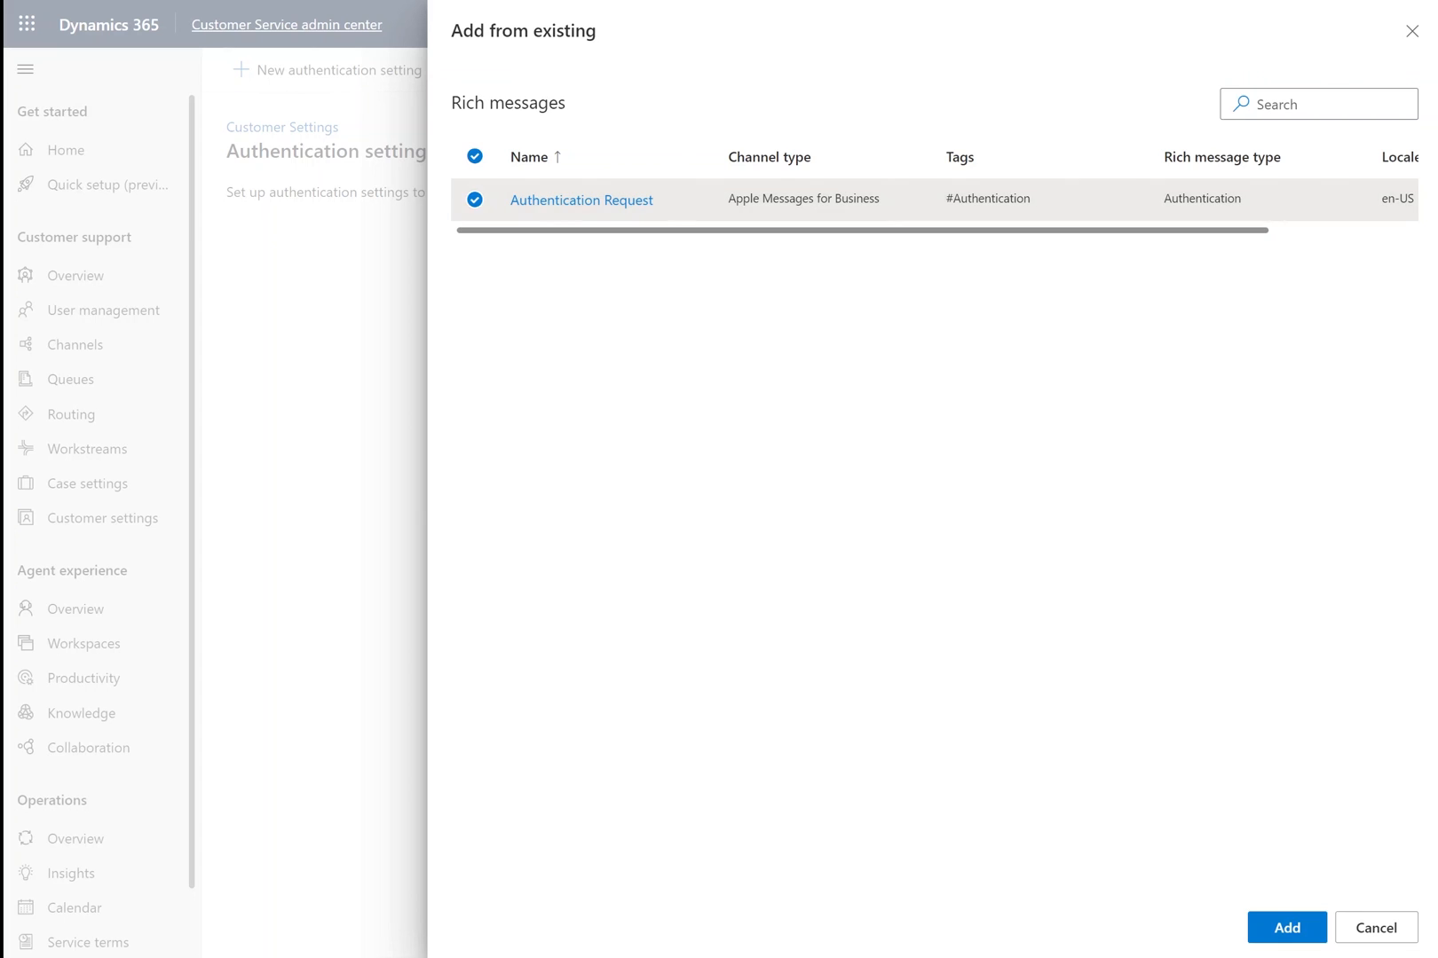
{"action": "left_click", "coordinate": [1285, 926]}
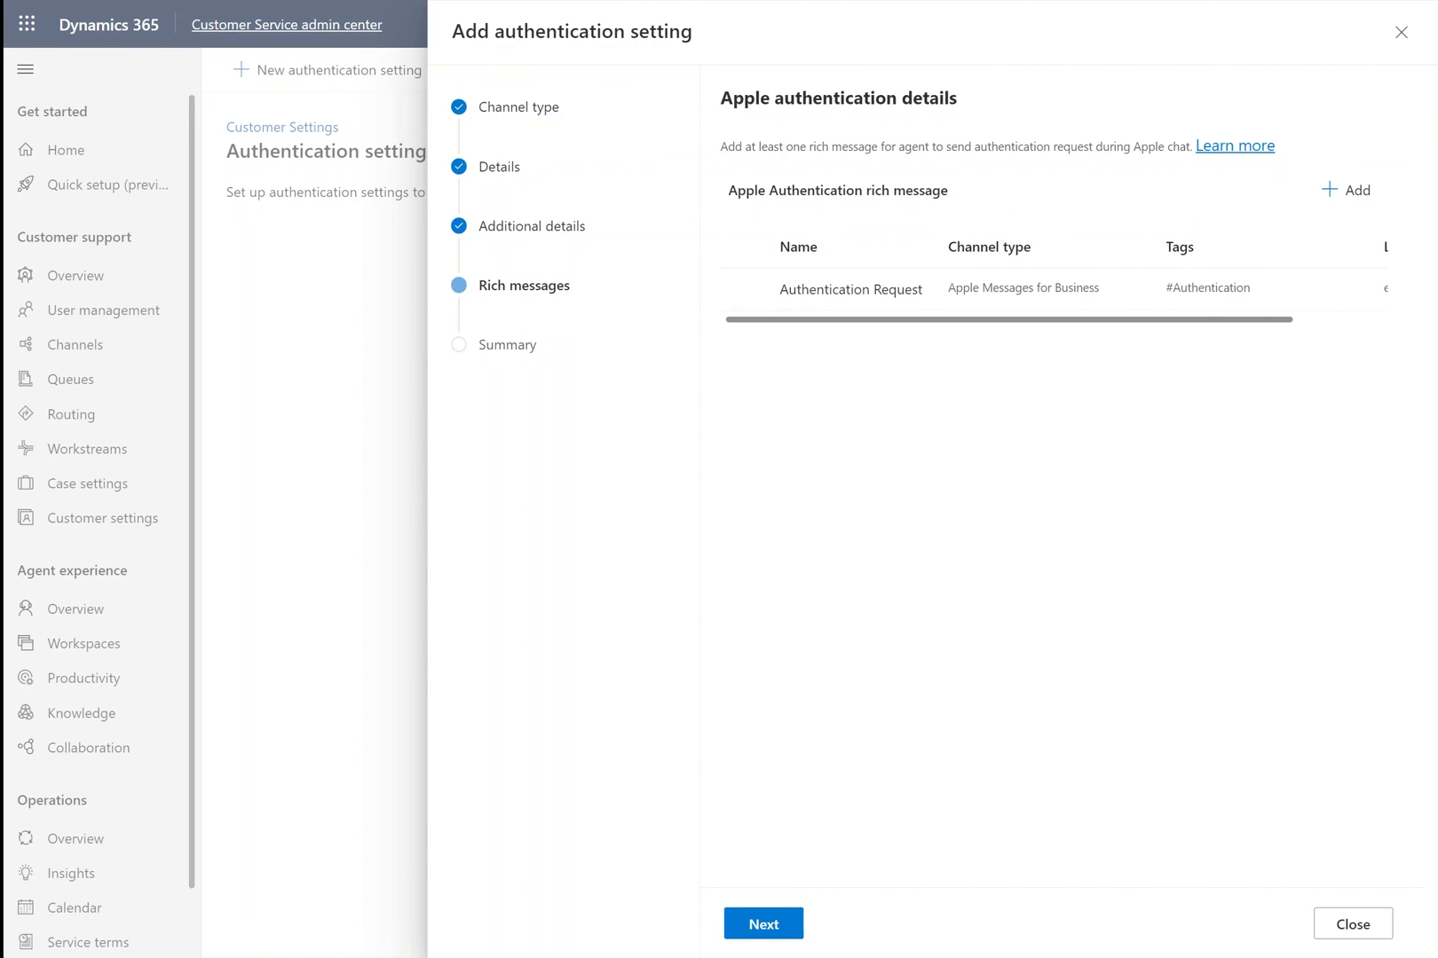
{"action": "left_click", "coordinate": [762, 923]}
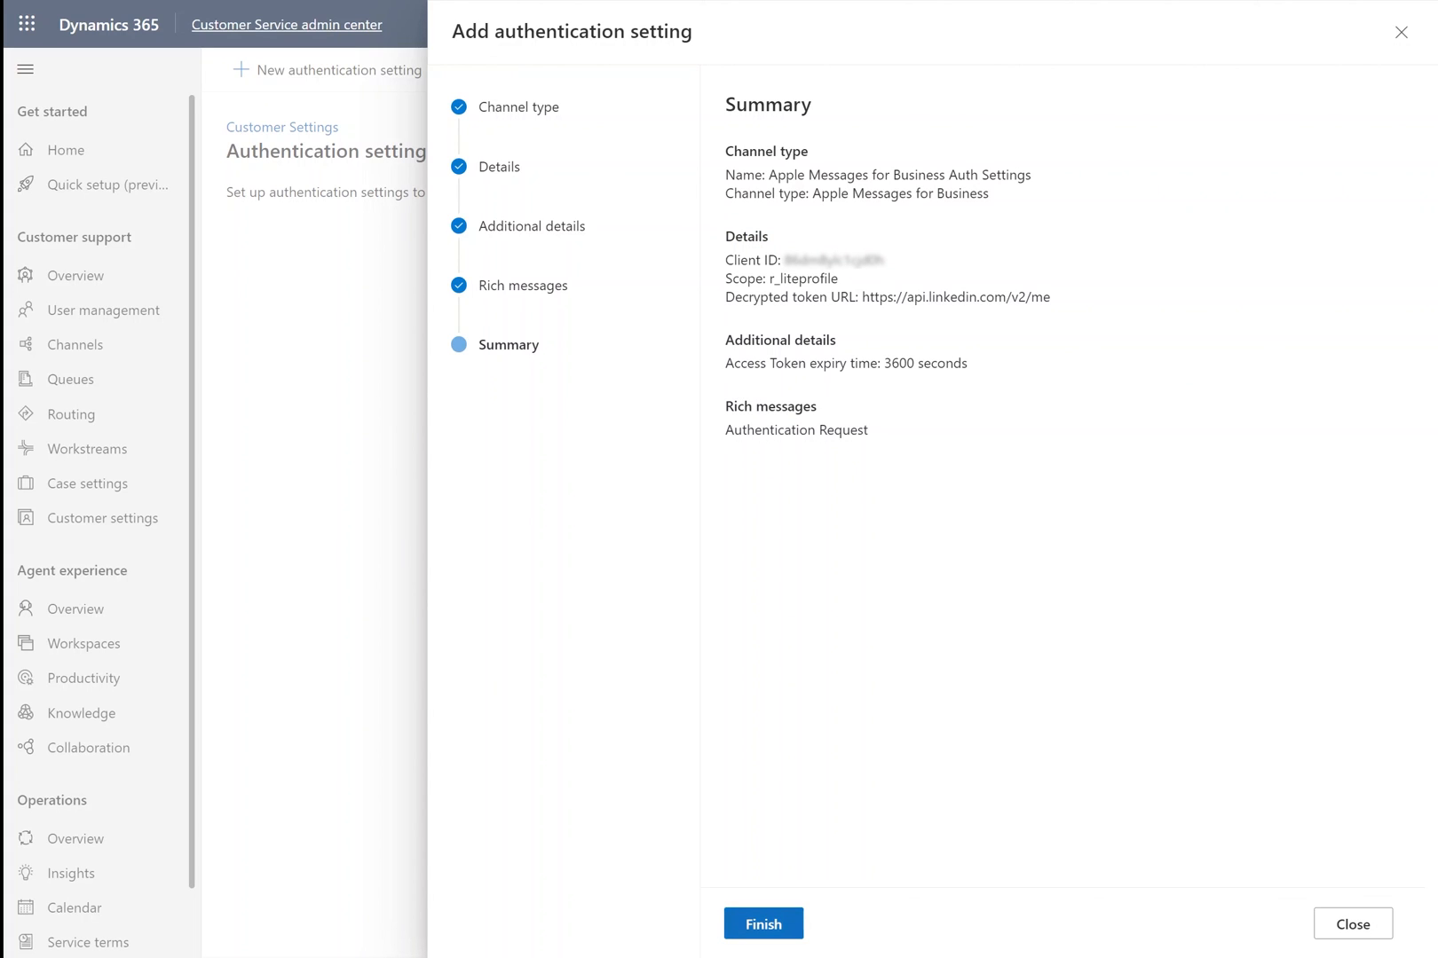
{"action": "left_click", "coordinate": [762, 923]}
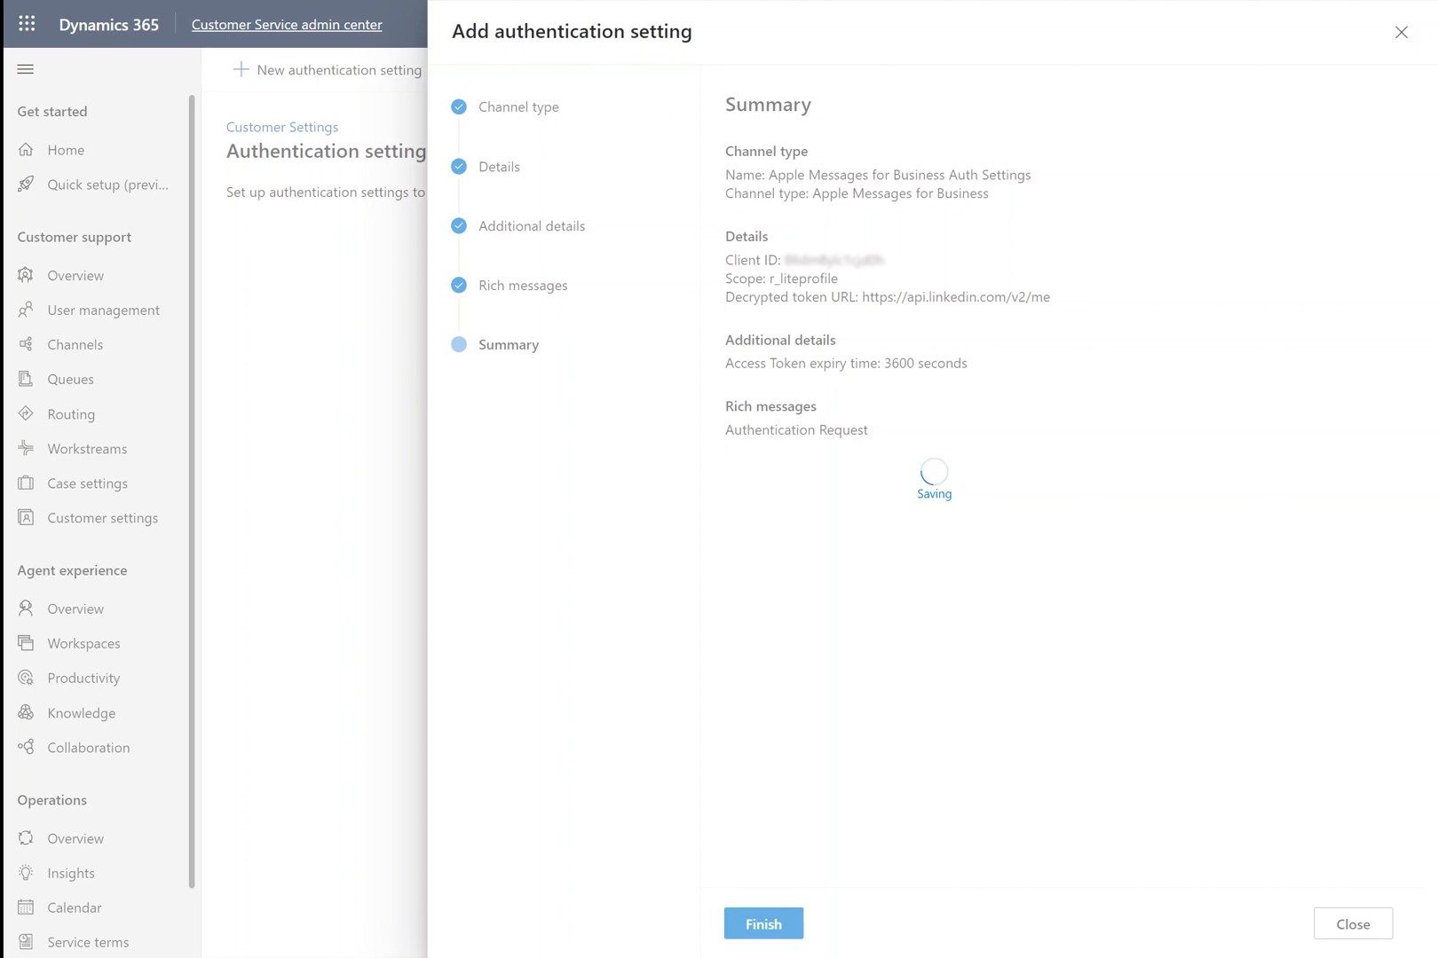
{"action": "left_click", "coordinate": [761, 923]}
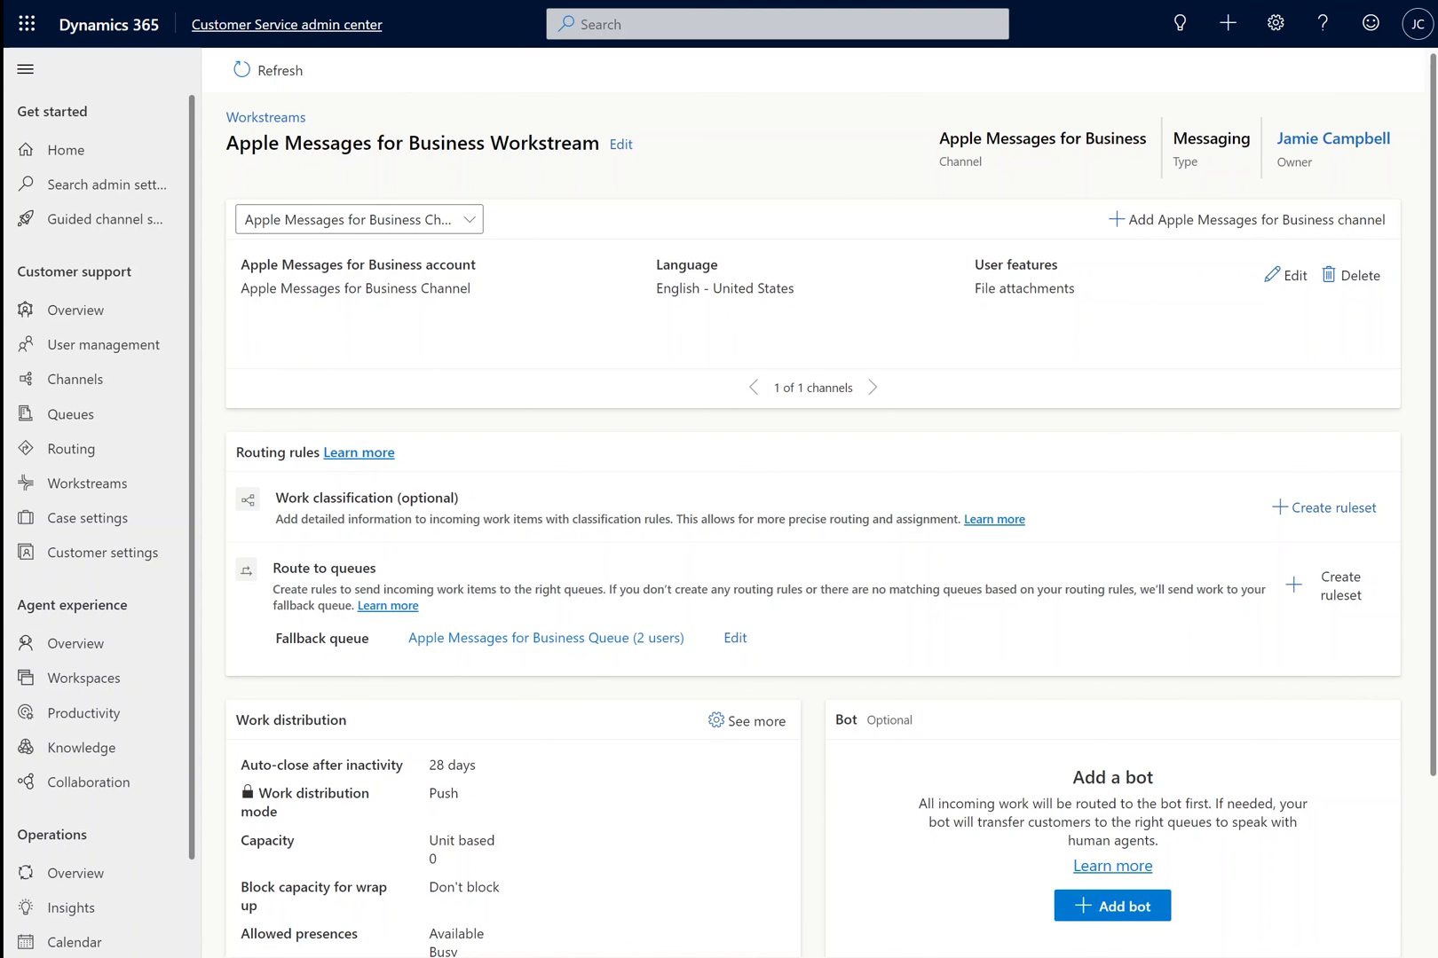
- Turn on authentication for the channel under Behaviors and select its authentication setting
{"action": "left_click", "coordinate": [1283, 275]}
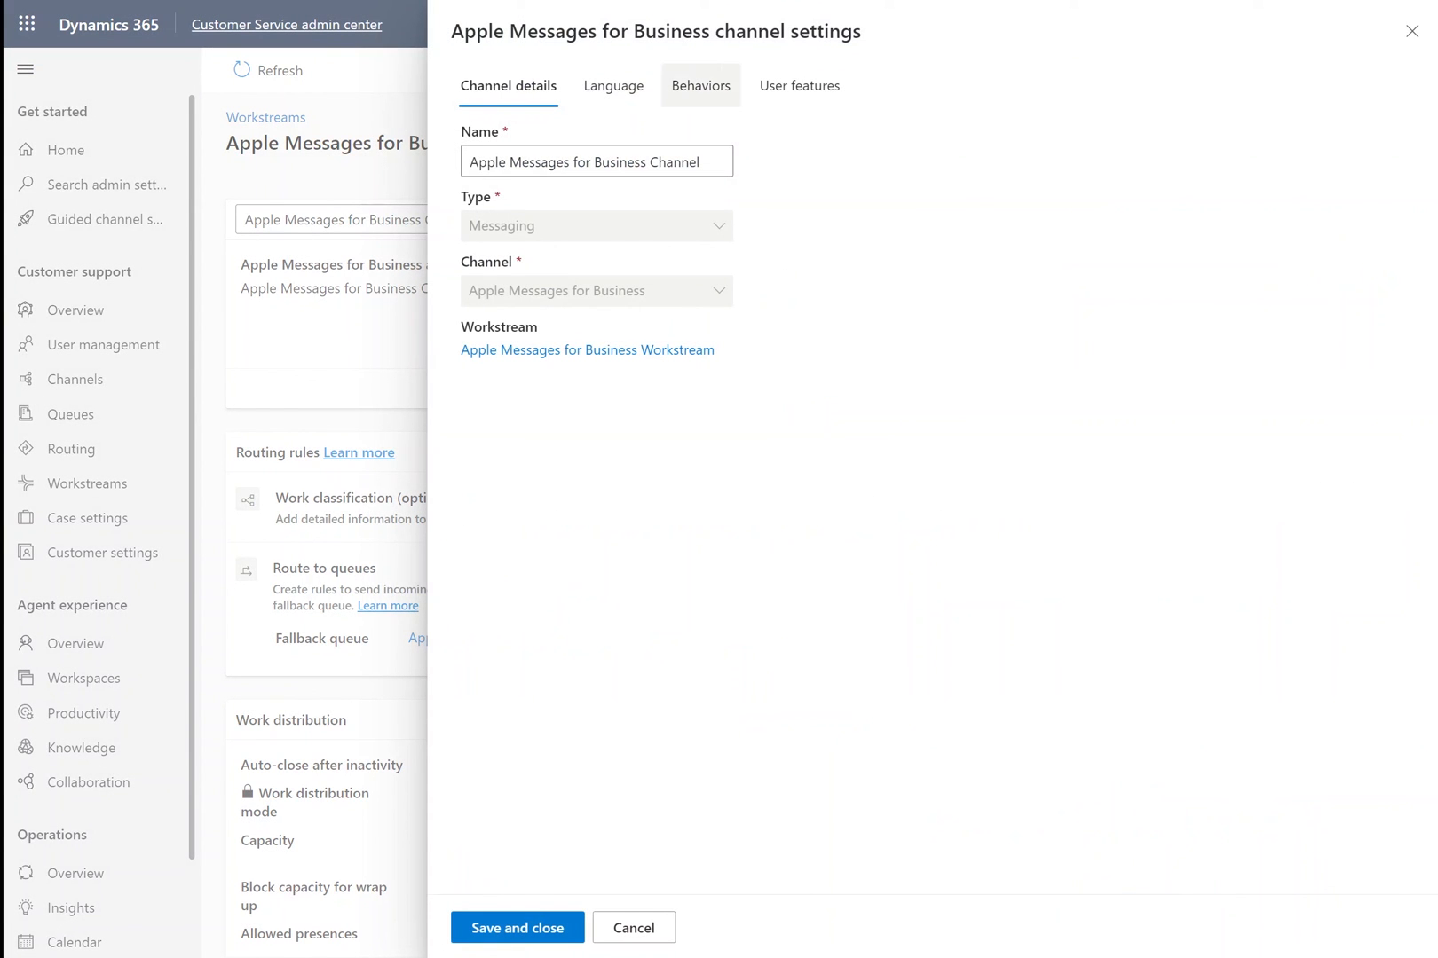
{"action": "left_click", "coordinate": [699, 86]}
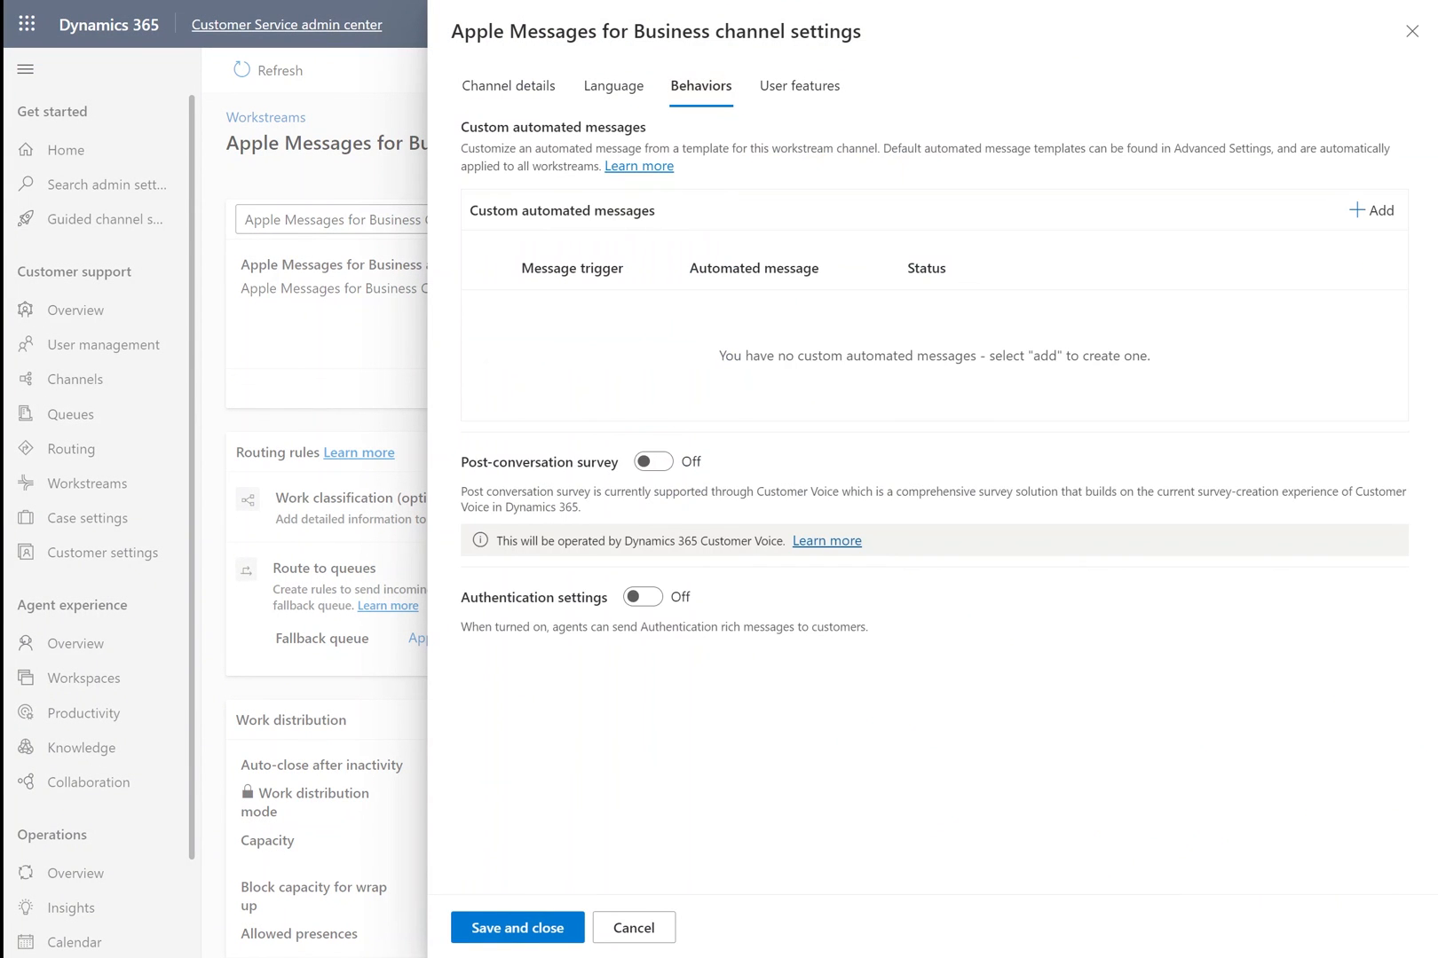
{"action": "left_click", "coordinate": [640, 596]}
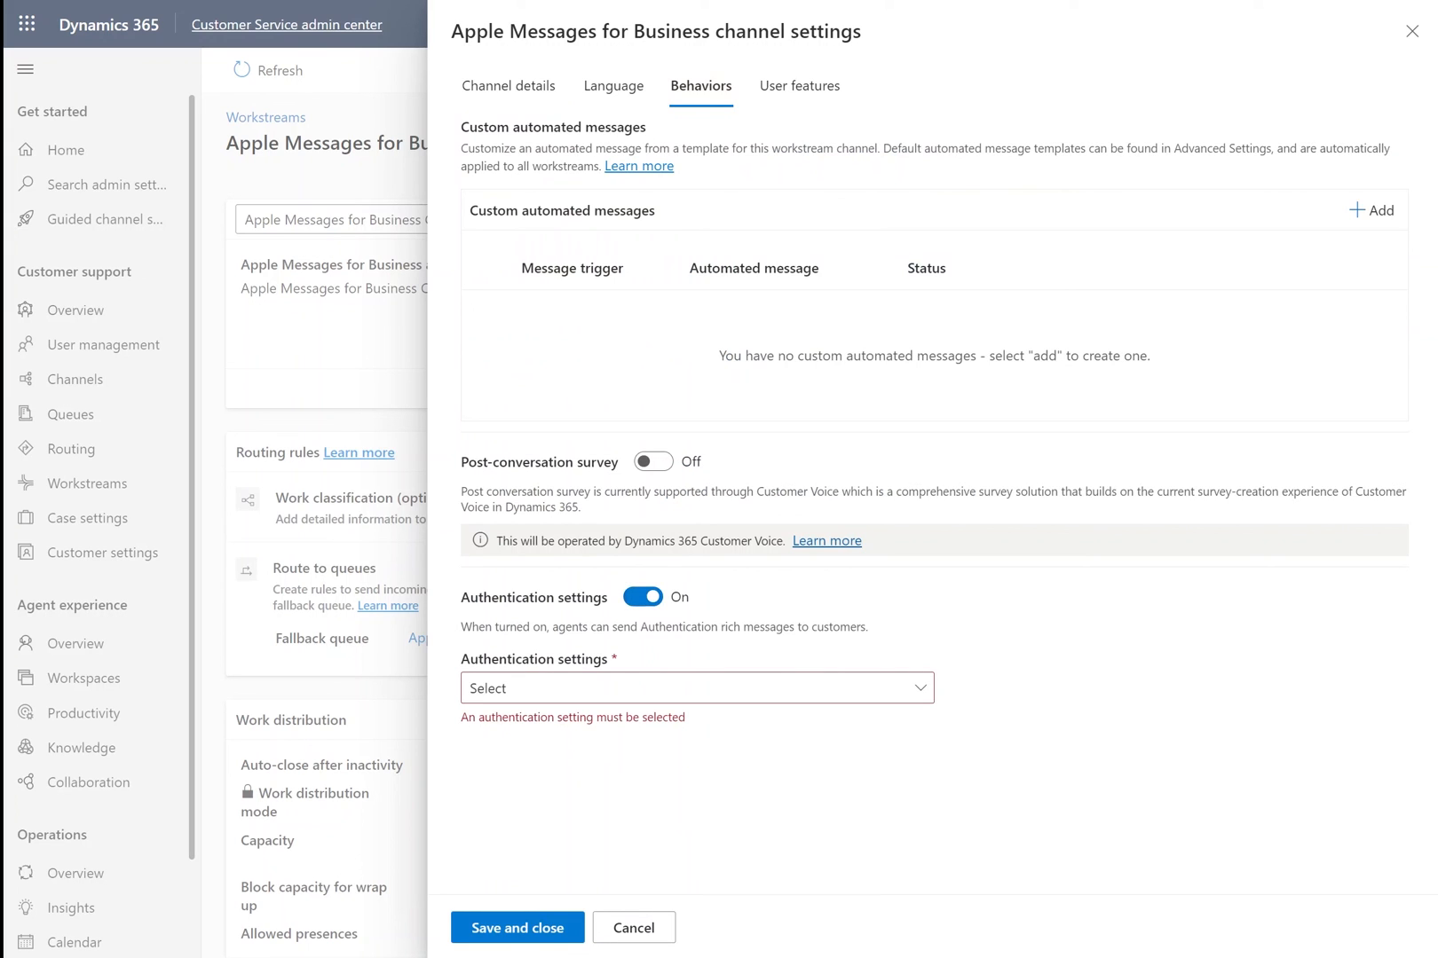
{"action": "left_click", "coordinate": [696, 689]}
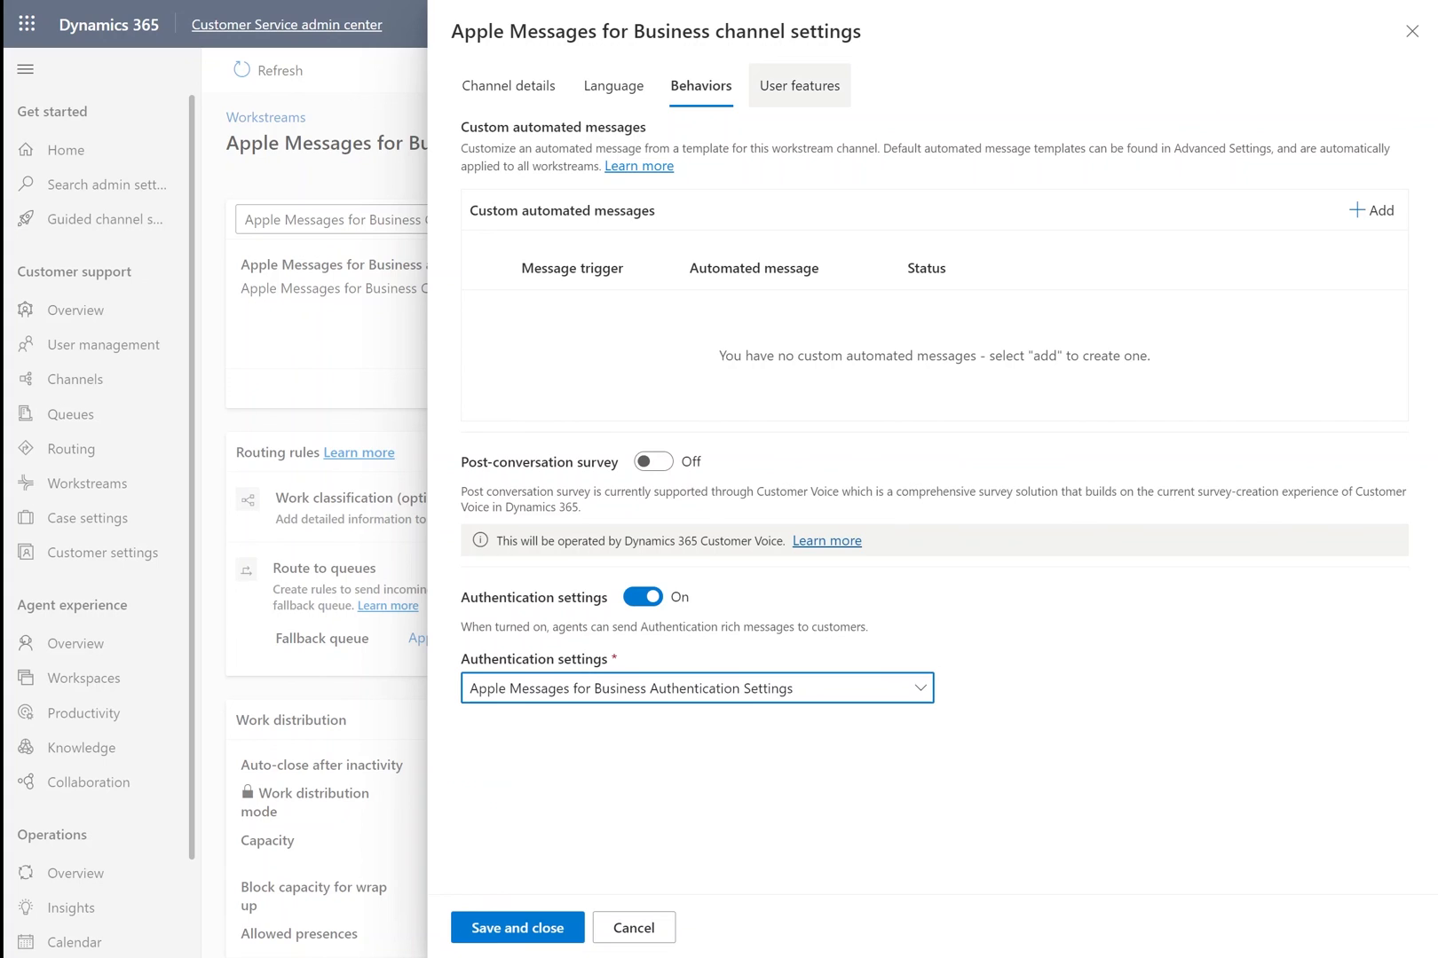
- Choose the Contoso Apple Pay Payment Profile under User features and save the channel
{"action": "left_click", "coordinate": [798, 86]}
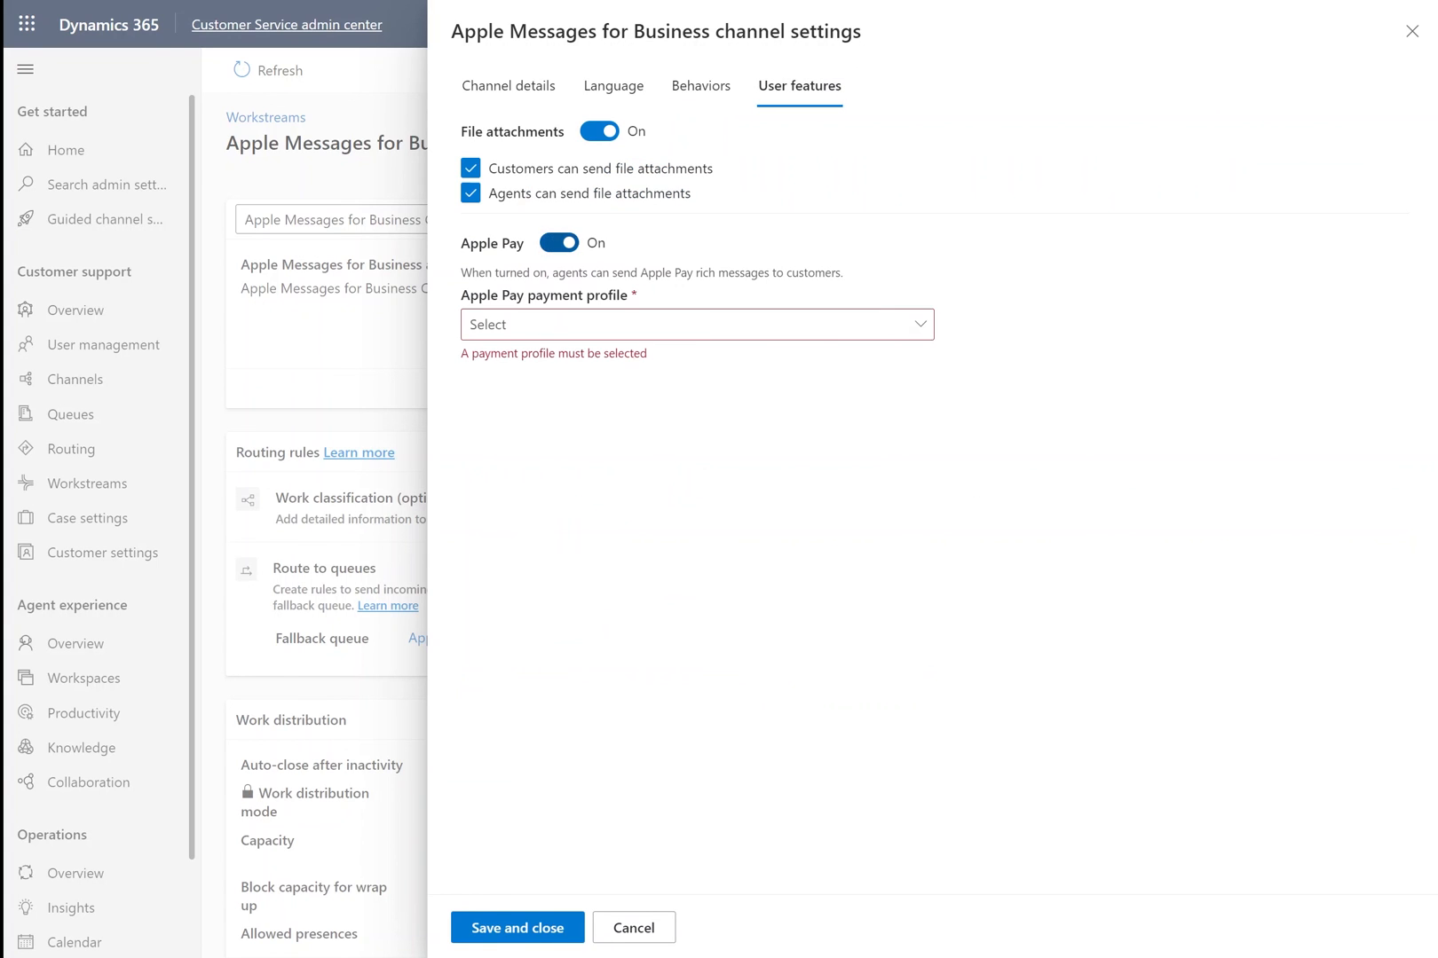
{"action": "left_click", "coordinate": [696, 323]}
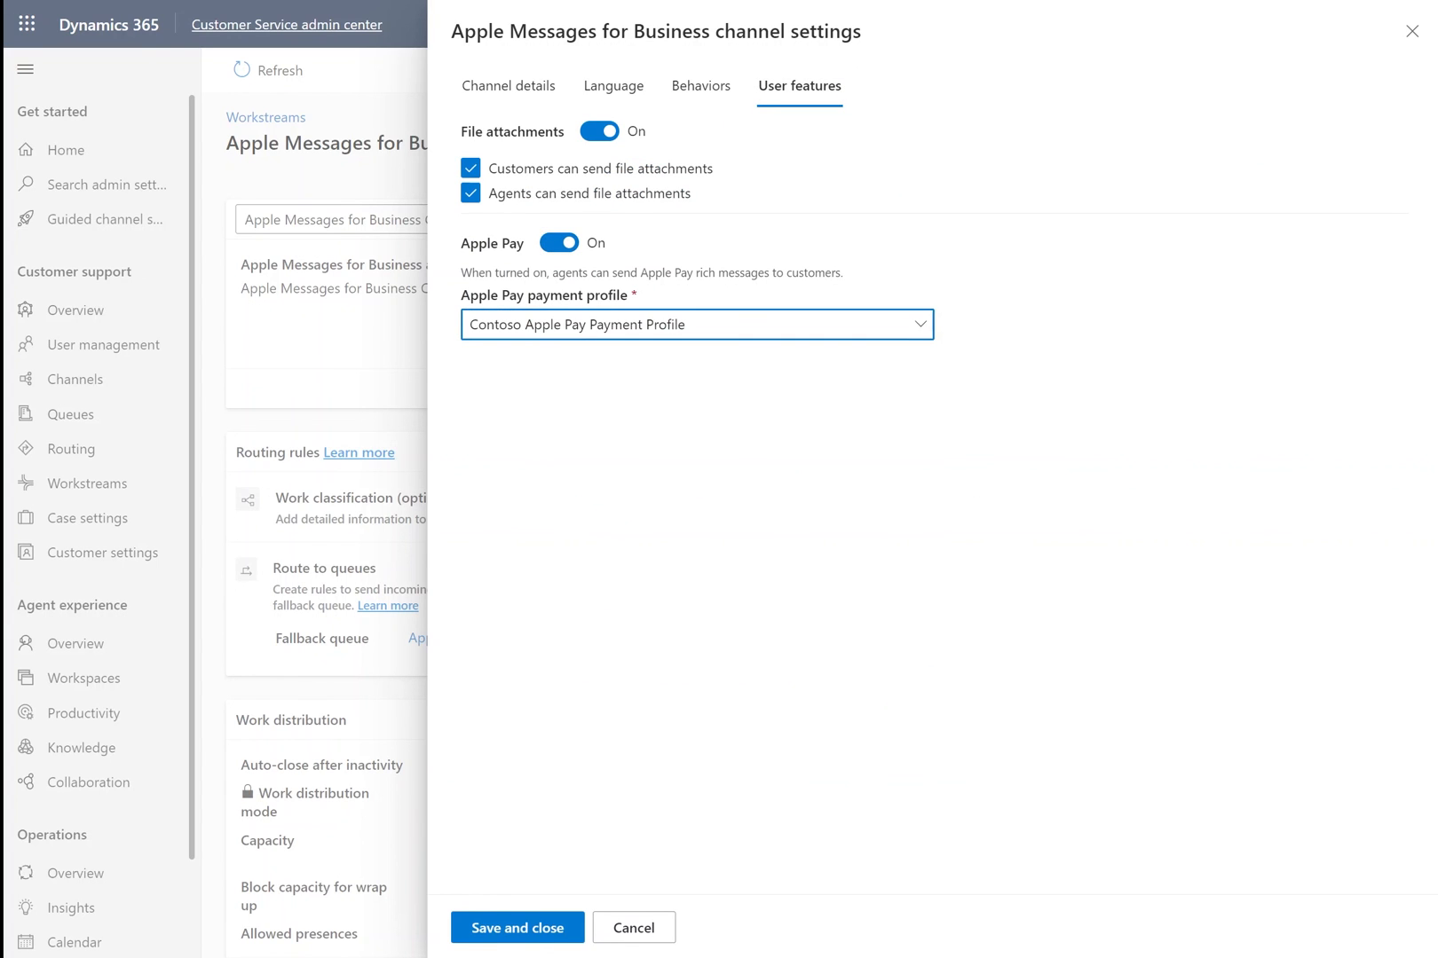
{"action": "left_click", "coordinate": [516, 927]}
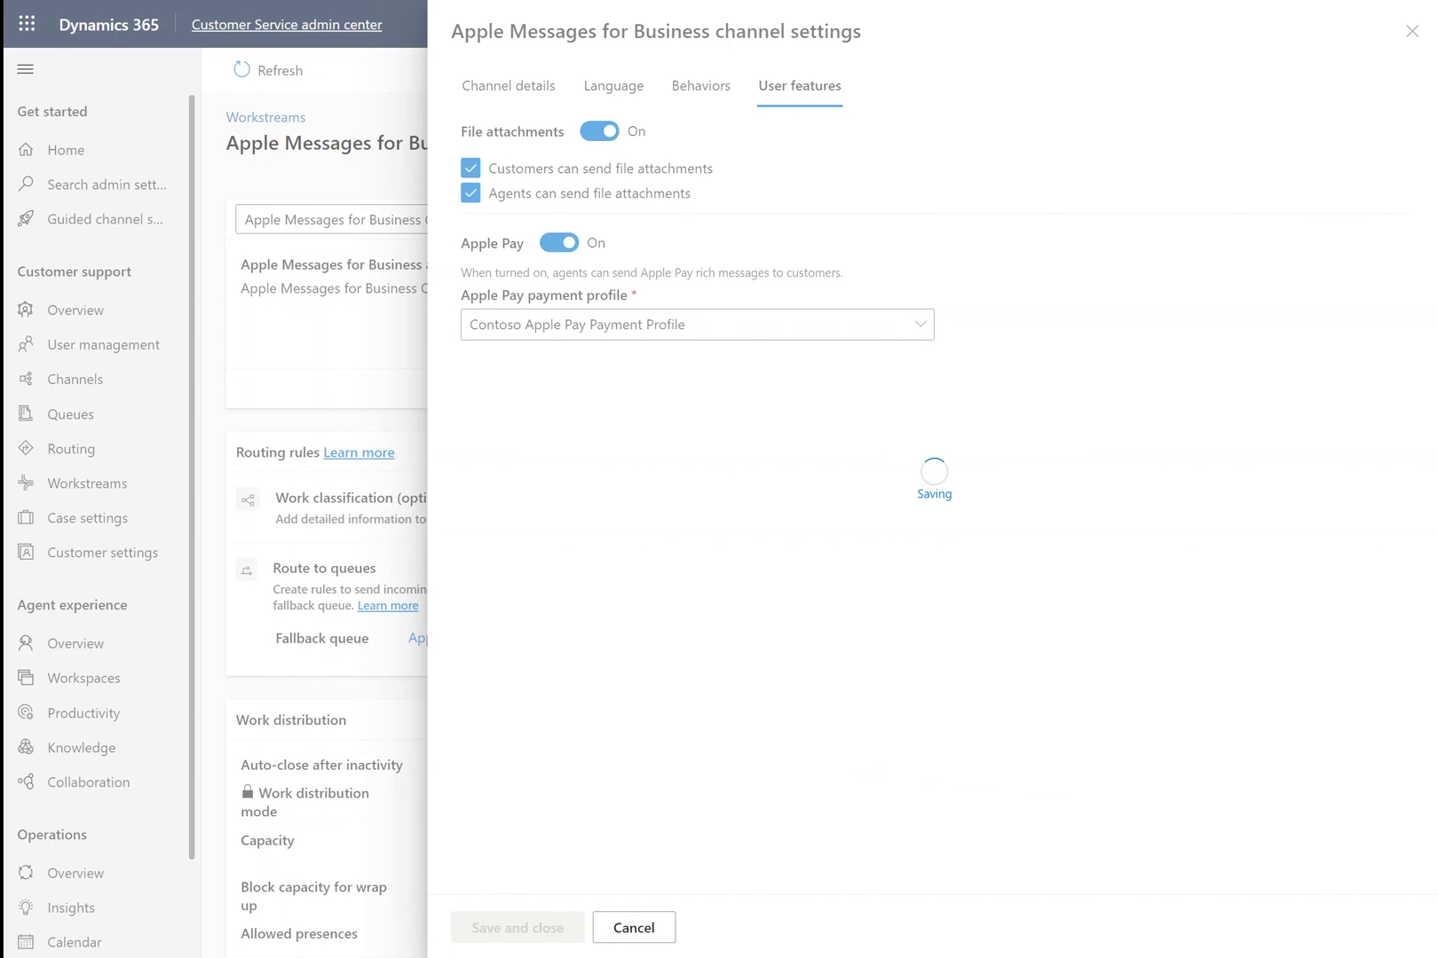